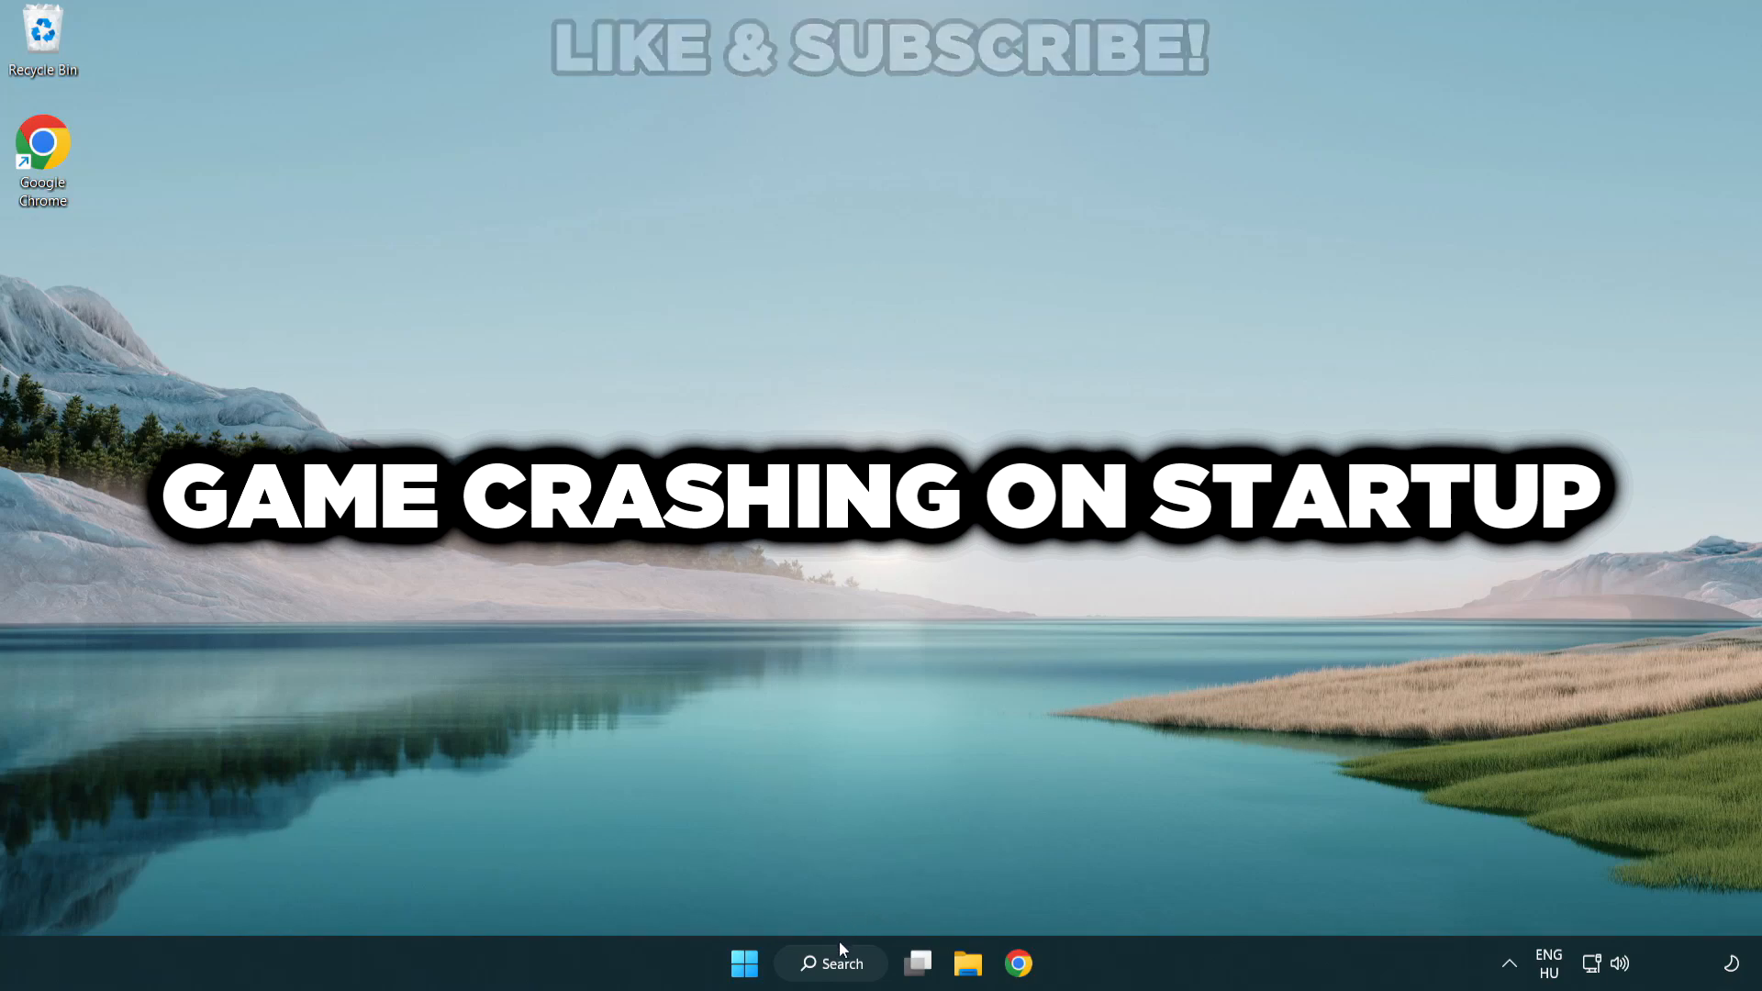
Search Windows for "device manager" to bring up Device Manager as the best match
{"action": "left_click", "coordinate": [830, 964]}
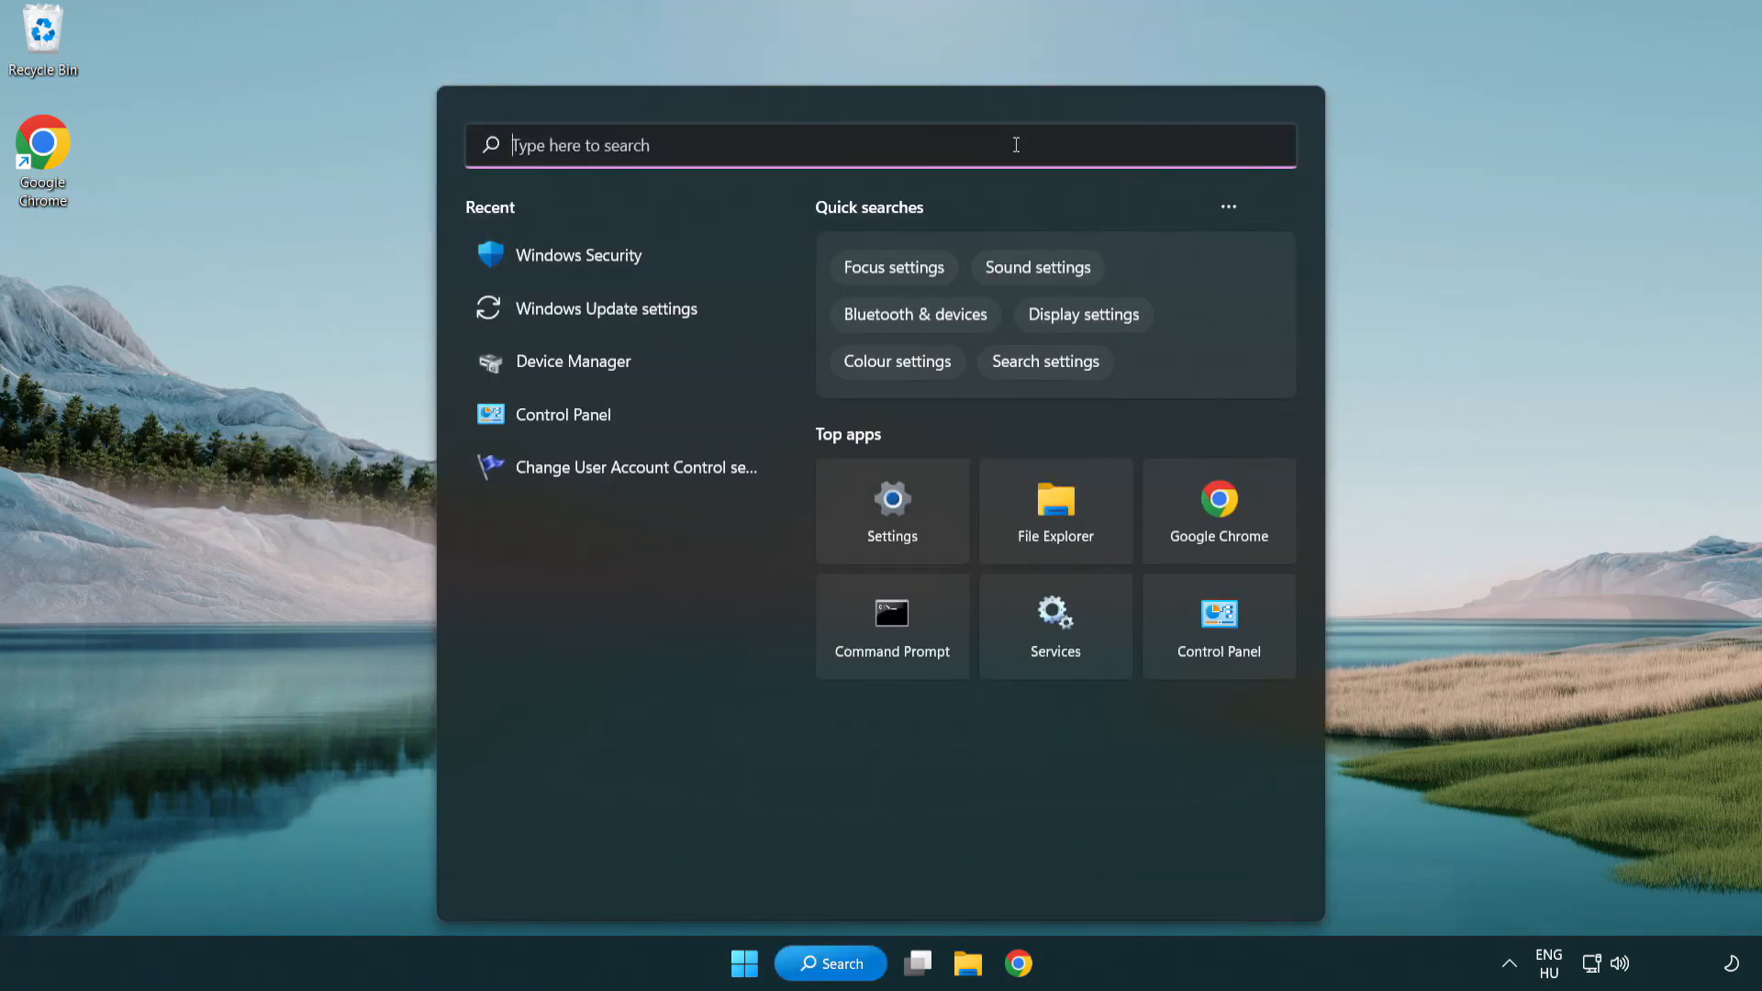
{"action": "type", "text": "device manager"}
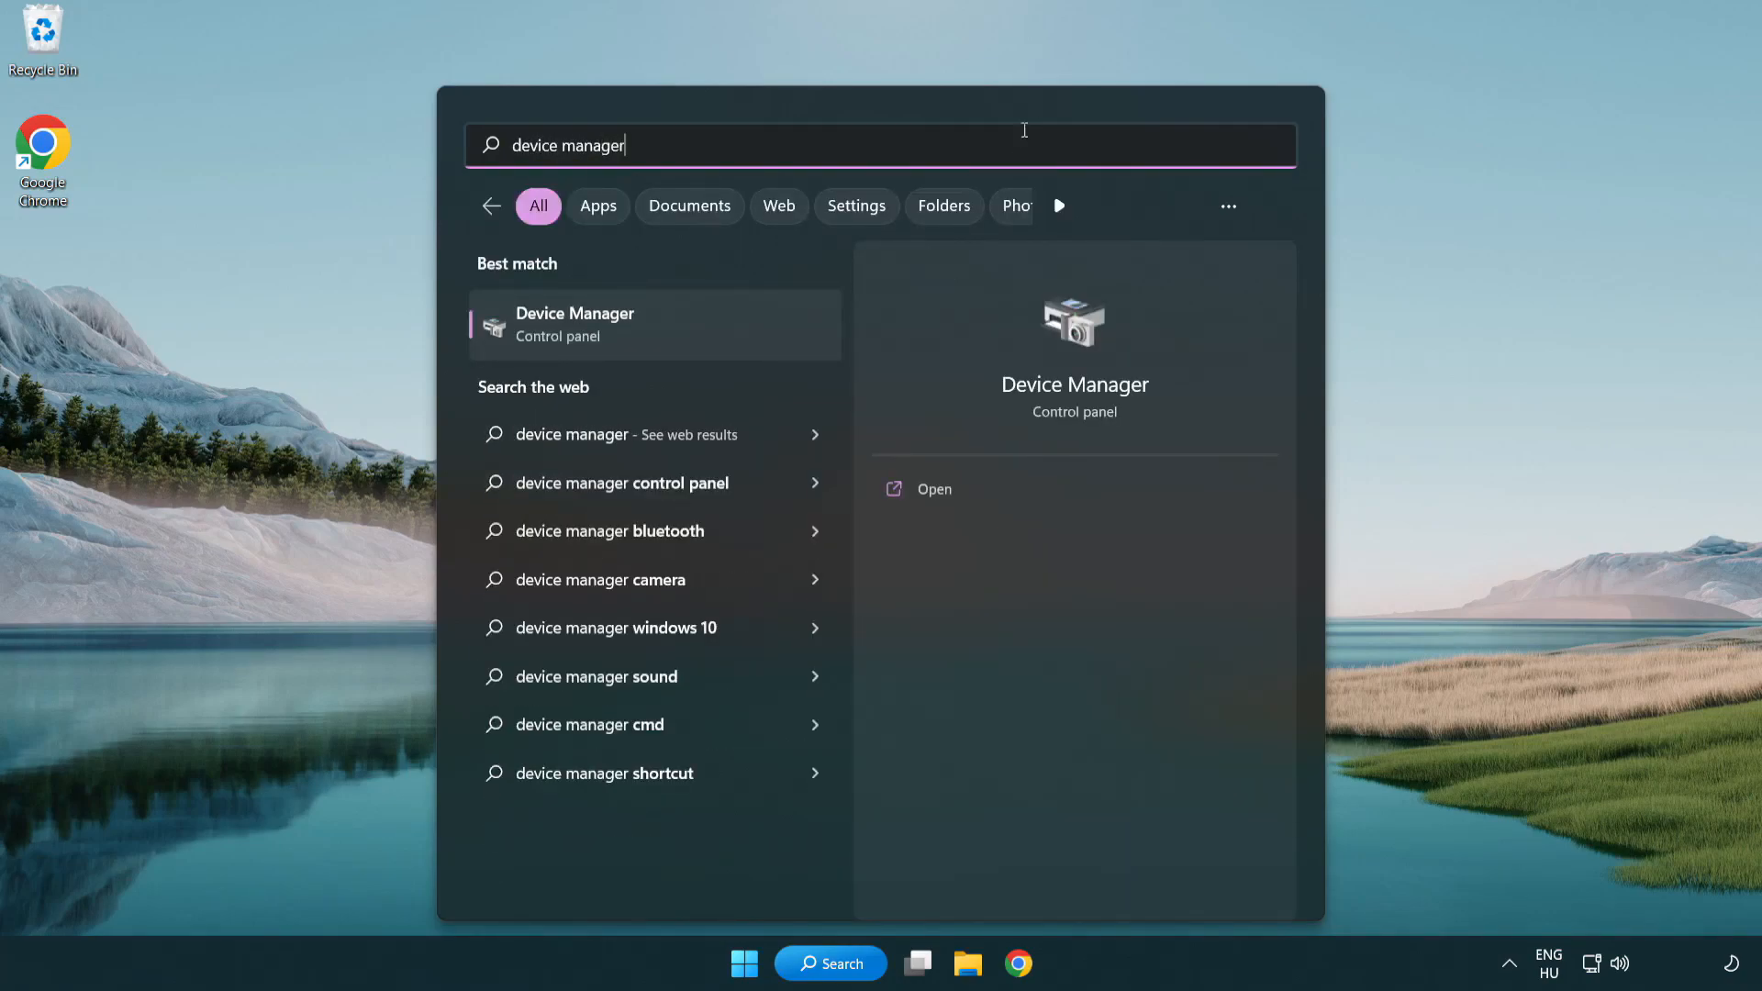
{"action": "mouse_move", "coordinate": [705, 338]}
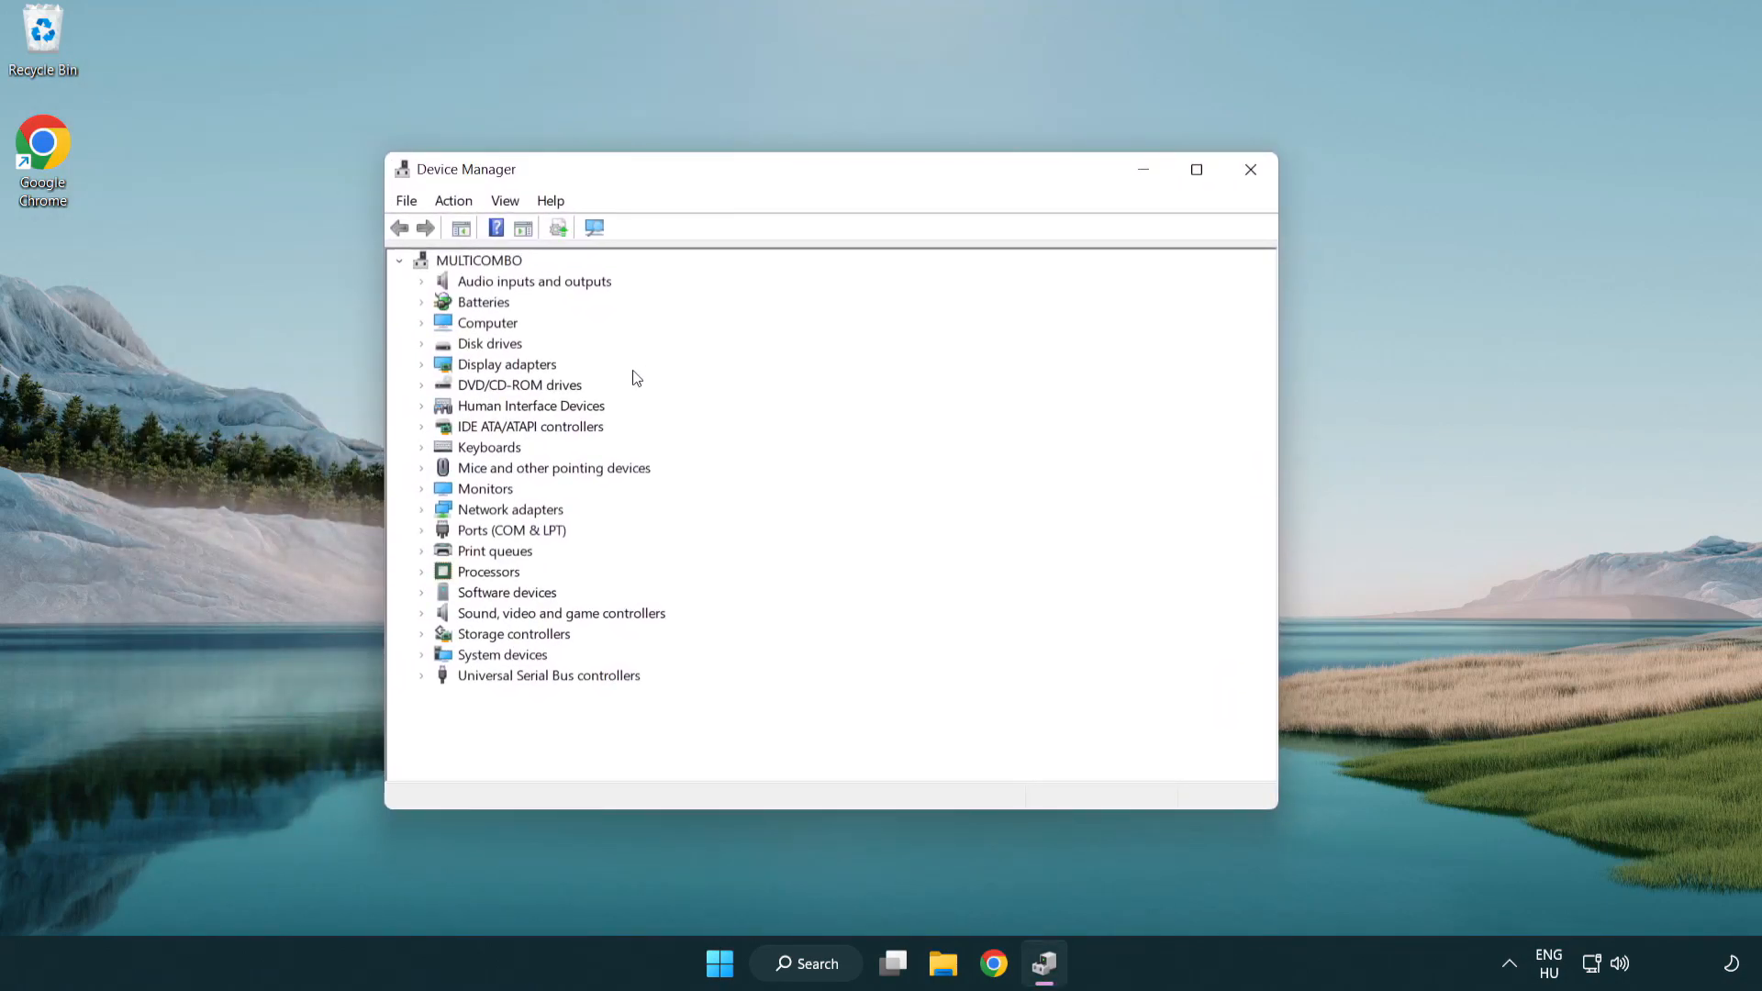
Expand Display adapters and raise the context menu on the VMware SVGA 3D adapter
{"action": "left_click", "coordinate": [507, 363]}
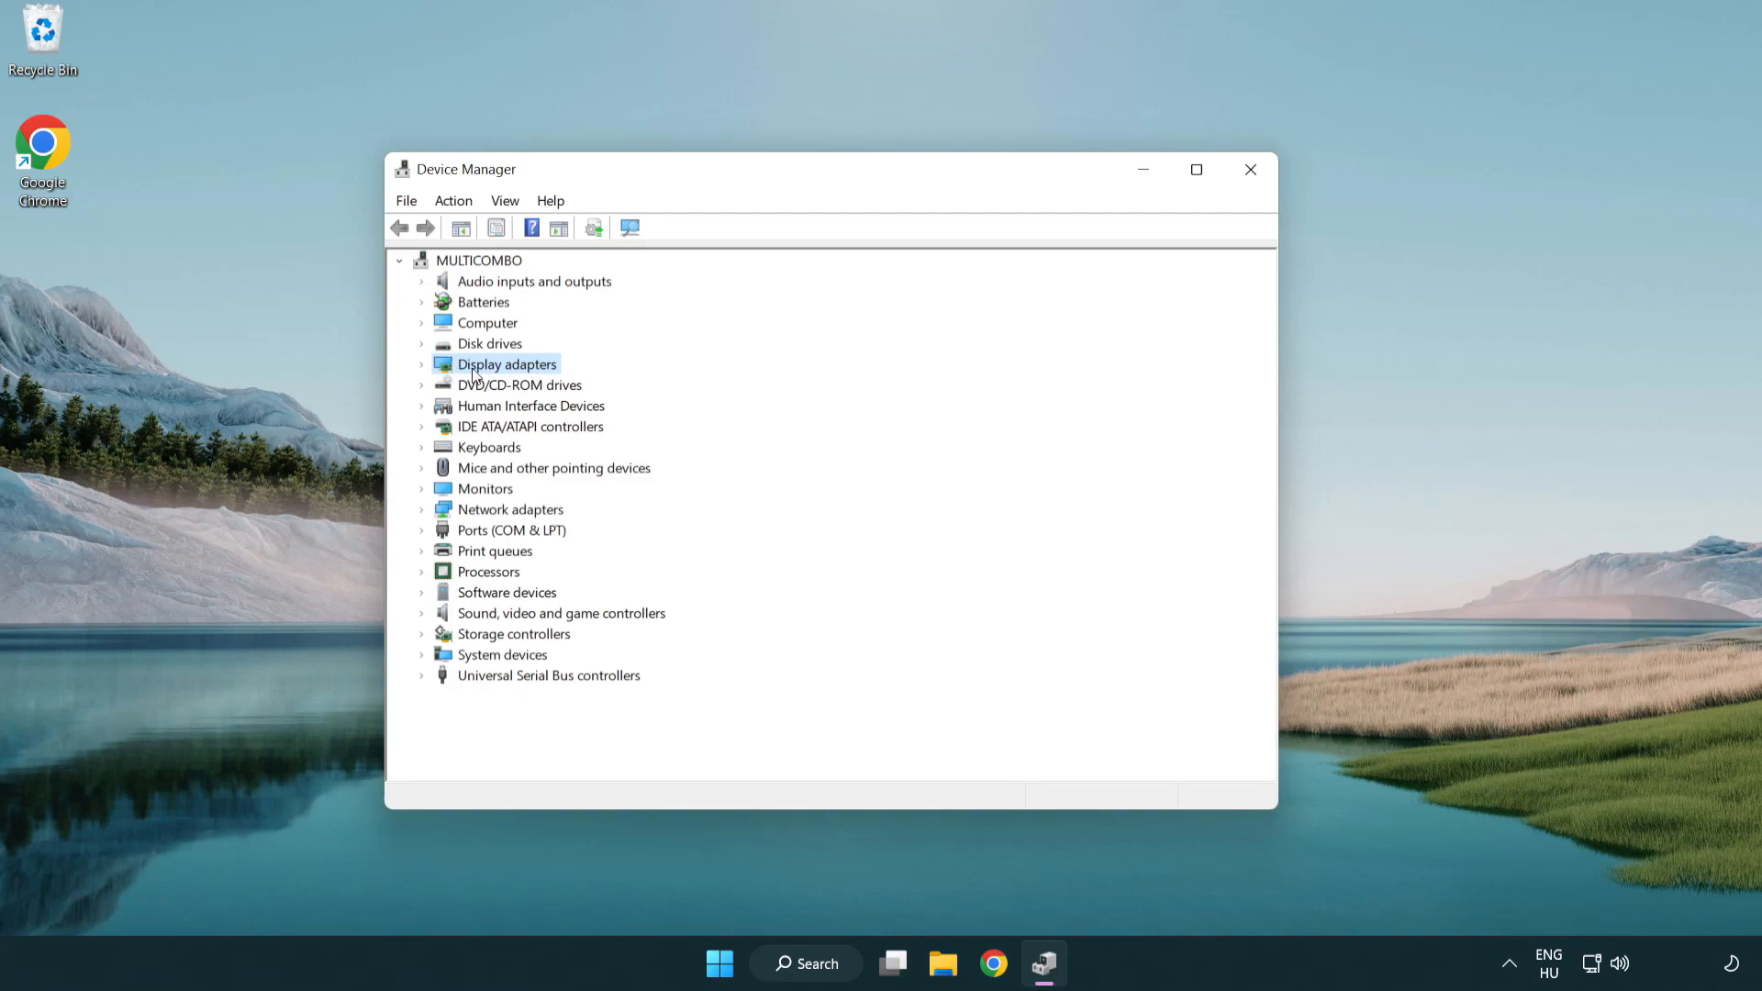
{"action": "left_click", "coordinate": [422, 364]}
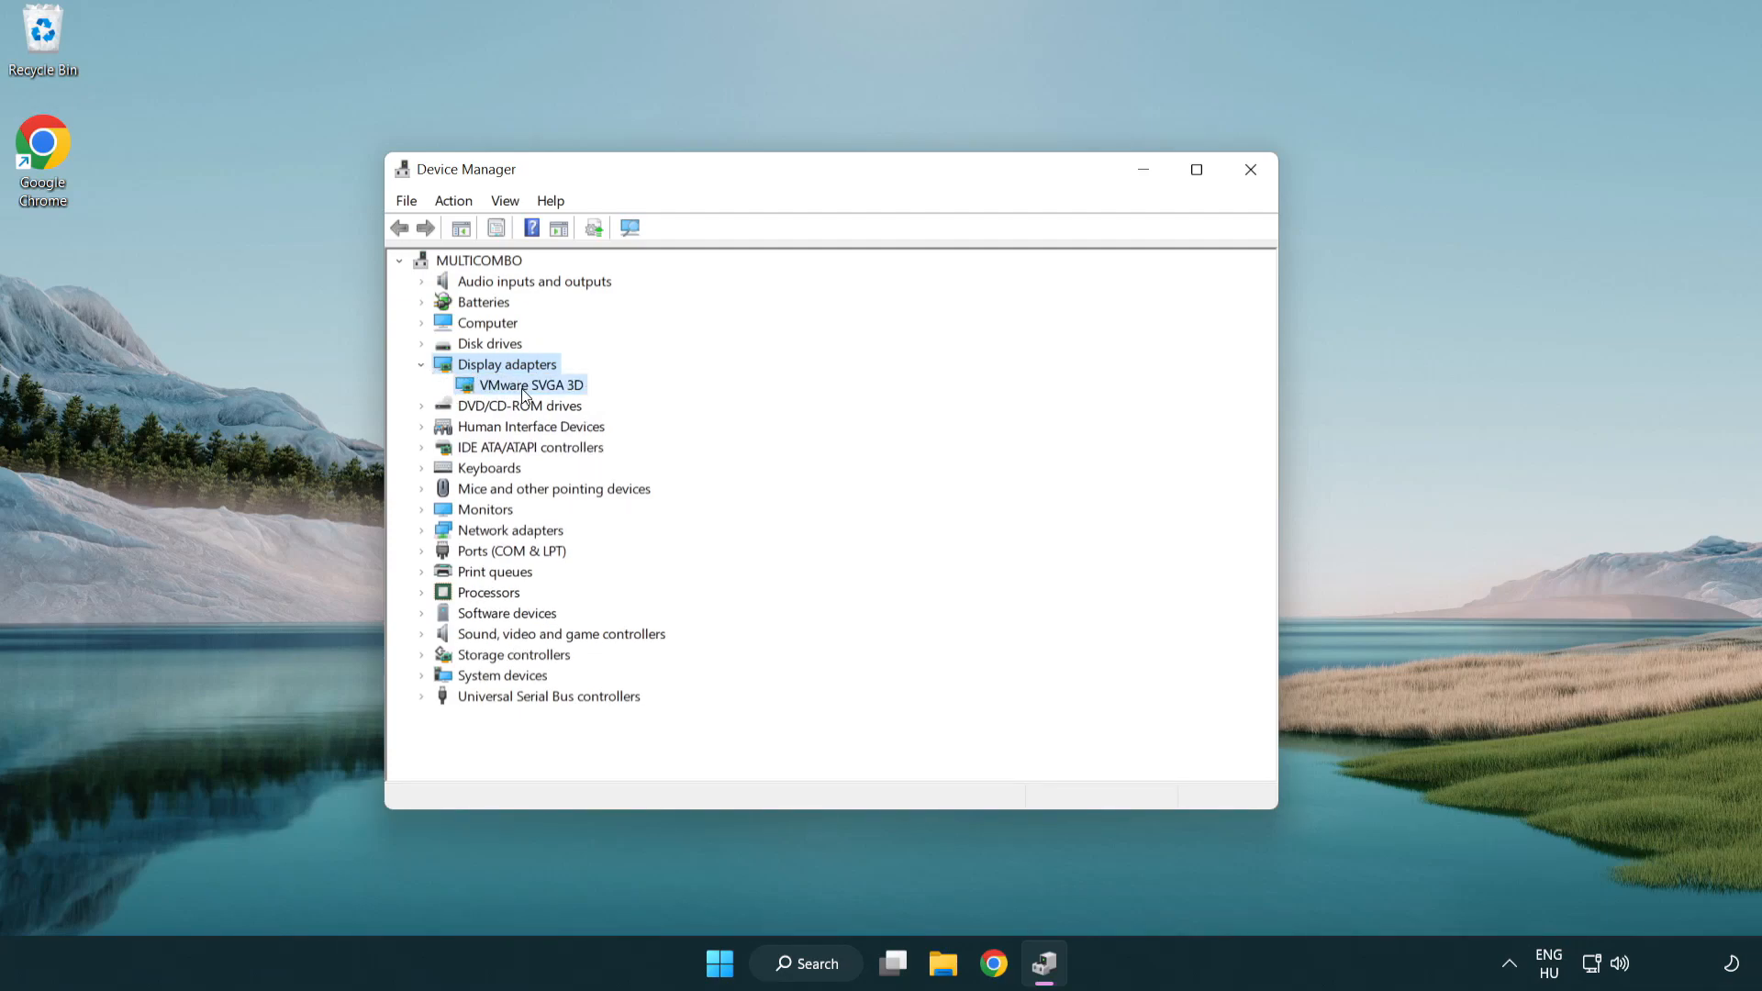
{"action": "left_click", "coordinate": [535, 384]}
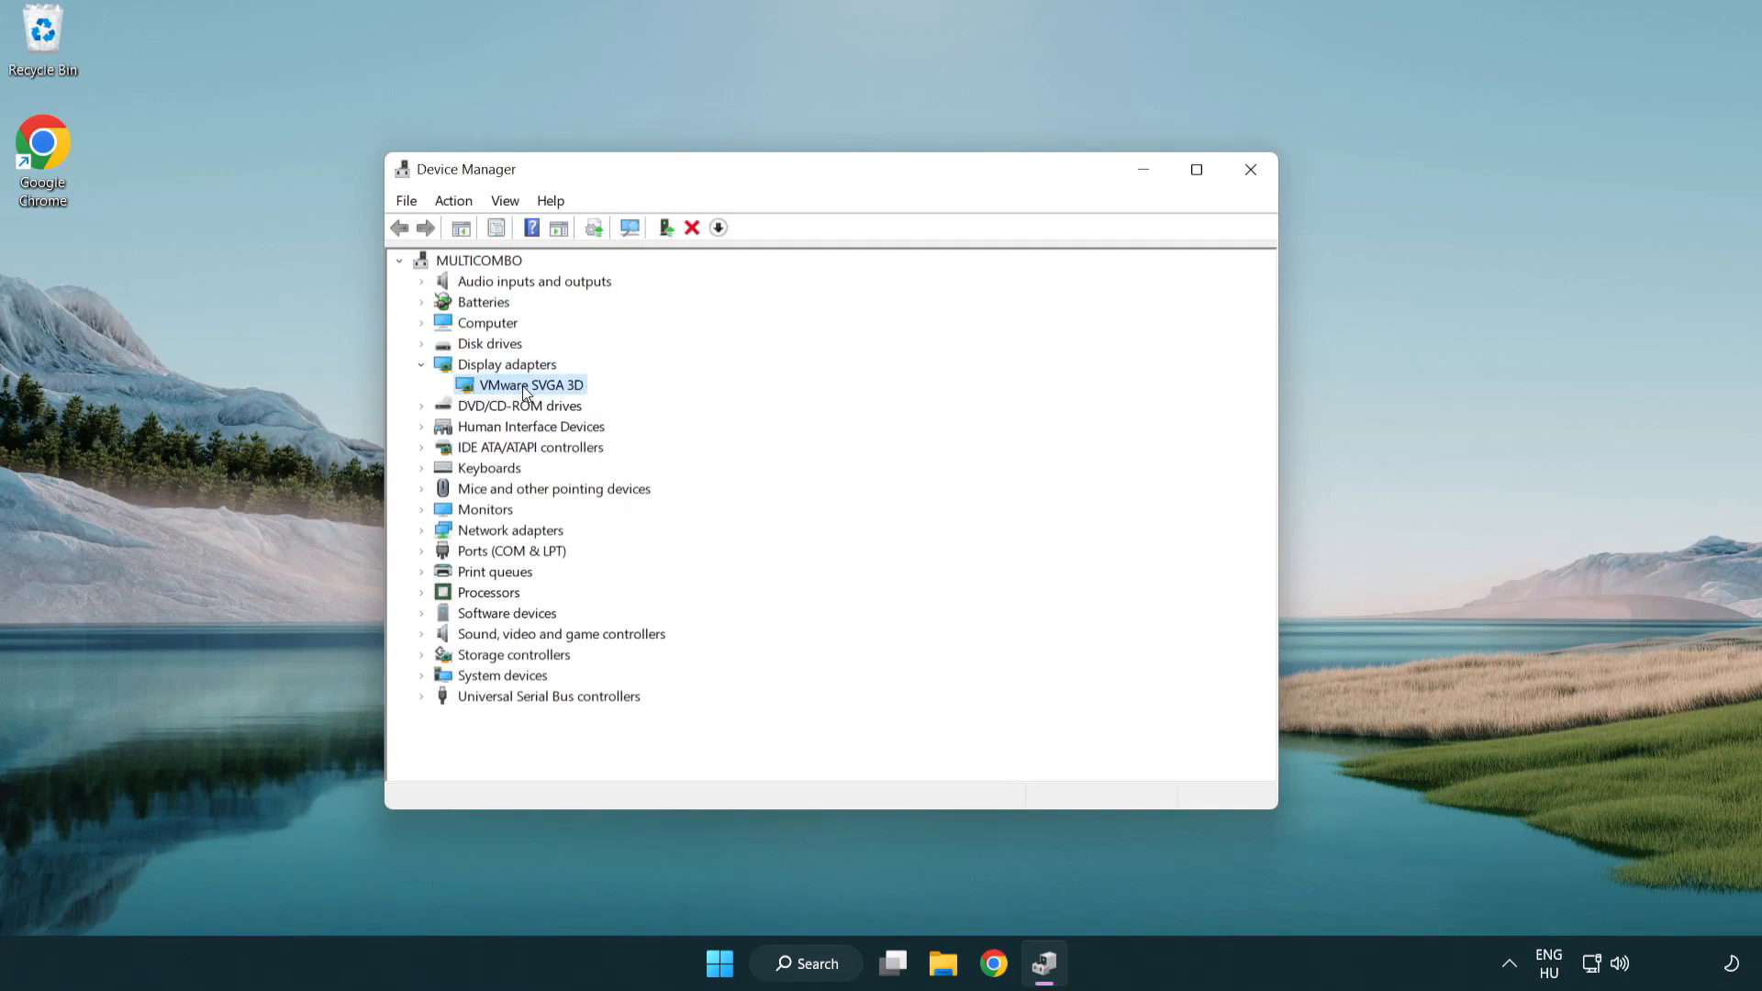
{"action": "right_click", "coordinate": [529, 384]}
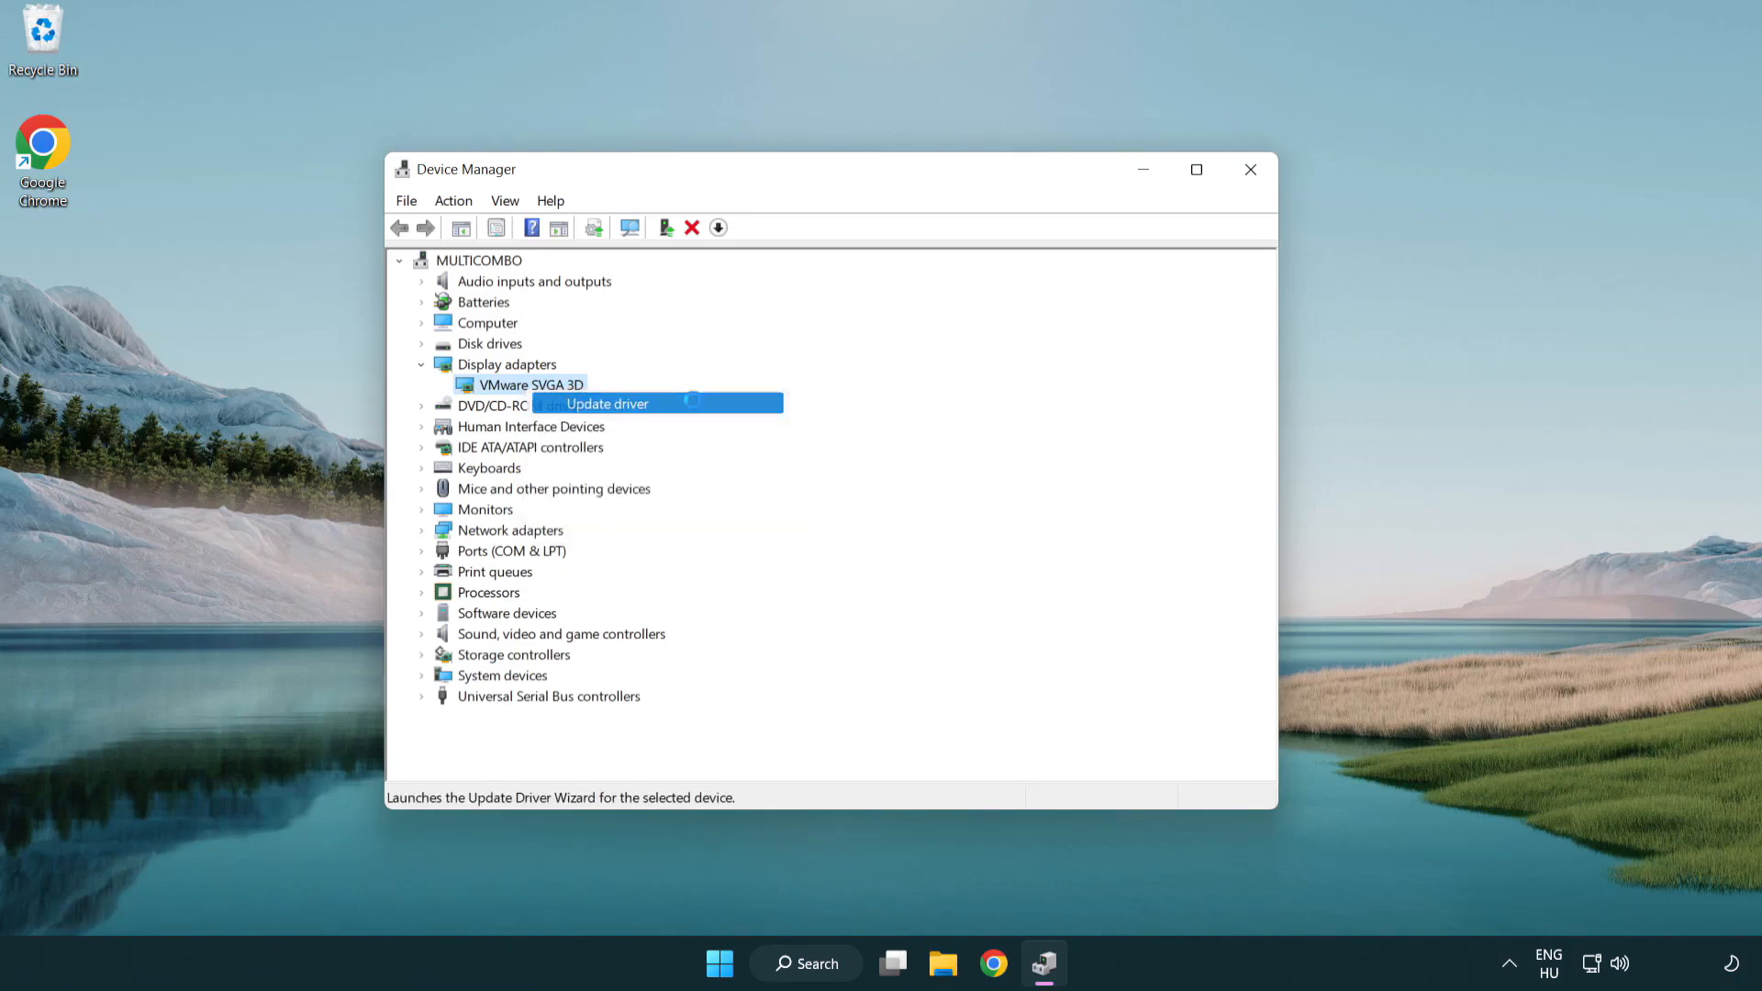
Run an automatic driver search for VMware SVGA 3D, confirm the best driver is installed, and close Device Manager
{"action": "left_click", "coordinate": [608, 404]}
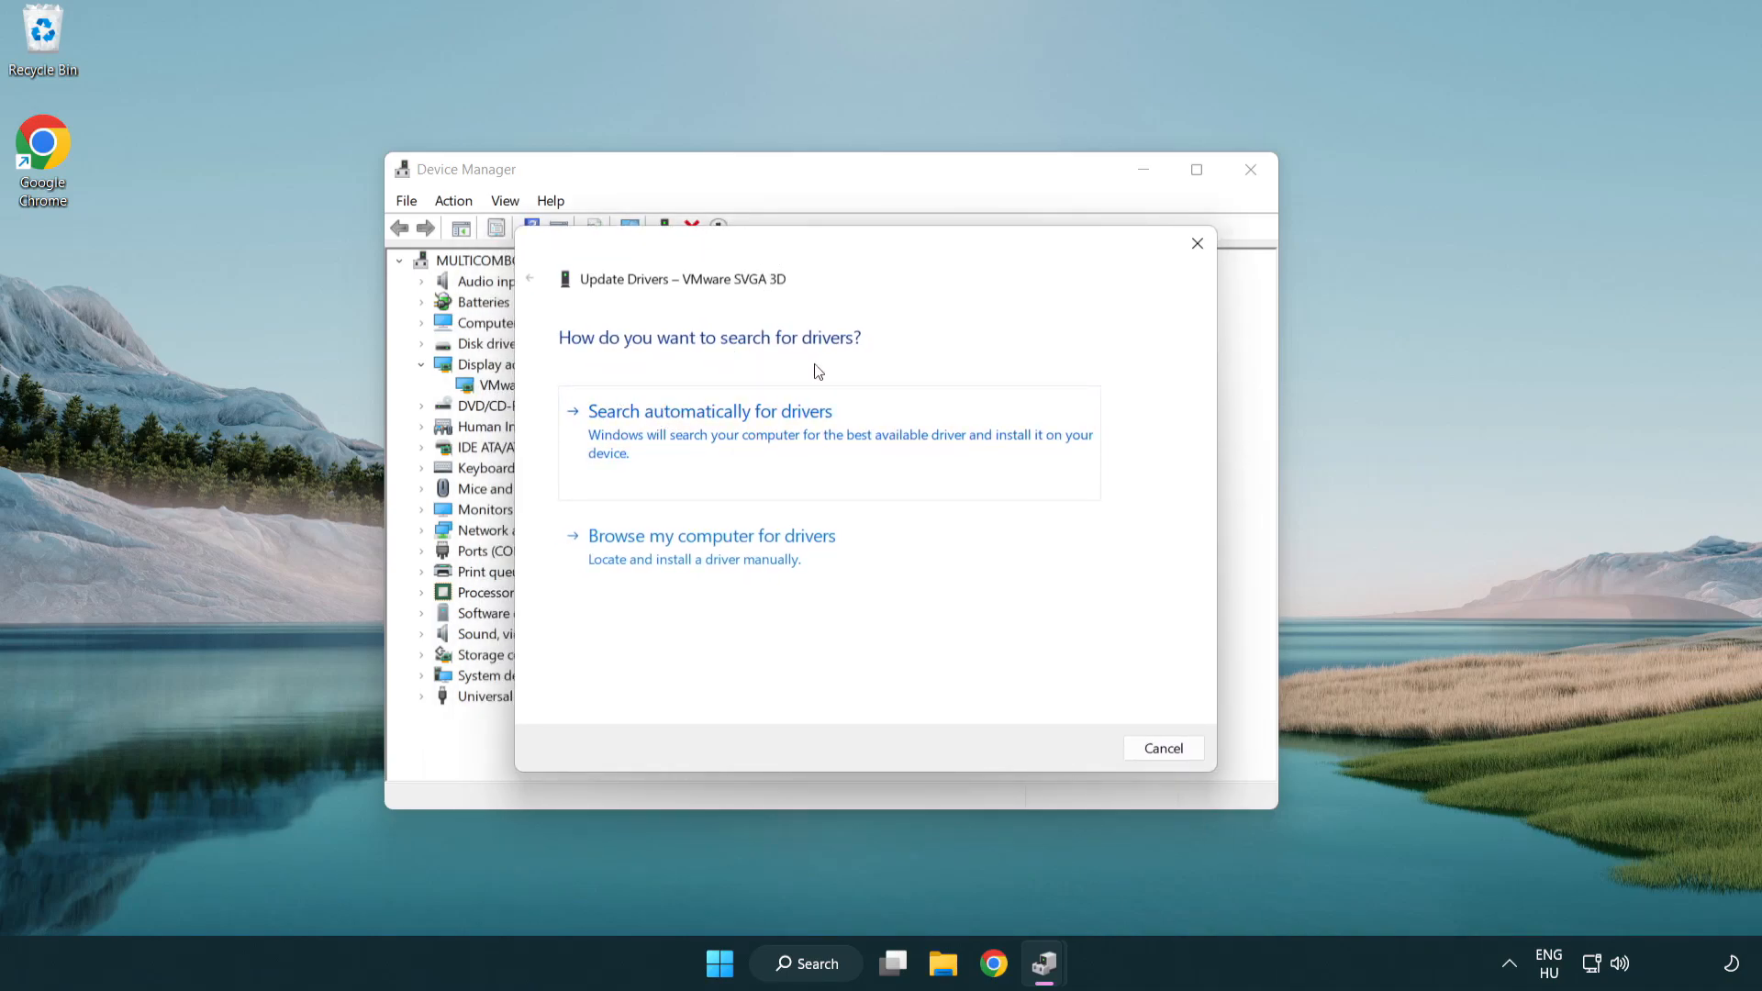
{"action": "mouse_move", "coordinate": [788, 439]}
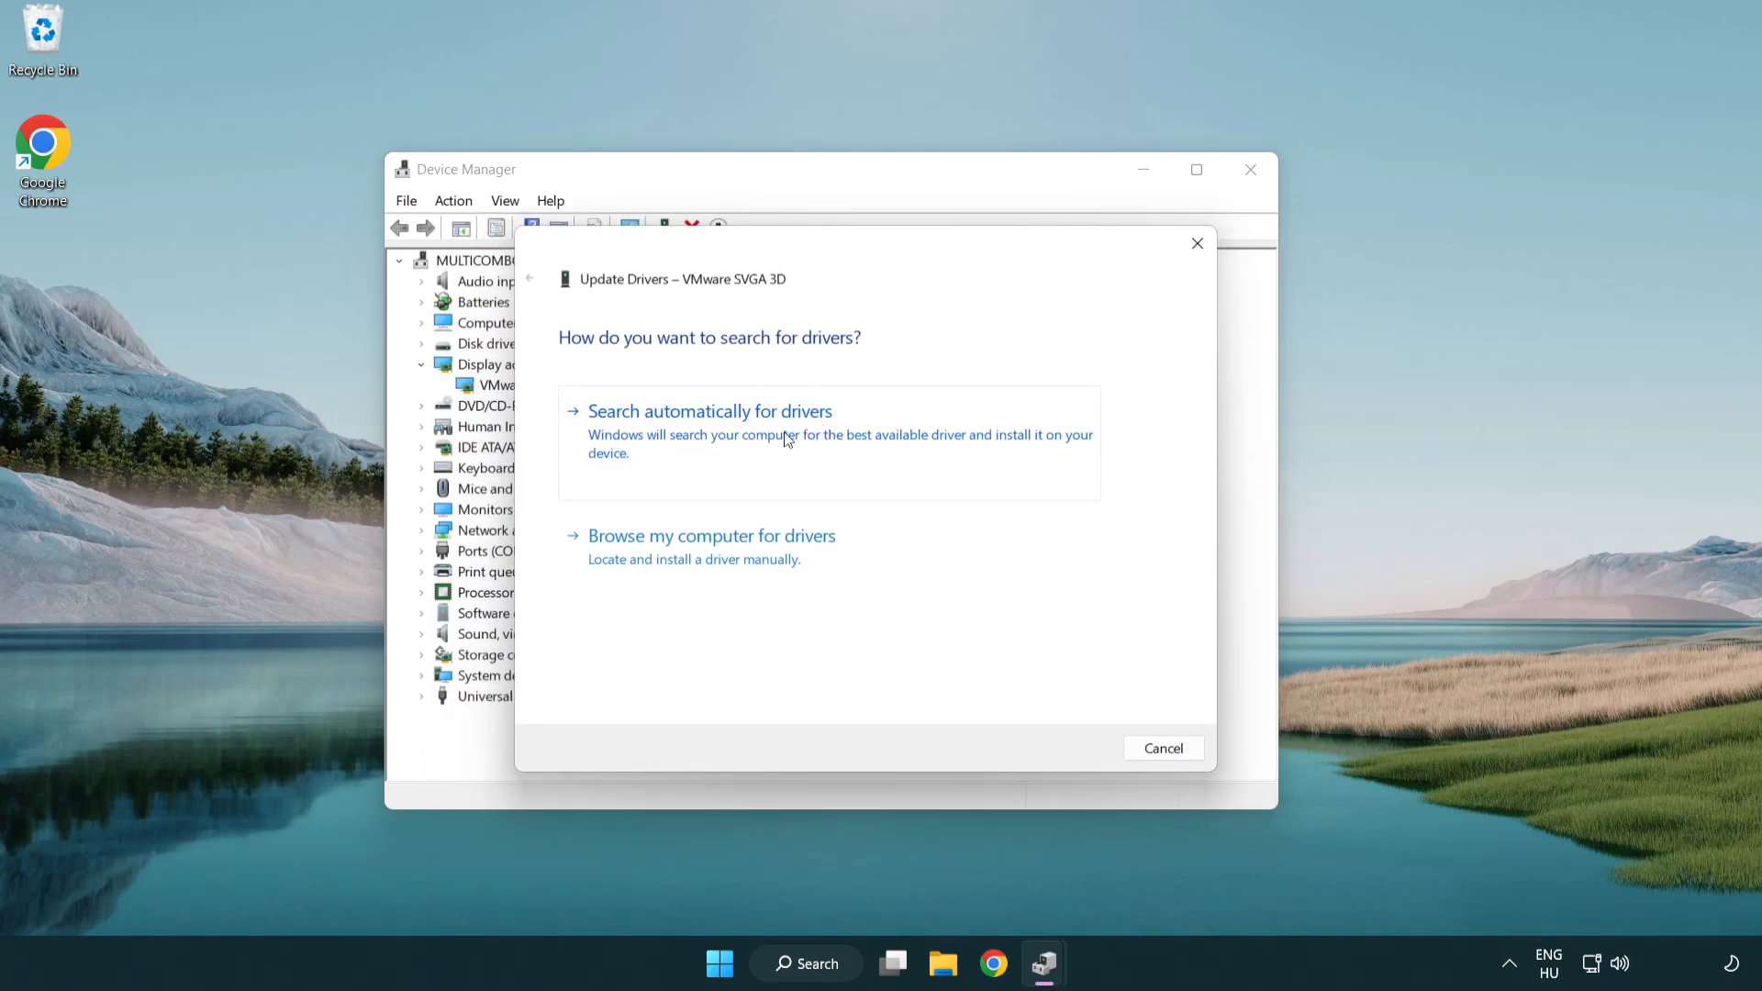
{"action": "left_click", "coordinate": [709, 409]}
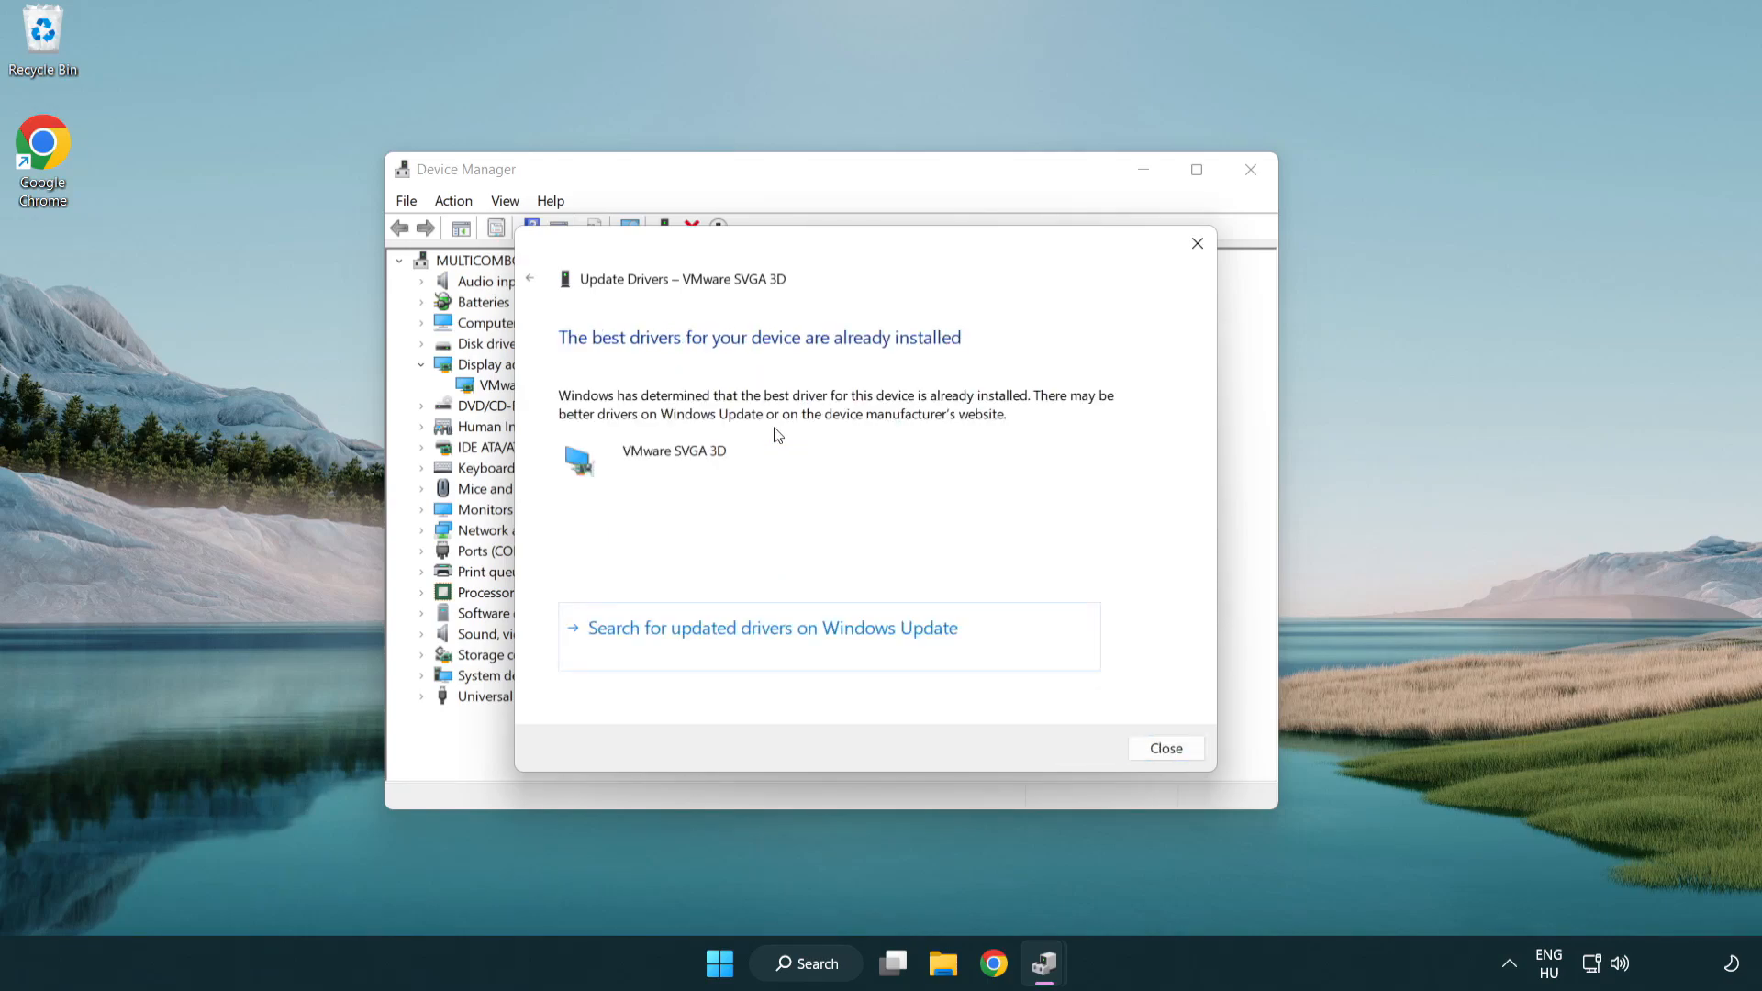
{"action": "mouse_move", "coordinate": [608, 358]}
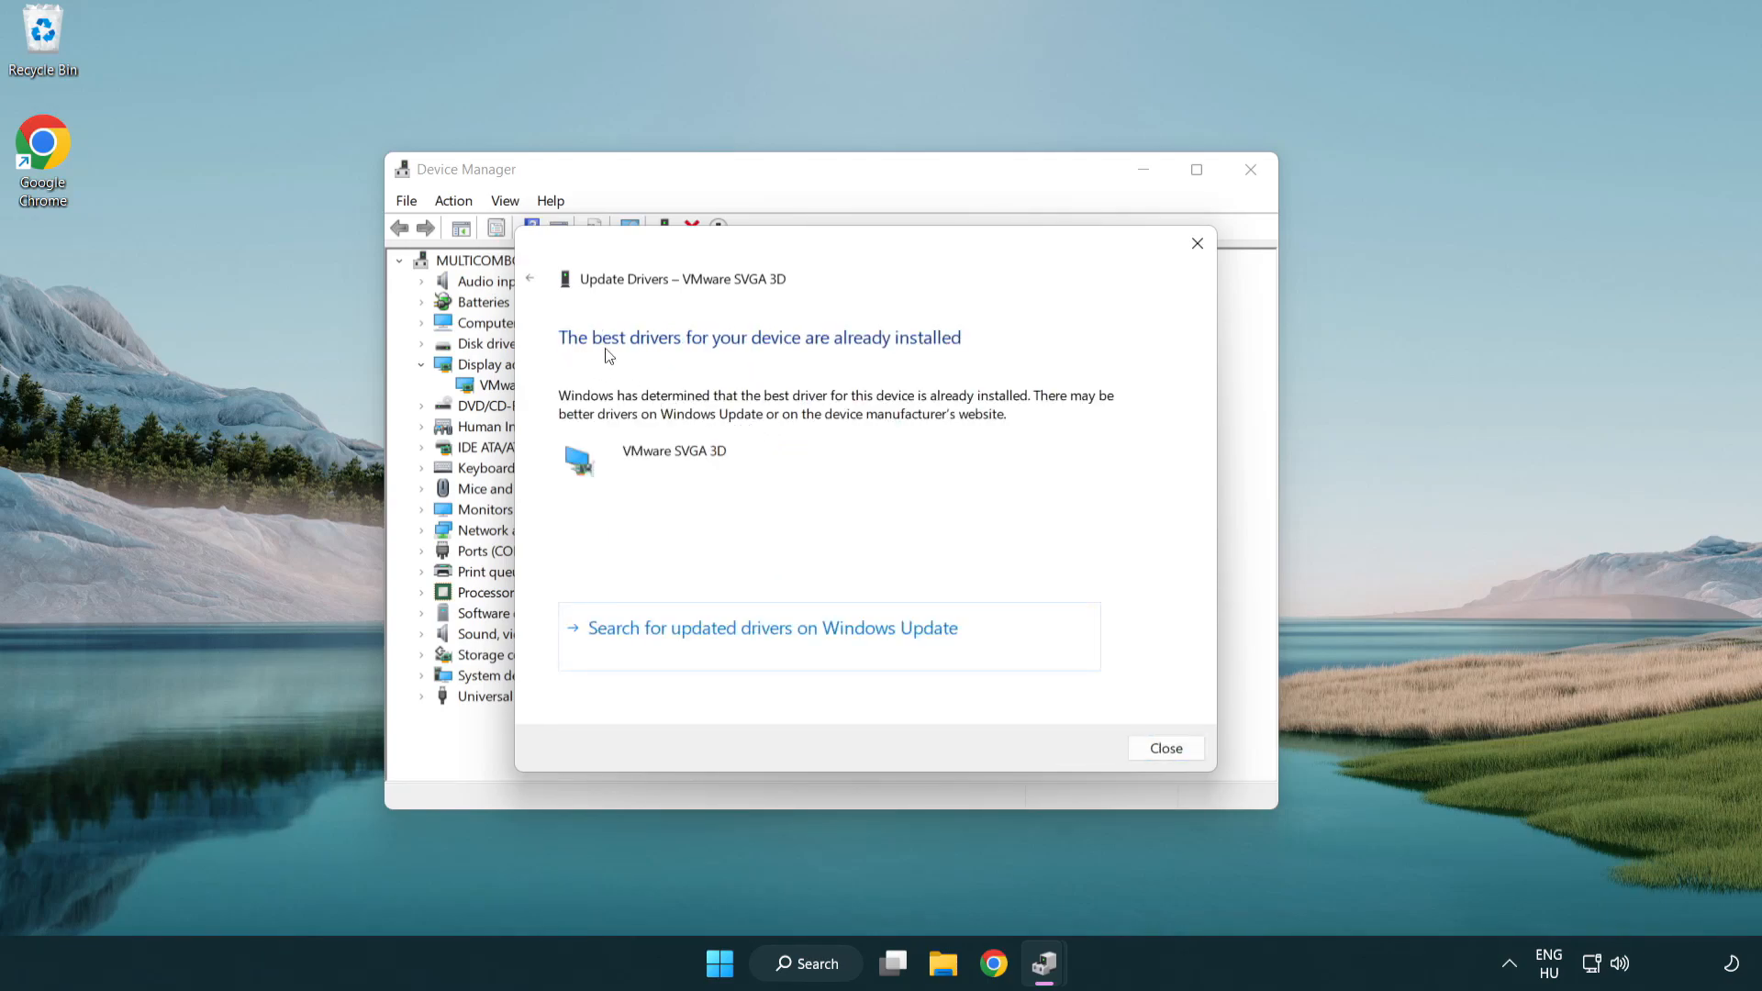
{"action": "mouse_move", "coordinate": [827, 481]}
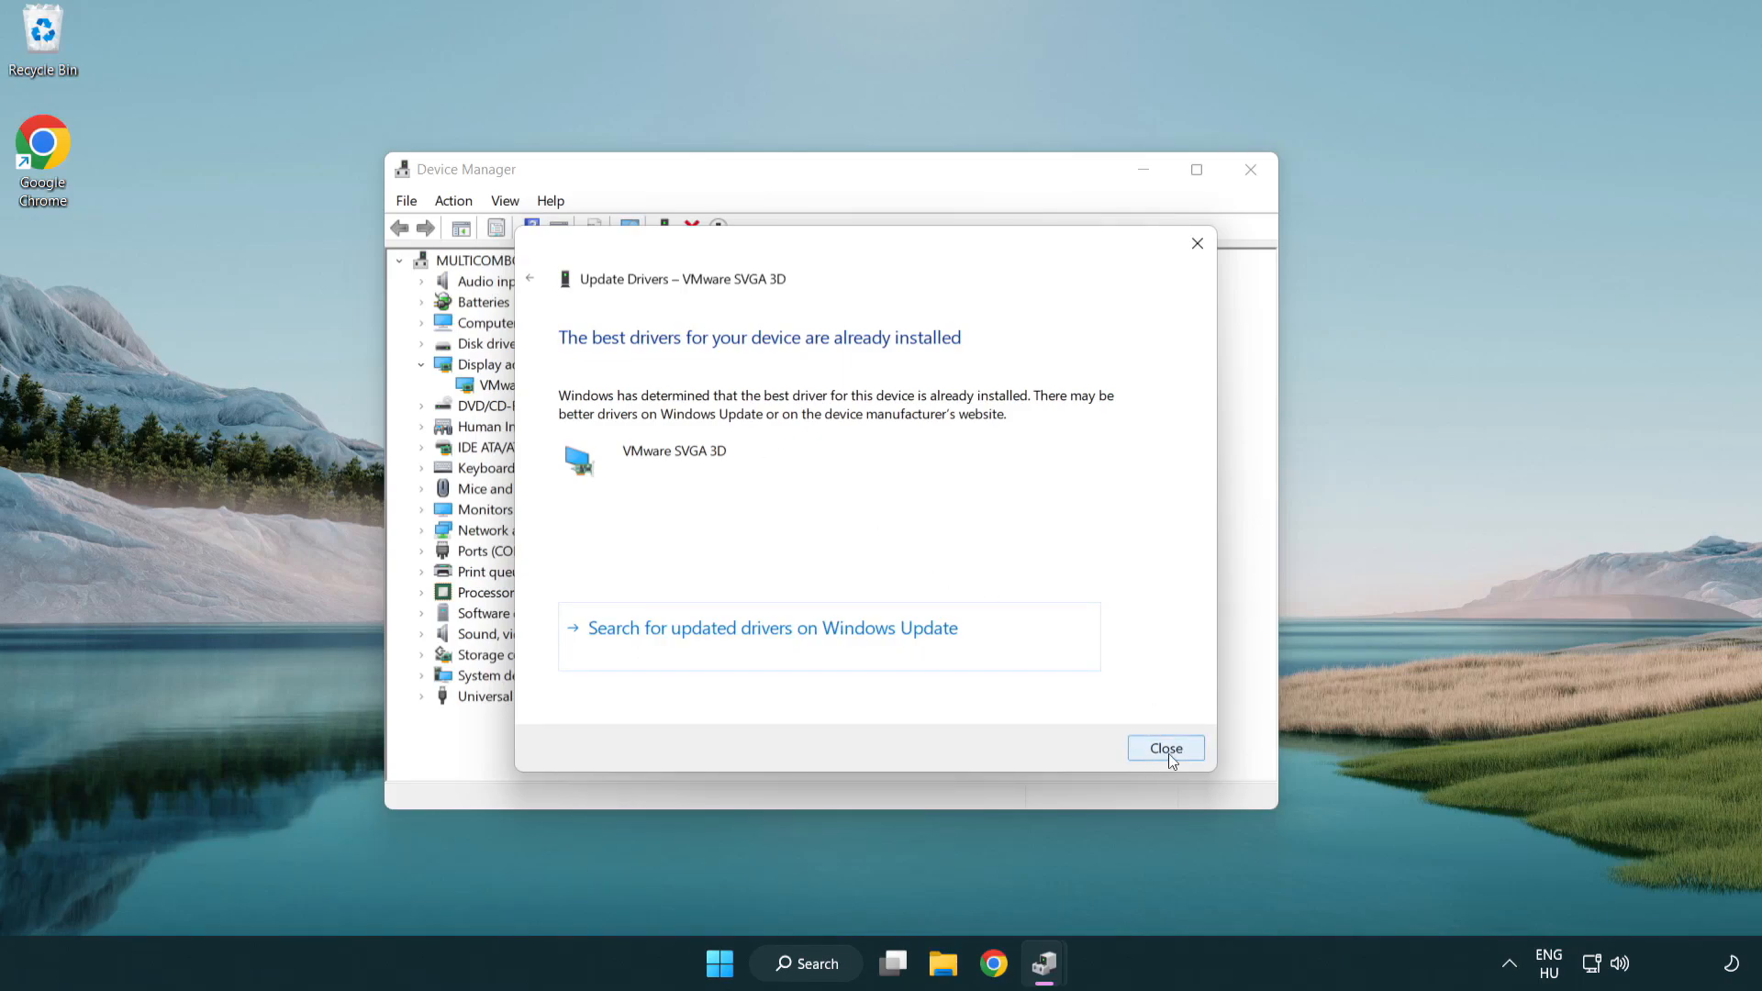
{"action": "left_click", "coordinate": [1166, 749]}
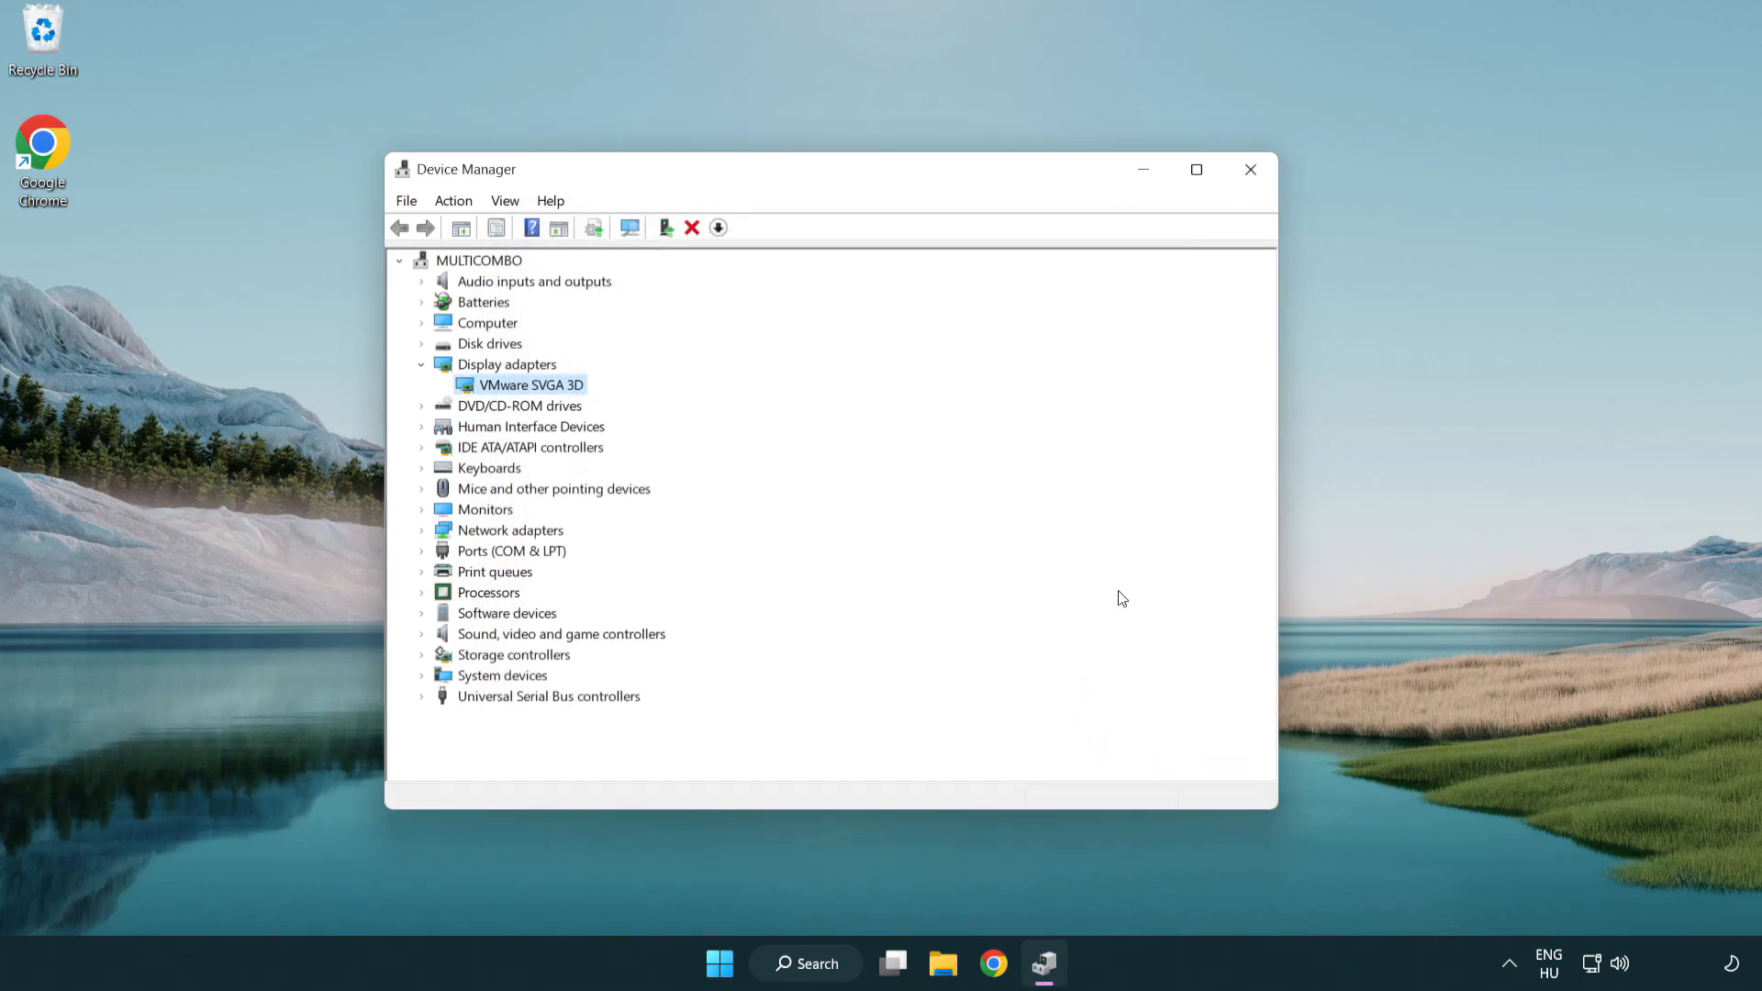
{"action": "mouse_move", "coordinate": [1251, 169]}
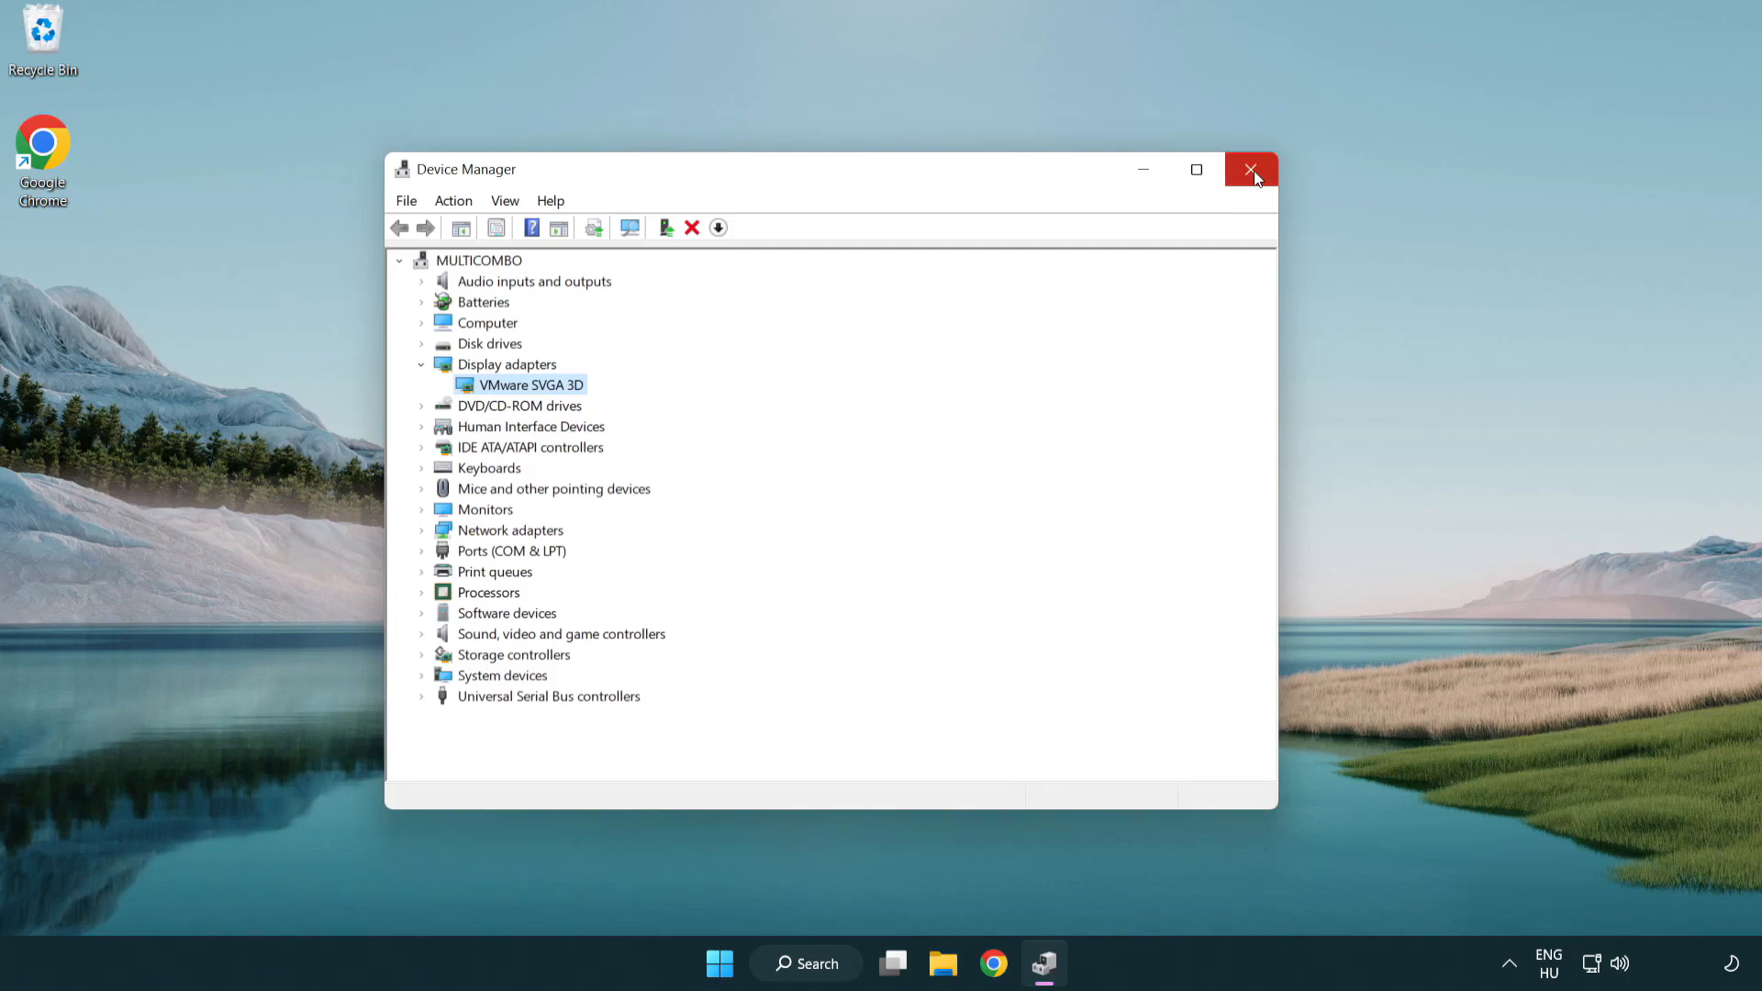
{"action": "left_click", "coordinate": [1250, 169]}
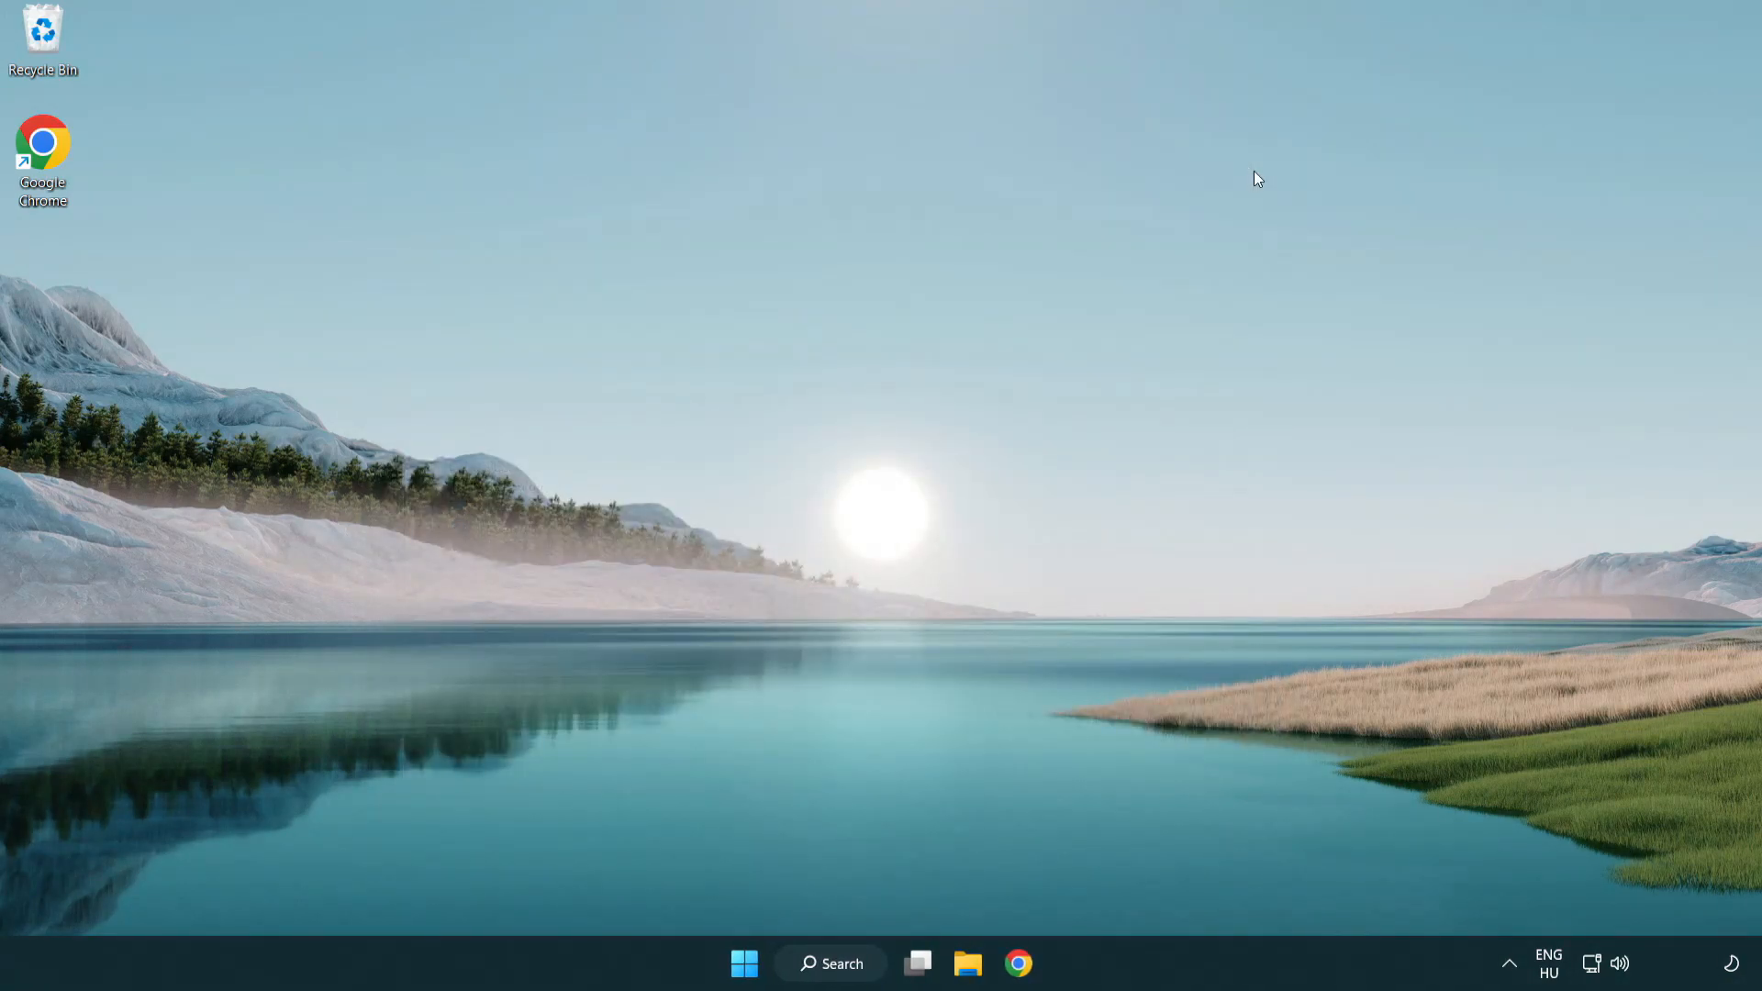
{"action": "mouse_move", "coordinate": [840, 964]}
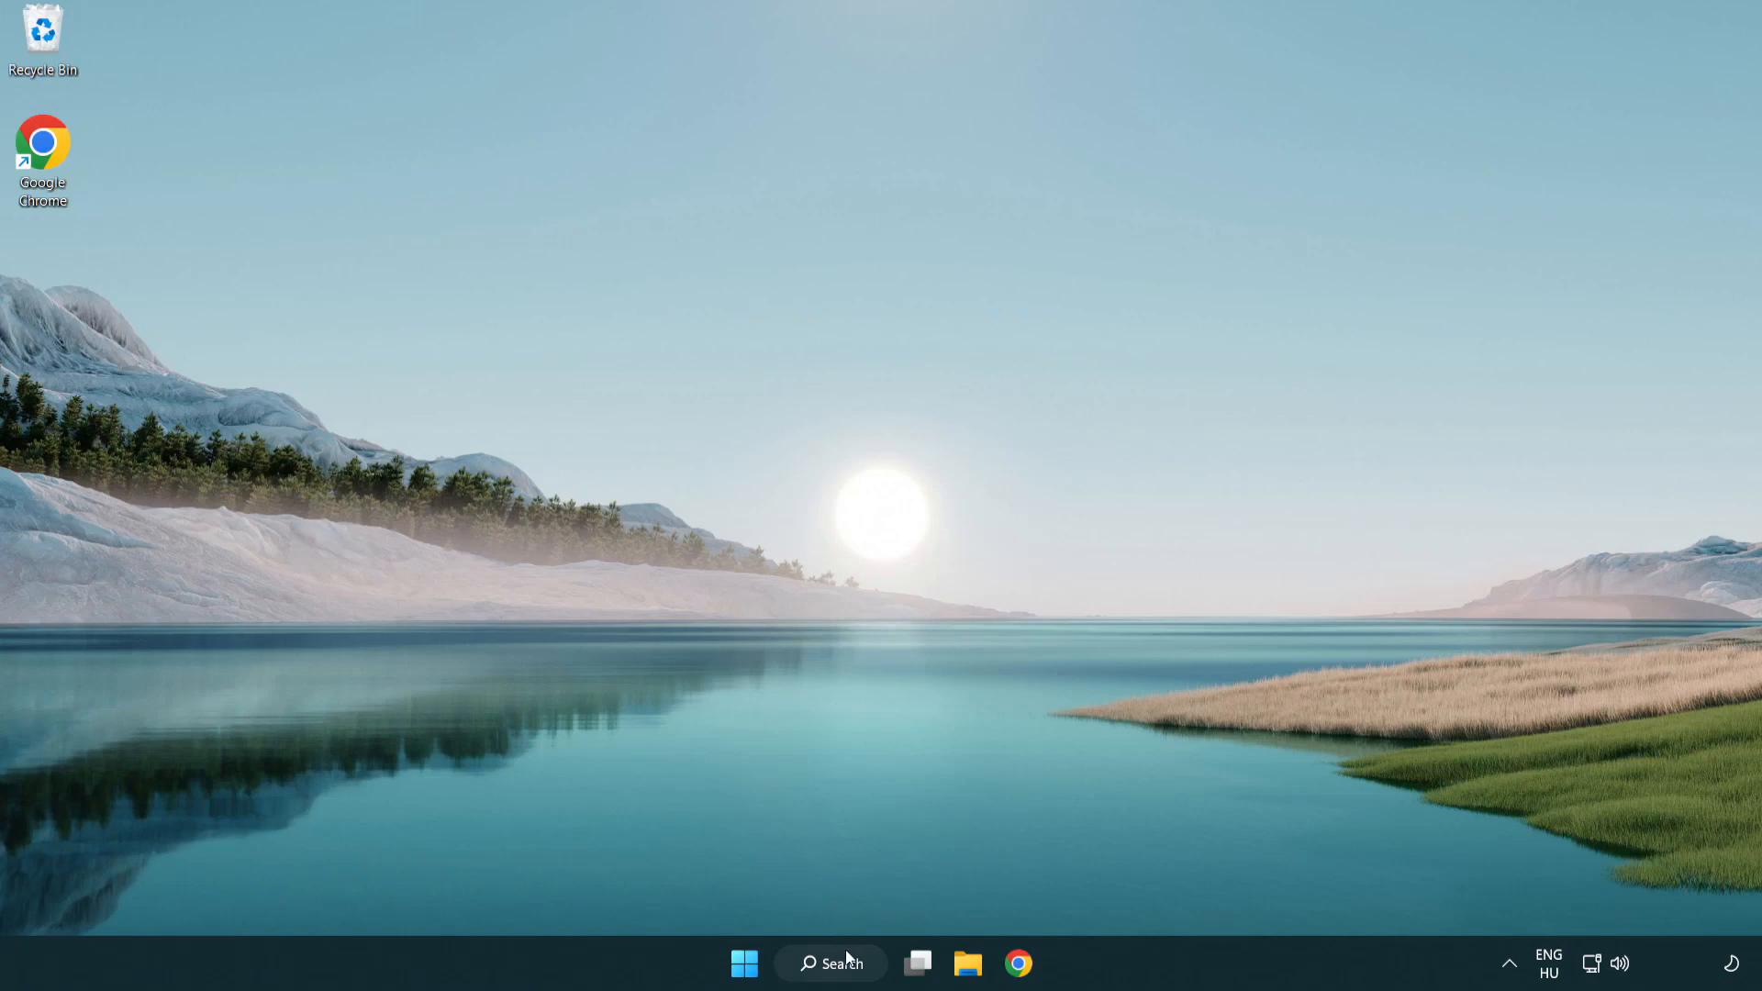
Search Windows for "update" to bring up Windows Update settings as the best match
{"action": "left_click", "coordinate": [830, 964]}
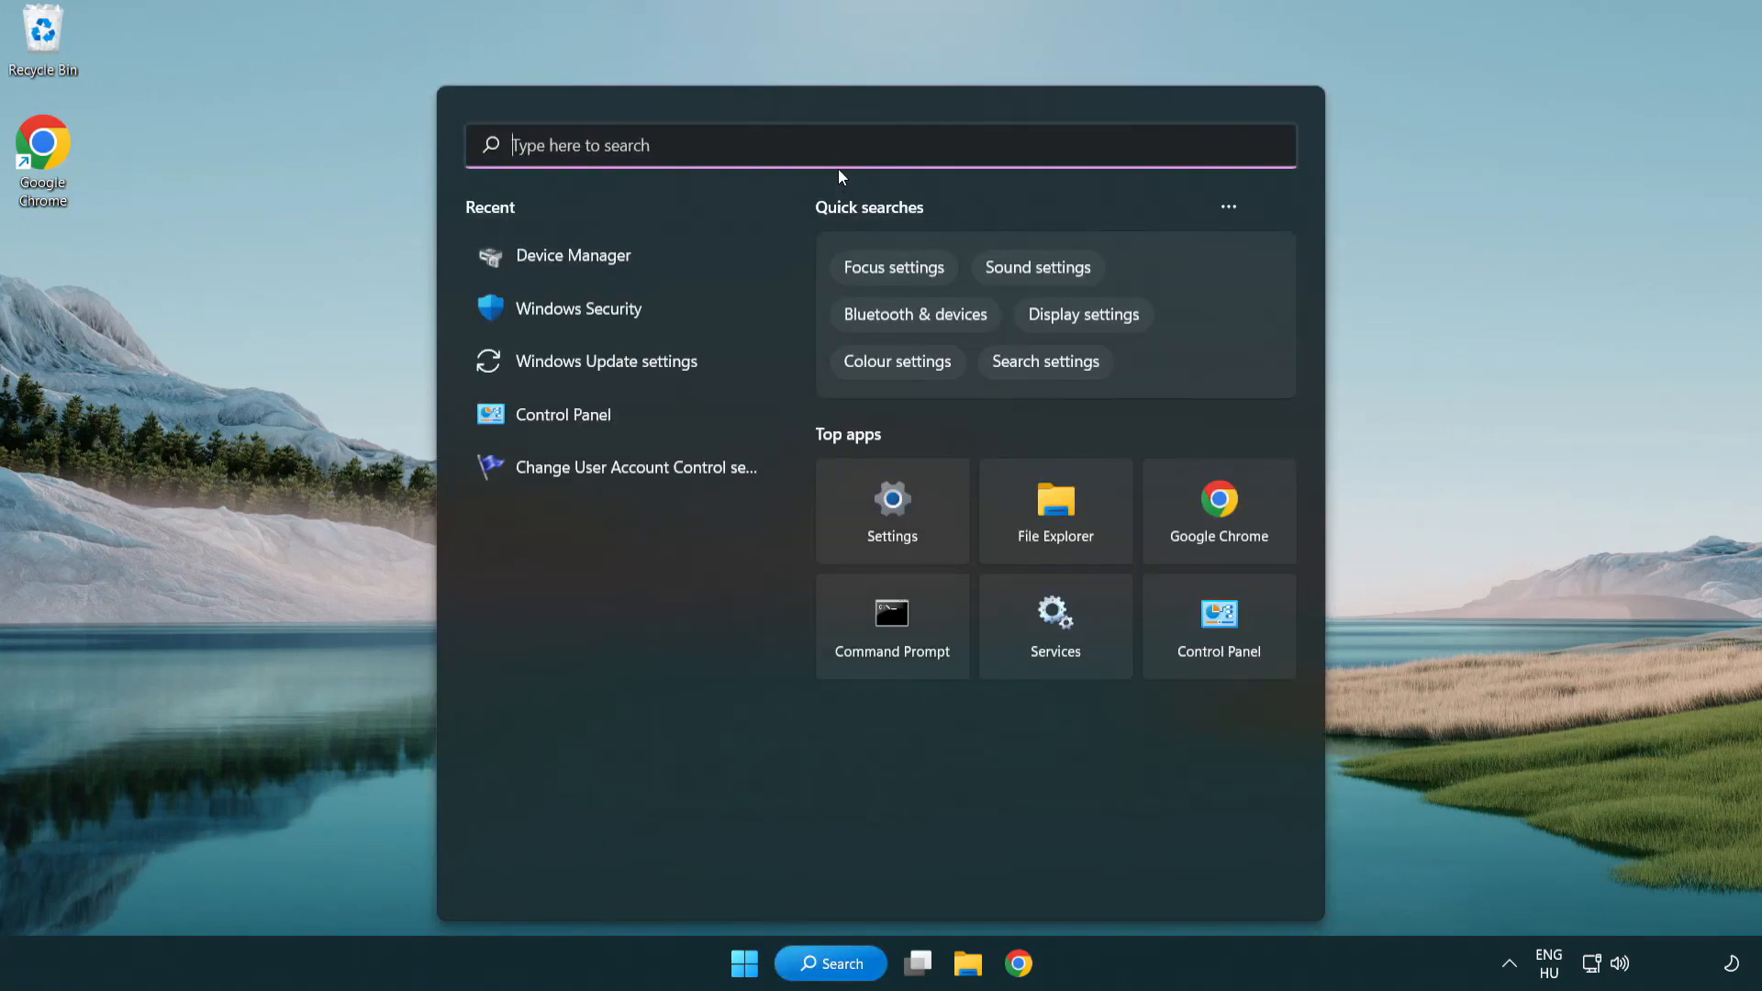
{"action": "type", "text": "u"}
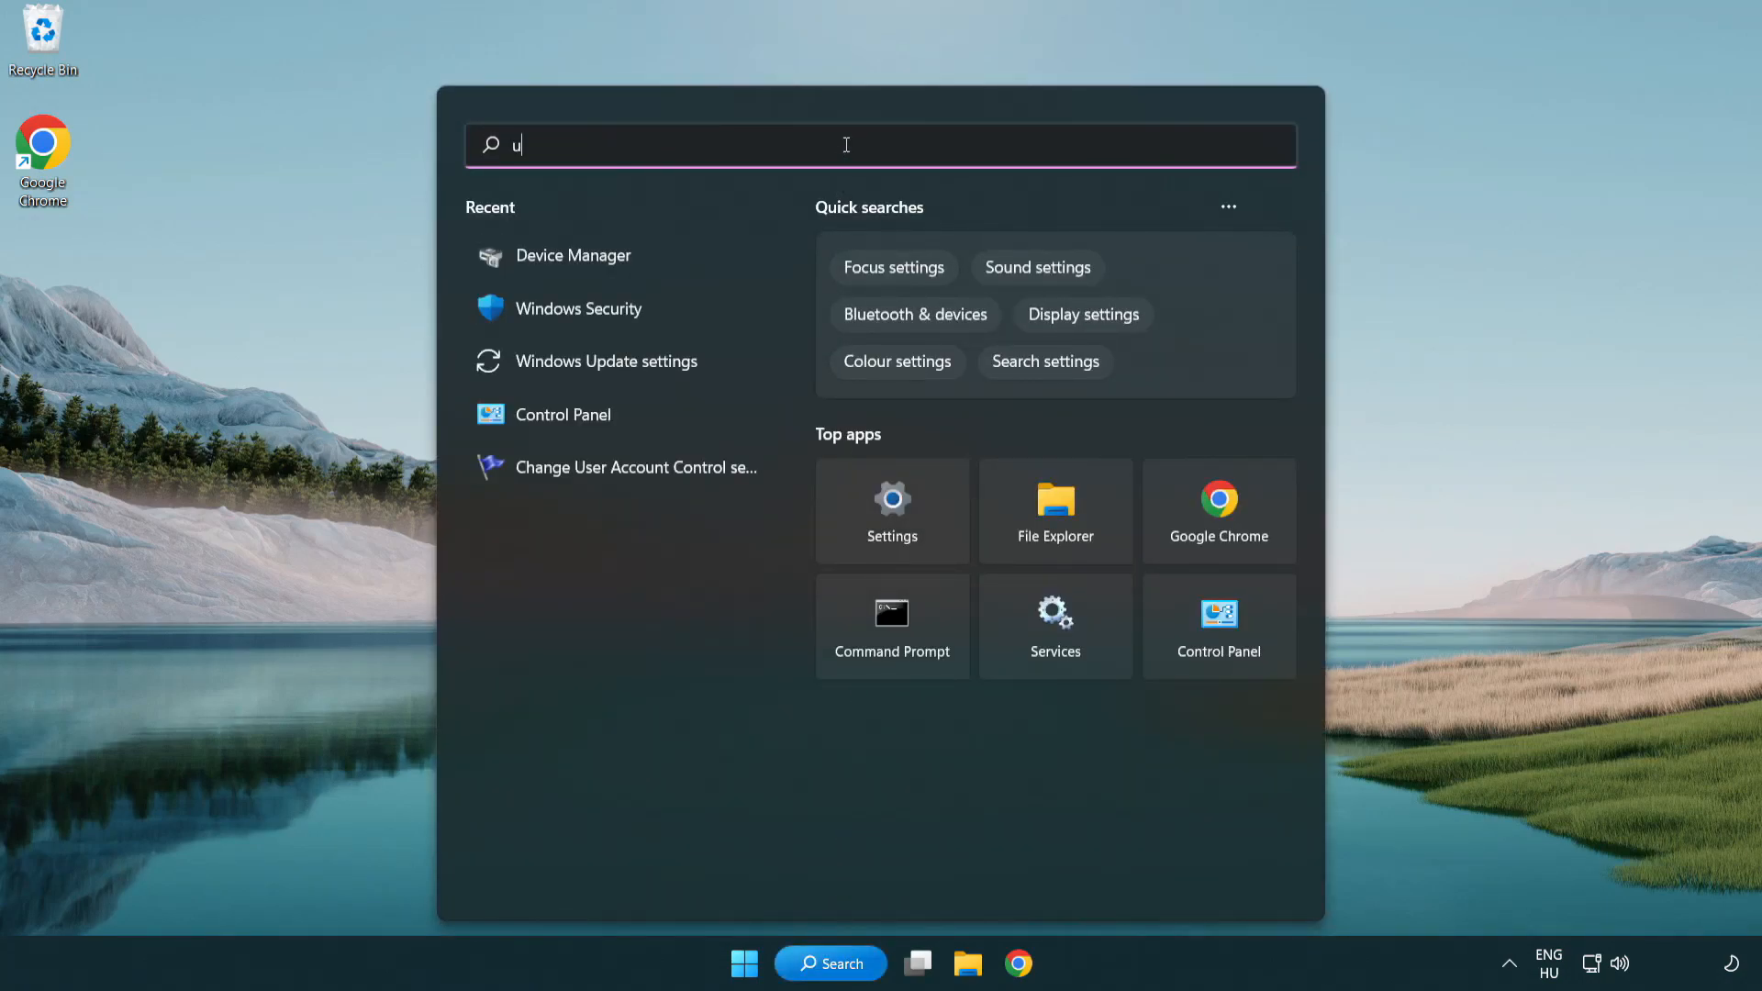
{"action": "type", "text": "pdate"}
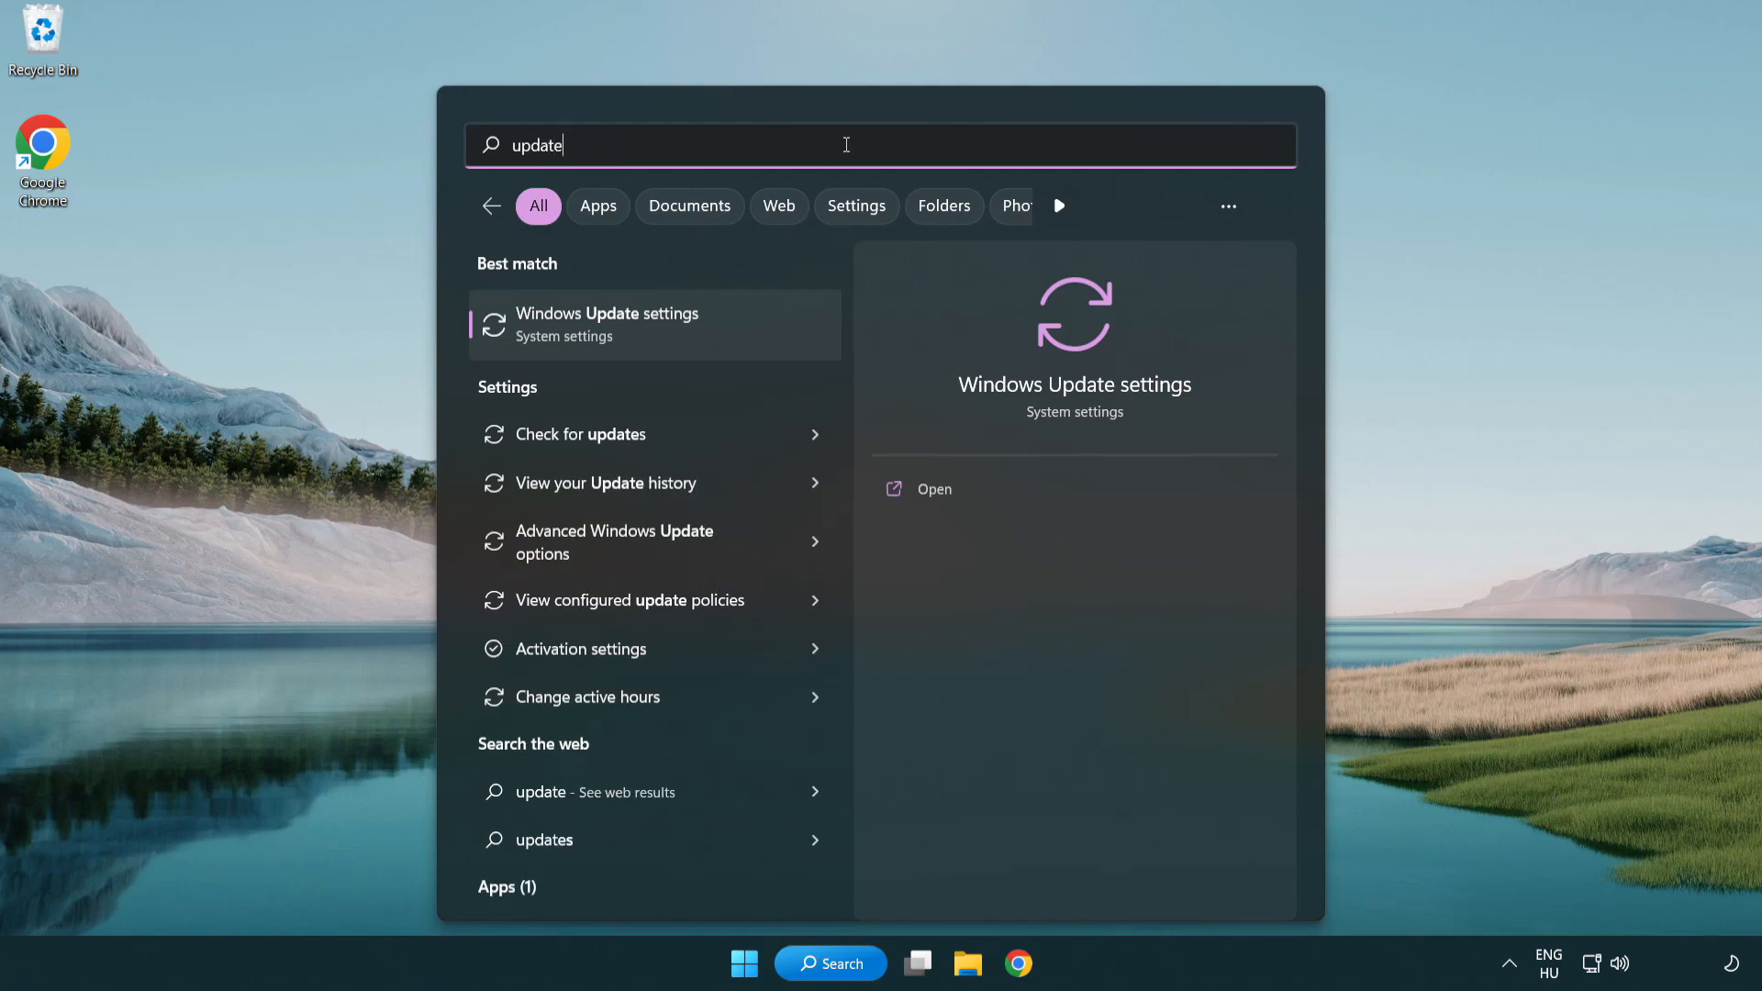
{"action": "mouse_move", "coordinate": [689, 339]}
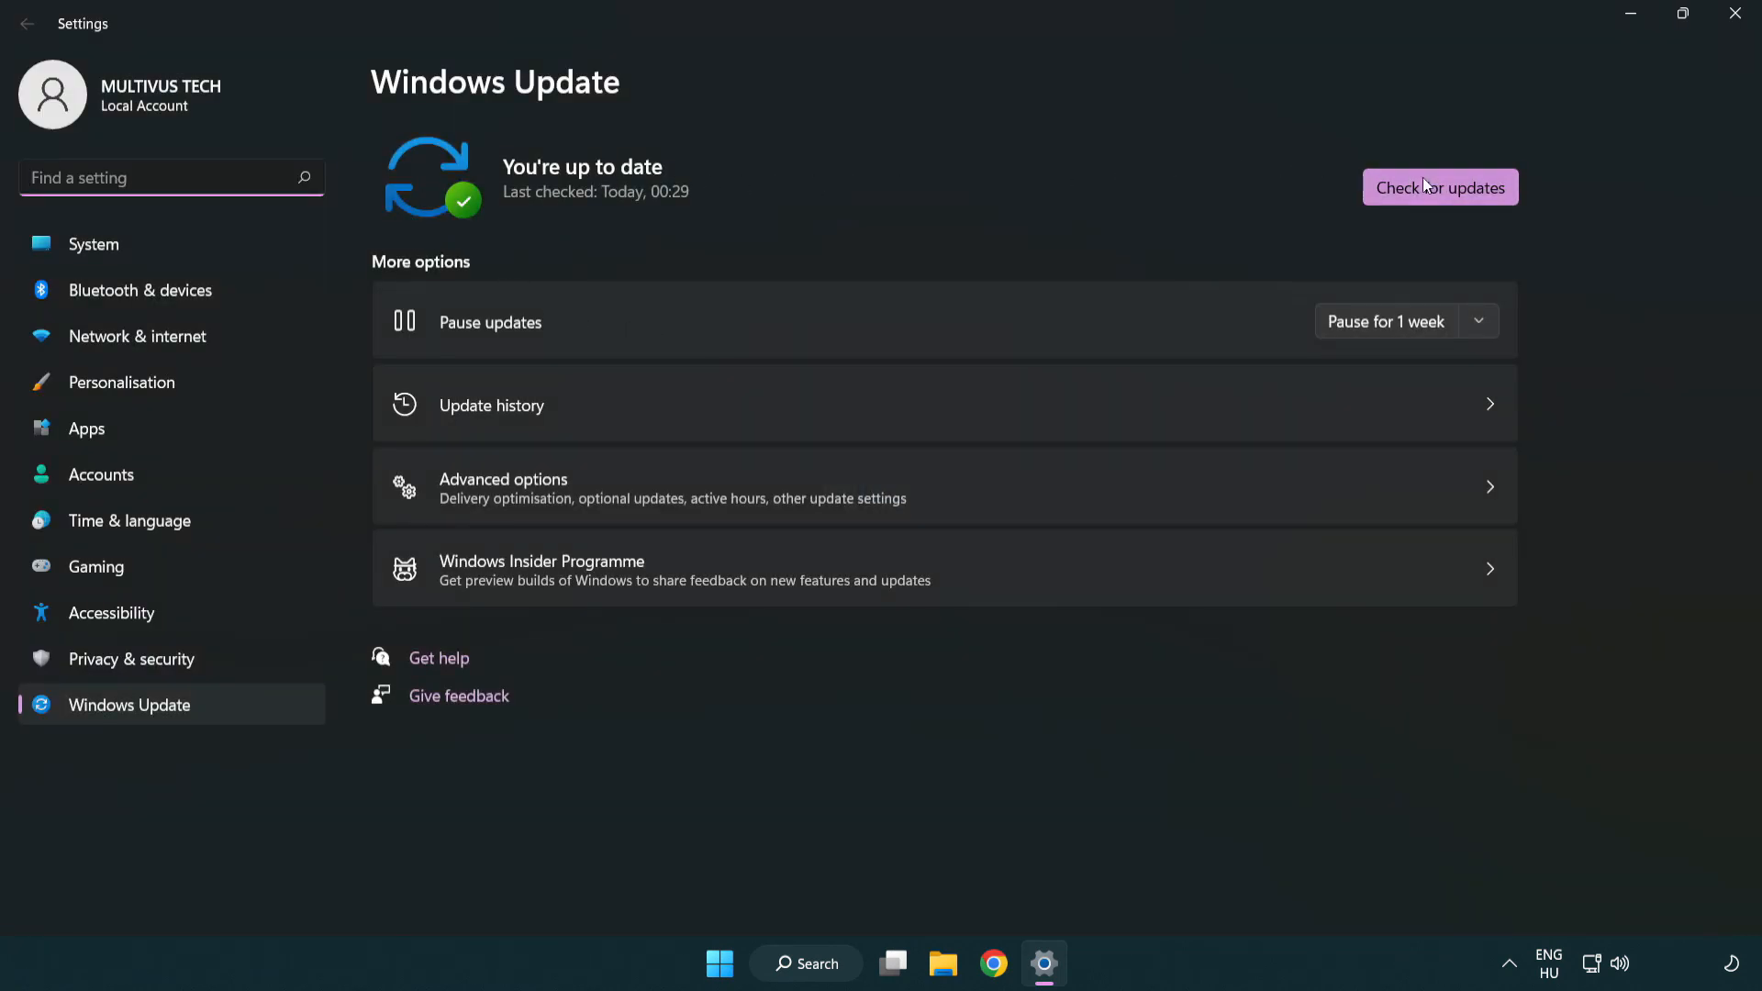
Check for new Windows updates and confirm the PC is up to date
{"action": "left_click", "coordinate": [1439, 187]}
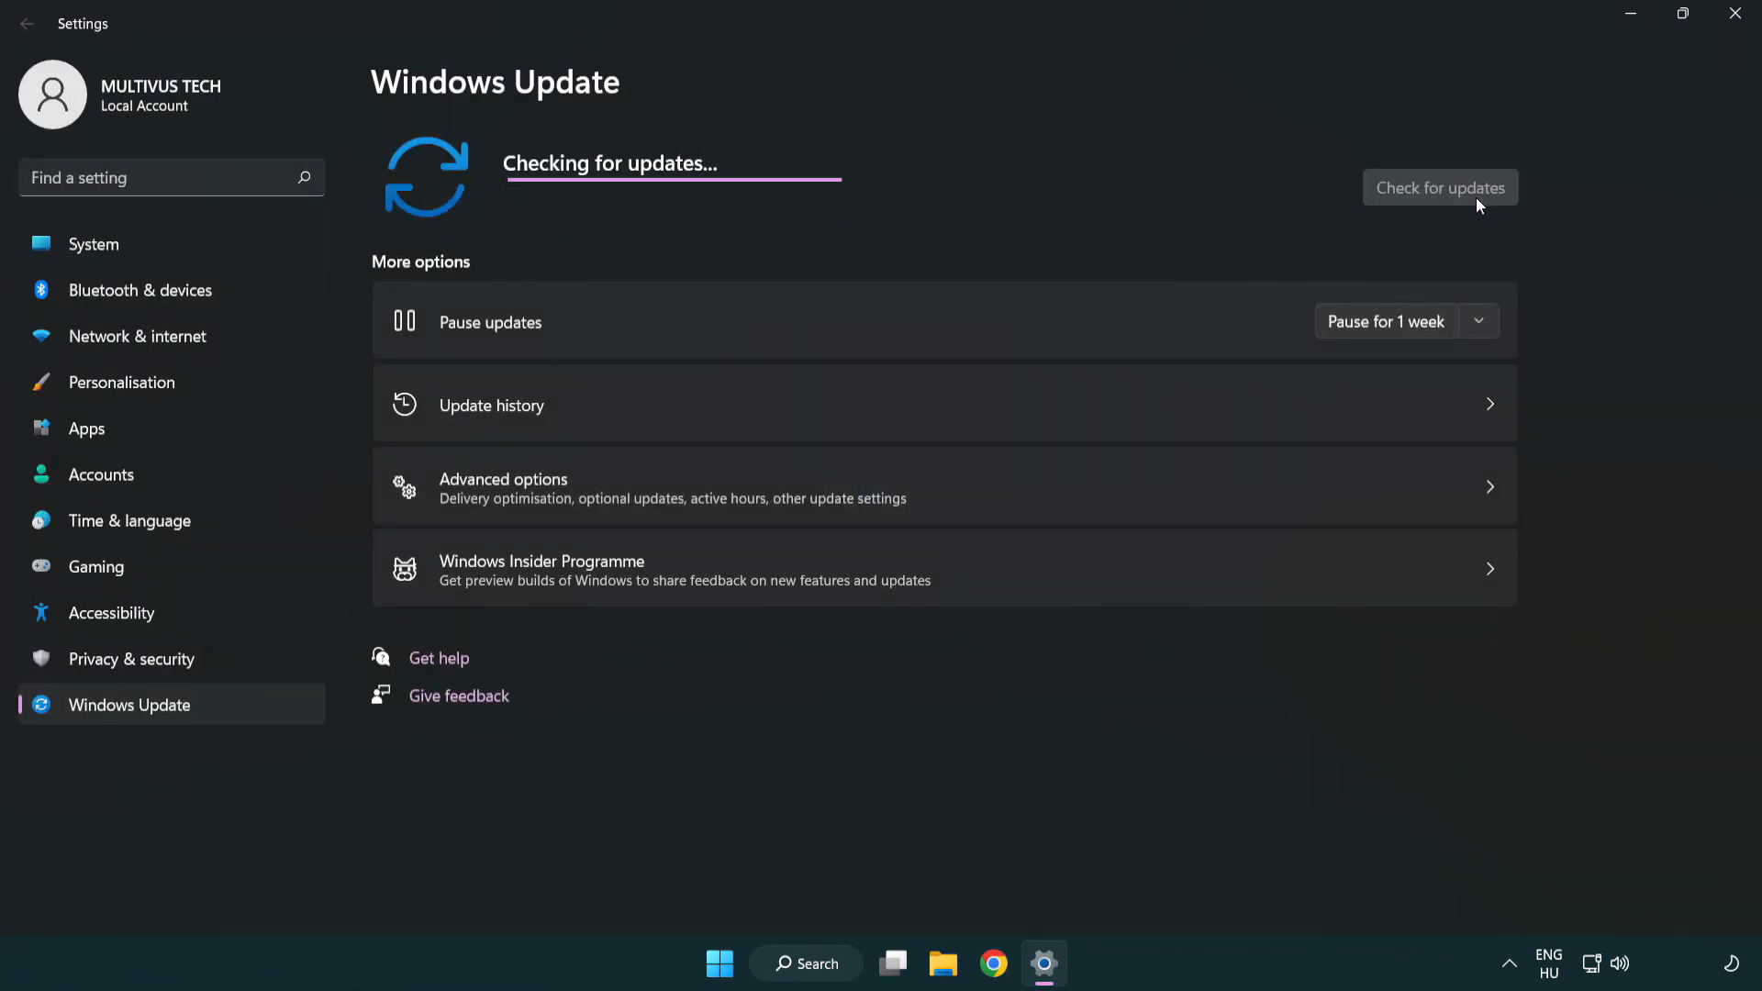
{"action": "mouse_move", "coordinate": [949, 233]}
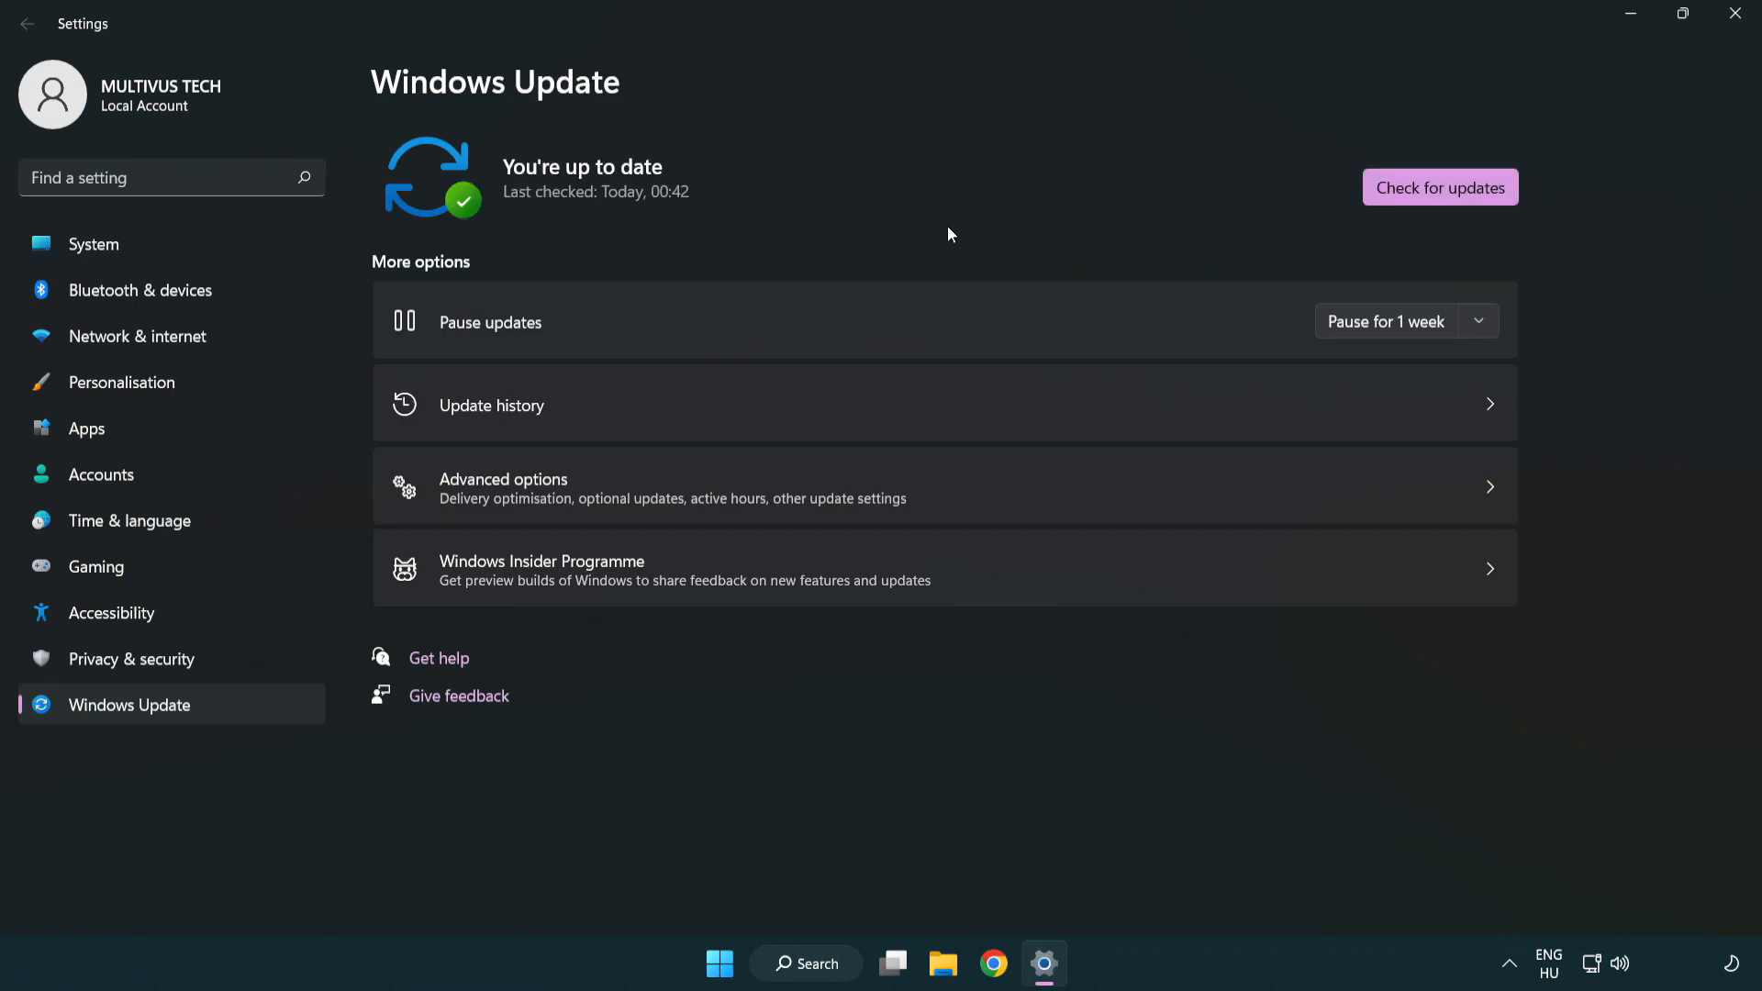
{"action": "mouse_move", "coordinate": [1513, 113]}
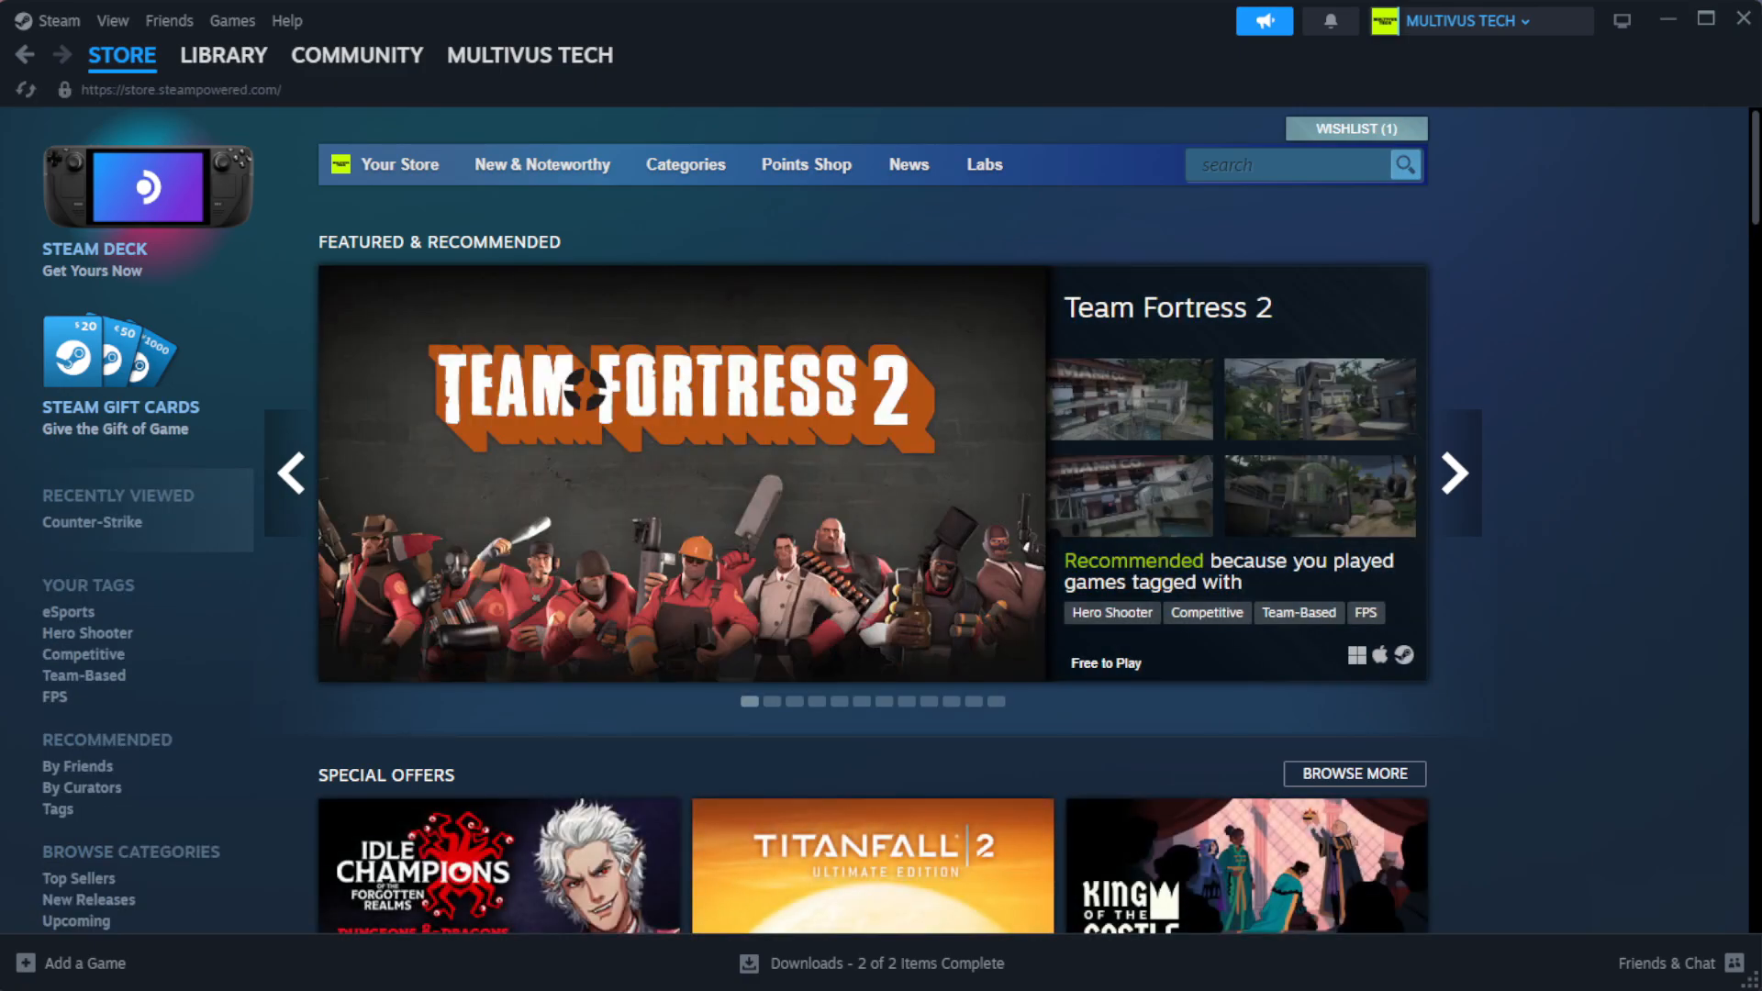
Go to the Steam Library and raise the context menu on YOUR NOT WORKING GAME under Favorites
{"action": "left_click", "coordinate": [222, 54]}
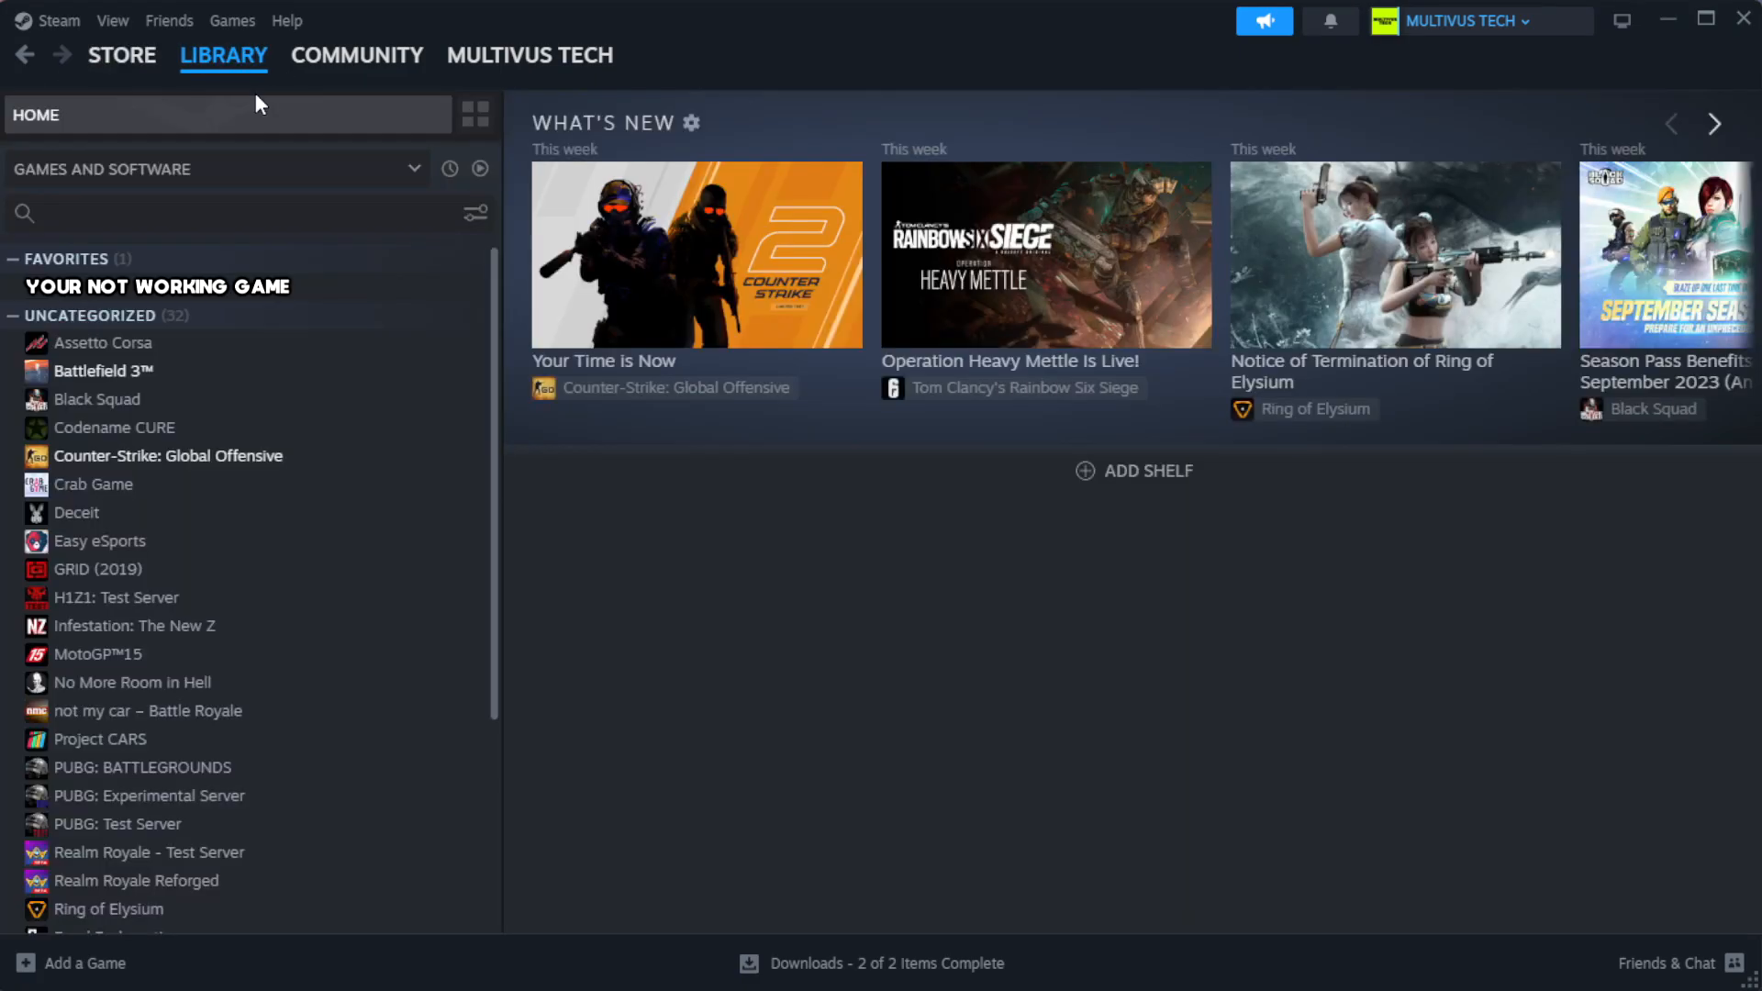
{"action": "mouse_move", "coordinate": [258, 110]}
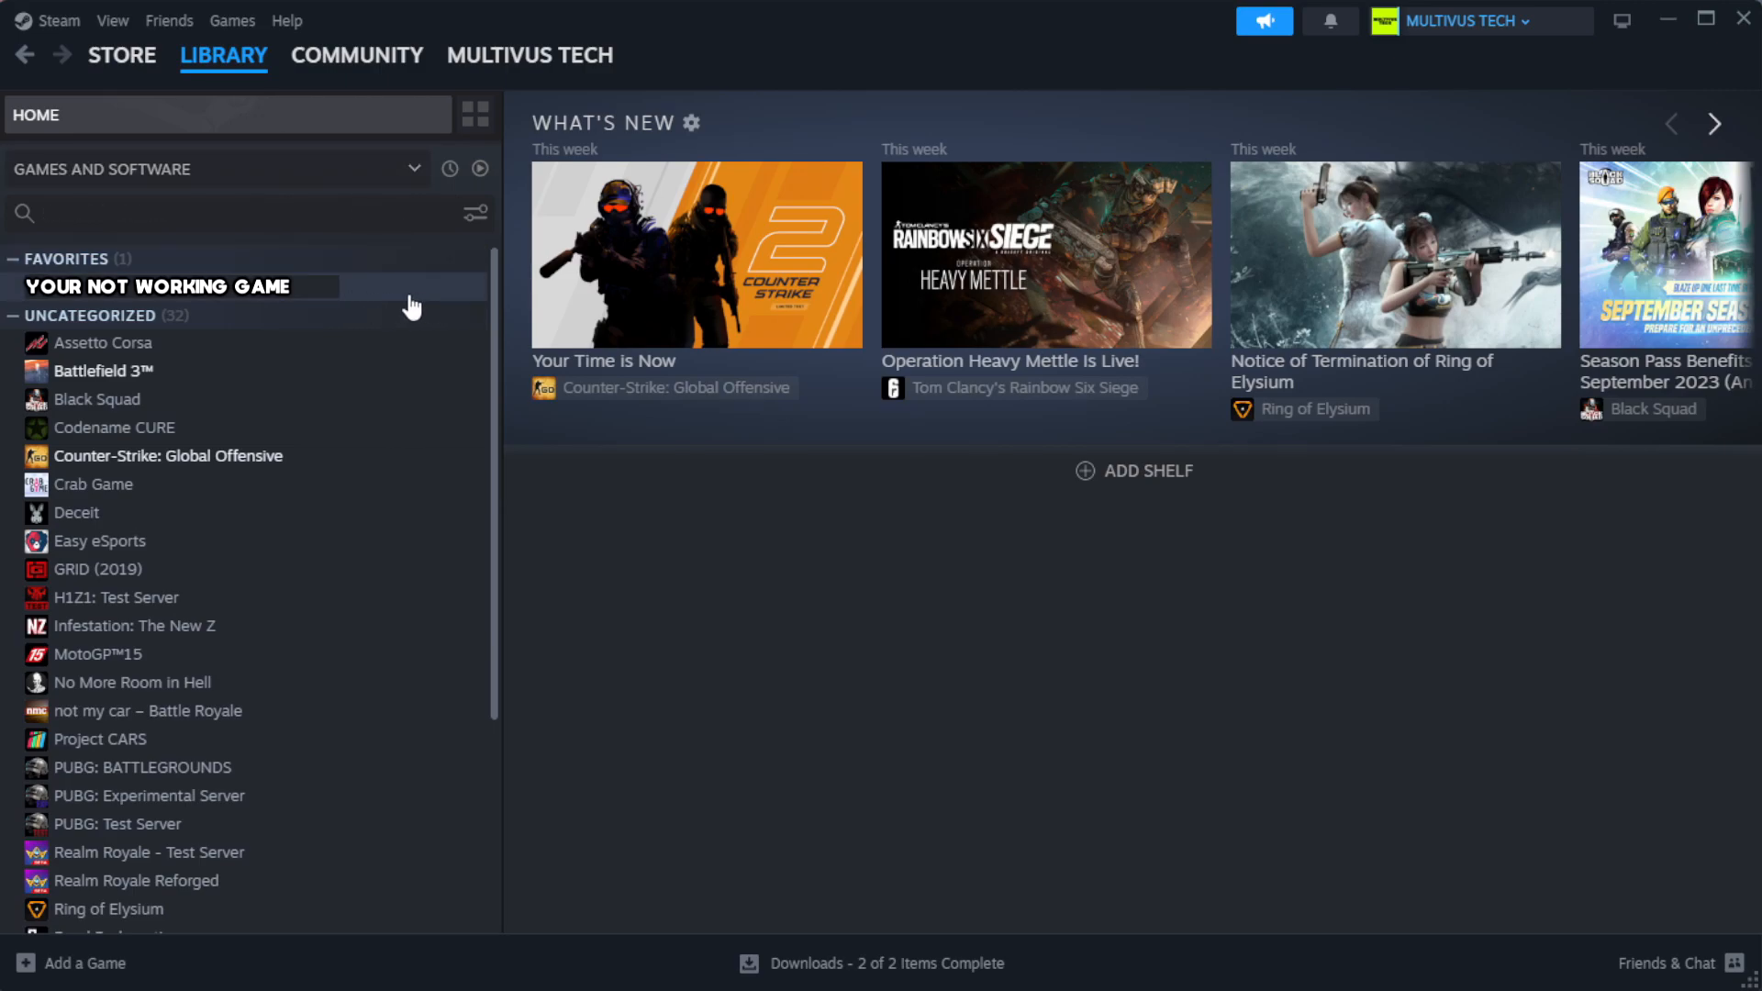
{"action": "mouse_move", "coordinate": [437, 301]}
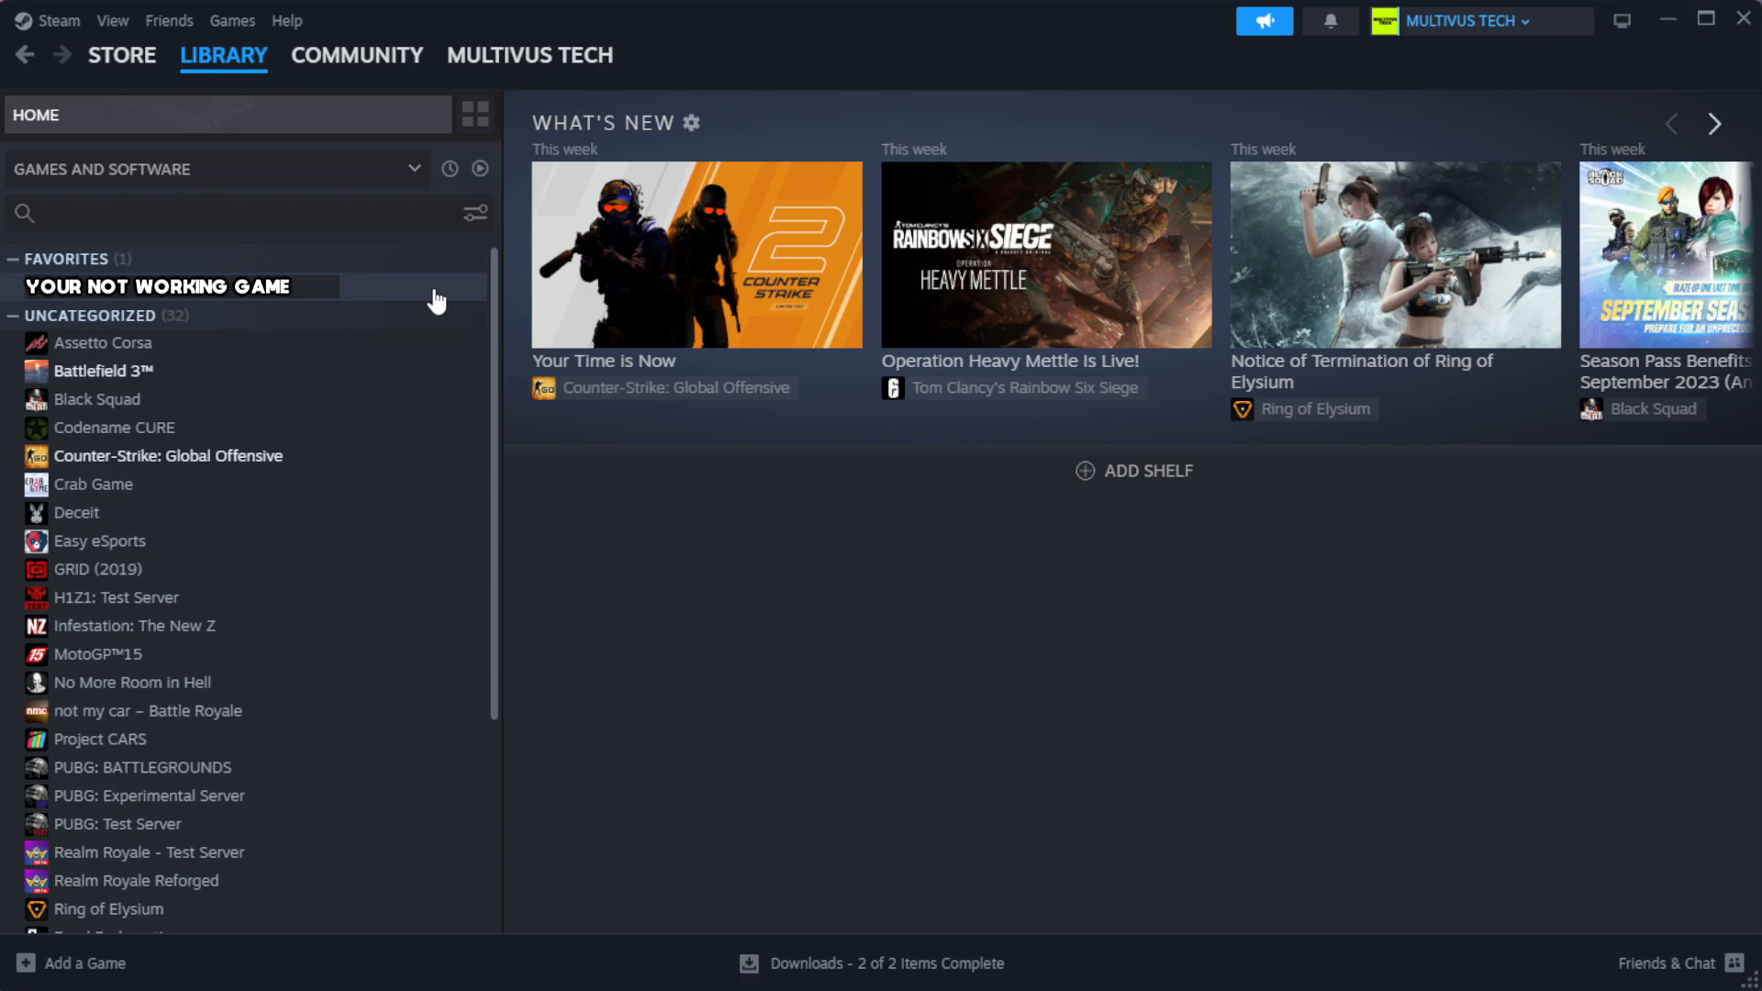
{"action": "right_click", "coordinate": [158, 287]}
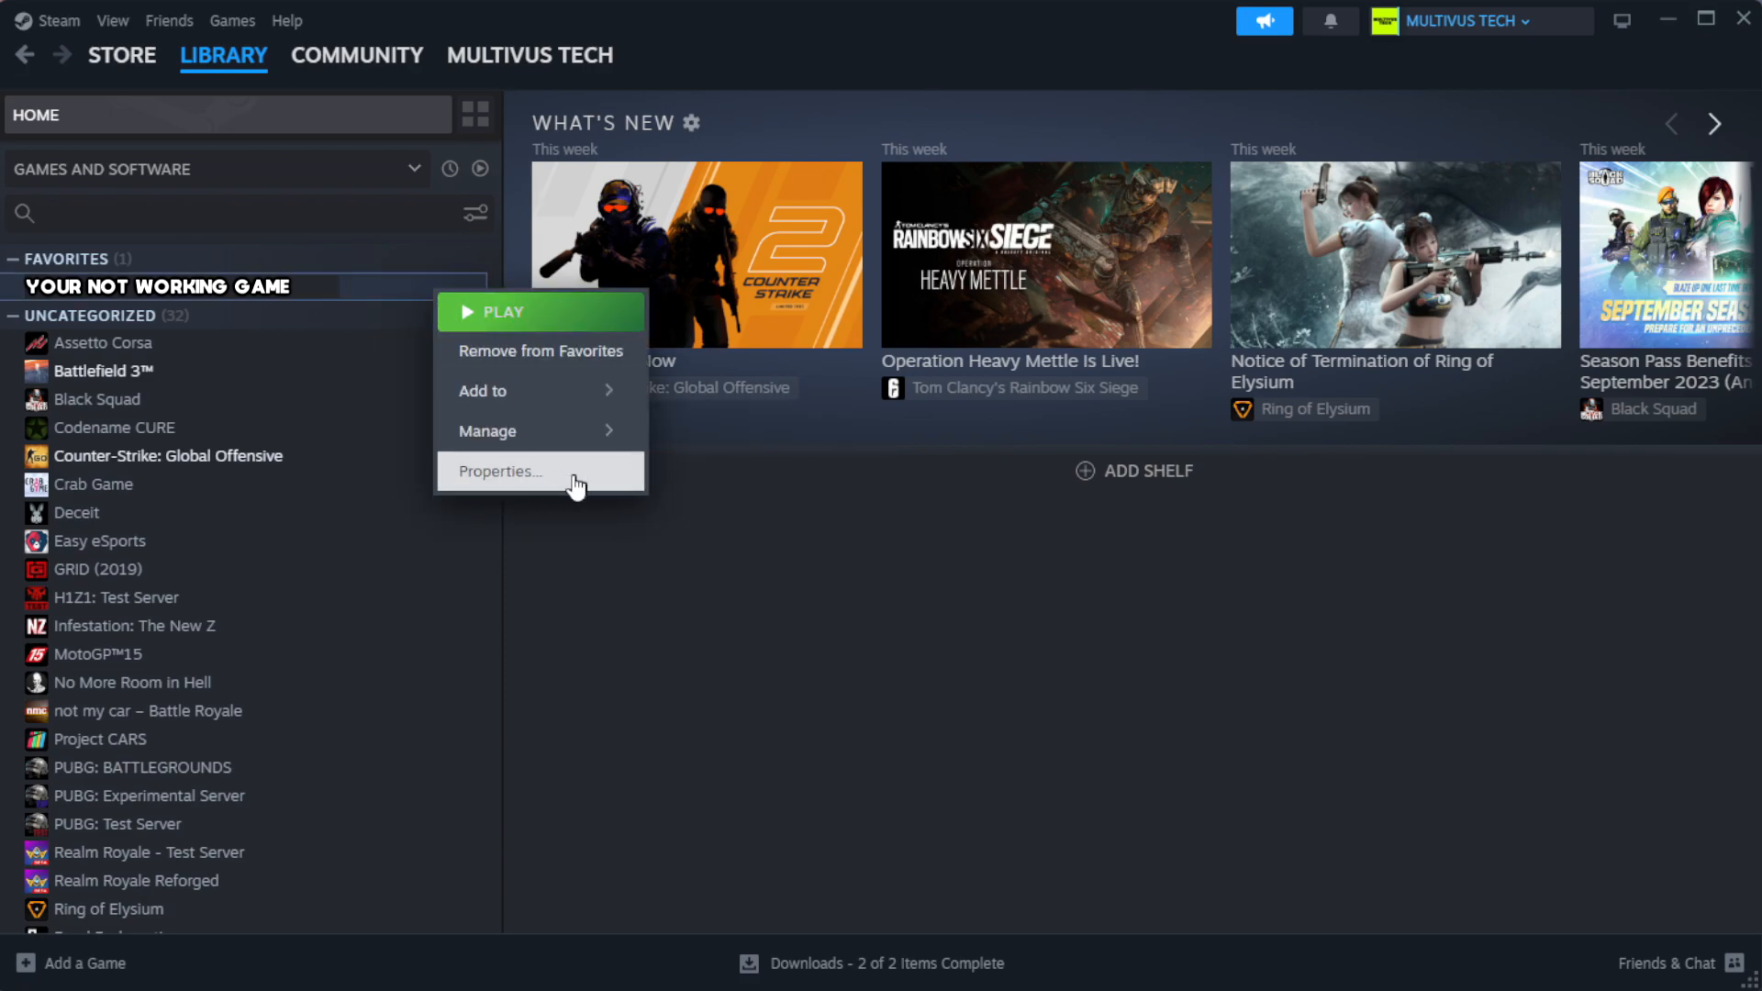
Verify integrity of the game's installed files from its Properties, validating all 1039 files
{"action": "left_click", "coordinate": [497, 472]}
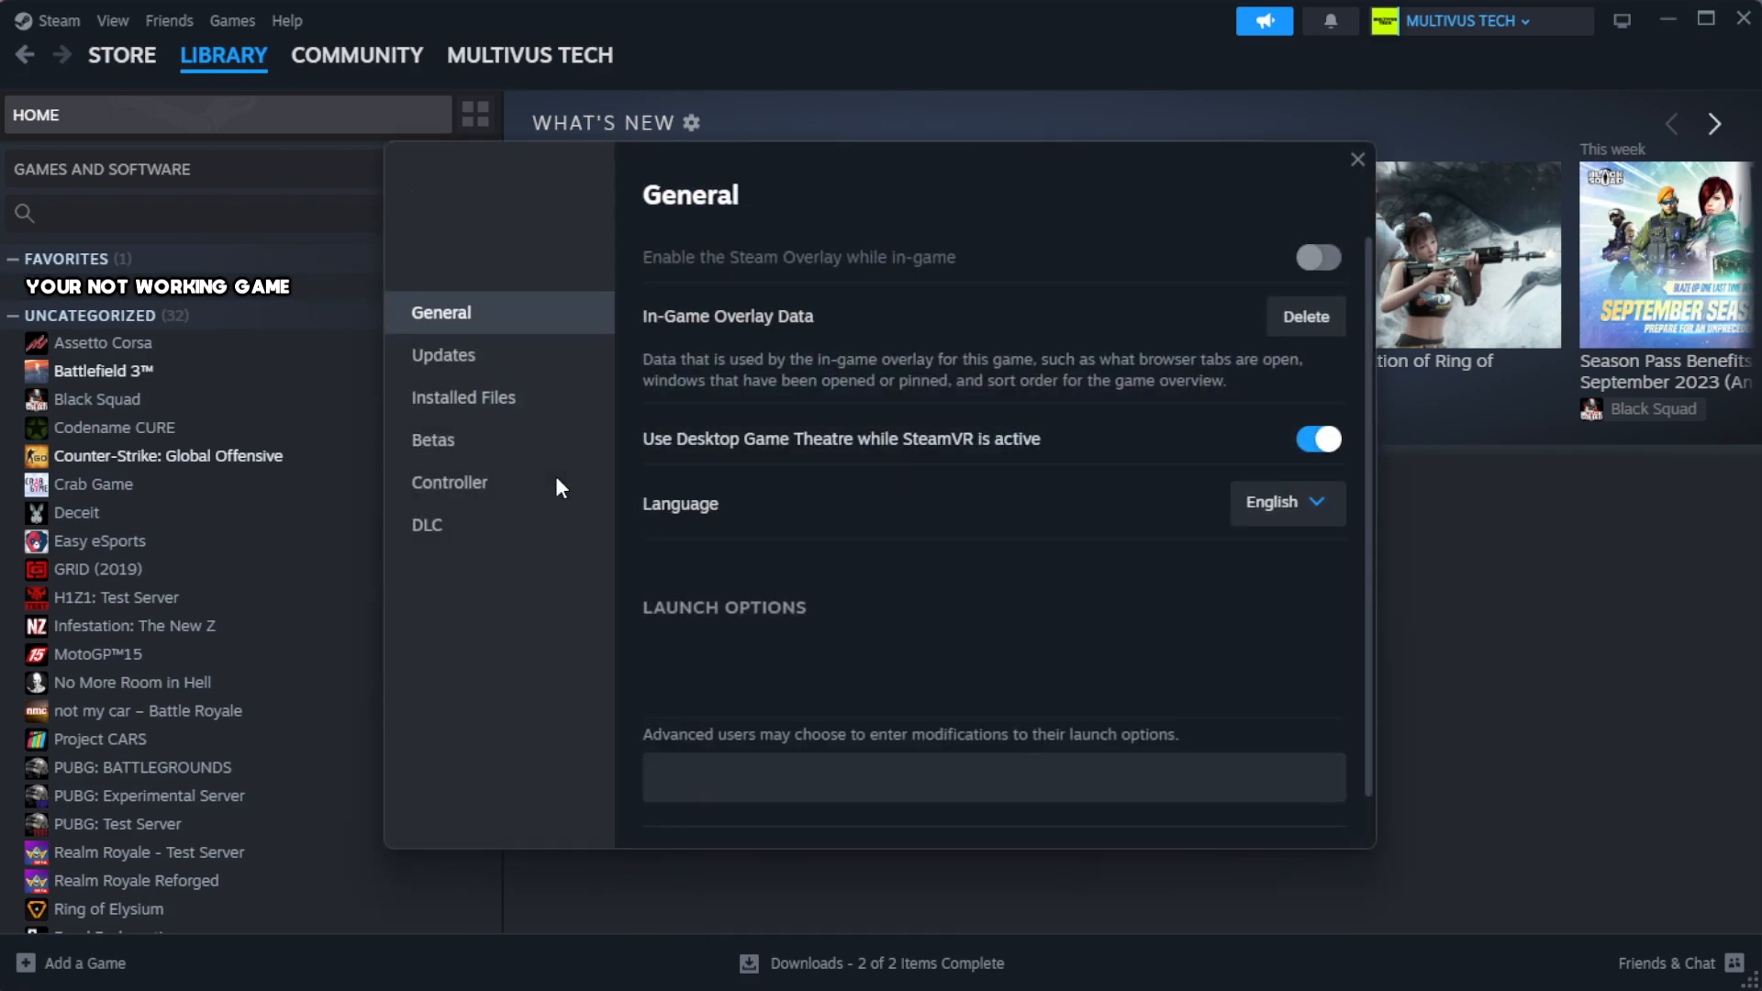
{"action": "mouse_move", "coordinate": [500, 439]}
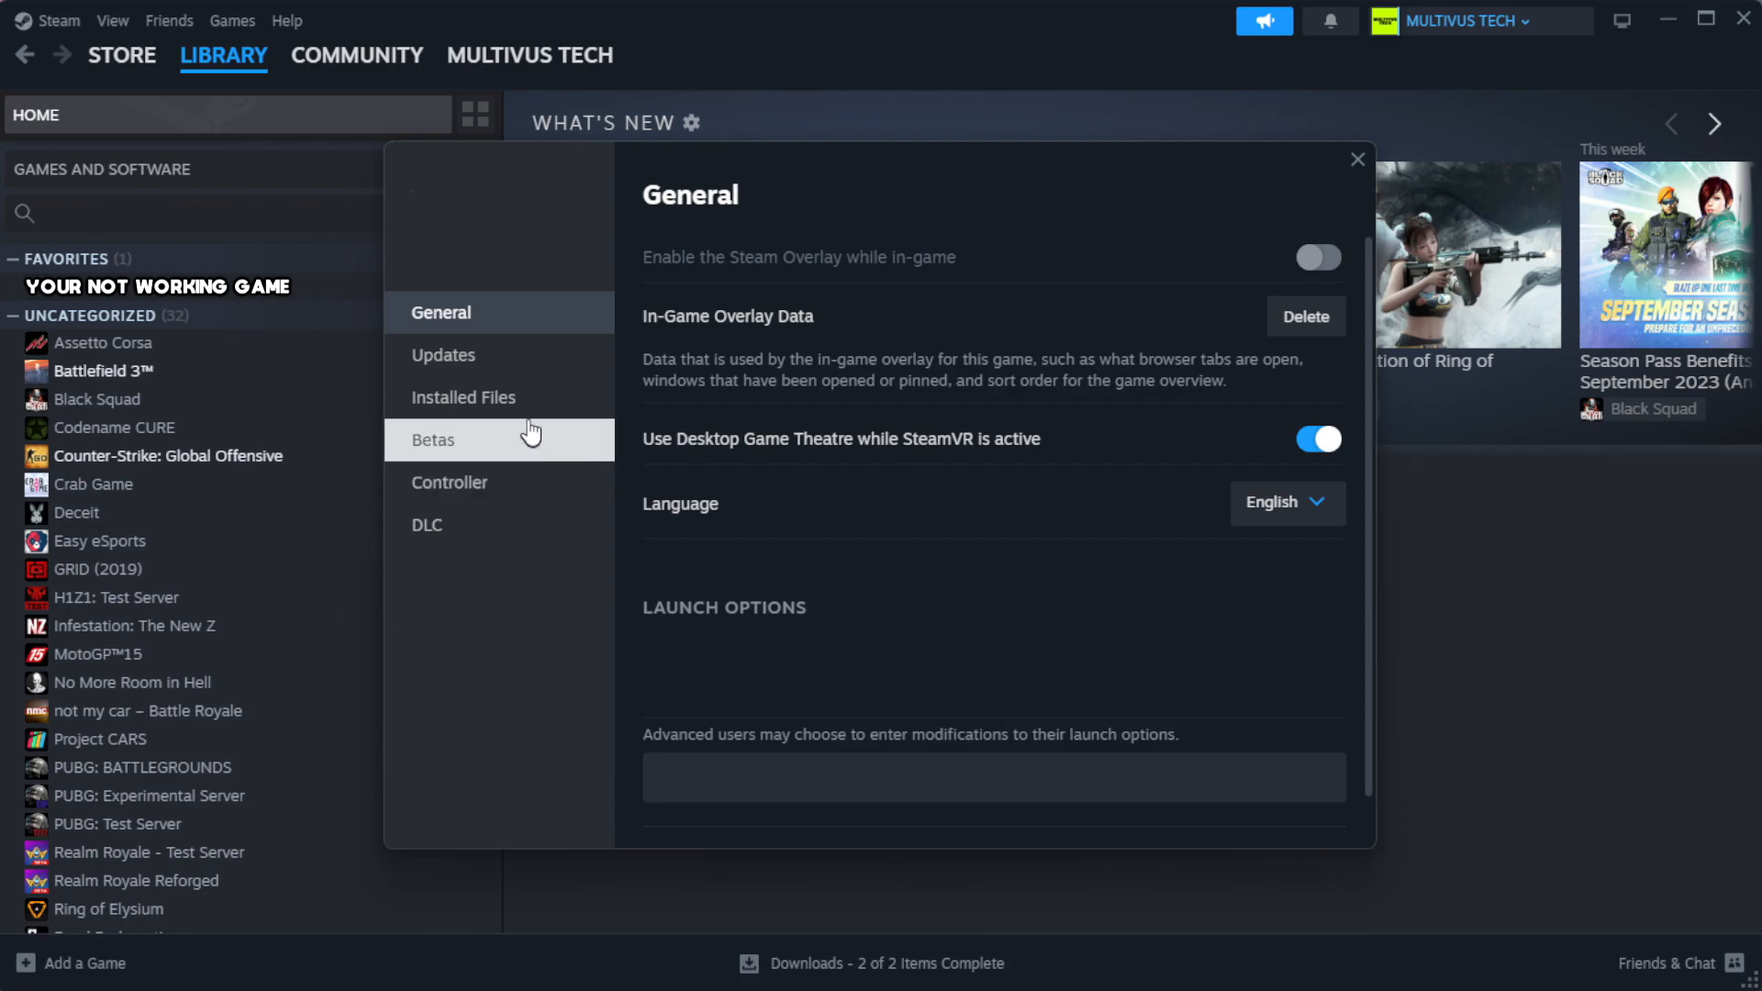
{"action": "mouse_move", "coordinate": [578, 411]}
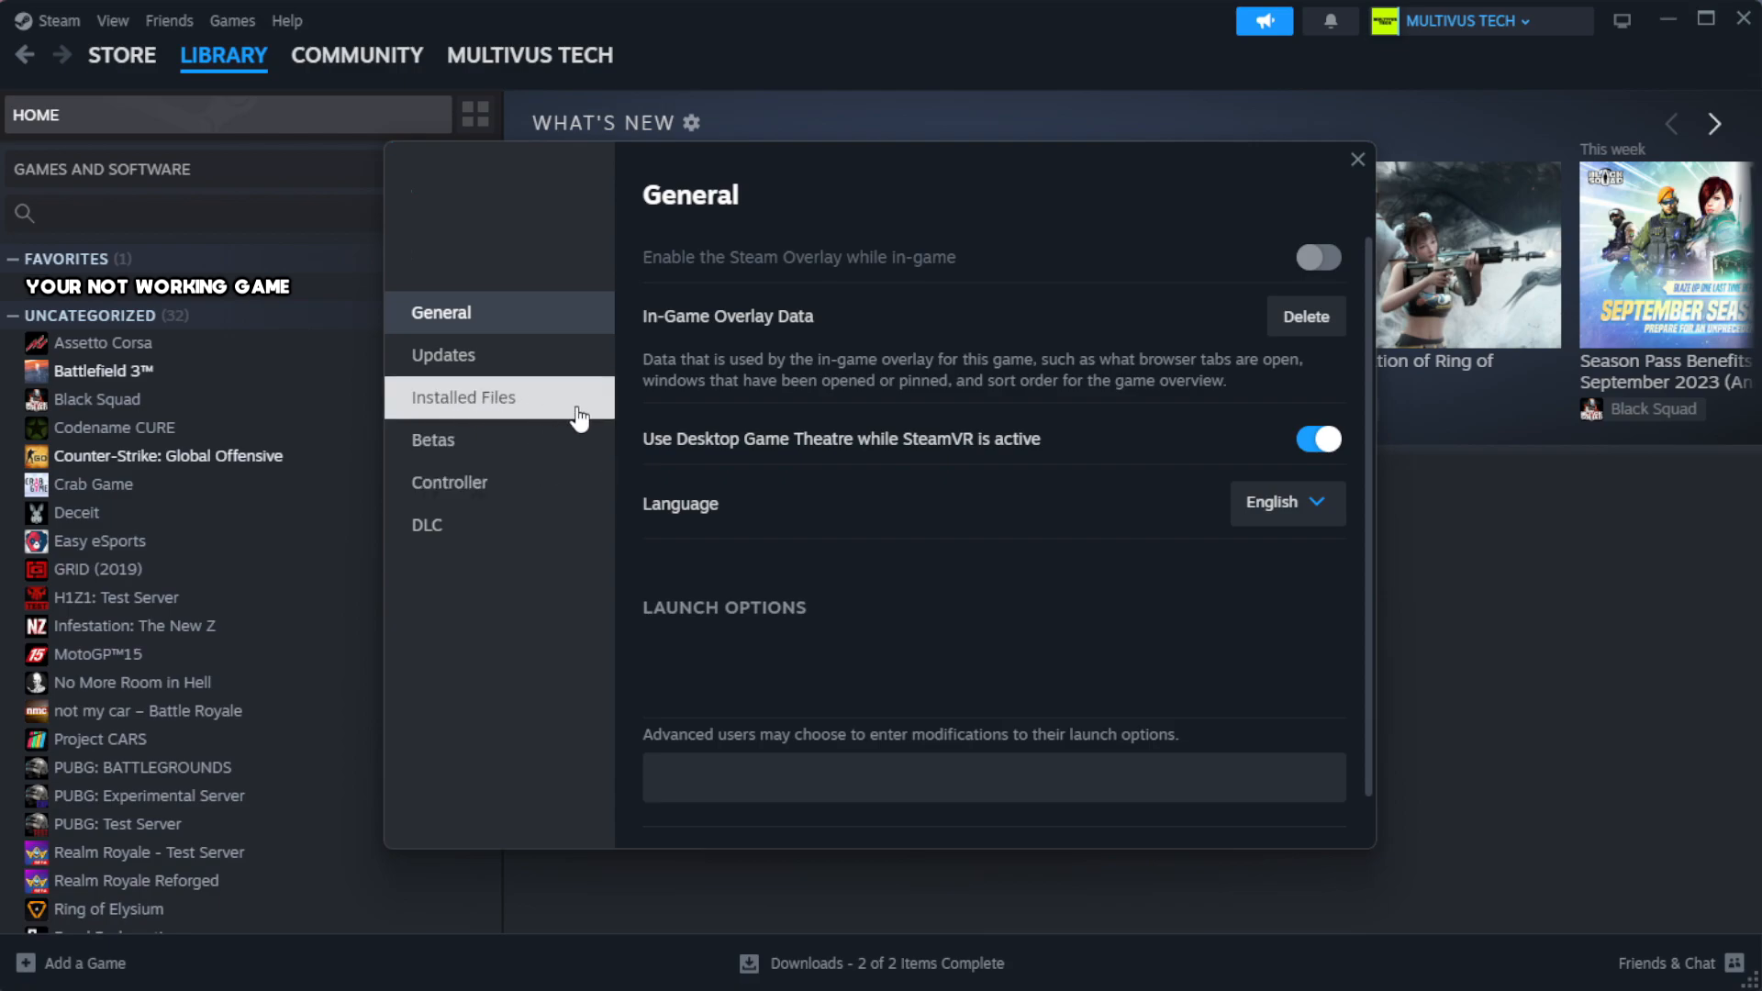
{"action": "left_click", "coordinate": [463, 396]}
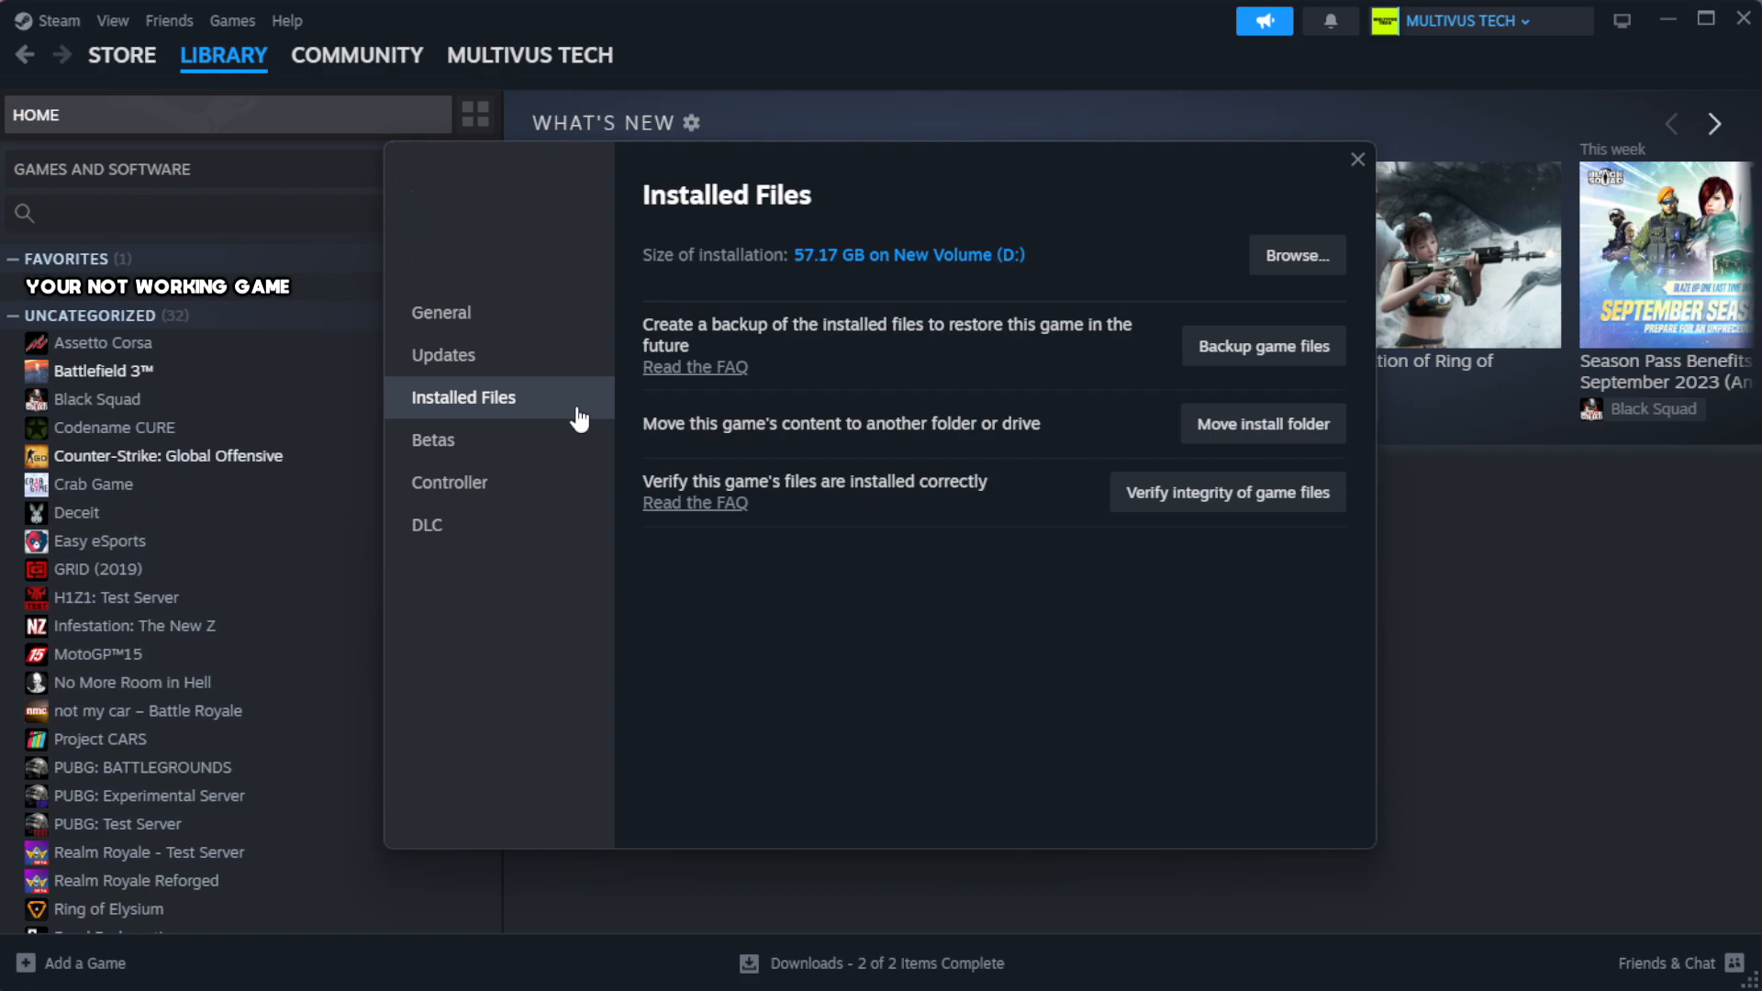
{"action": "mouse_move", "coordinate": [1241, 573]}
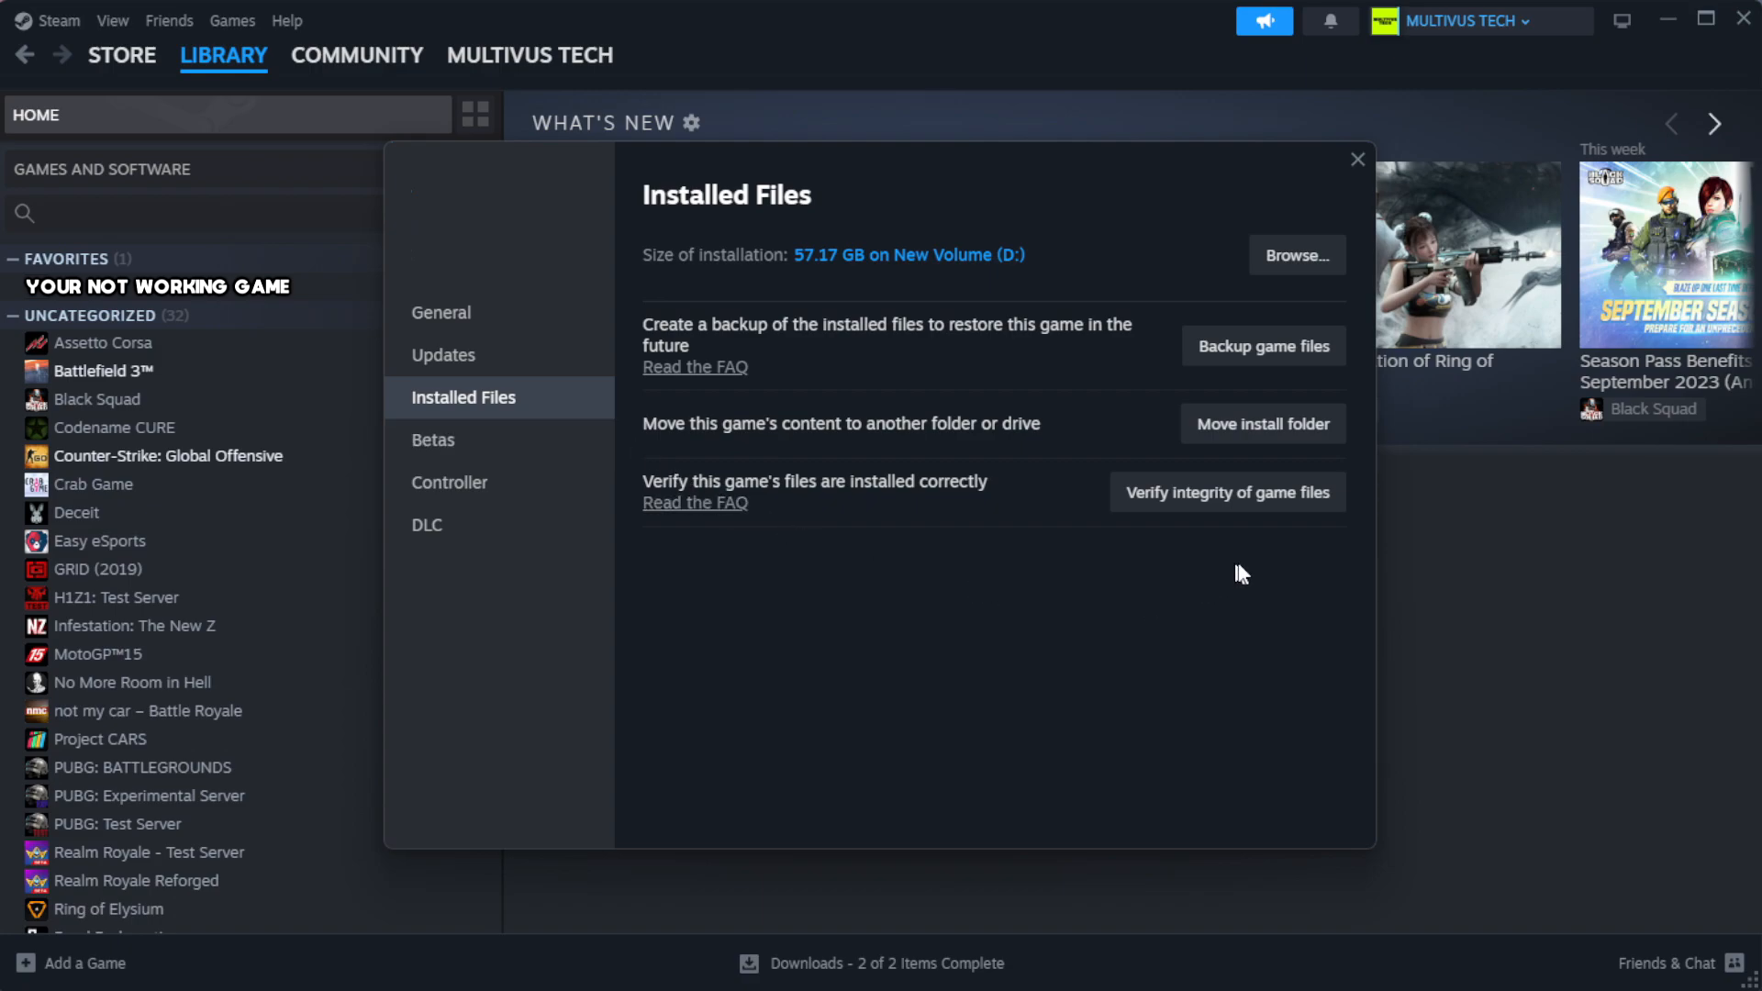
{"action": "mouse_move", "coordinate": [1189, 503]}
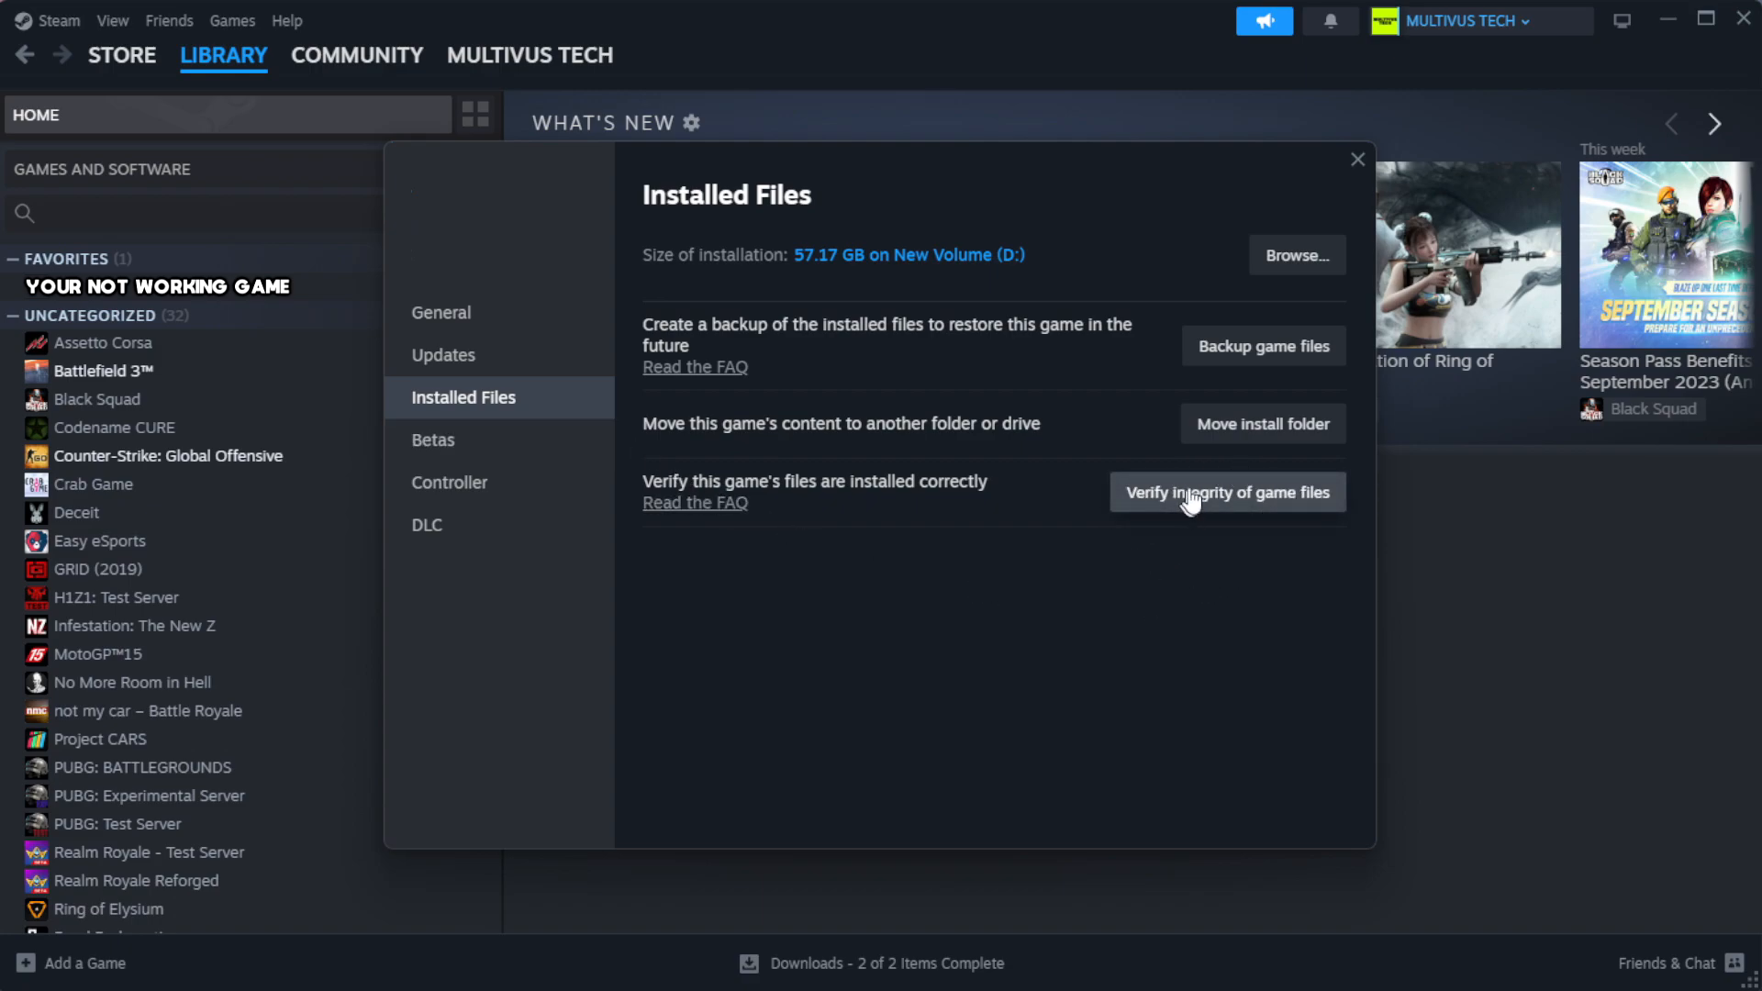
{"action": "mouse_move", "coordinate": [1238, 512]}
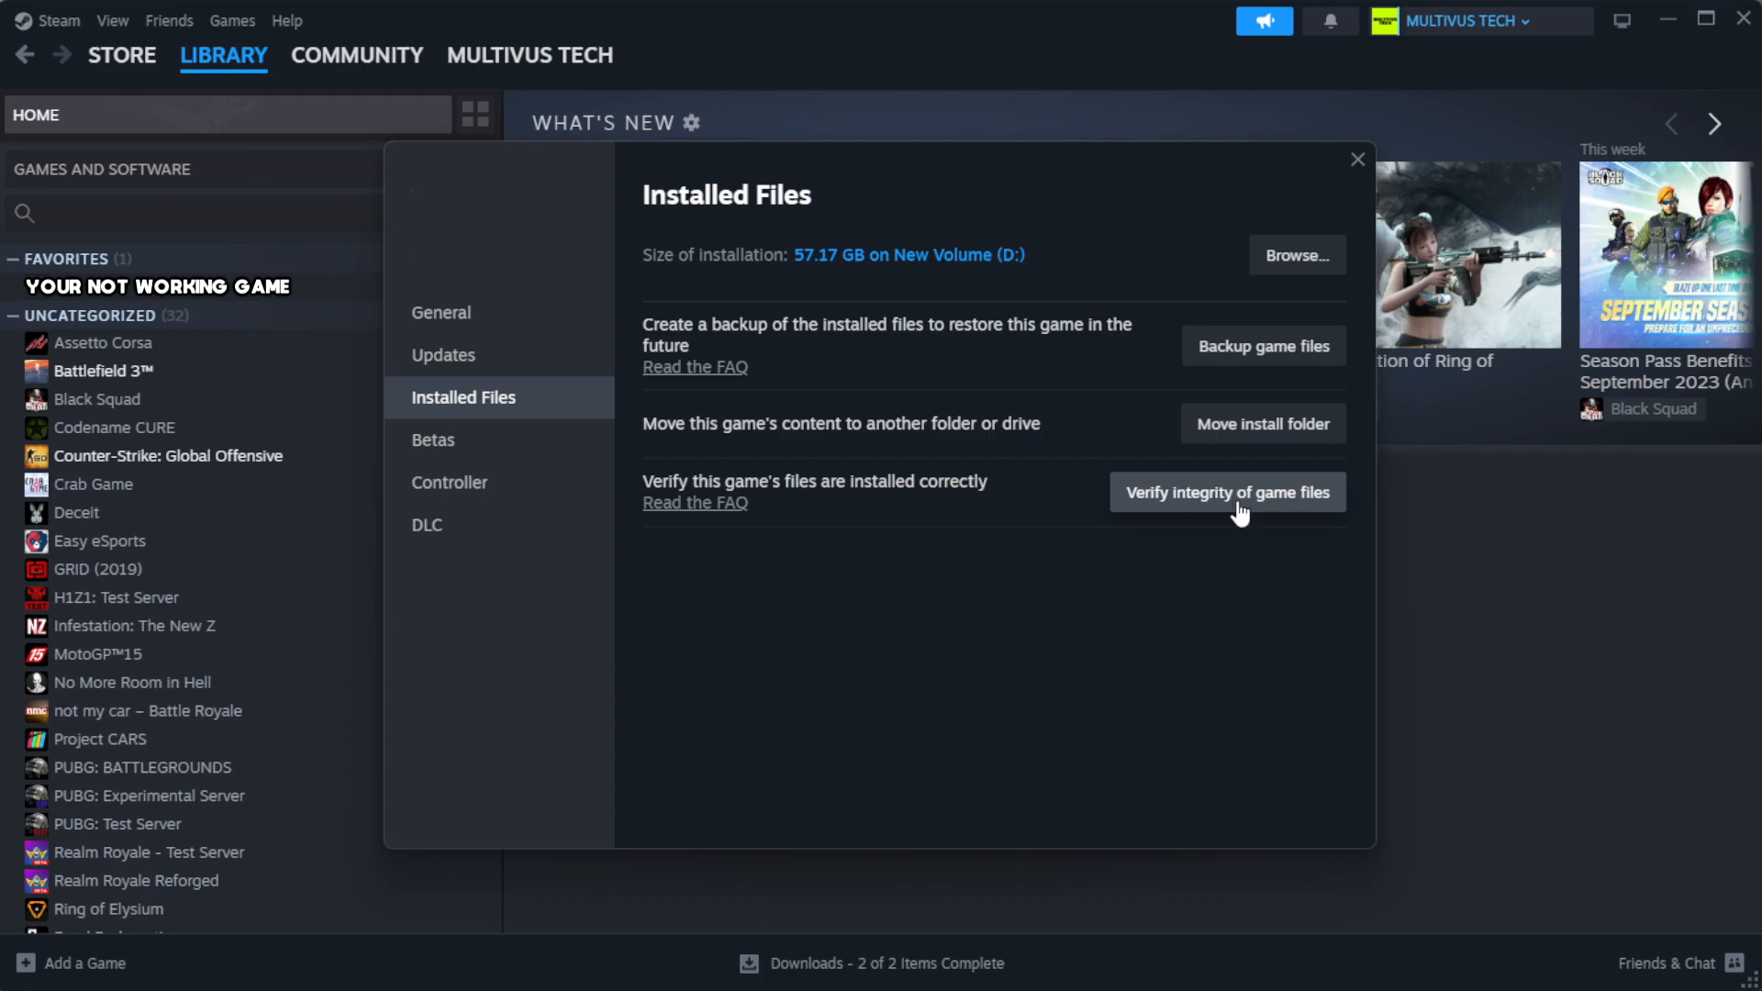
{"action": "left_click", "coordinate": [1225, 492]}
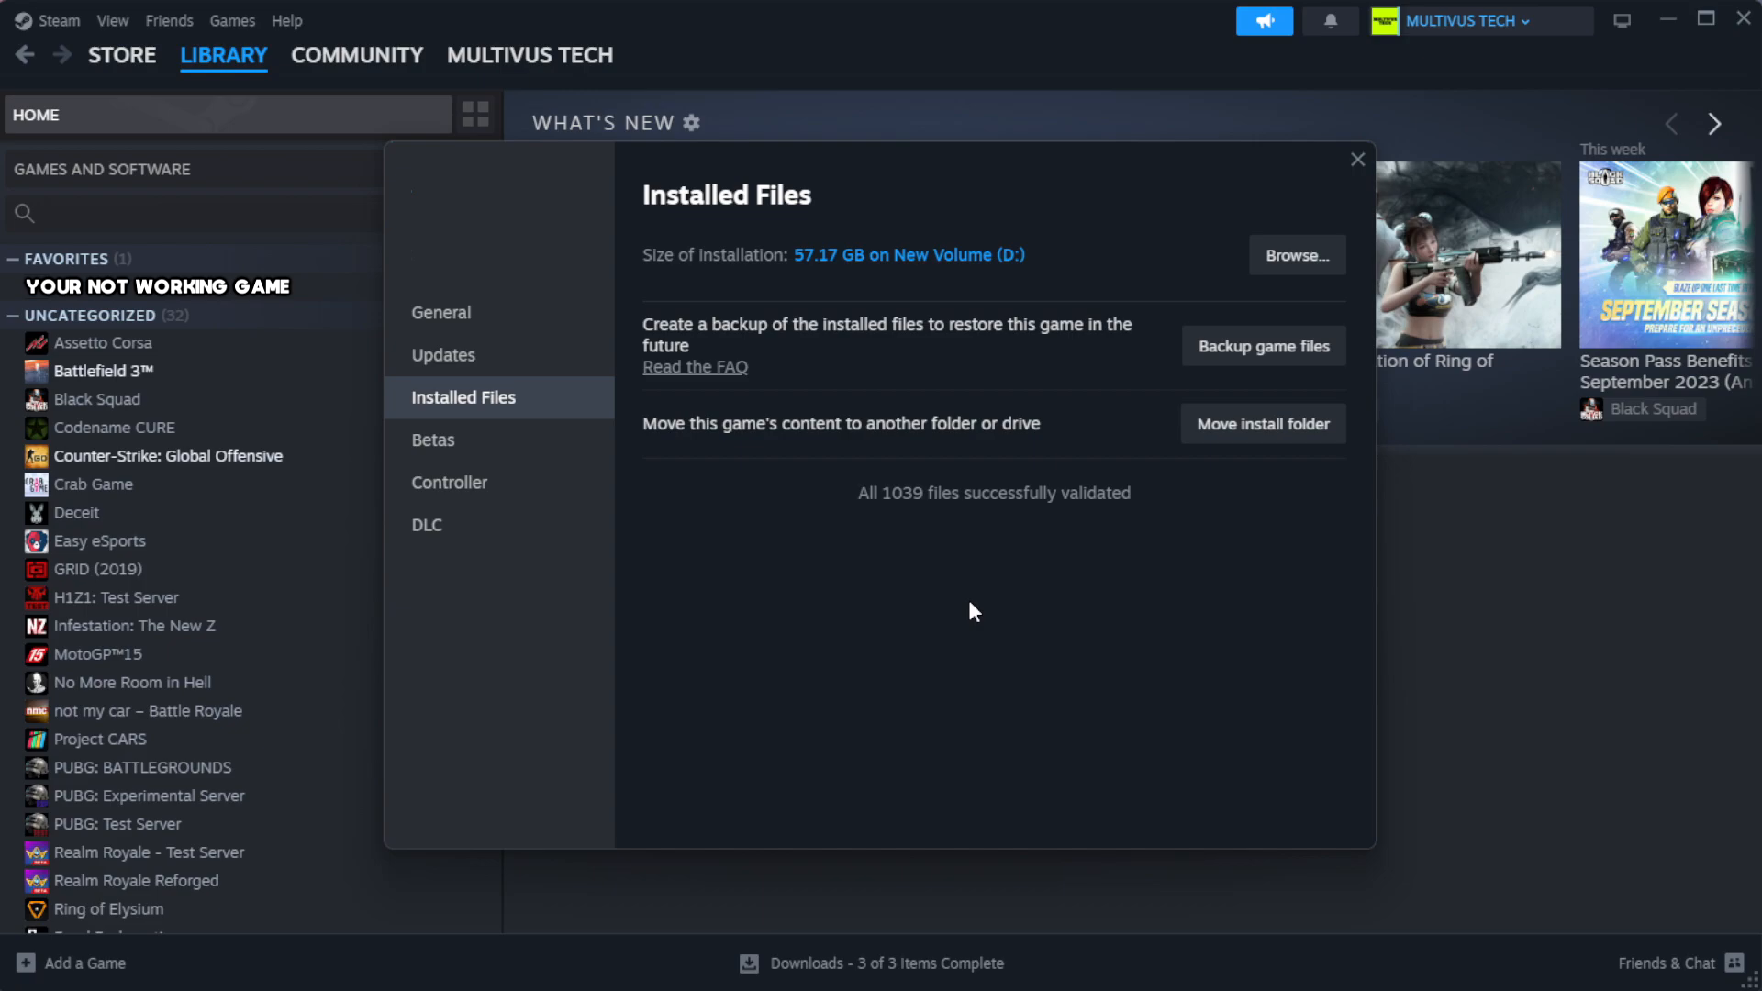
{"action": "mouse_move", "coordinate": [1011, 527]}
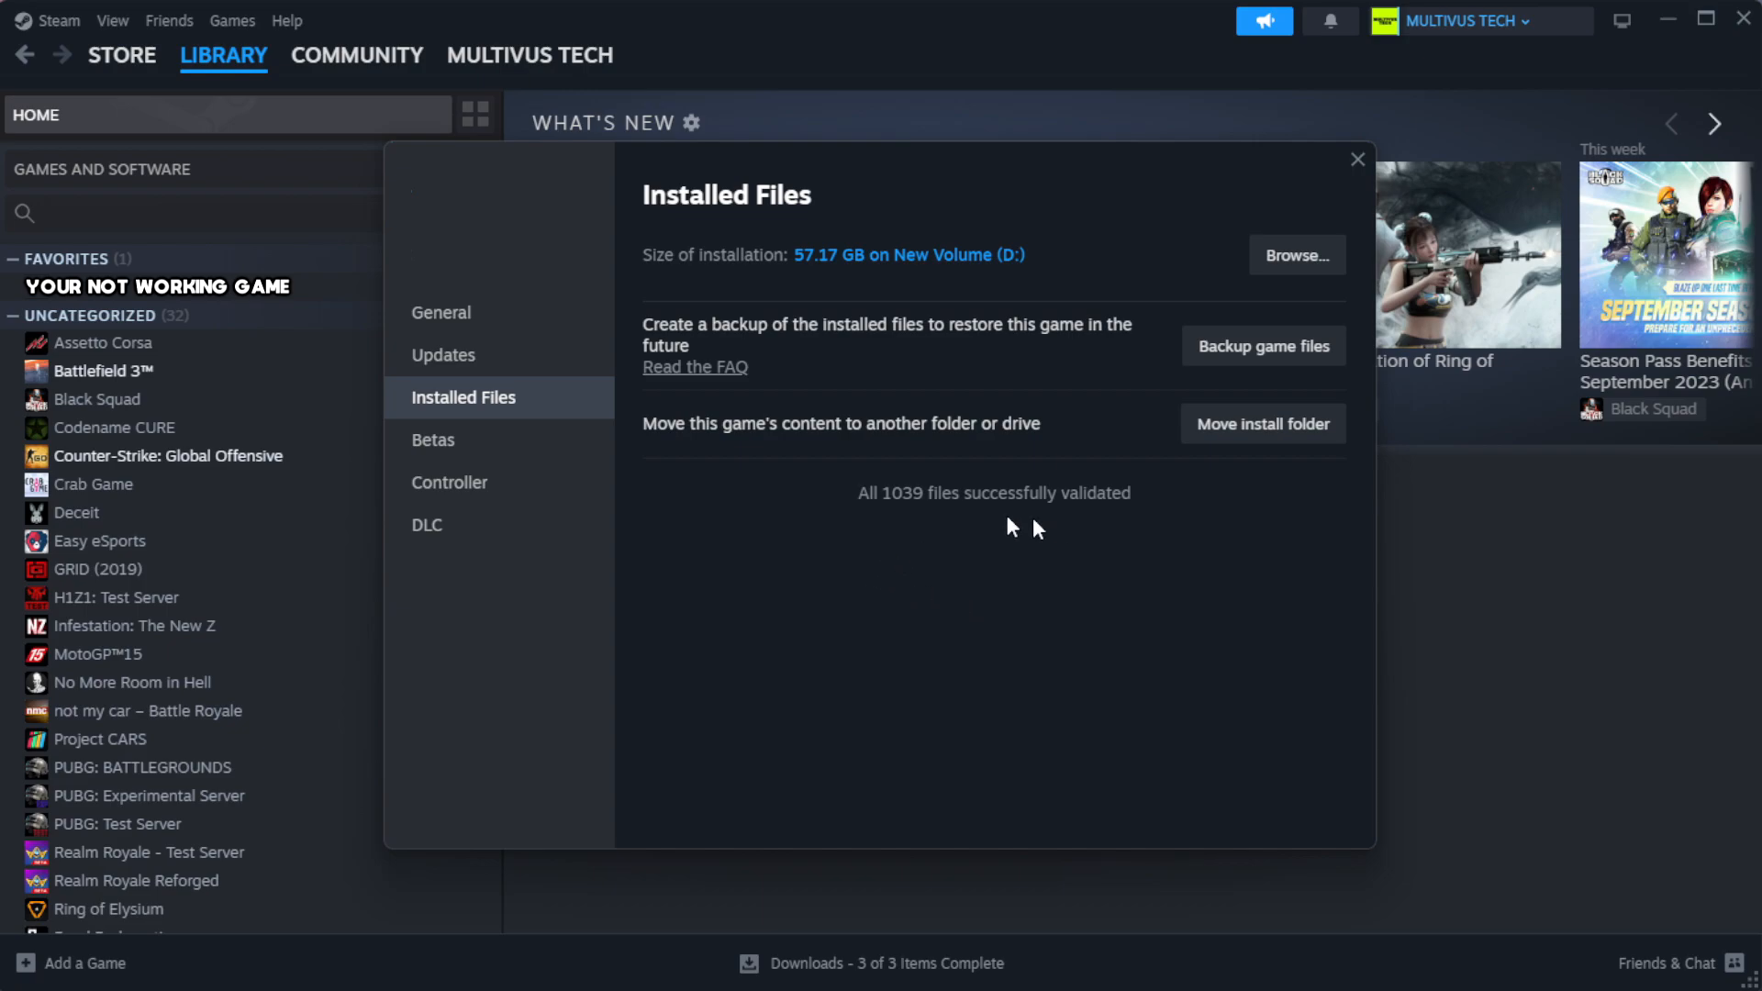
{"action": "mouse_move", "coordinate": [1296, 256]}
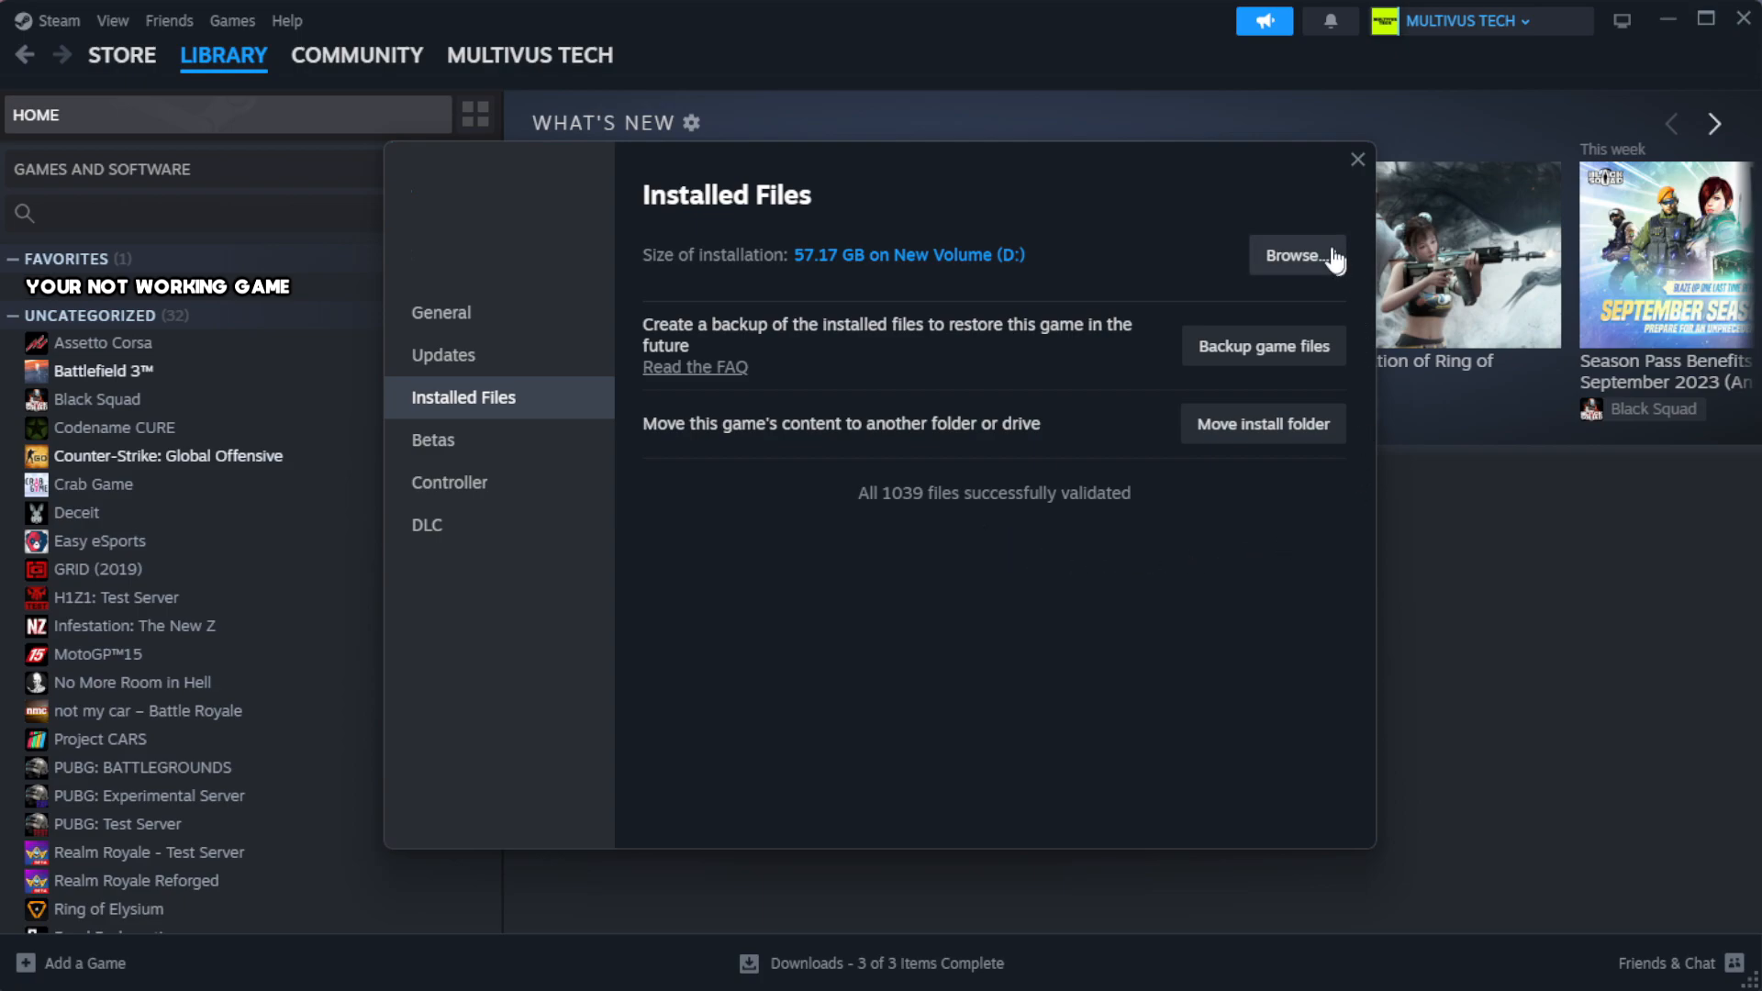
Browse to the game's install folder and raise the context menu on the YOUR NOT WORKING GAME shortcut
{"action": "left_click", "coordinate": [1298, 256]}
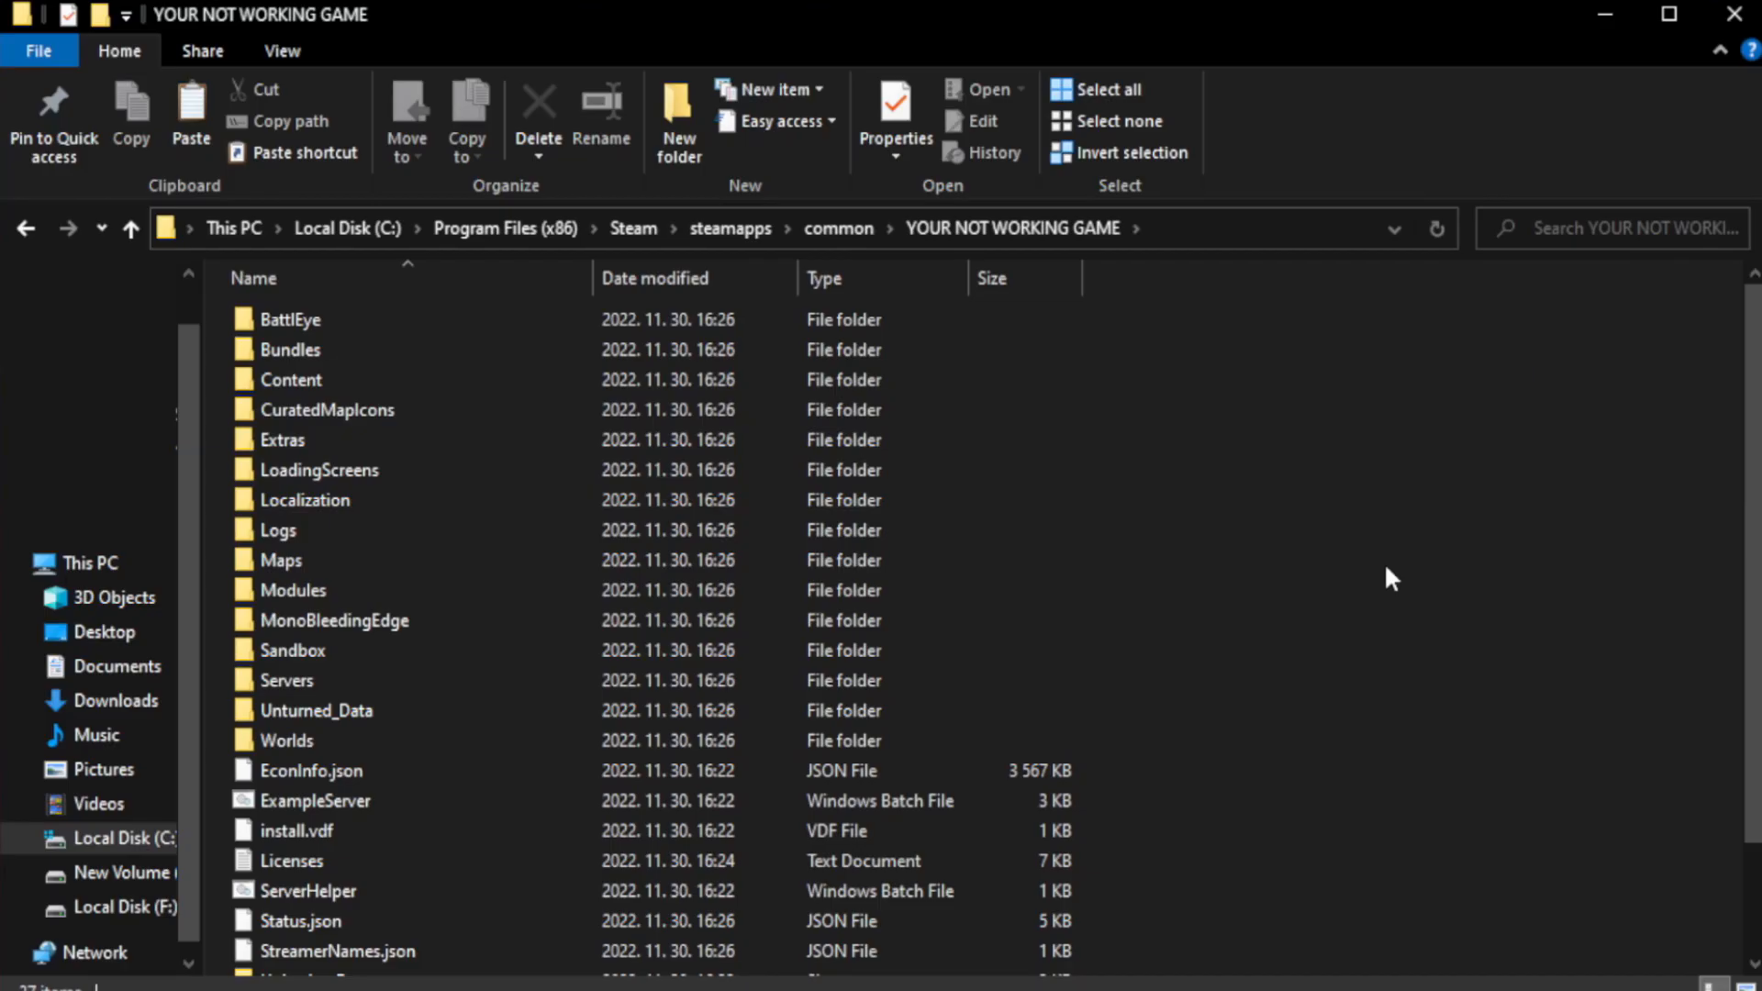
{"action": "scroll", "scroll_direction": "down", "scroll_amount": 3}
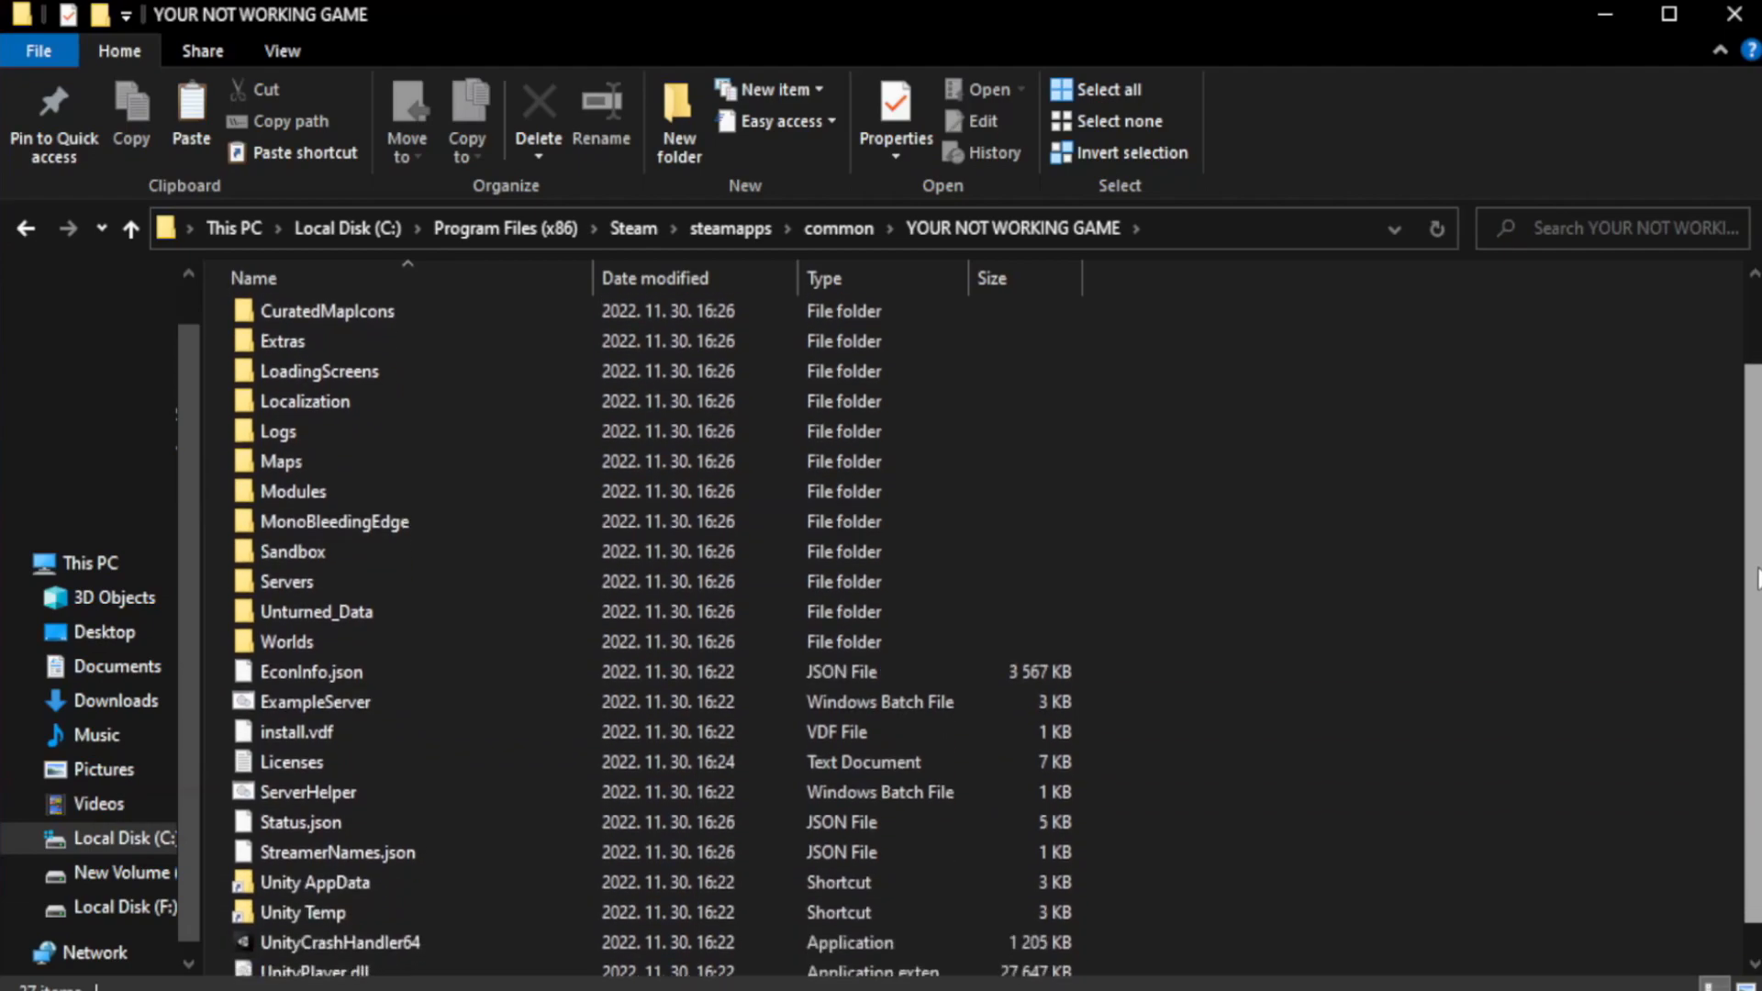
{"action": "scroll", "scroll_direction": "down", "scroll_amount": 3}
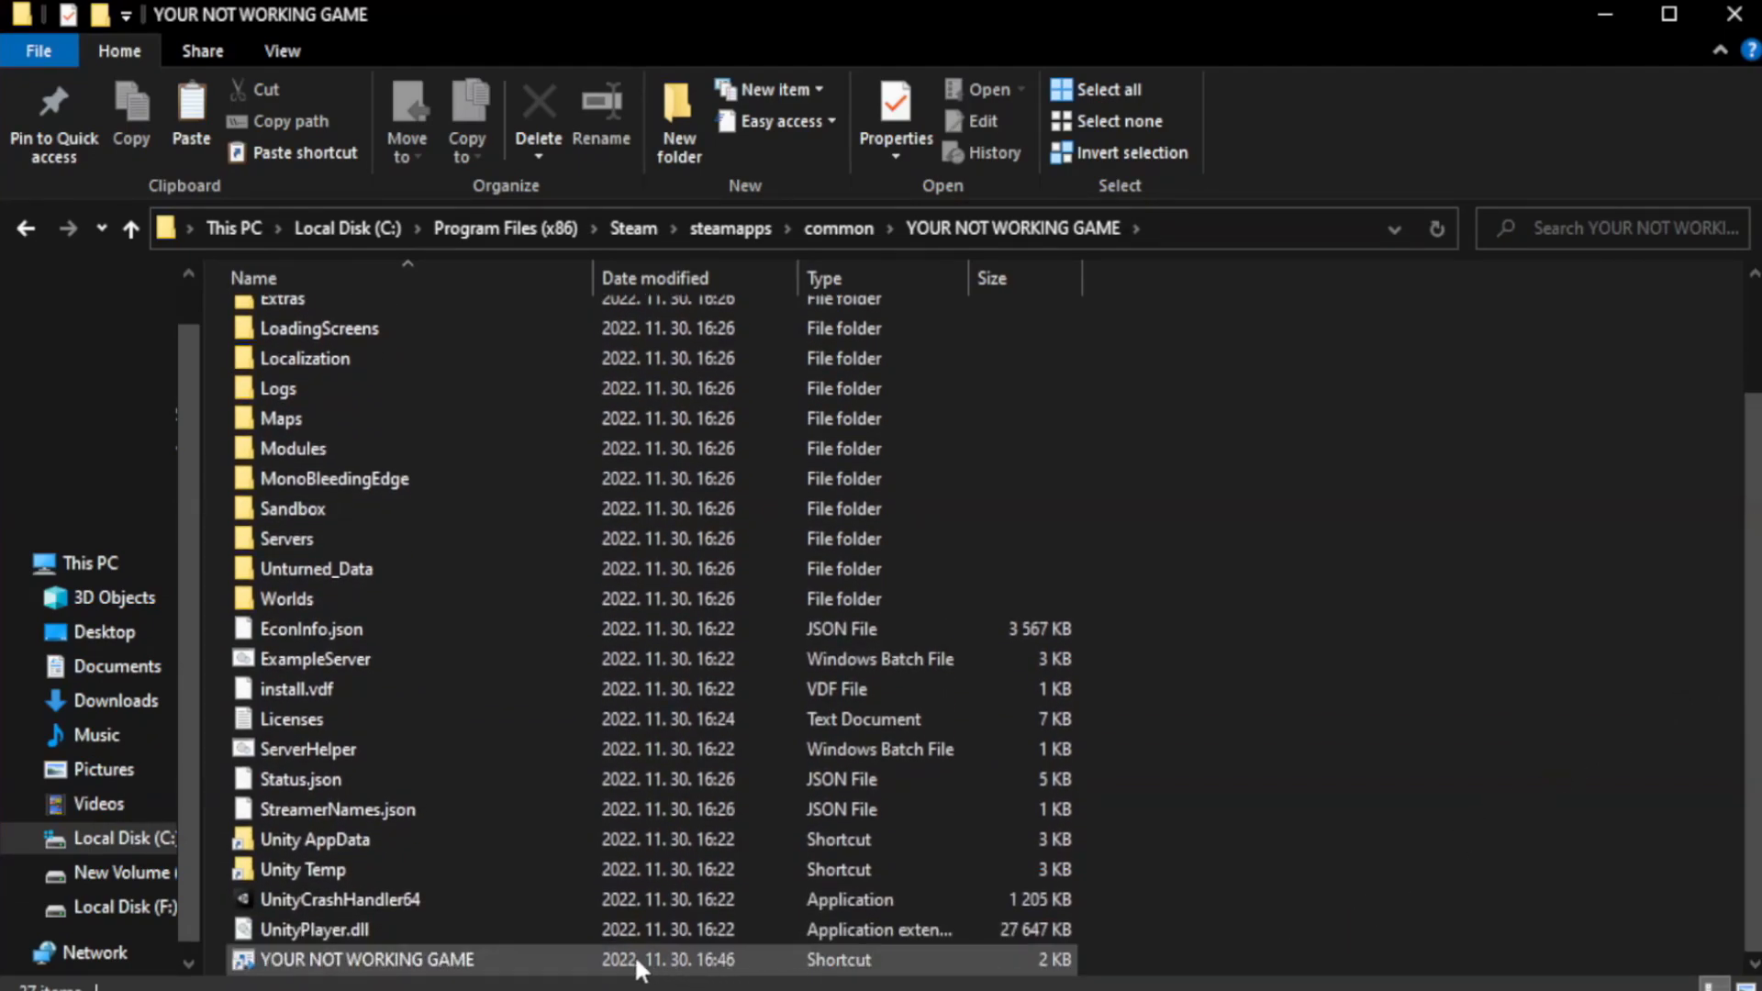
{"action": "left_click", "coordinate": [368, 960]}
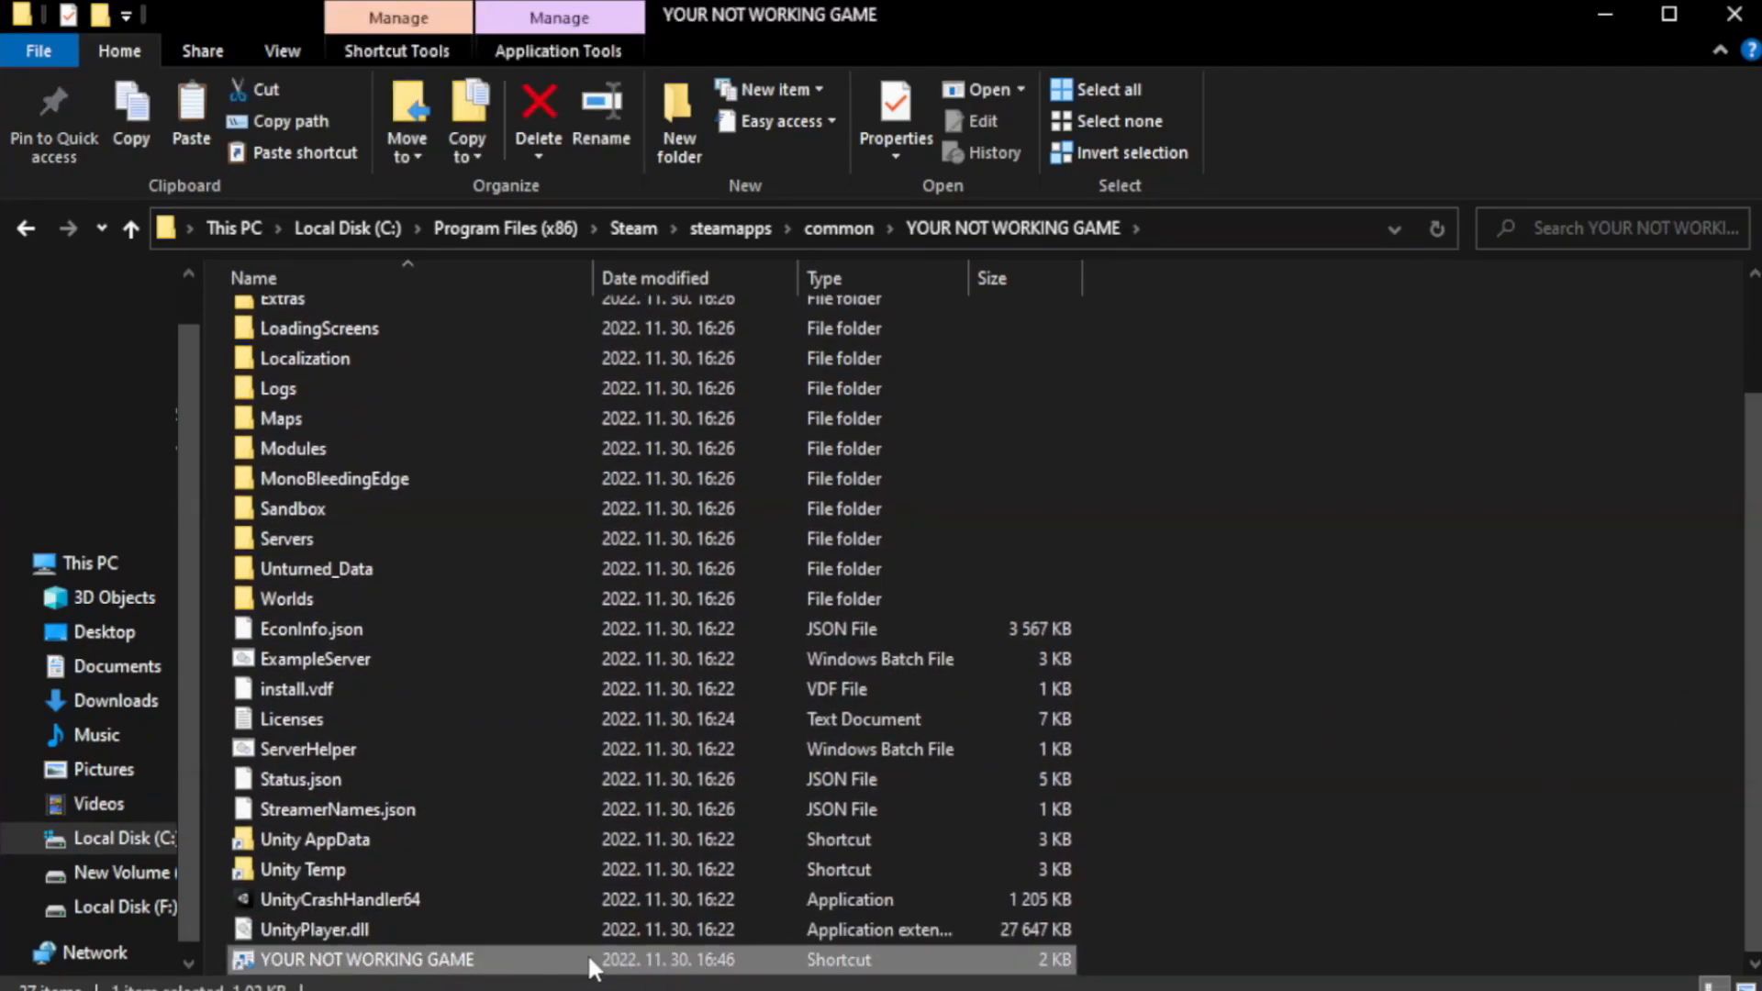
{"action": "right_click", "coordinate": [365, 960]}
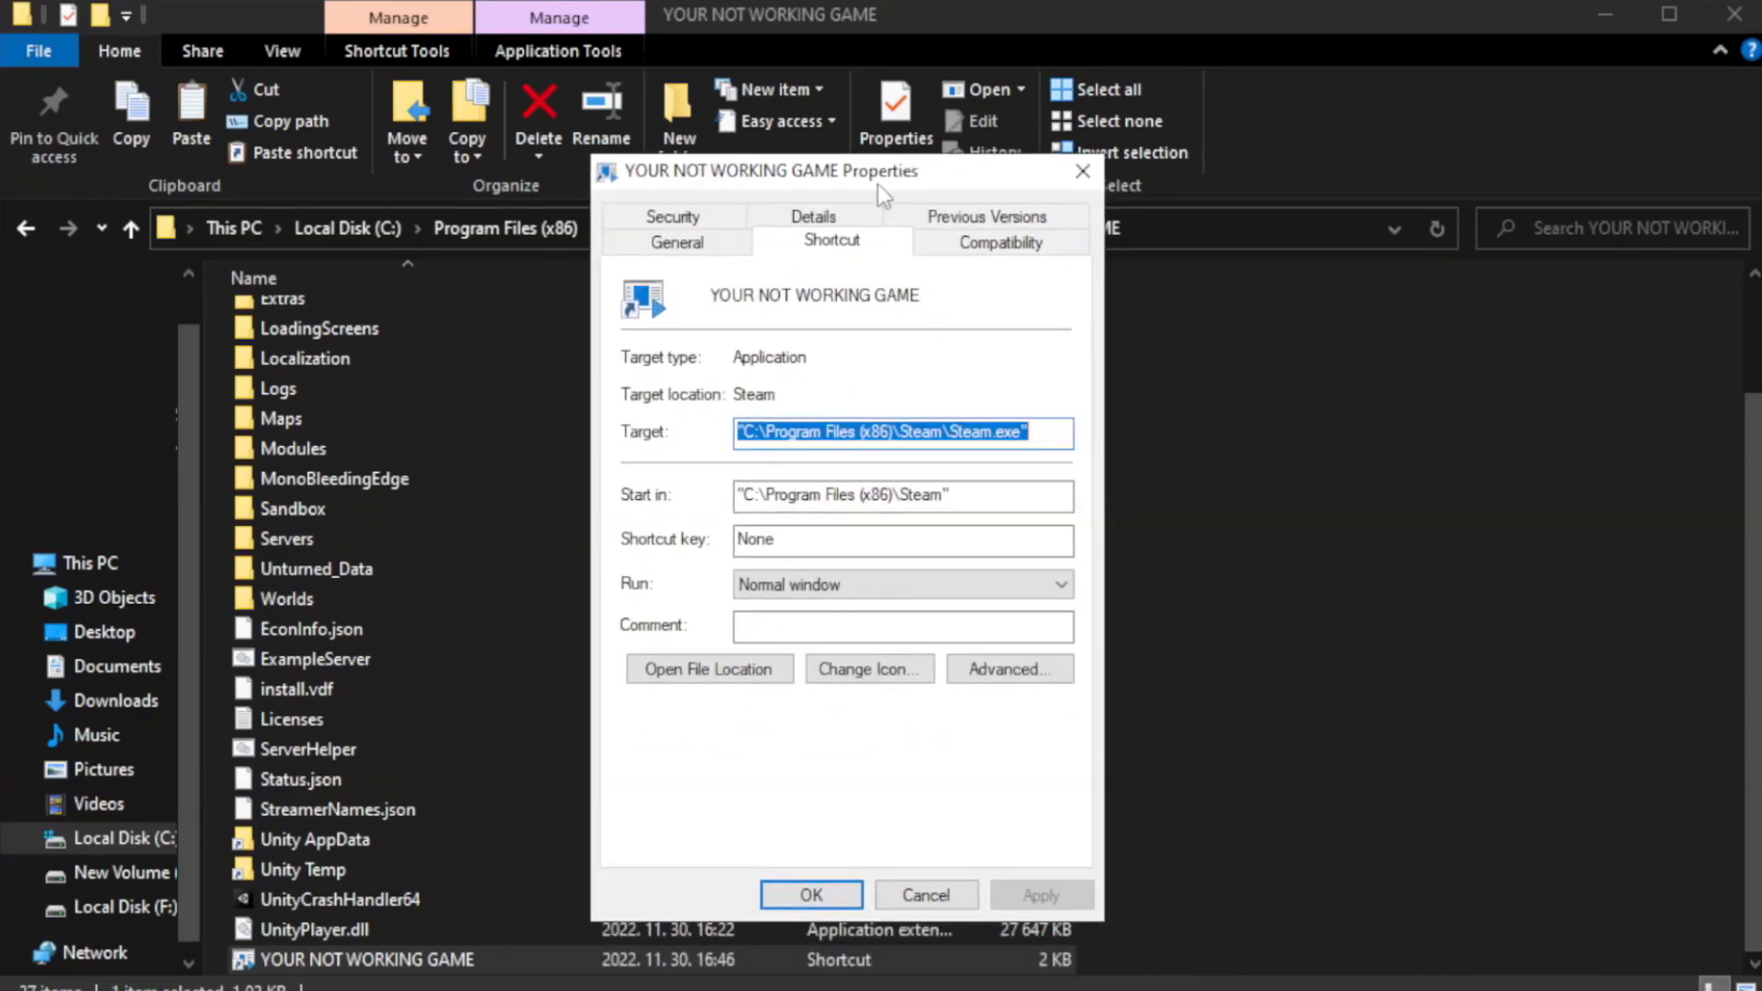
{"action": "mouse_move", "coordinate": [999, 243]}
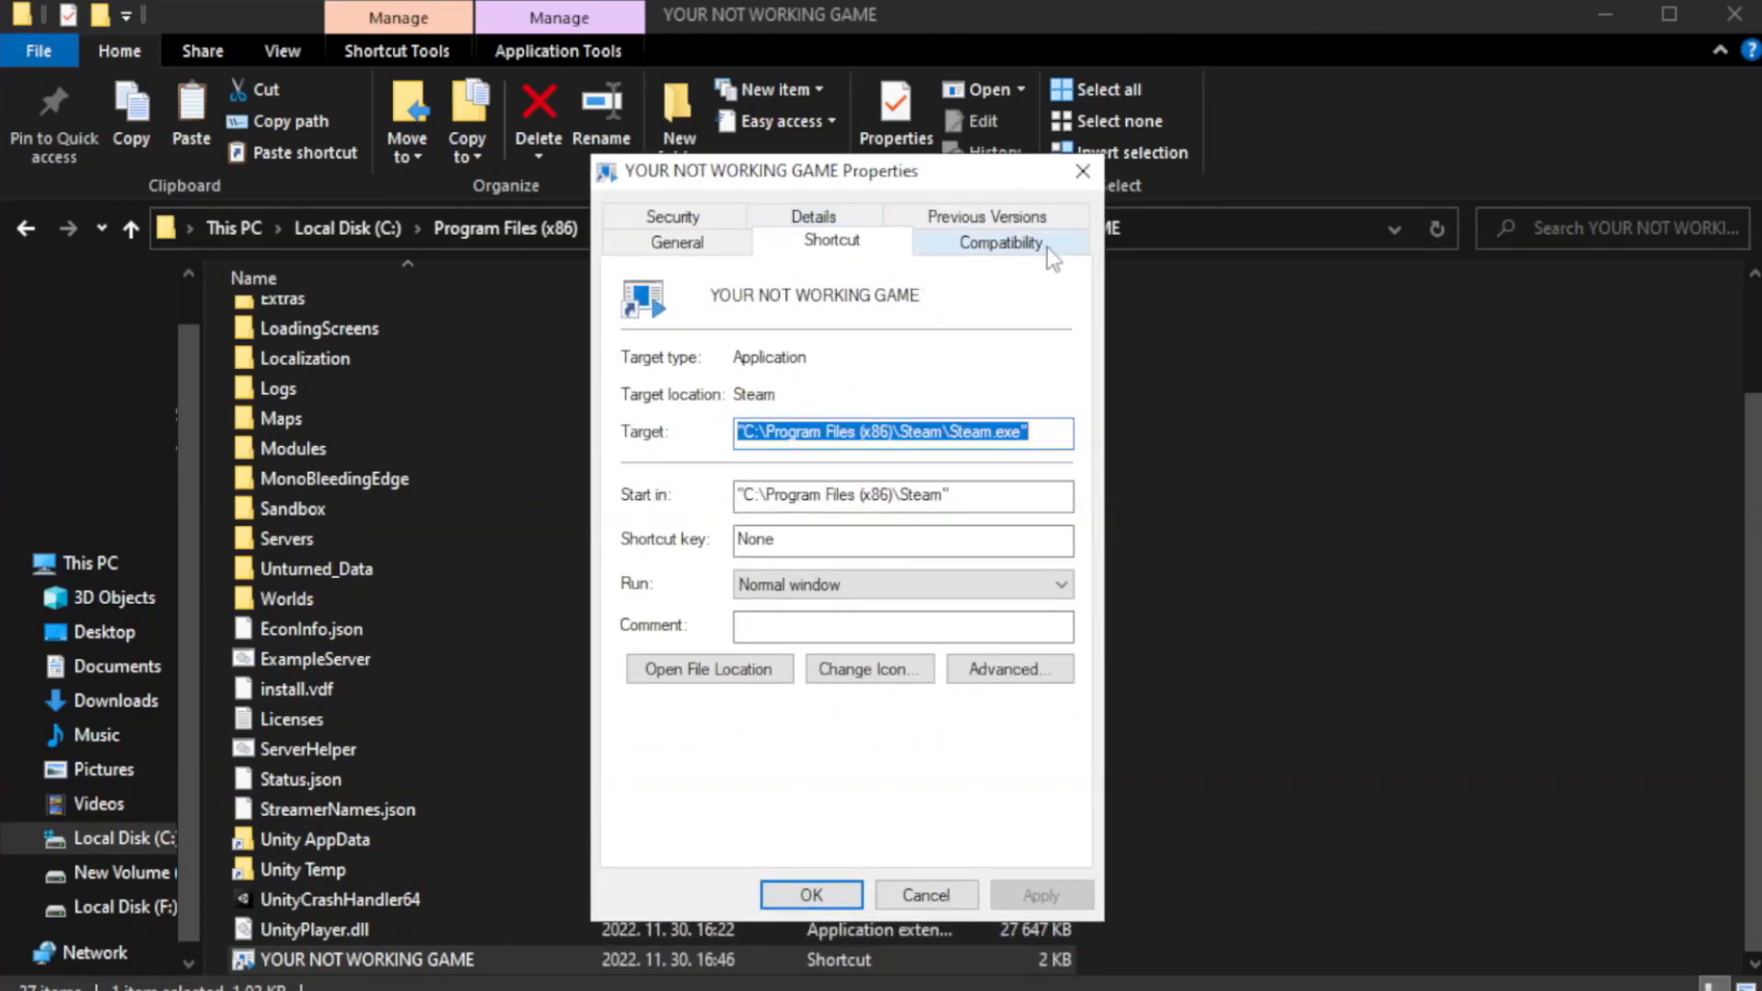
{"action": "mouse_move", "coordinate": [993, 259]}
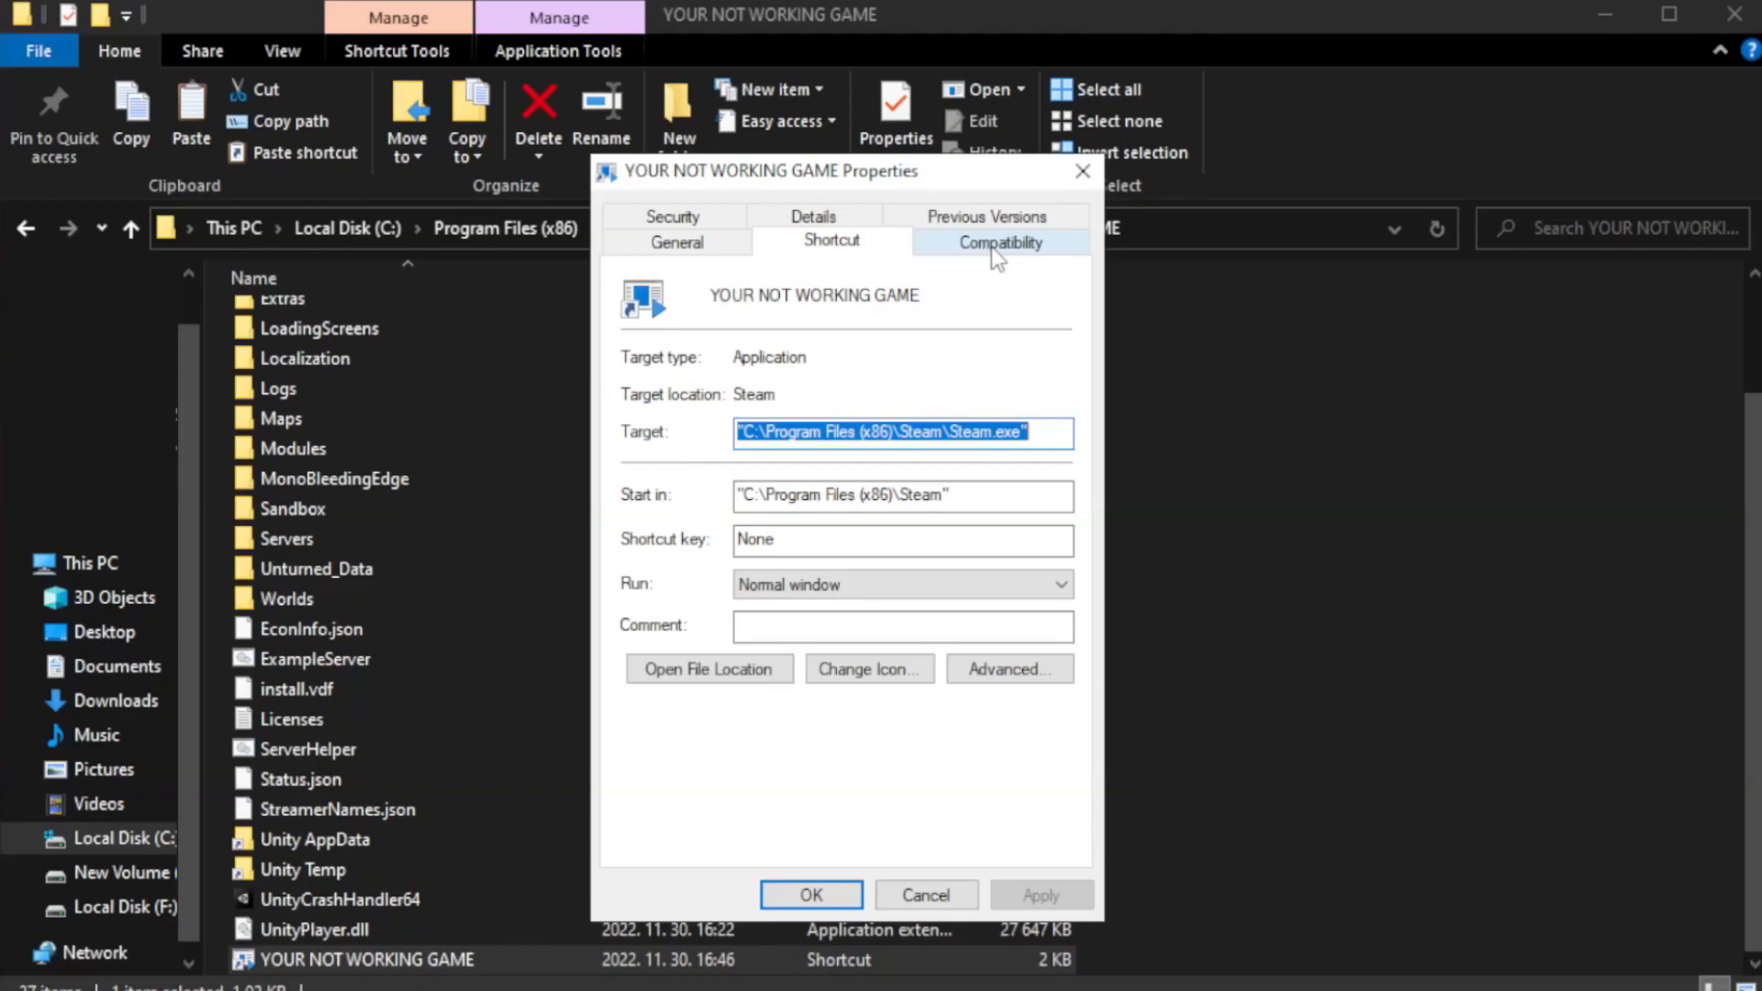
Set Windows 8 compatibility mode, disable fullscreen optimizations and run as administrator, then apply with OK
{"action": "left_click", "coordinate": [999, 240]}
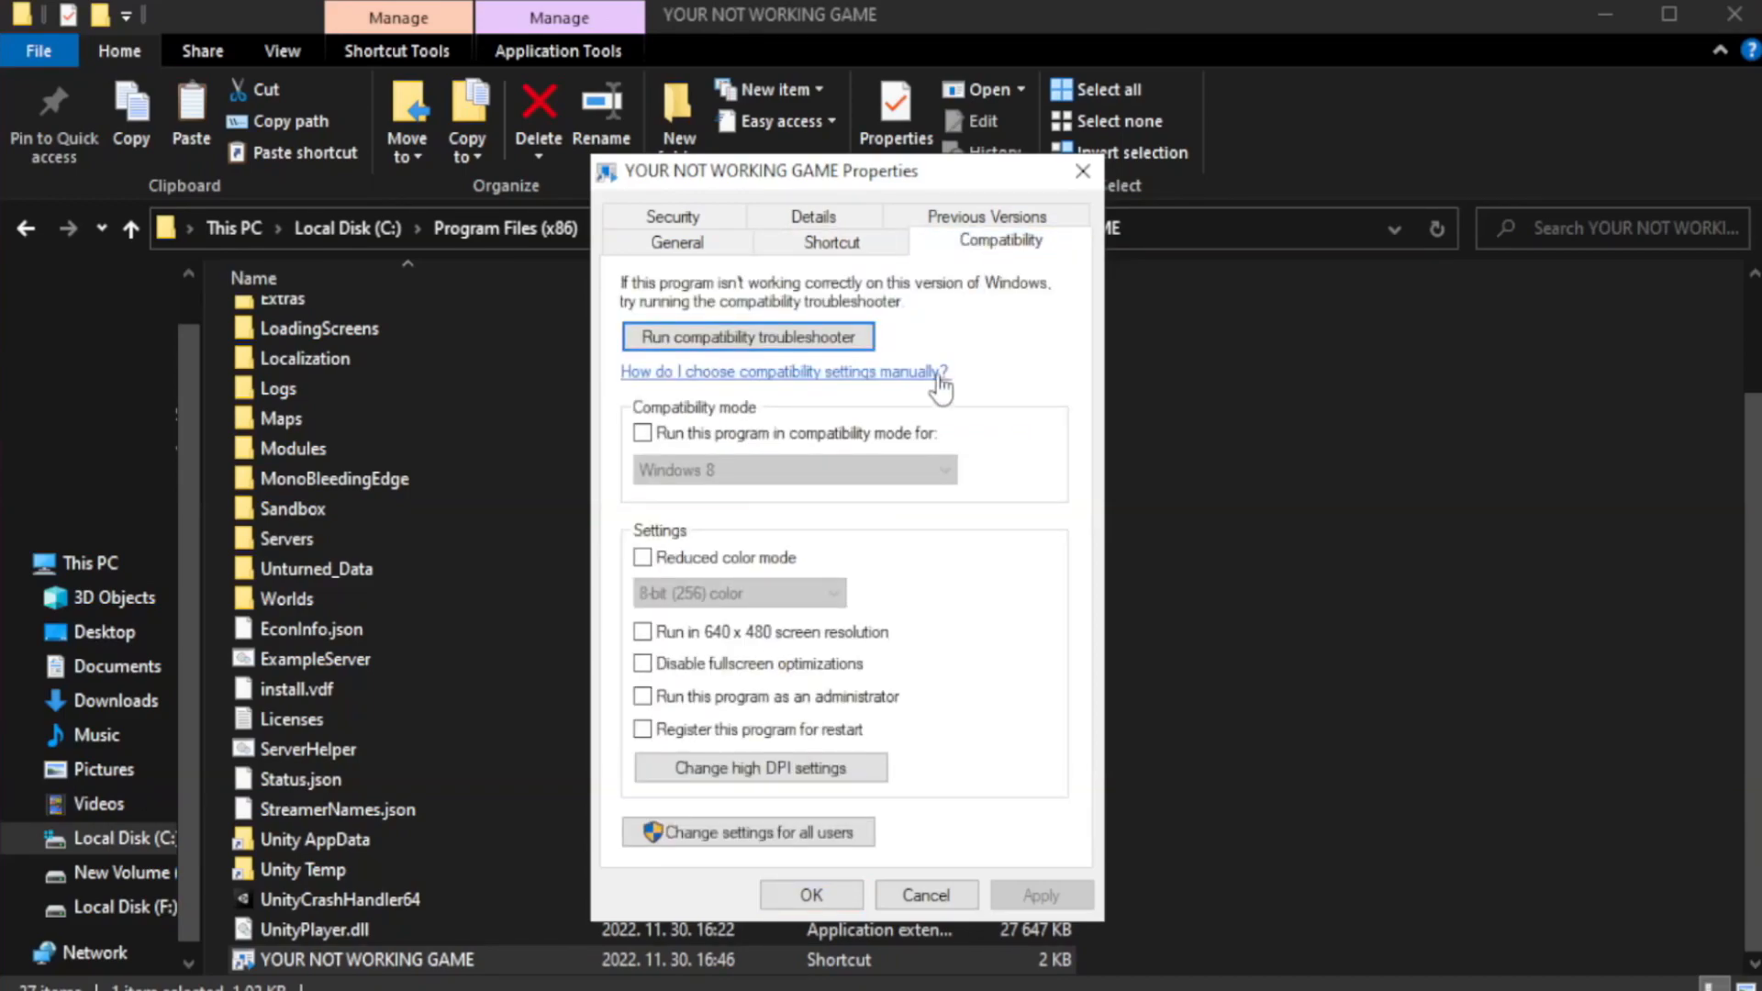
{"action": "mouse_move", "coordinate": [940, 449]}
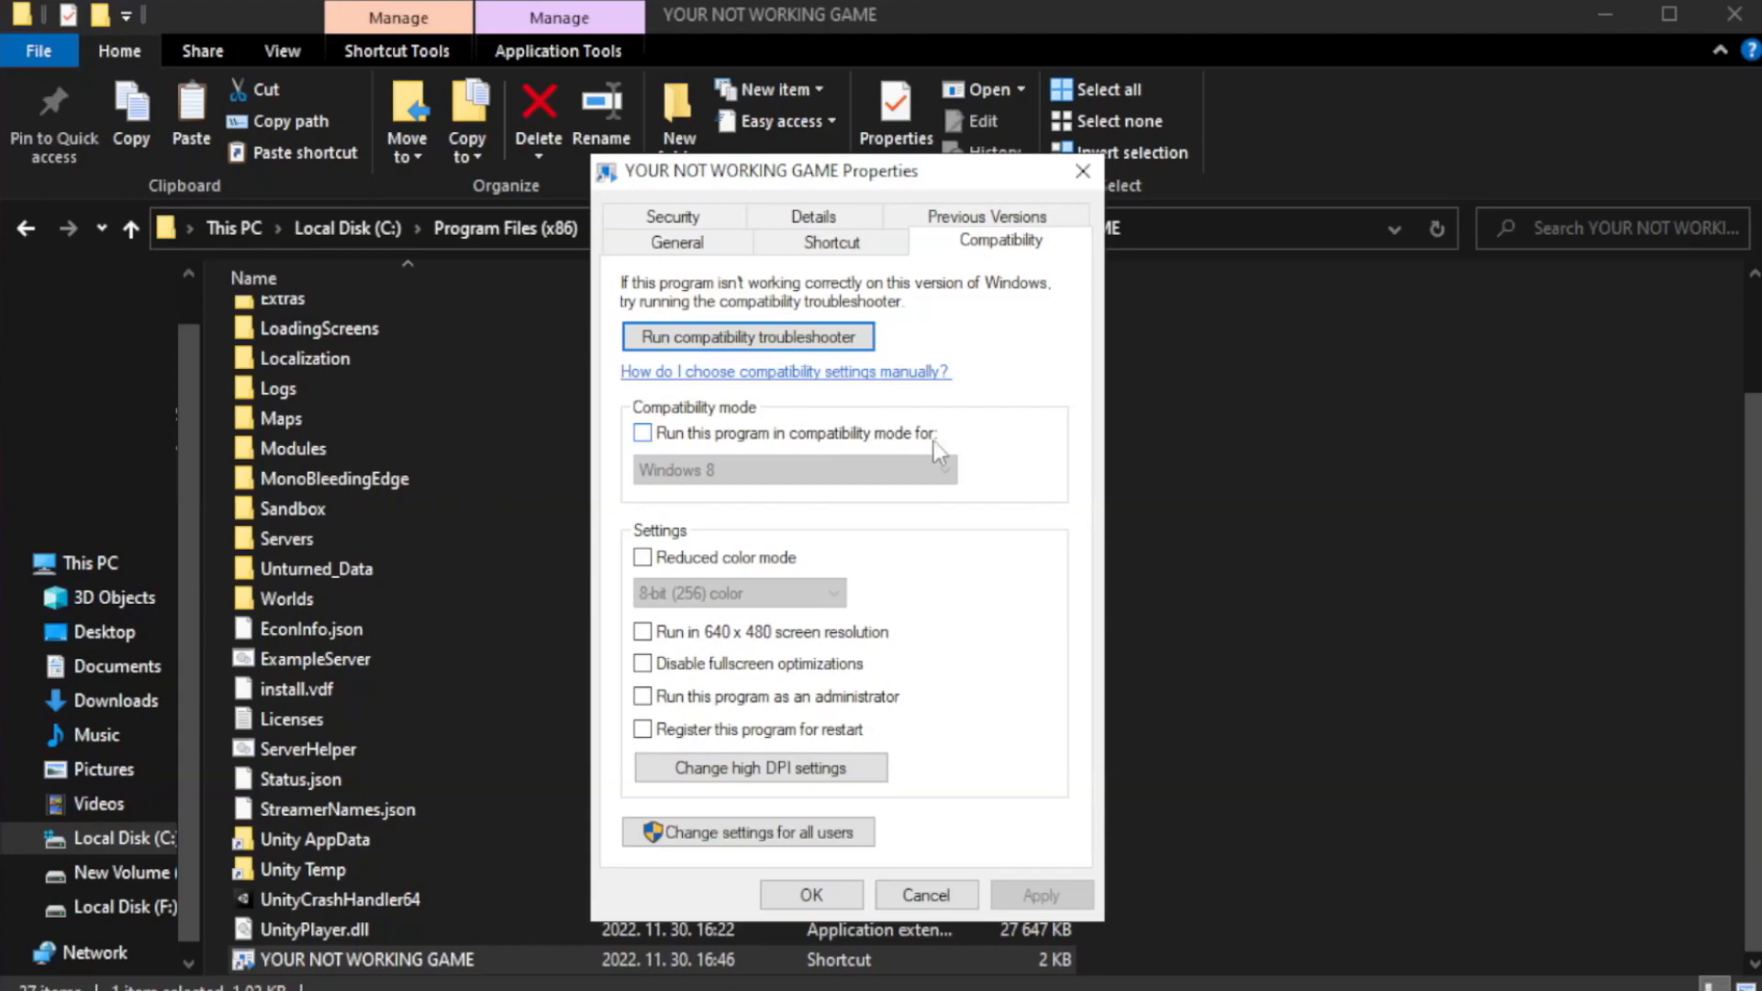
{"action": "left_click", "coordinate": [643, 433]}
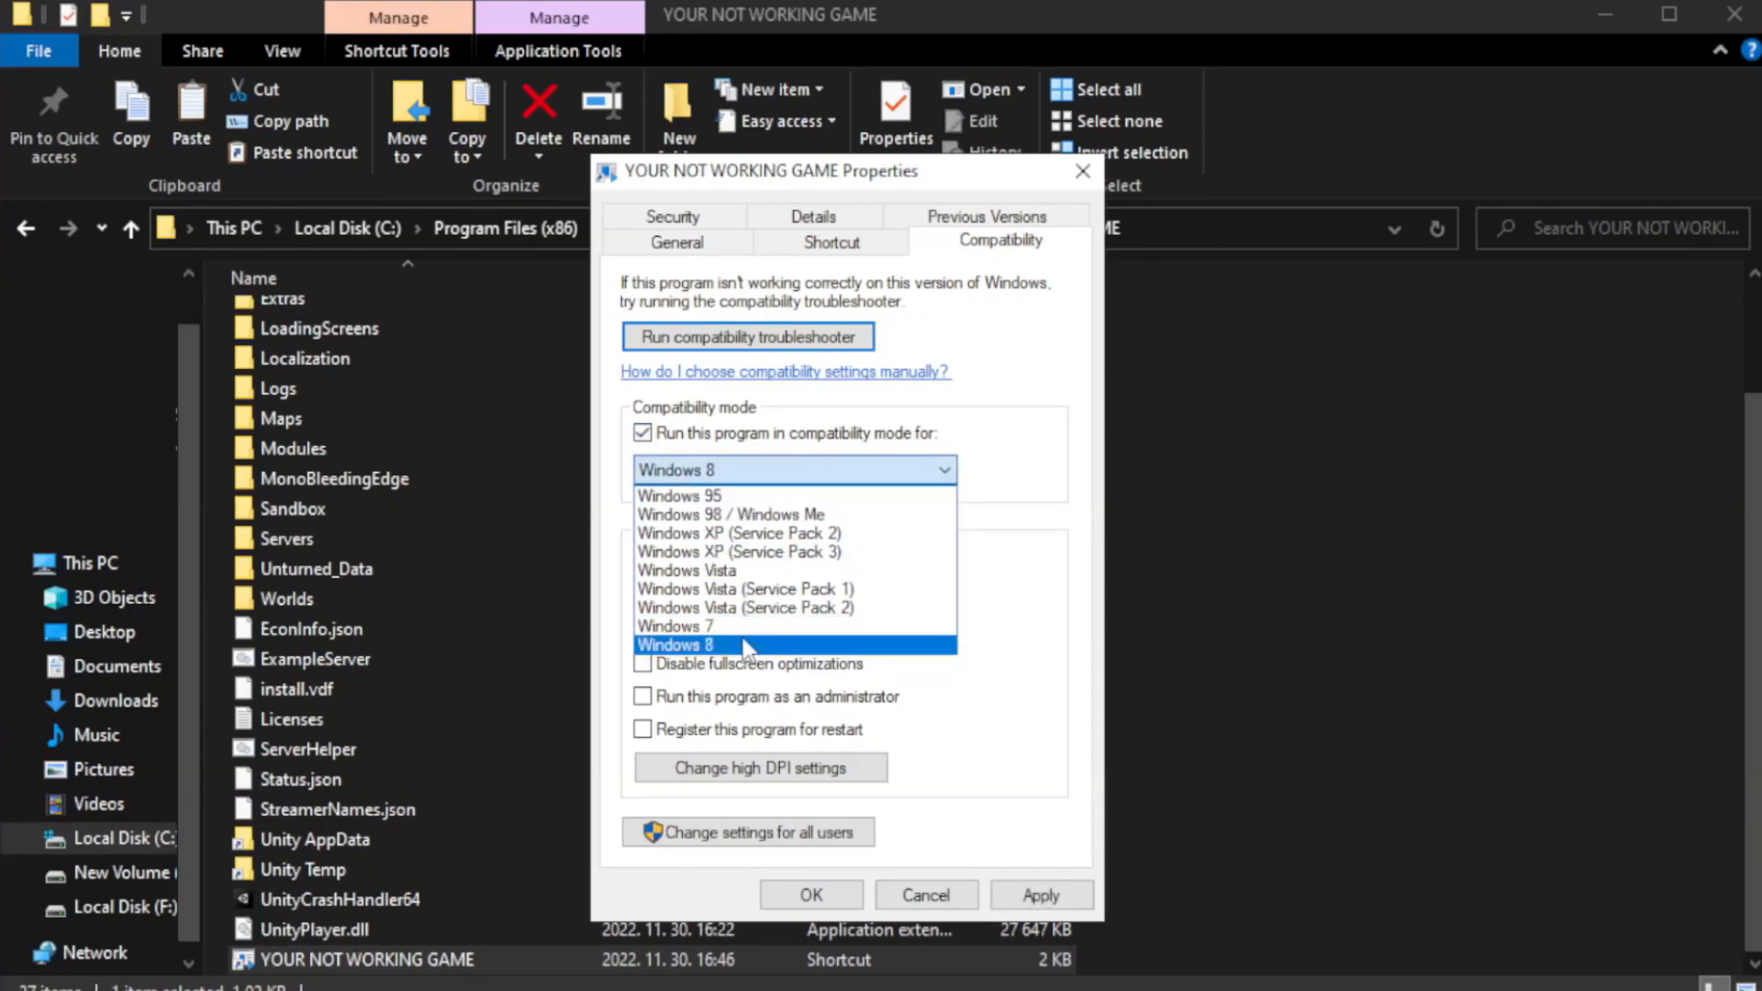
{"action": "mouse_move", "coordinate": [747, 652]}
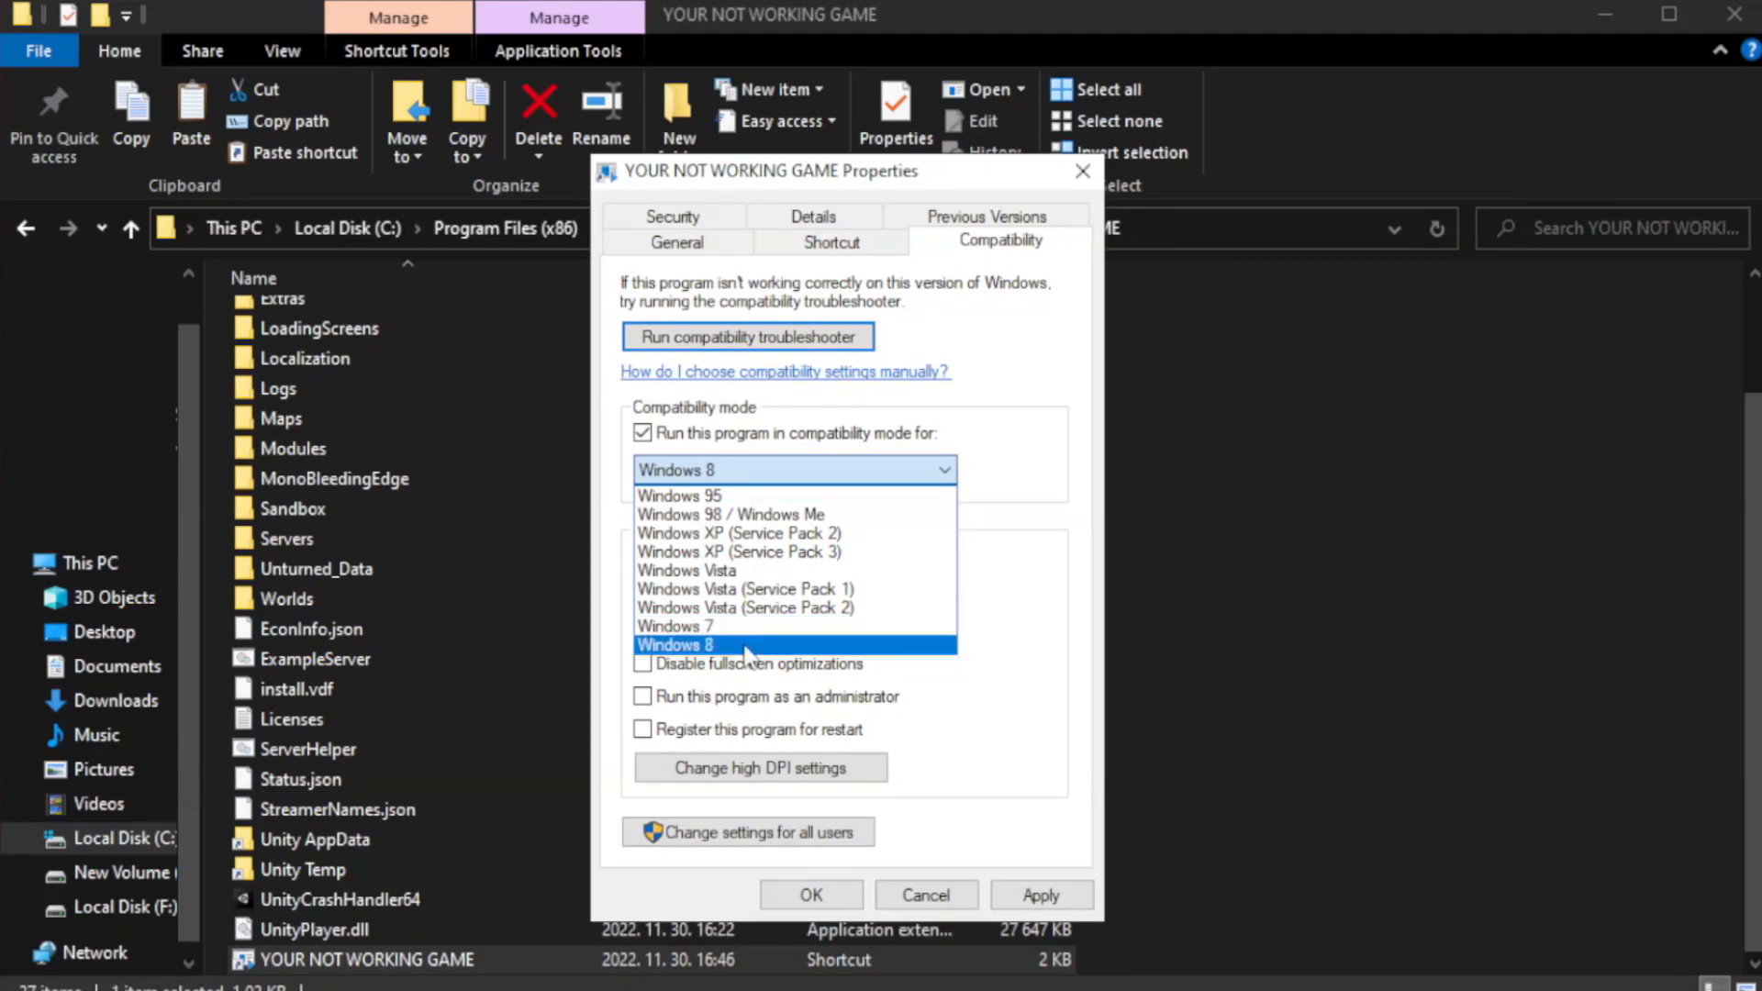
{"action": "left_click", "coordinate": [793, 644]}
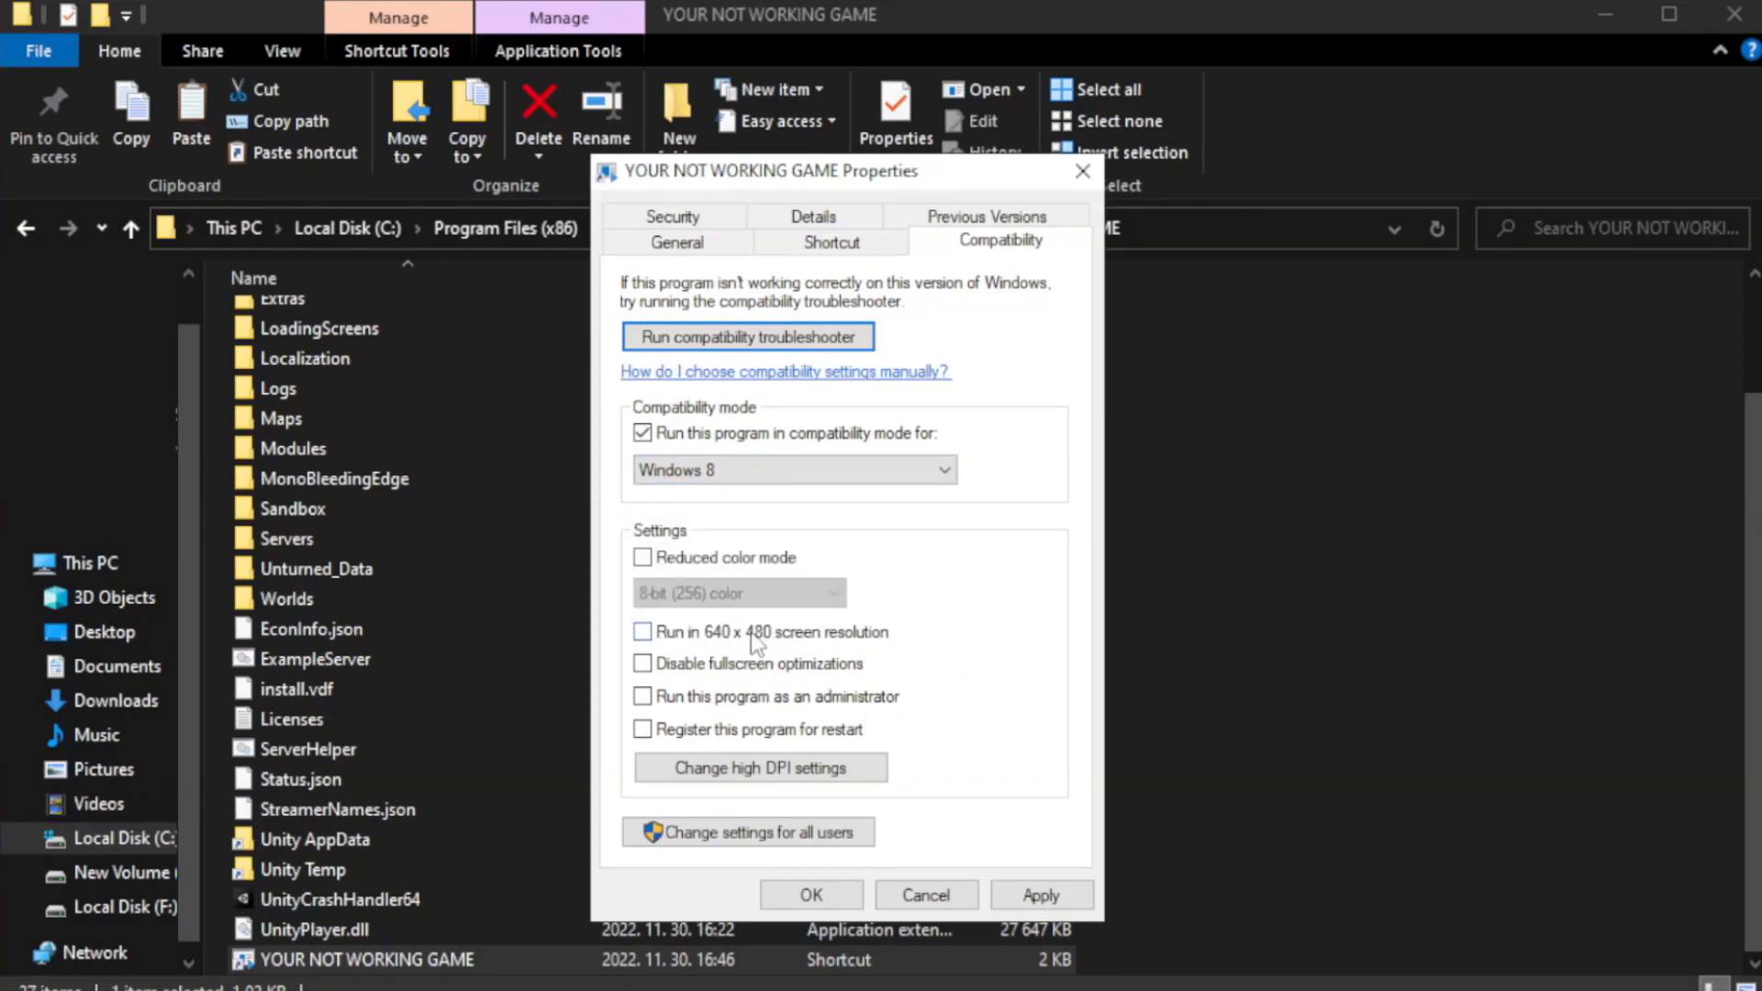
{"action": "mouse_move", "coordinate": [689, 683]}
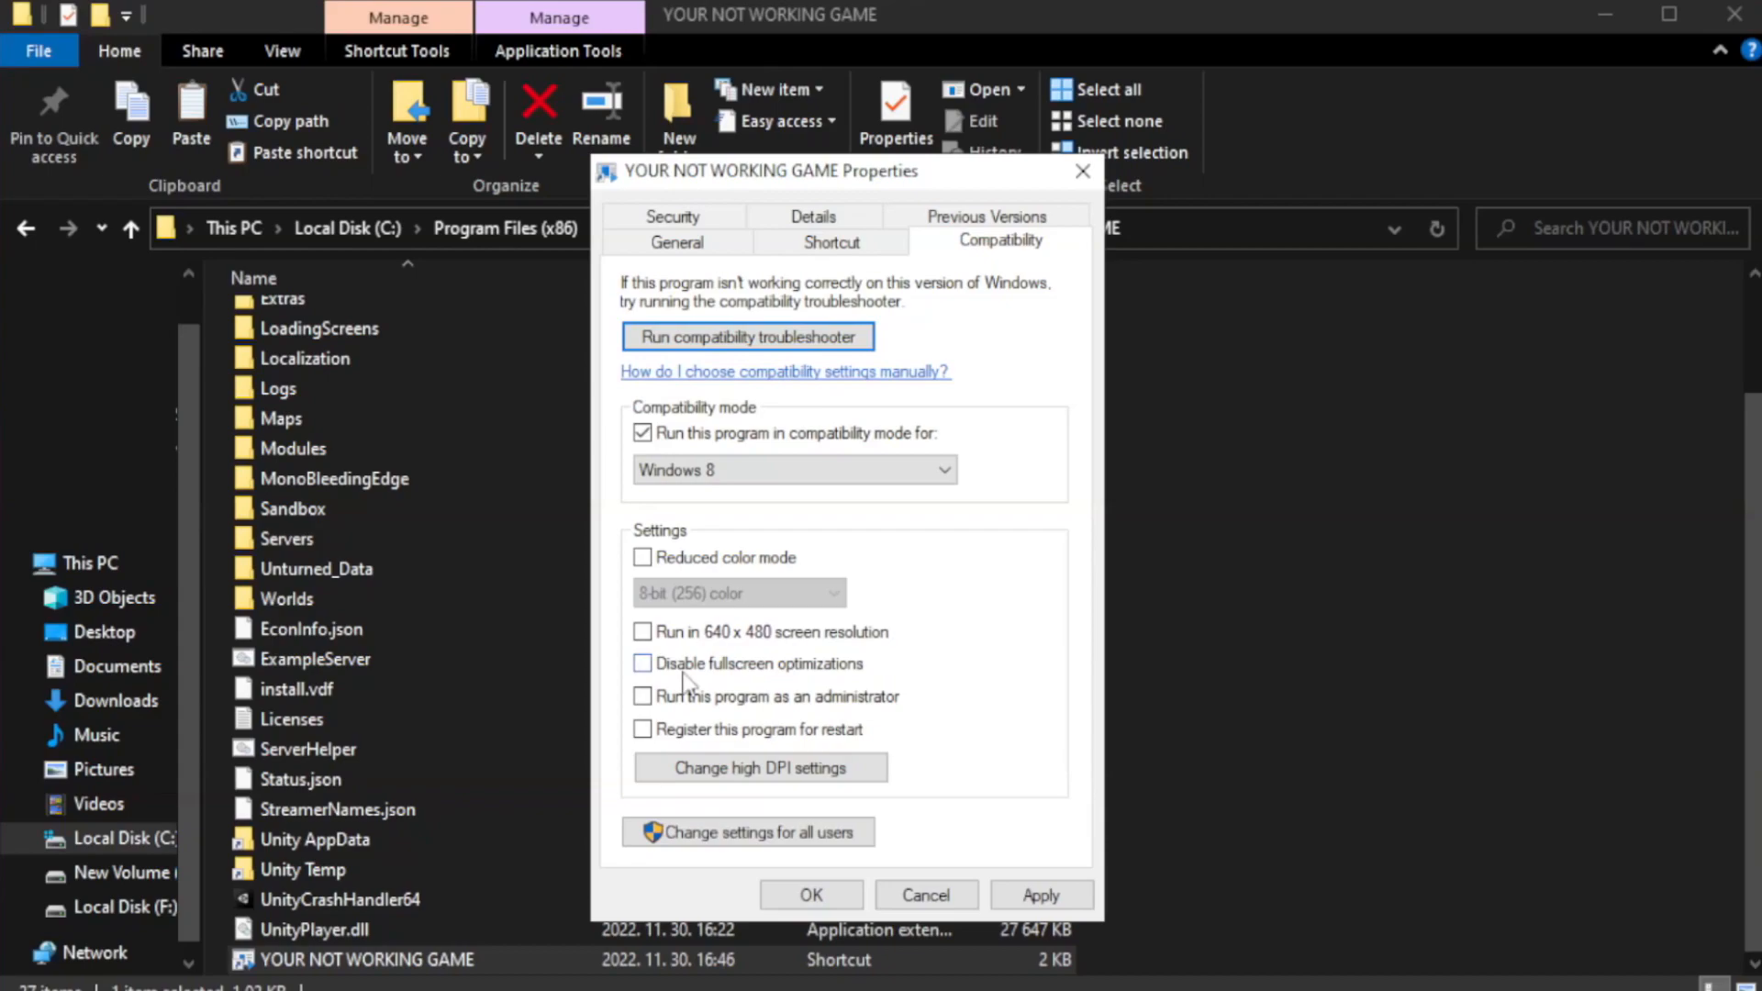
{"action": "left_click", "coordinate": [642, 662]}
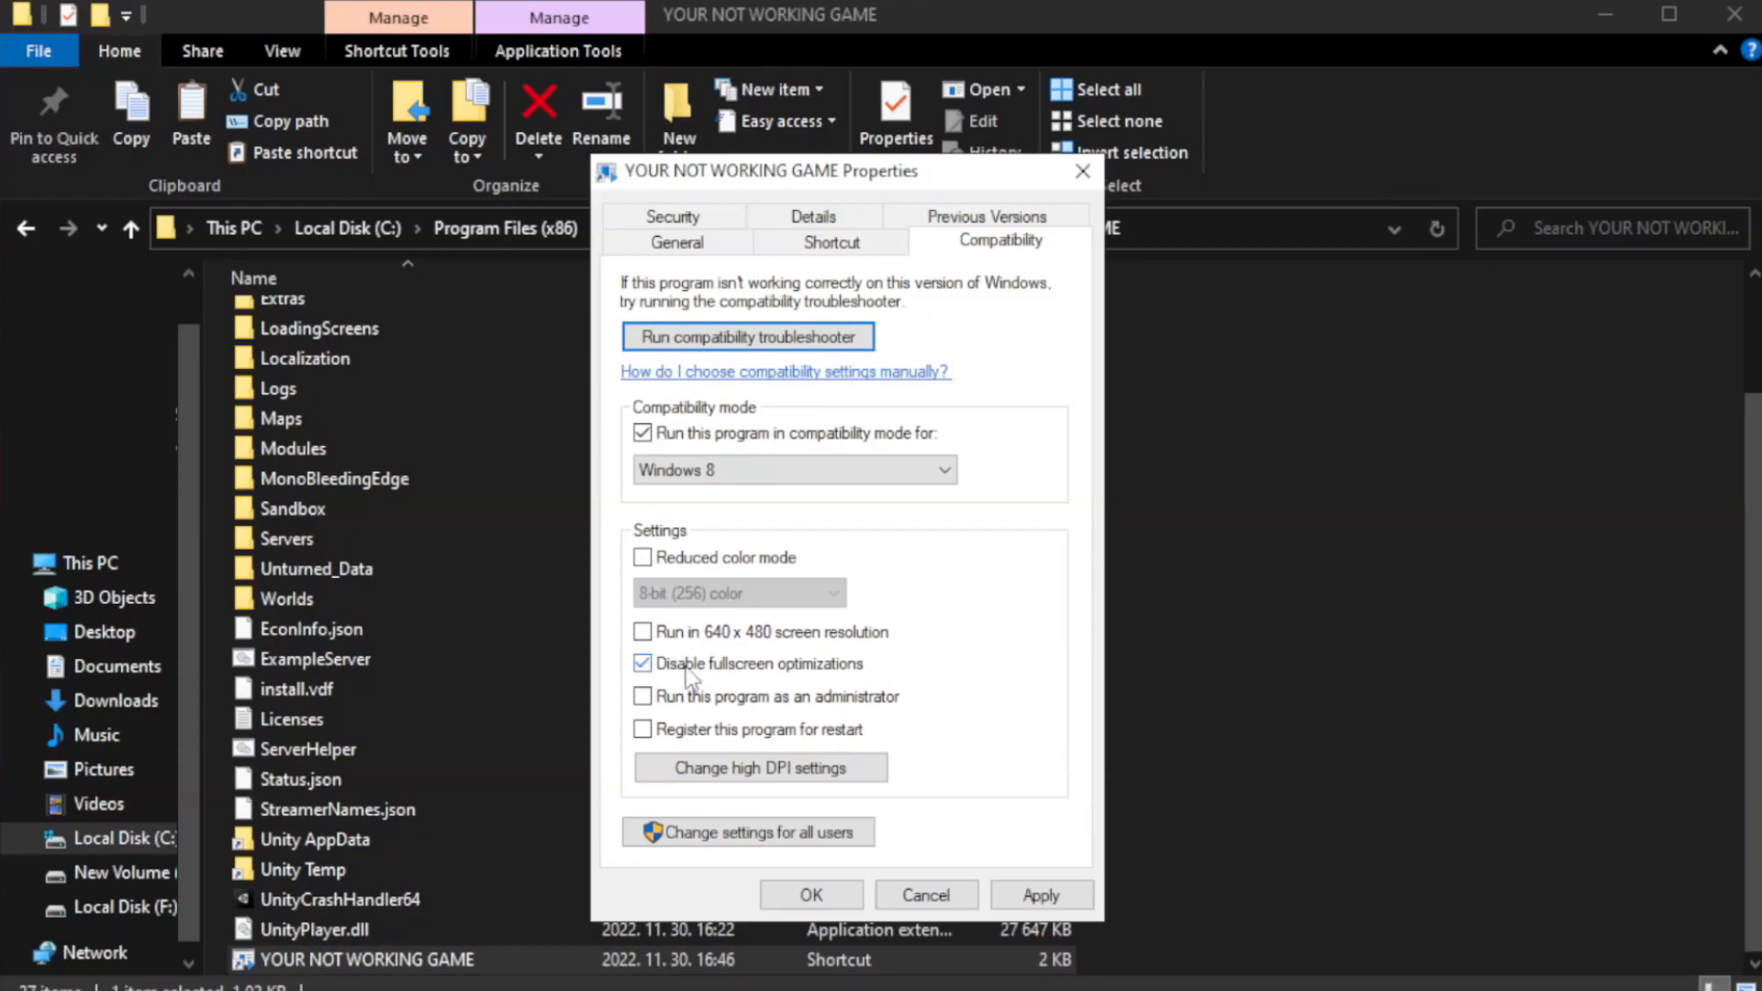
{"action": "mouse_move", "coordinate": [726, 714]}
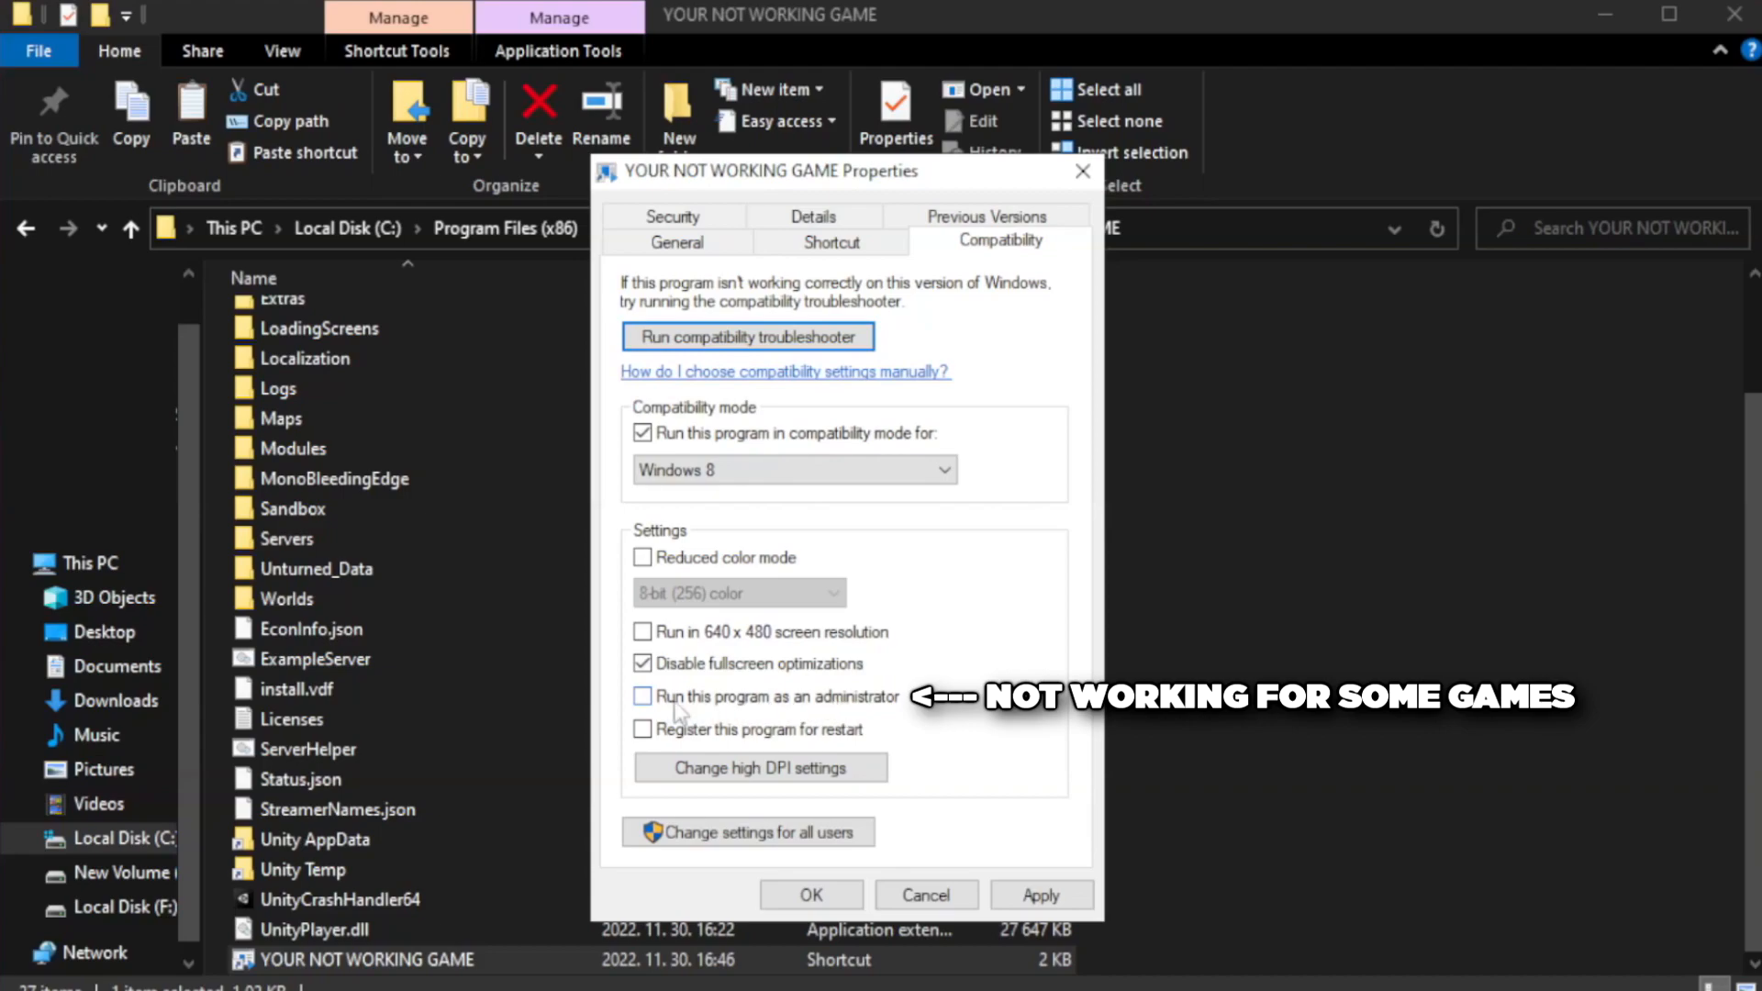
{"action": "left_click", "coordinate": [643, 698]}
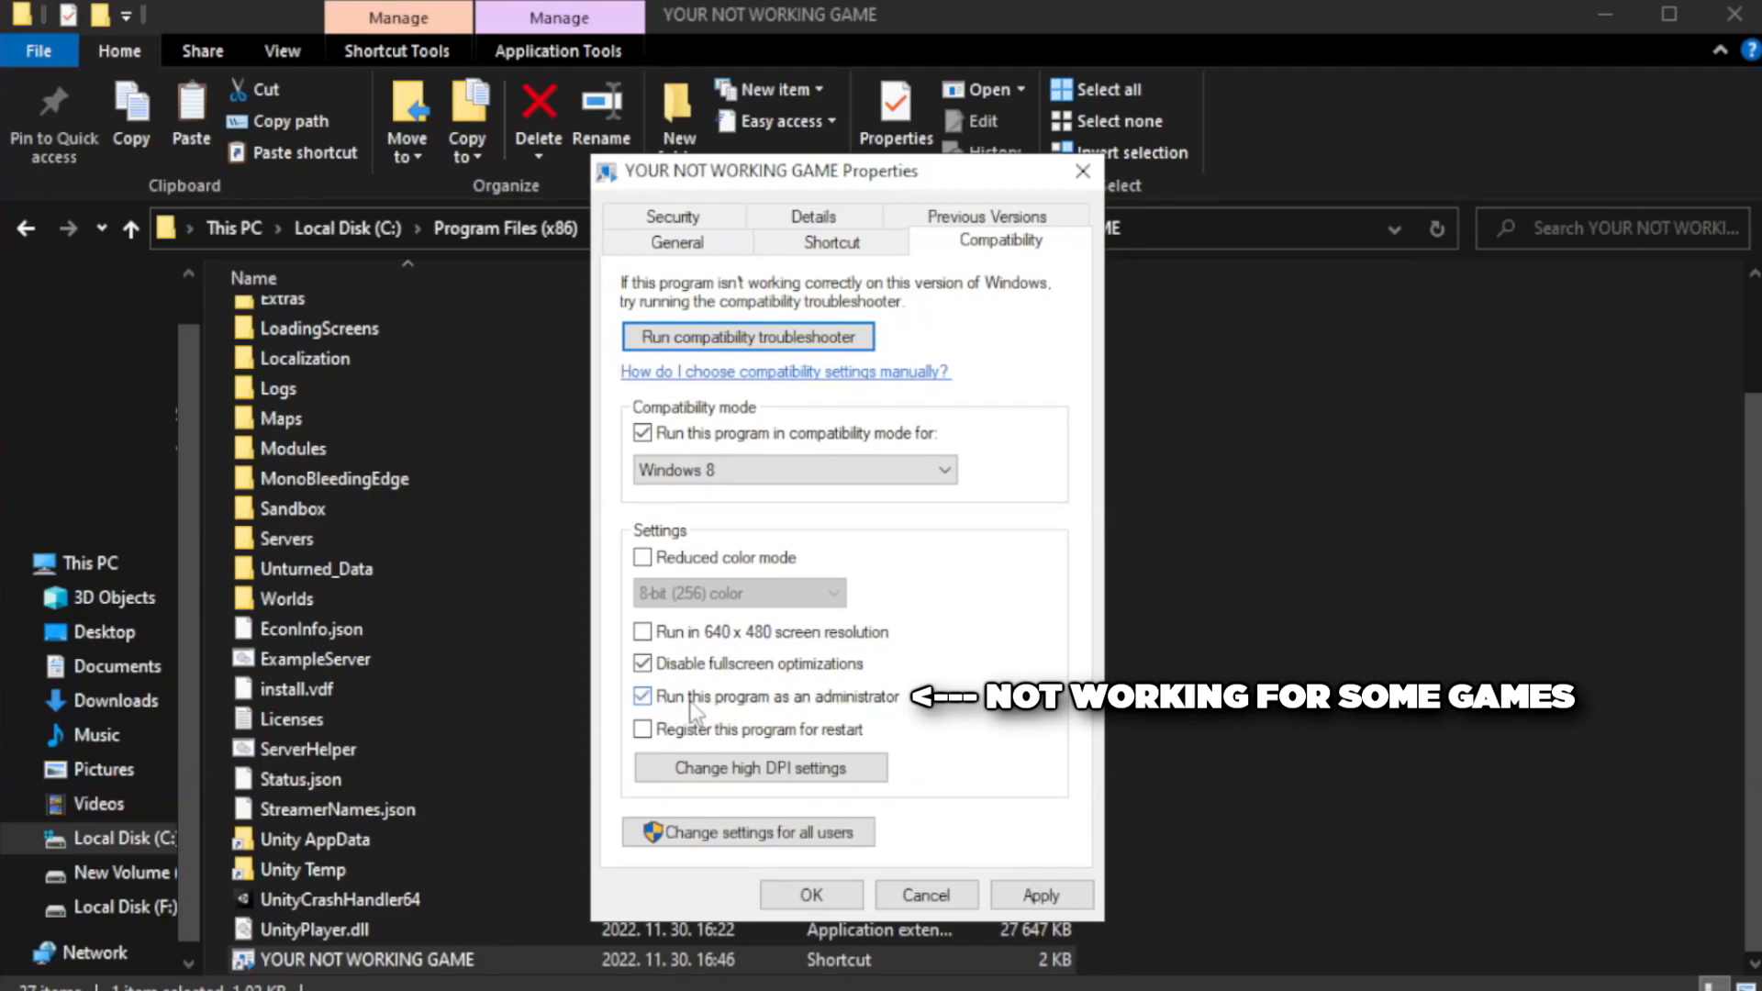
{"action": "mouse_move", "coordinate": [1030, 857]}
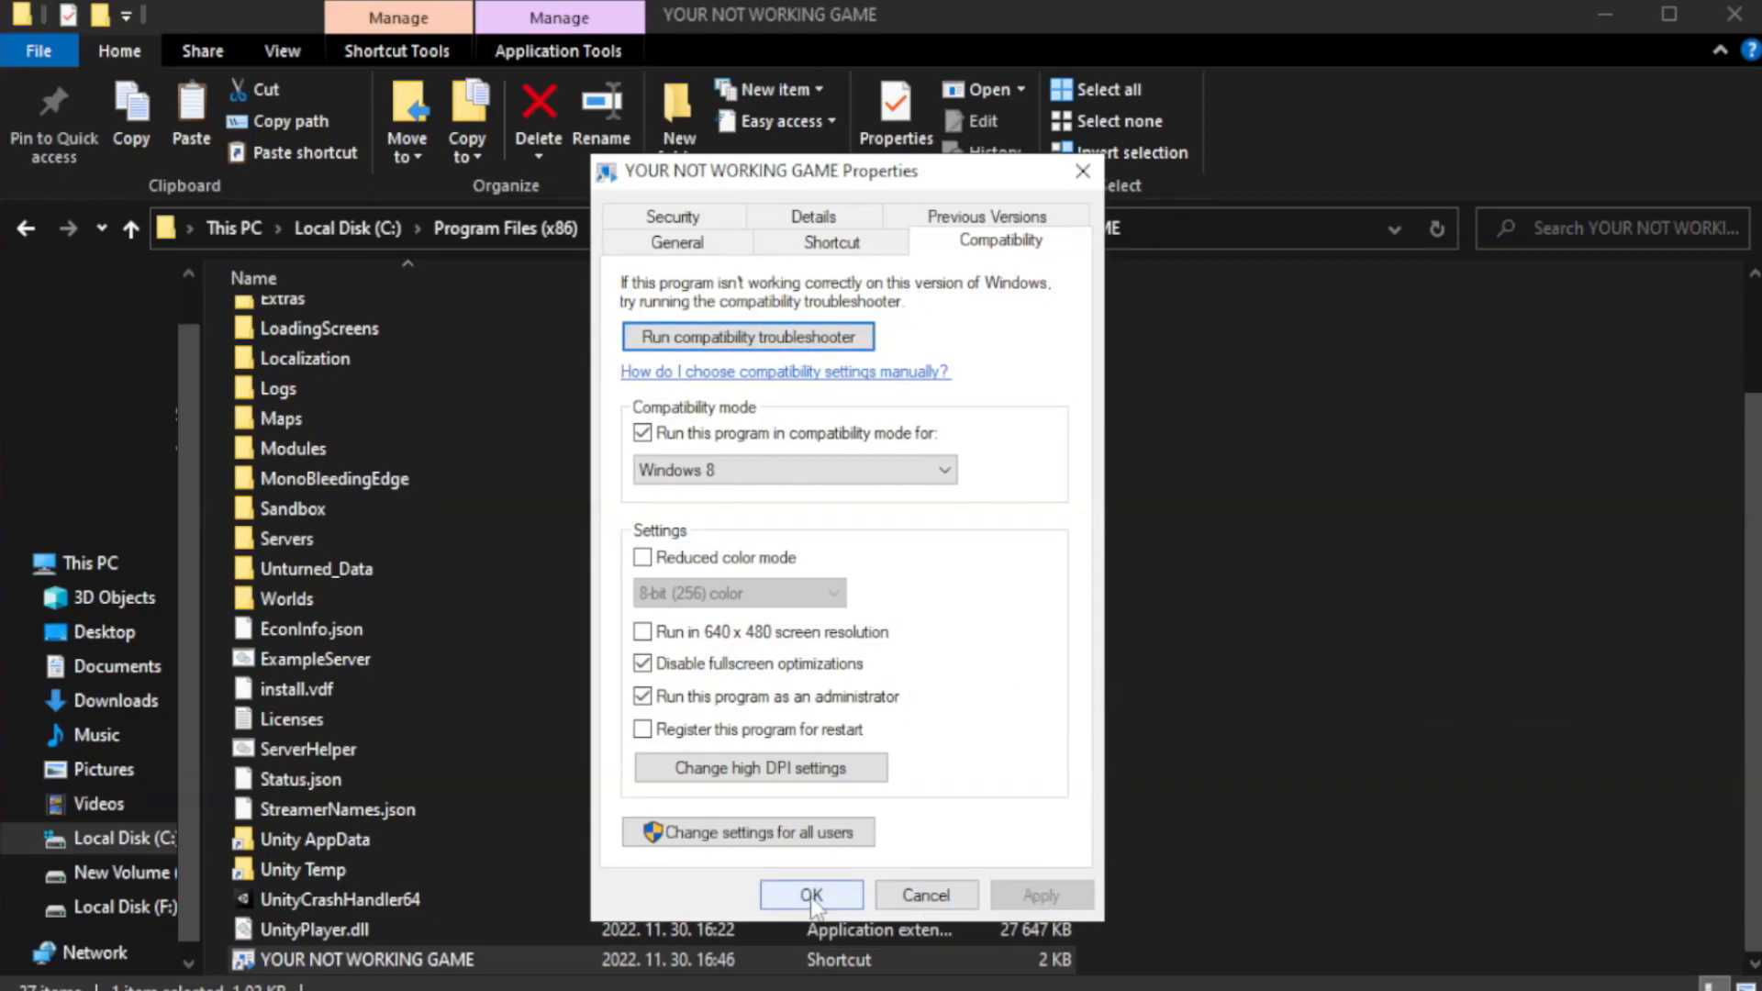
{"action": "left_click", "coordinate": [810, 896]}
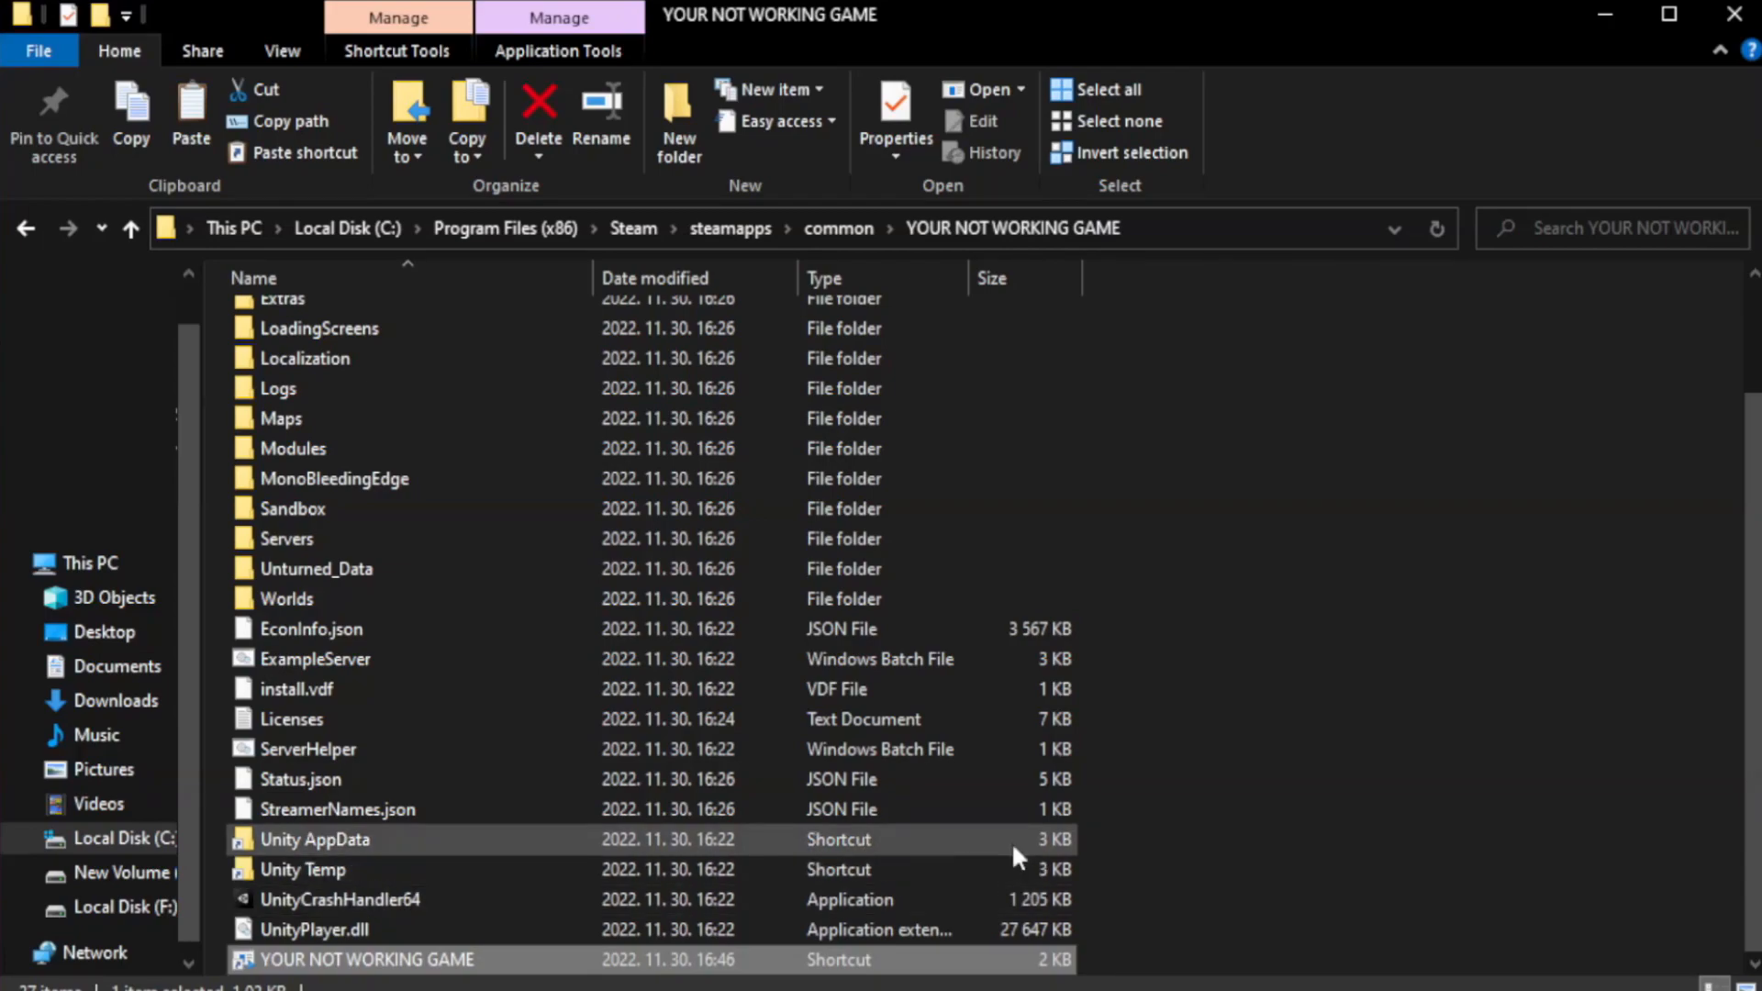
{"action": "mouse_move", "coordinate": [1735, 15]}
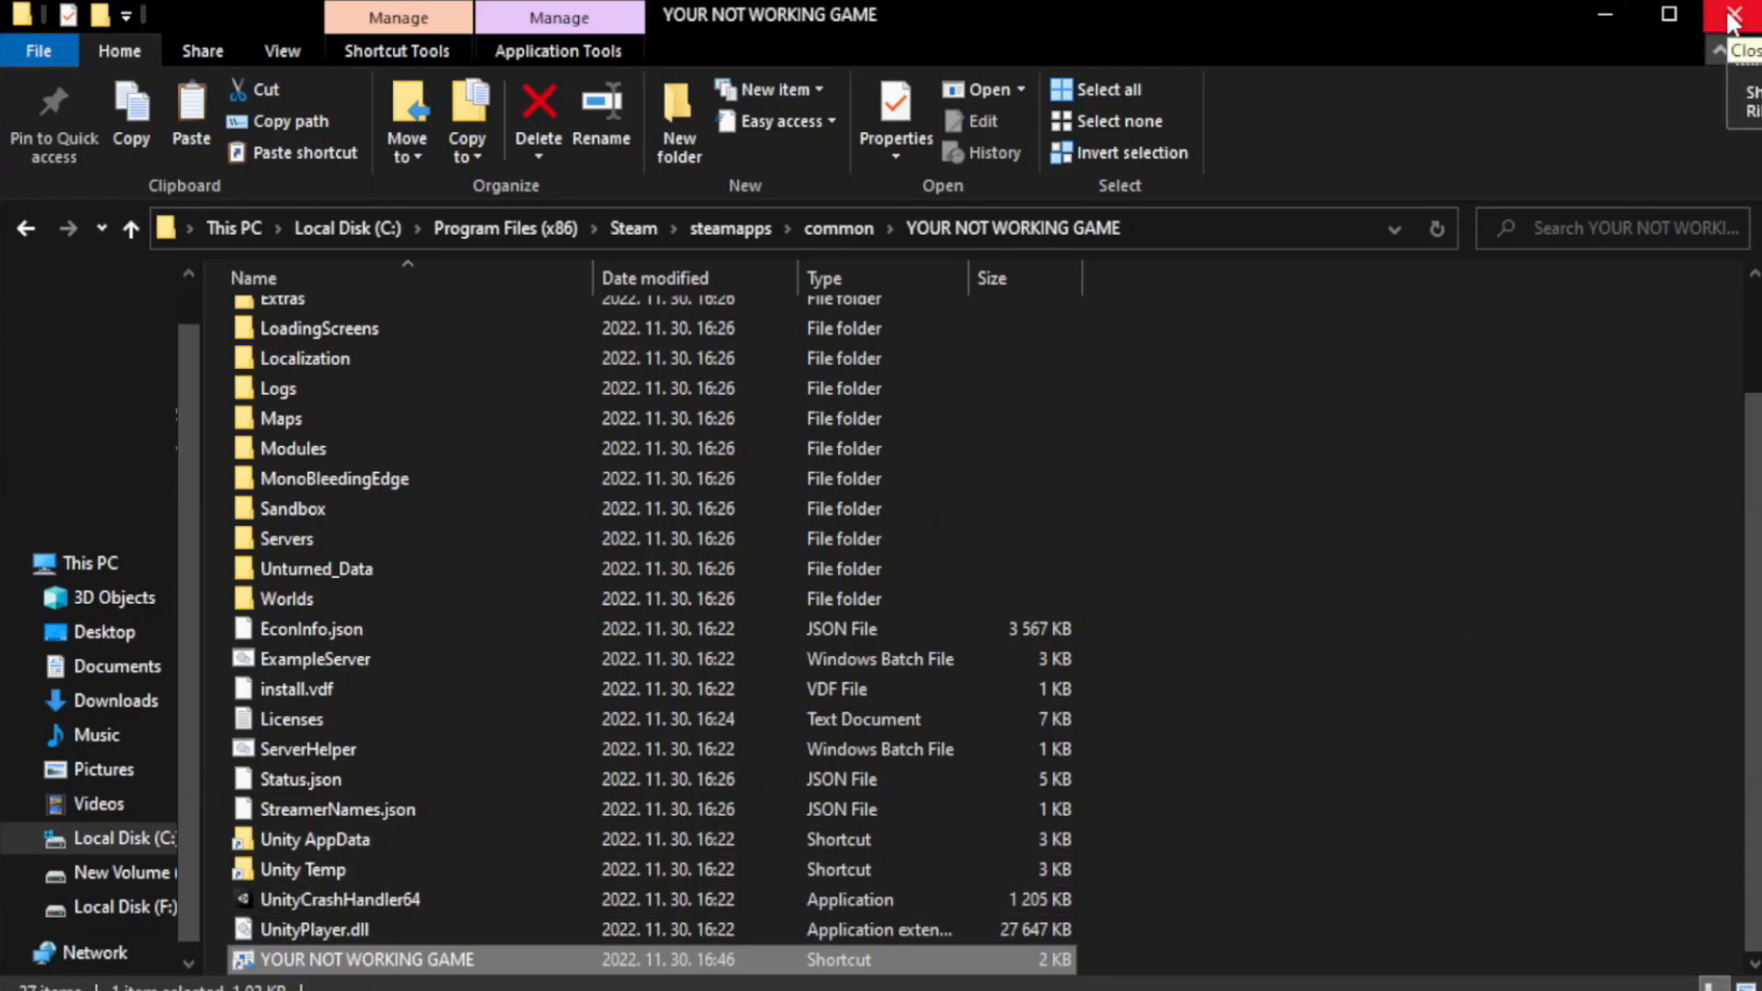
Close File Explorer and launch Task Manager from the Start button's right-click menu
{"action": "left_click", "coordinate": [1740, 15]}
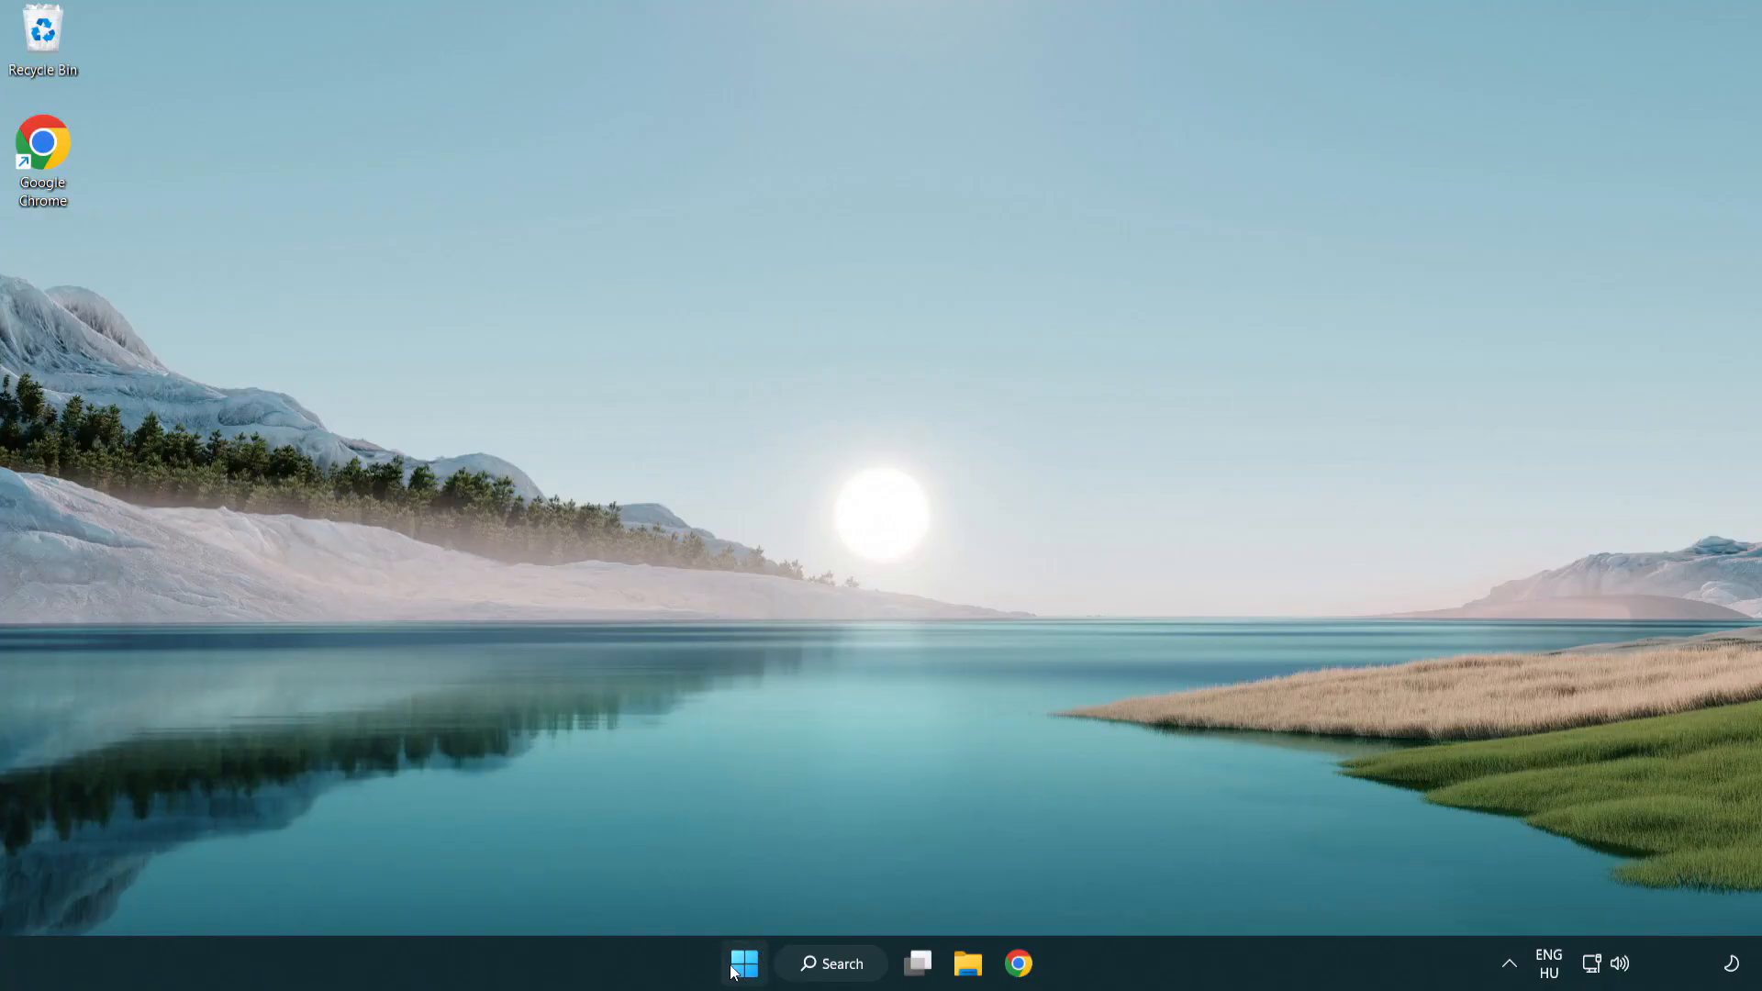
{"action": "right_click", "coordinate": [743, 964]}
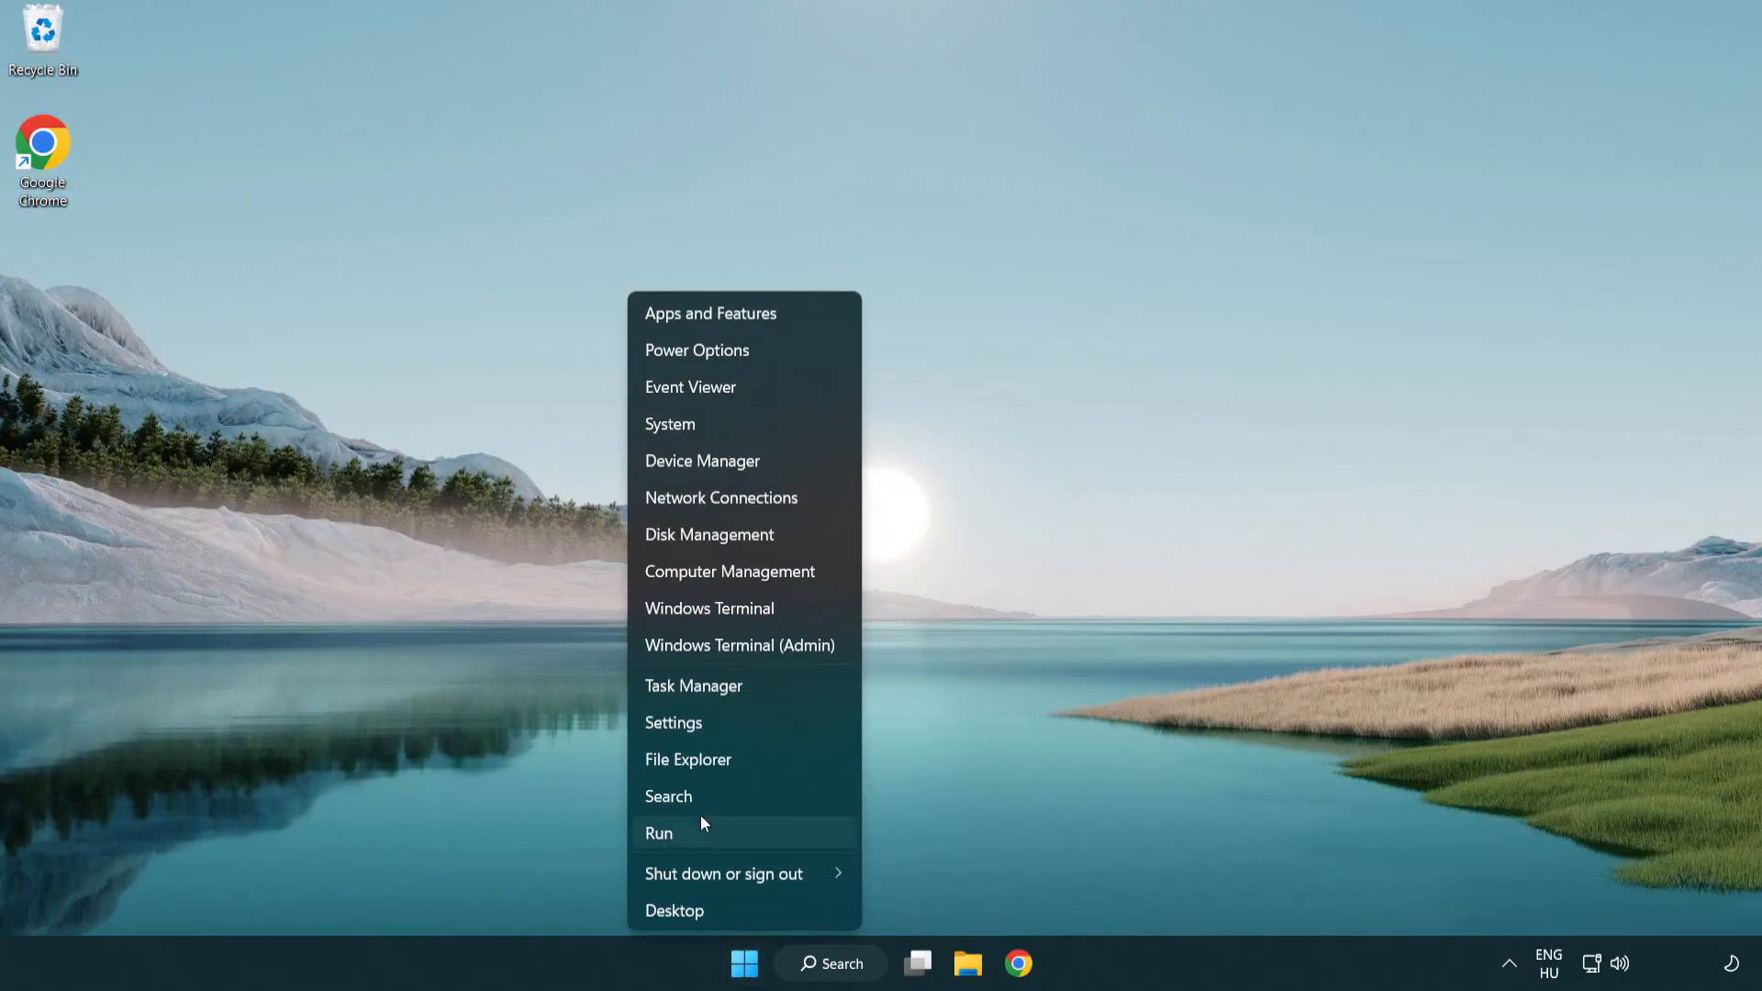
{"action": "mouse_move", "coordinate": [762, 694]}
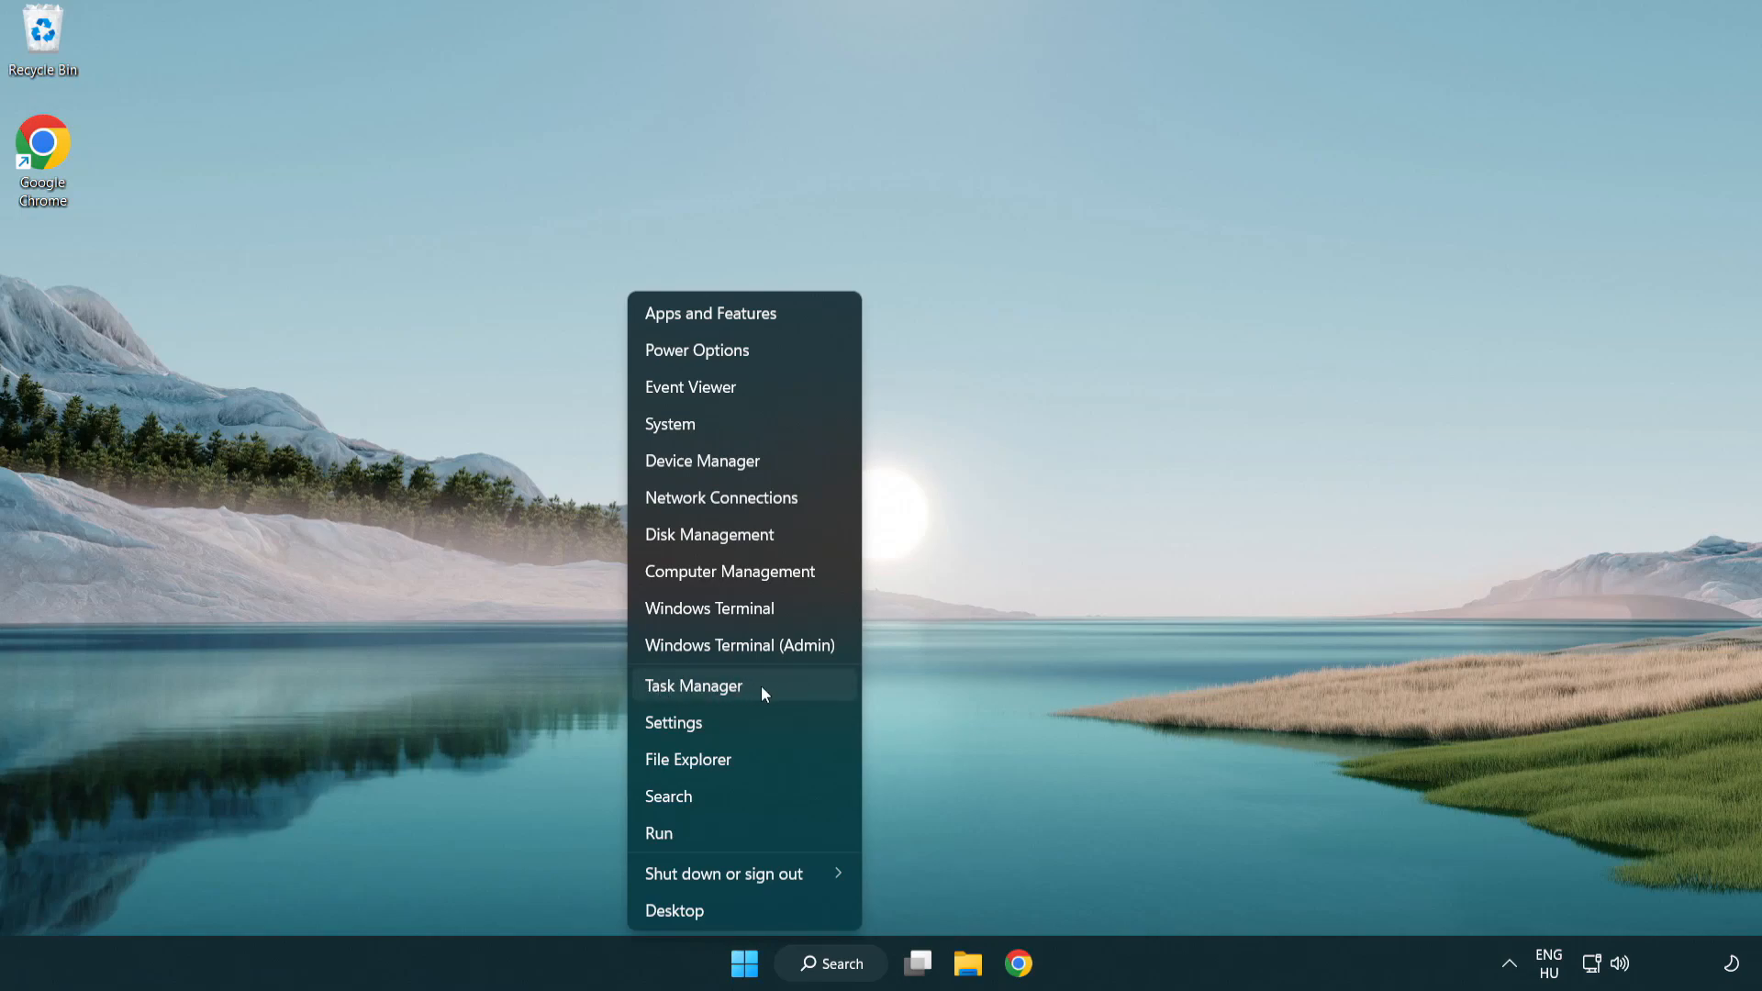
{"action": "left_click", "coordinate": [694, 685]}
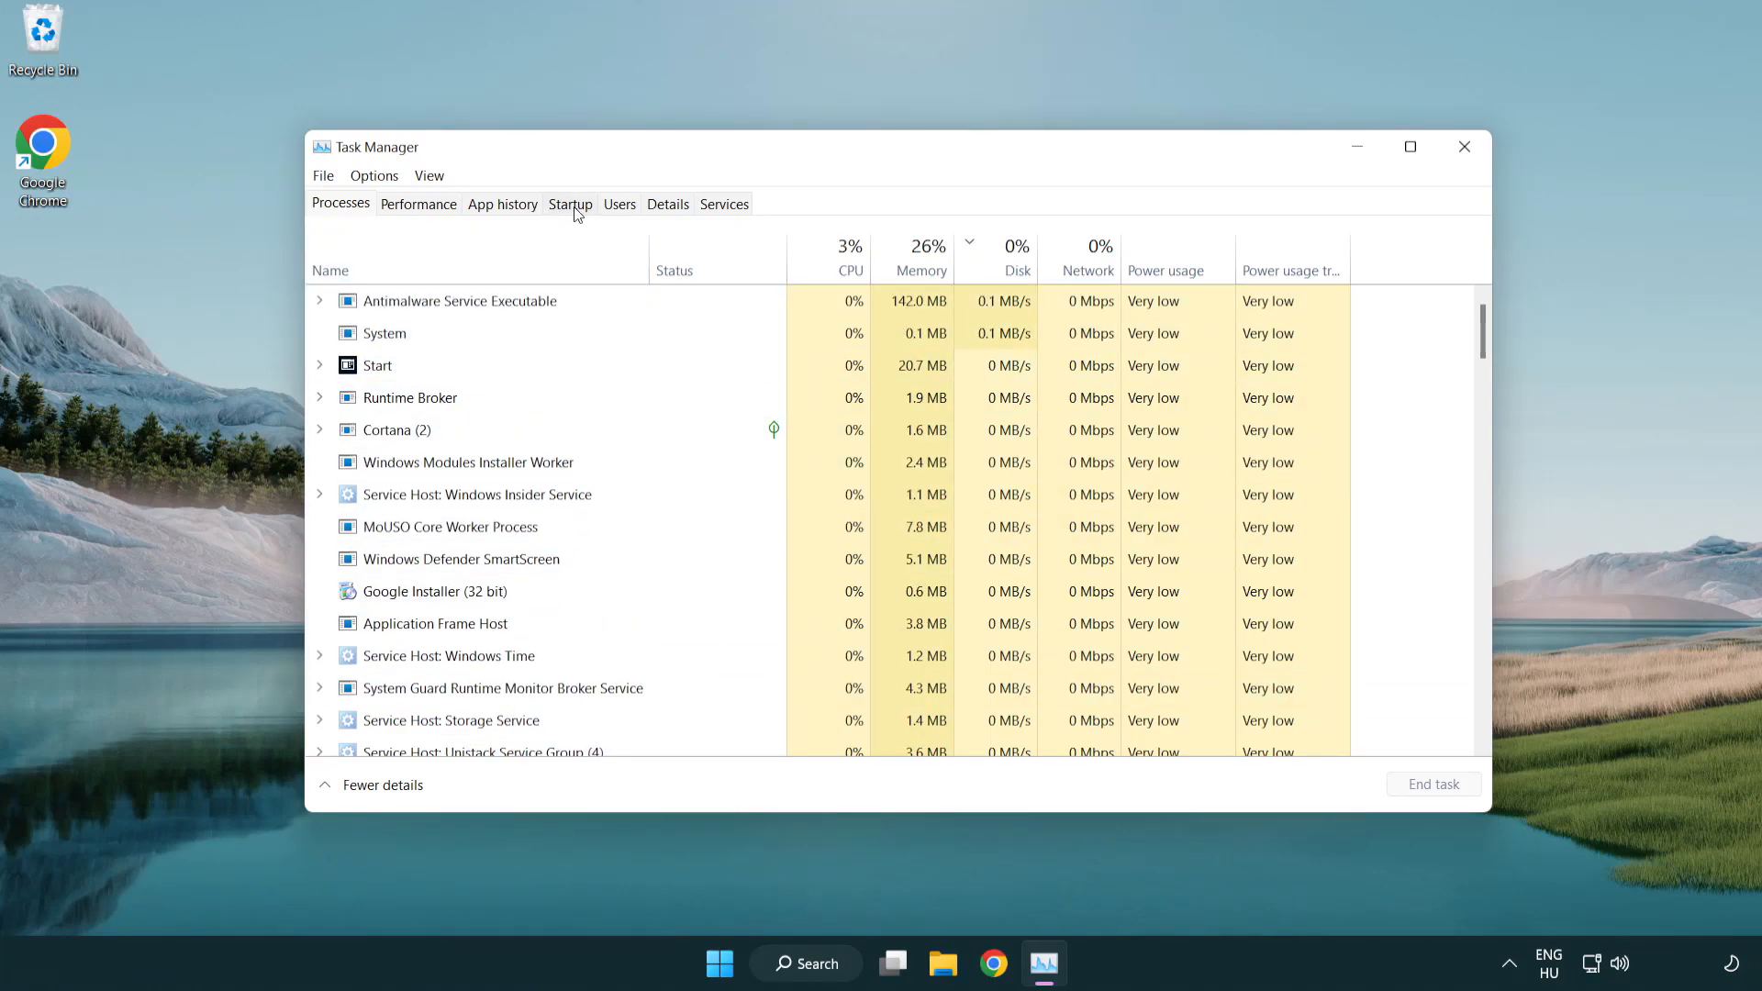
In the Startup list, disable the Terminal and Phone Link startup entries
{"action": "left_click", "coordinate": [569, 204]}
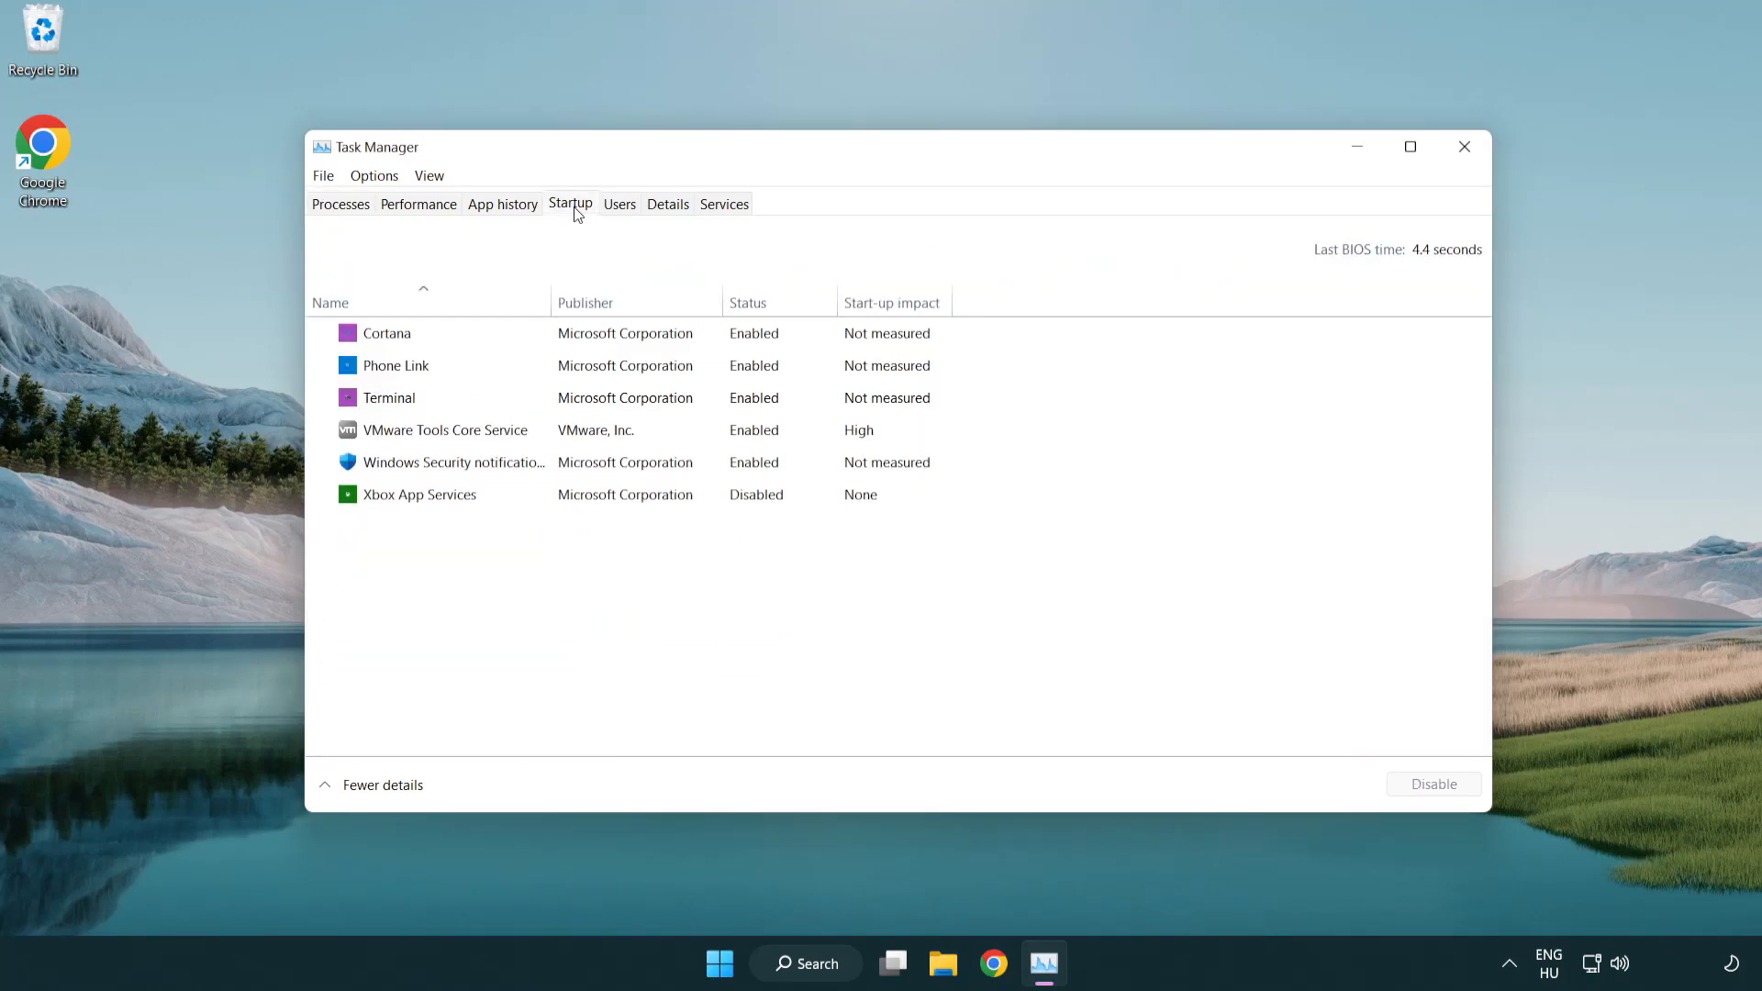
{"action": "left_click", "coordinate": [389, 397]}
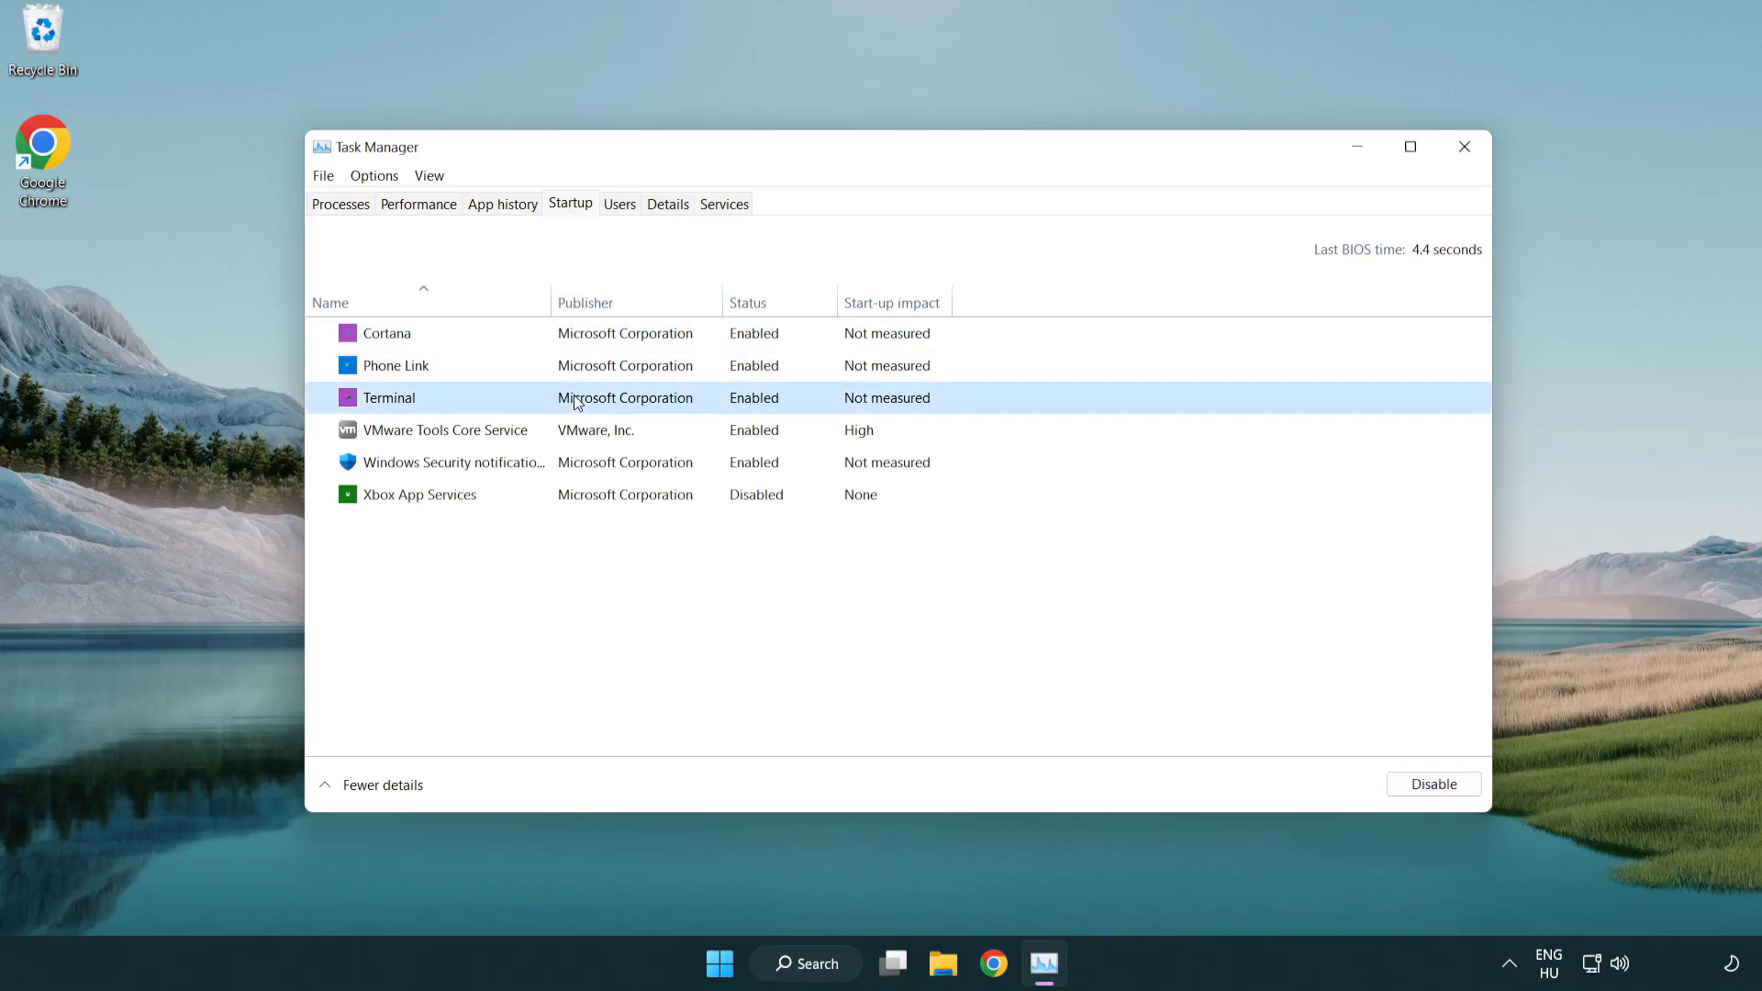
{"action": "left_click", "coordinate": [1432, 784]}
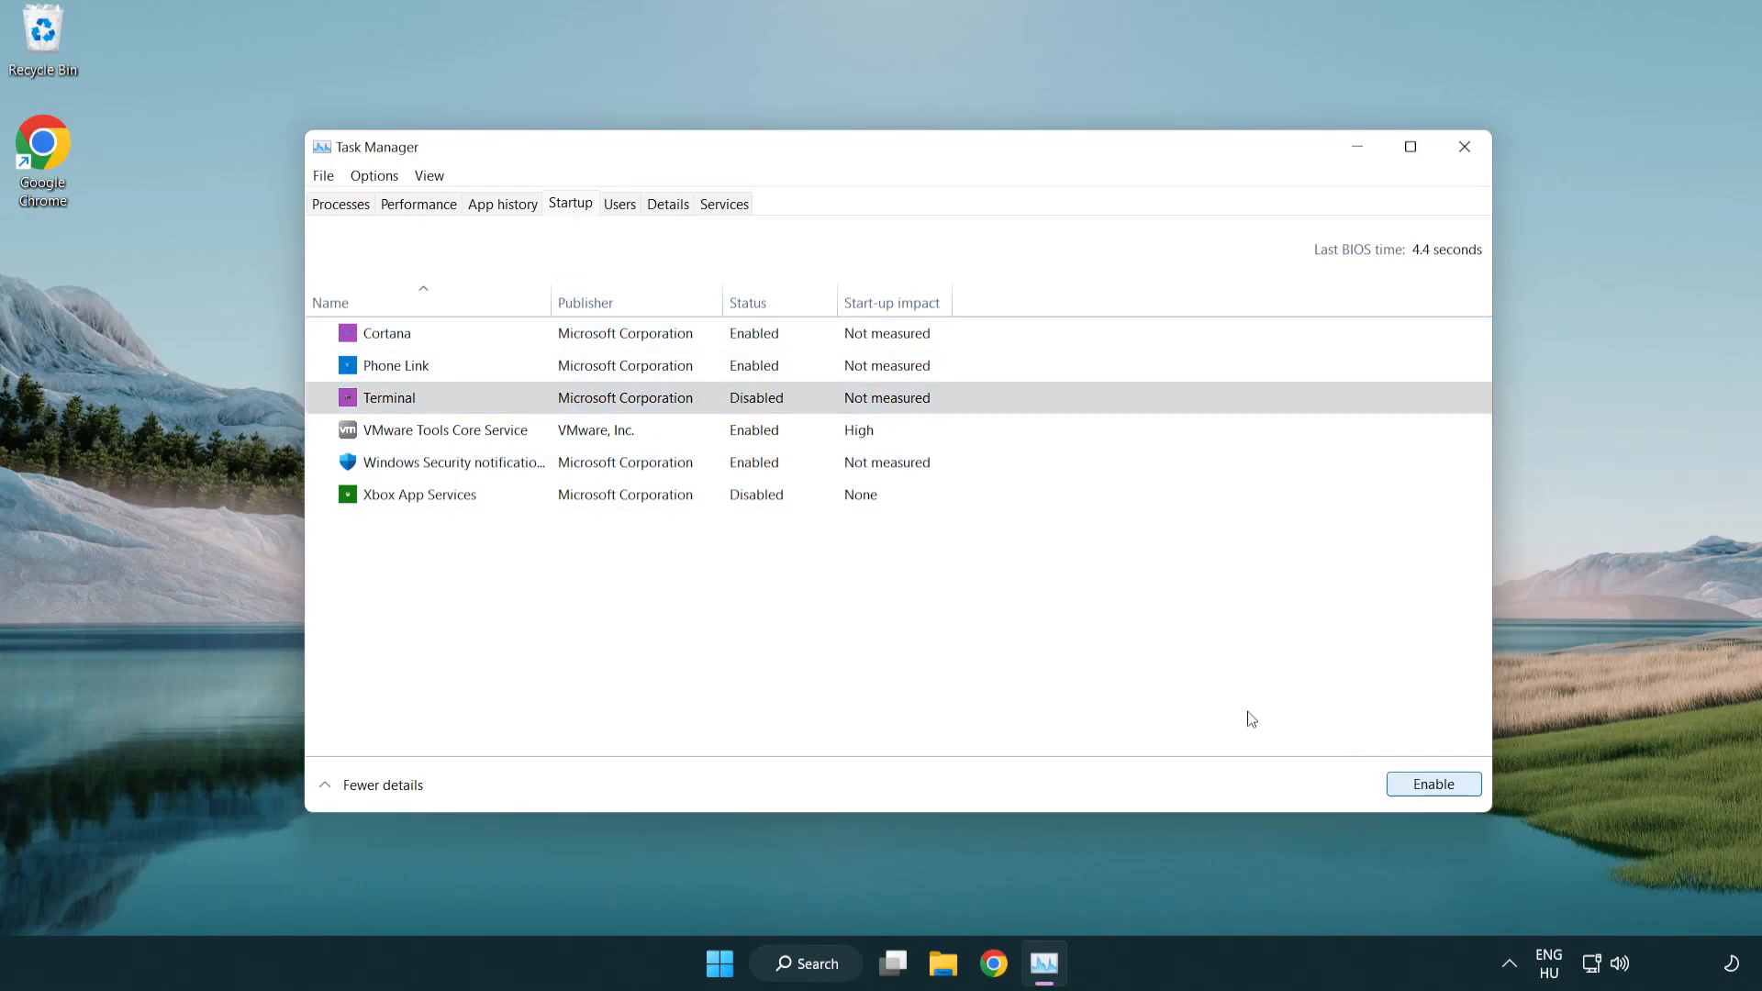
{"action": "left_click", "coordinate": [395, 363]}
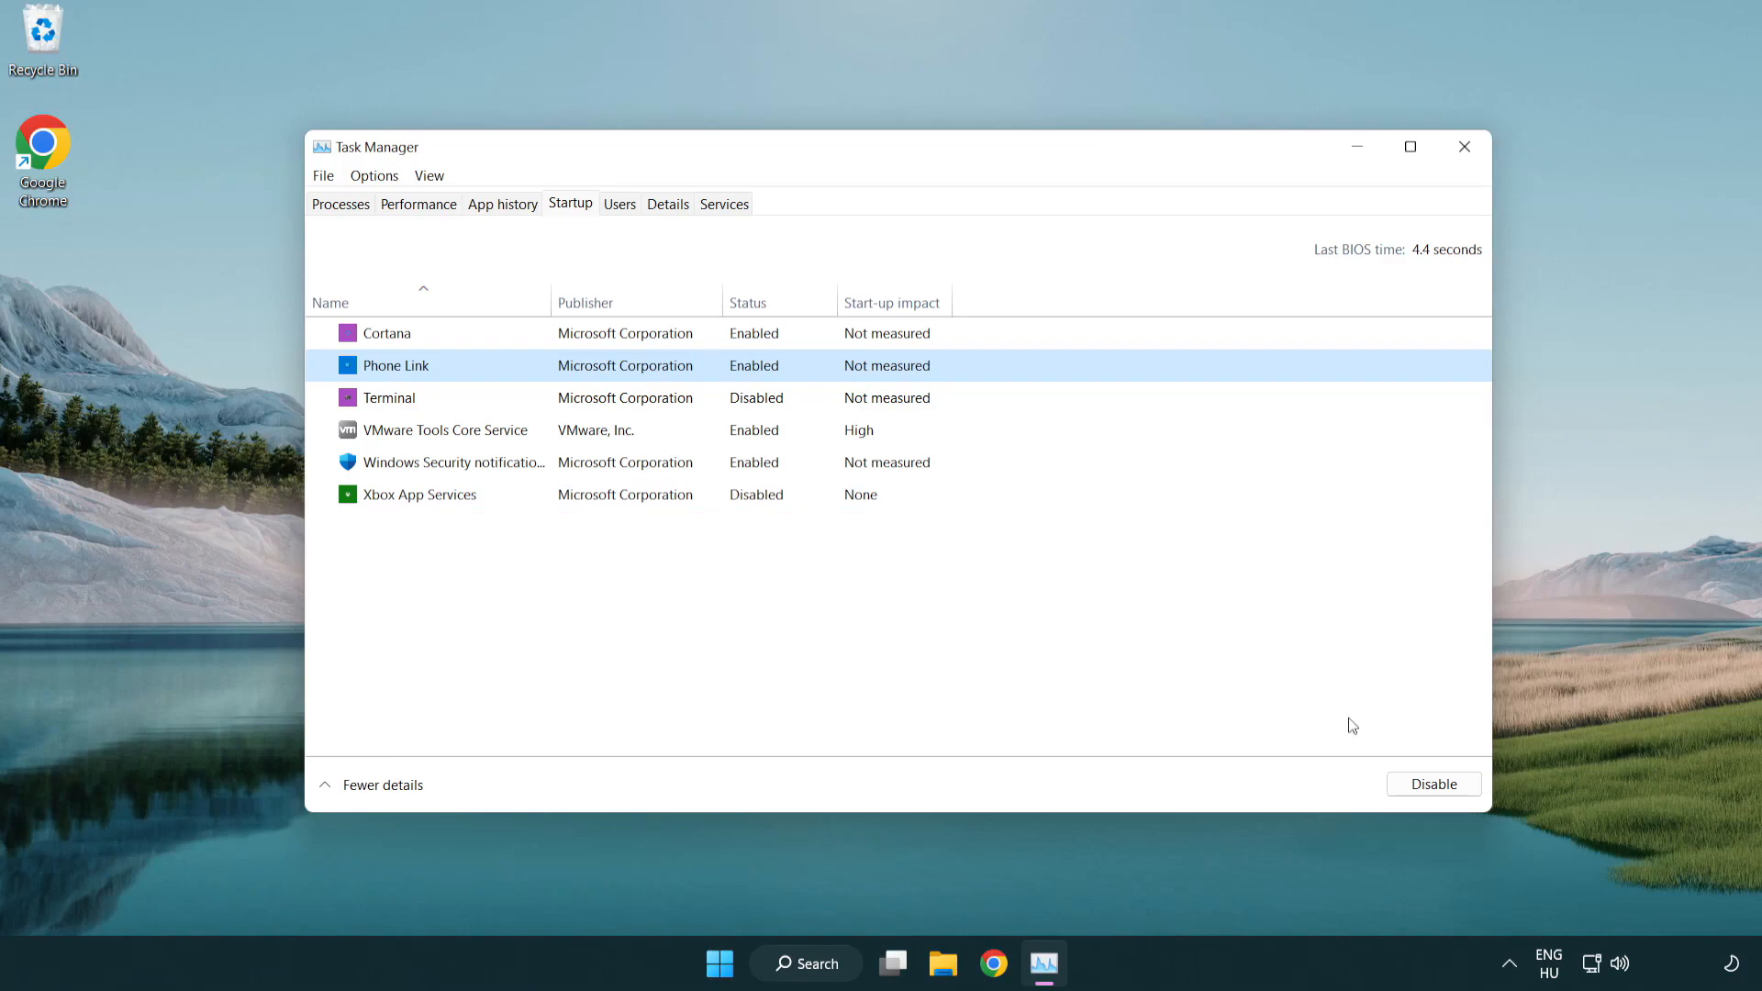
{"action": "left_click", "coordinate": [1432, 784]}
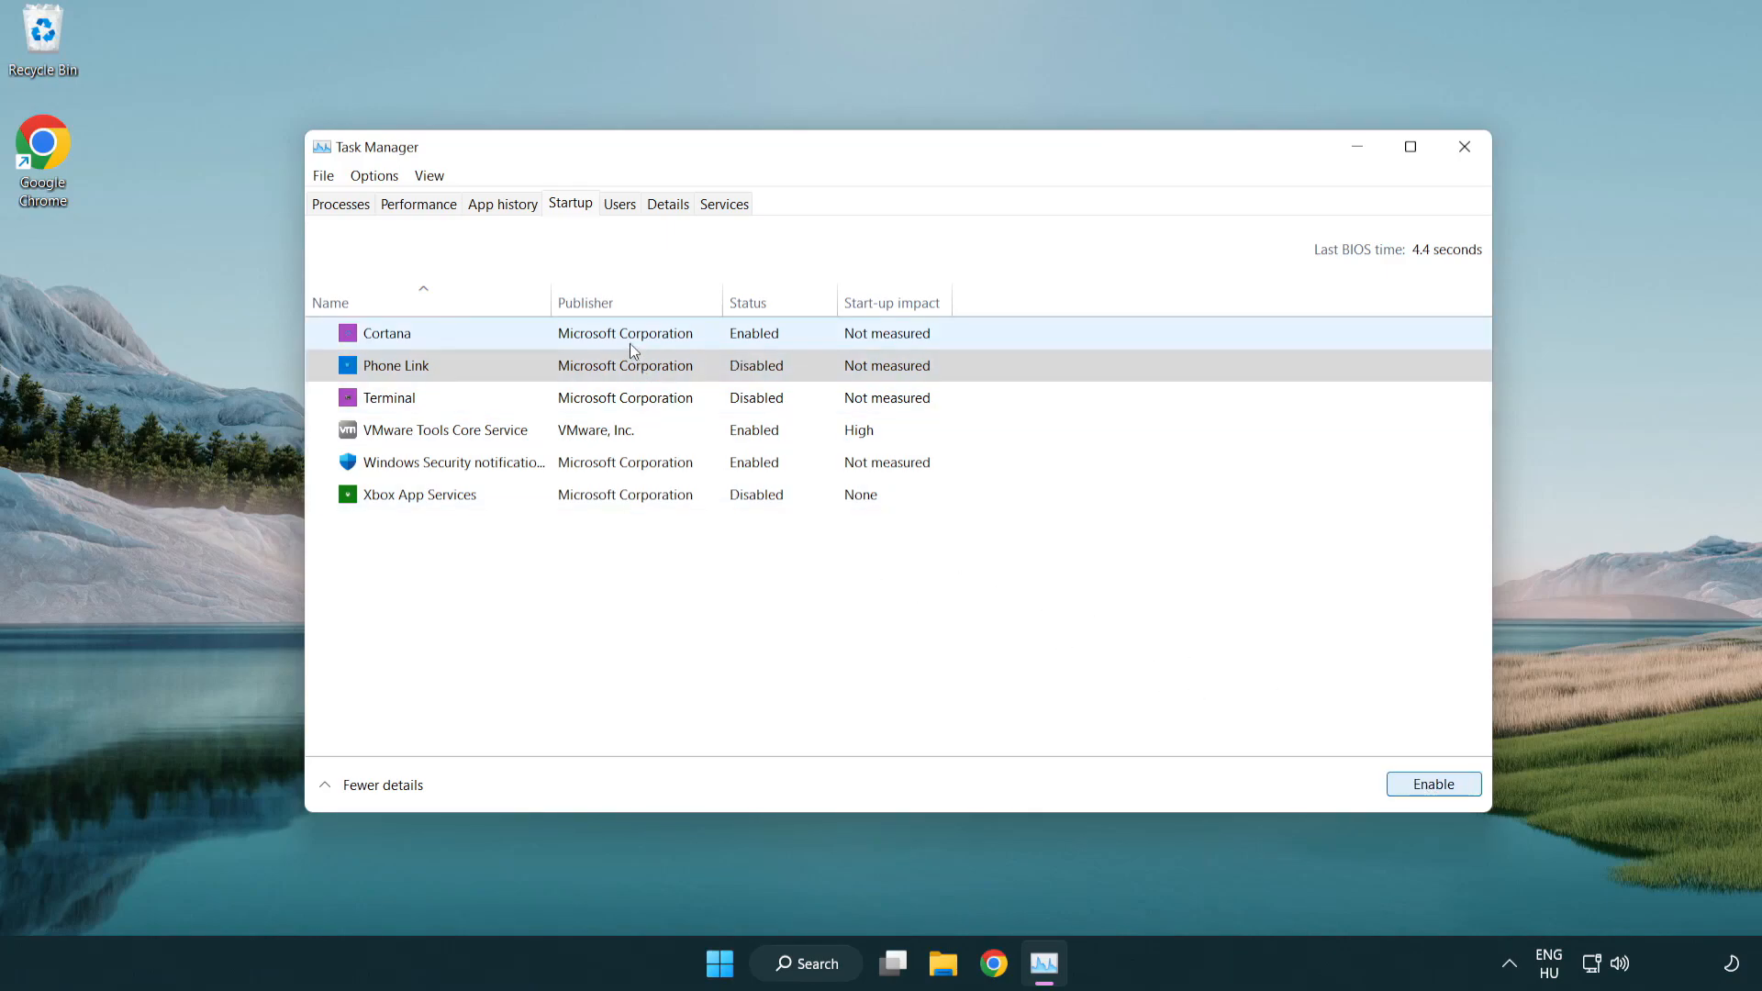
Disable the Cortana and Windows Security notification startup entries and close Task Manager
{"action": "left_click", "coordinate": [385, 332]}
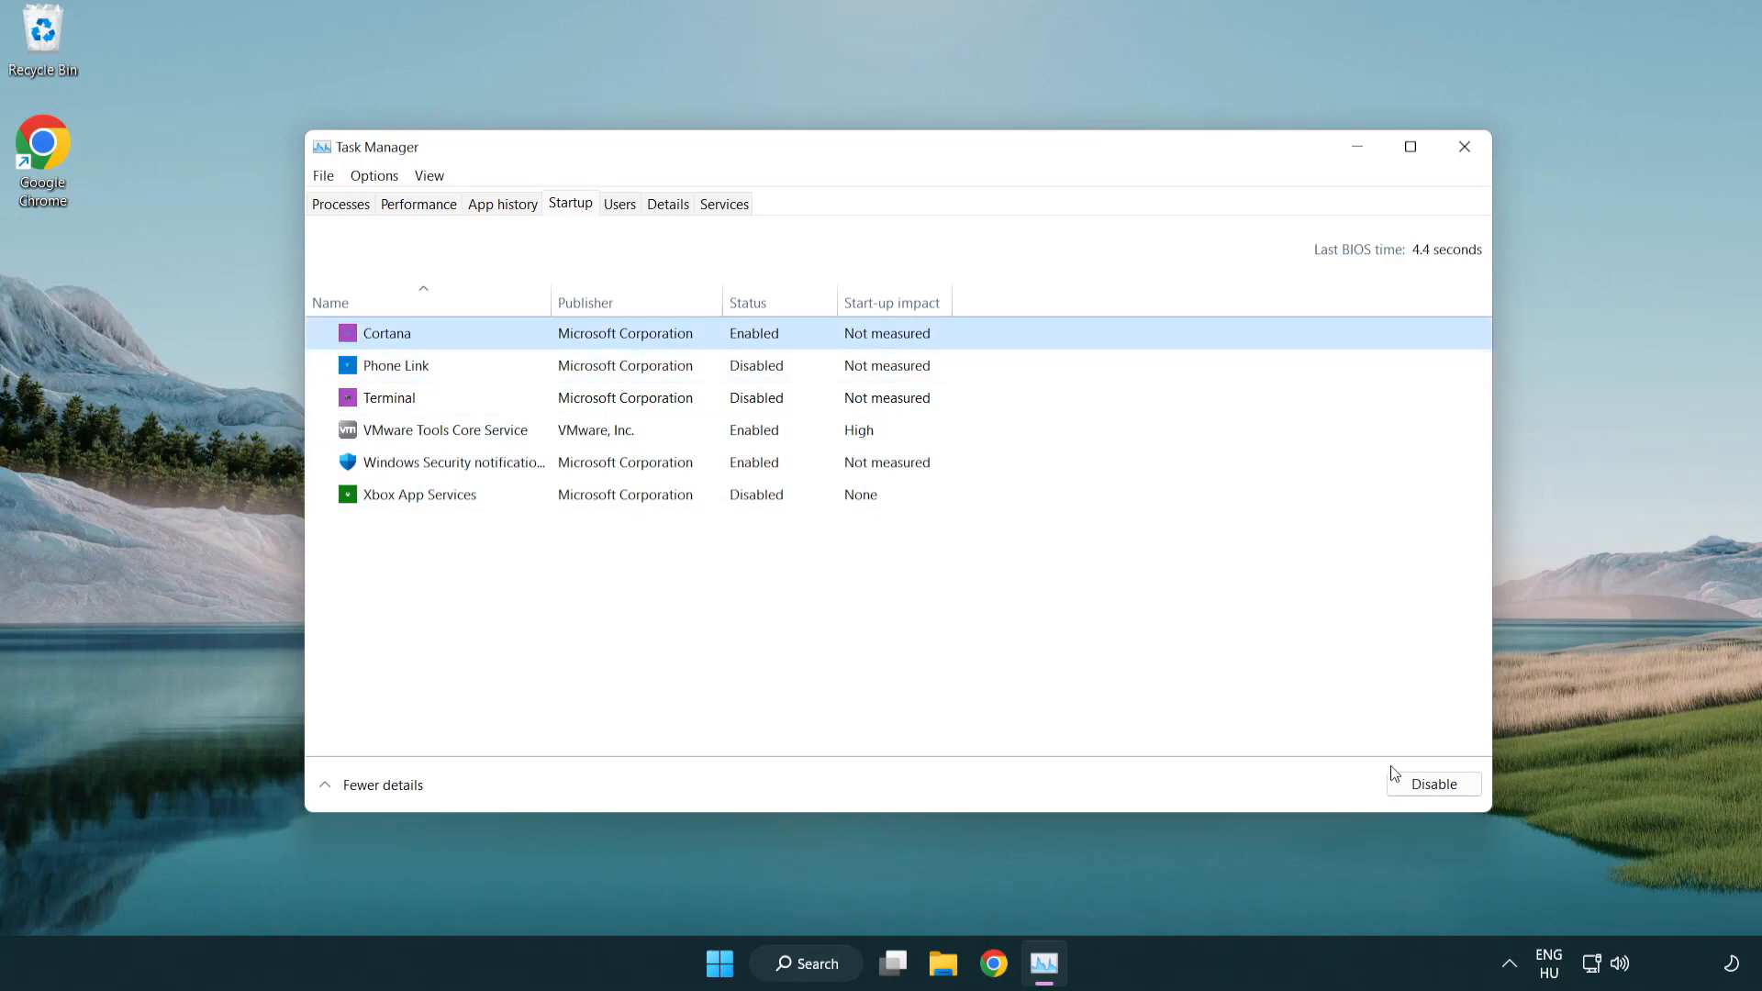
{"action": "left_click", "coordinate": [1434, 784]}
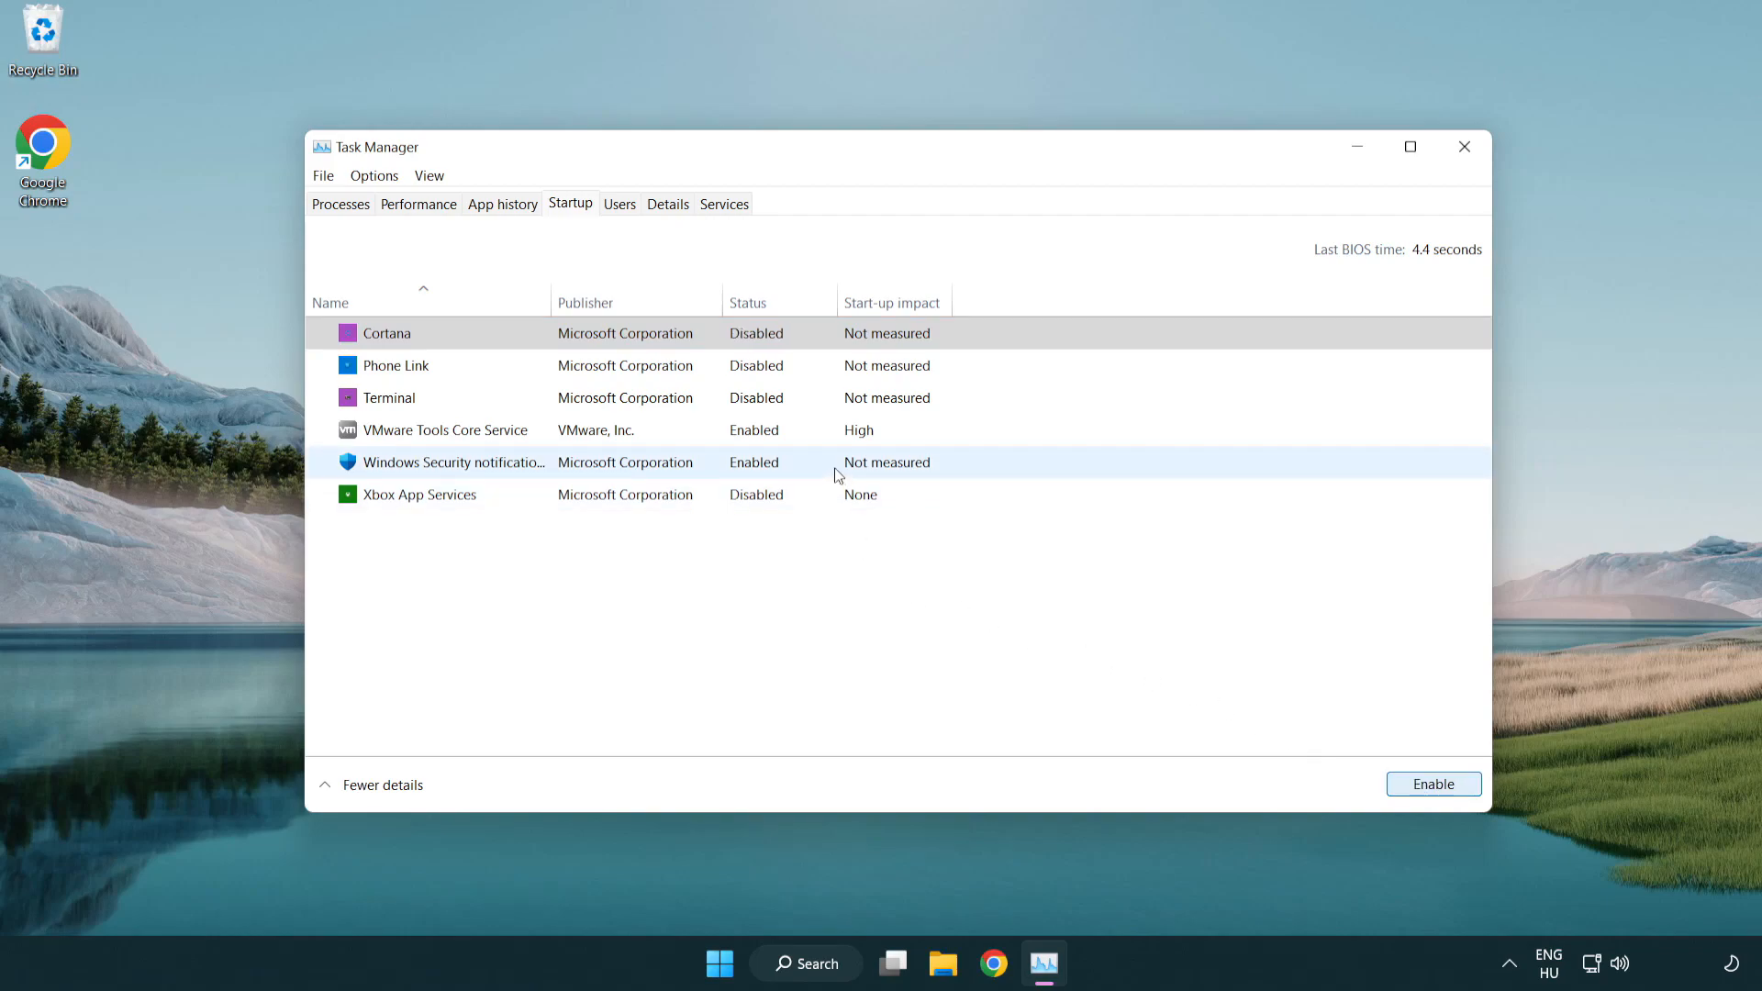
{"action": "left_click", "coordinate": [1434, 784]}
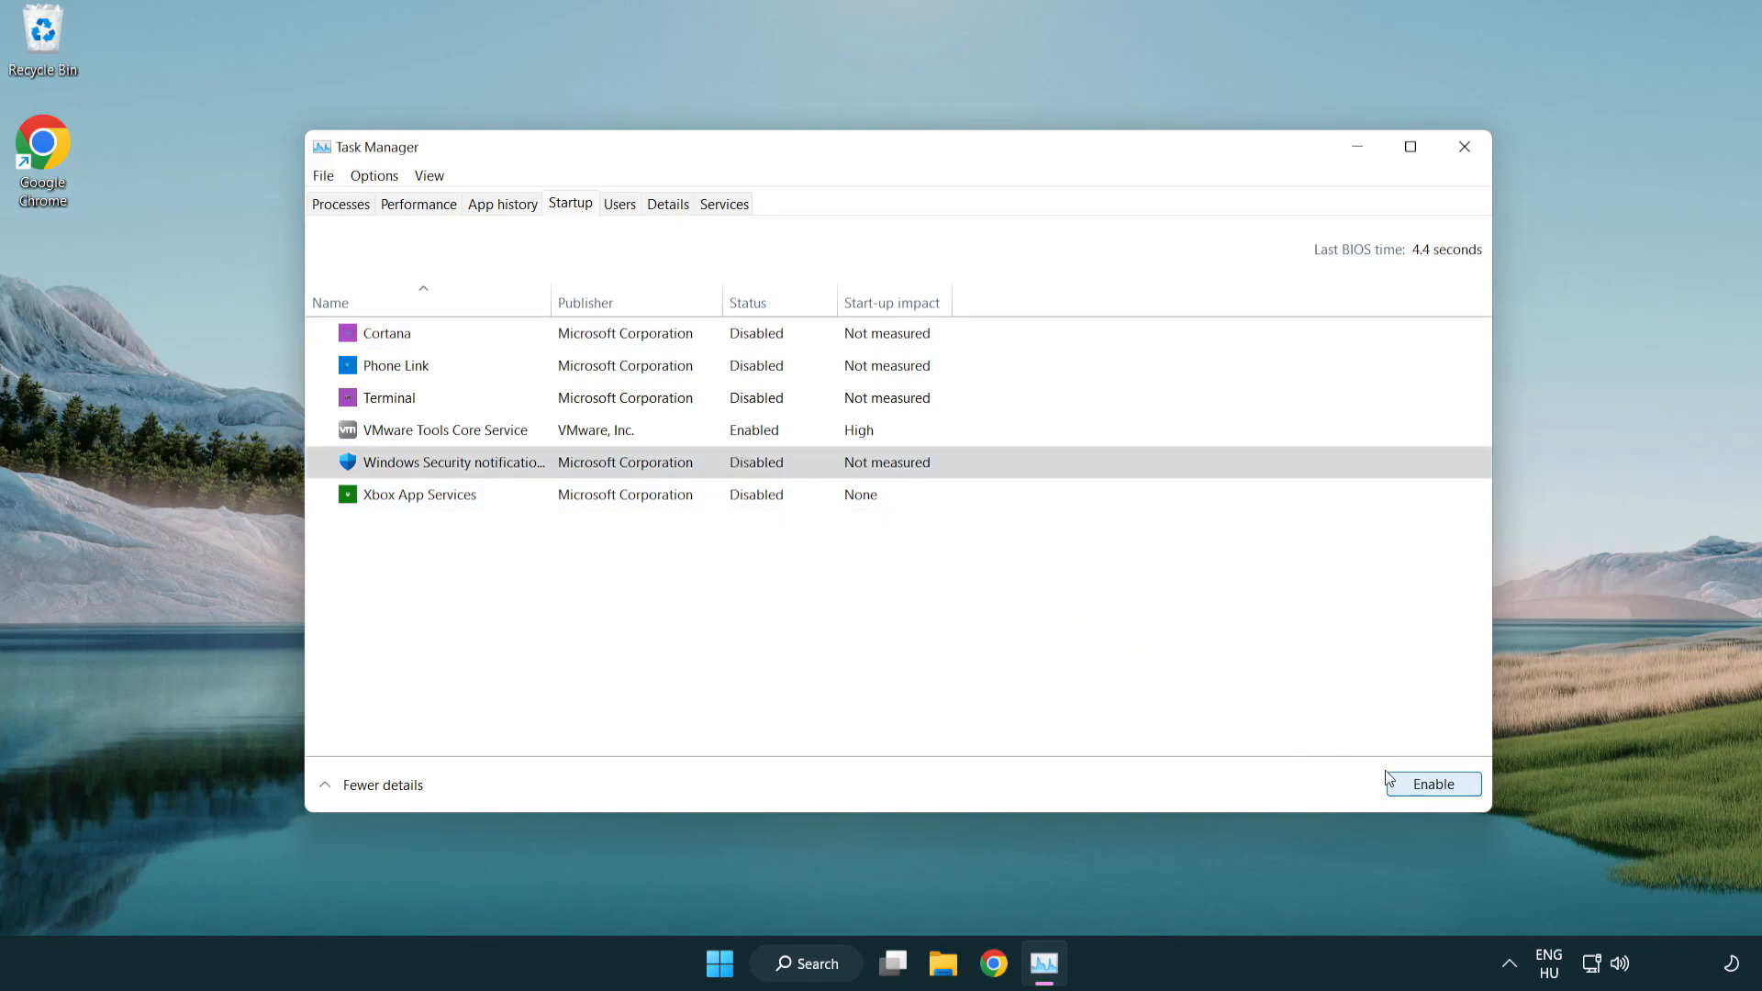
{"action": "mouse_move", "coordinate": [1424, 204]}
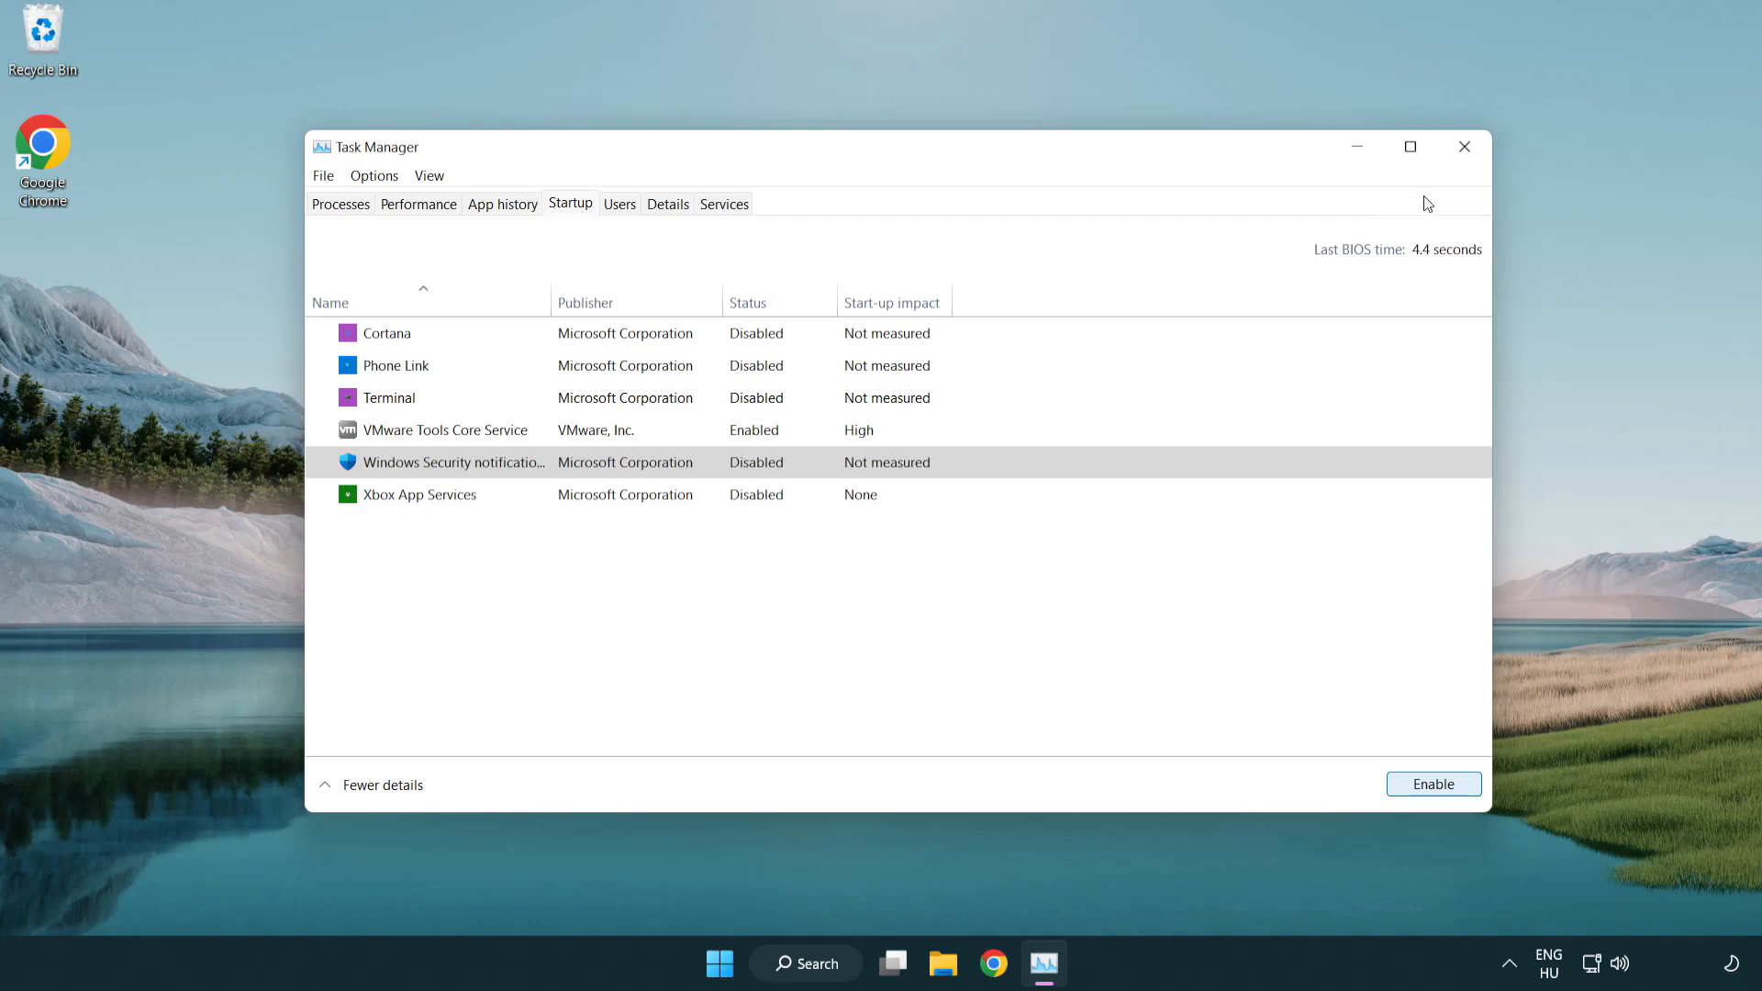
{"action": "mouse_move", "coordinate": [1465, 147]}
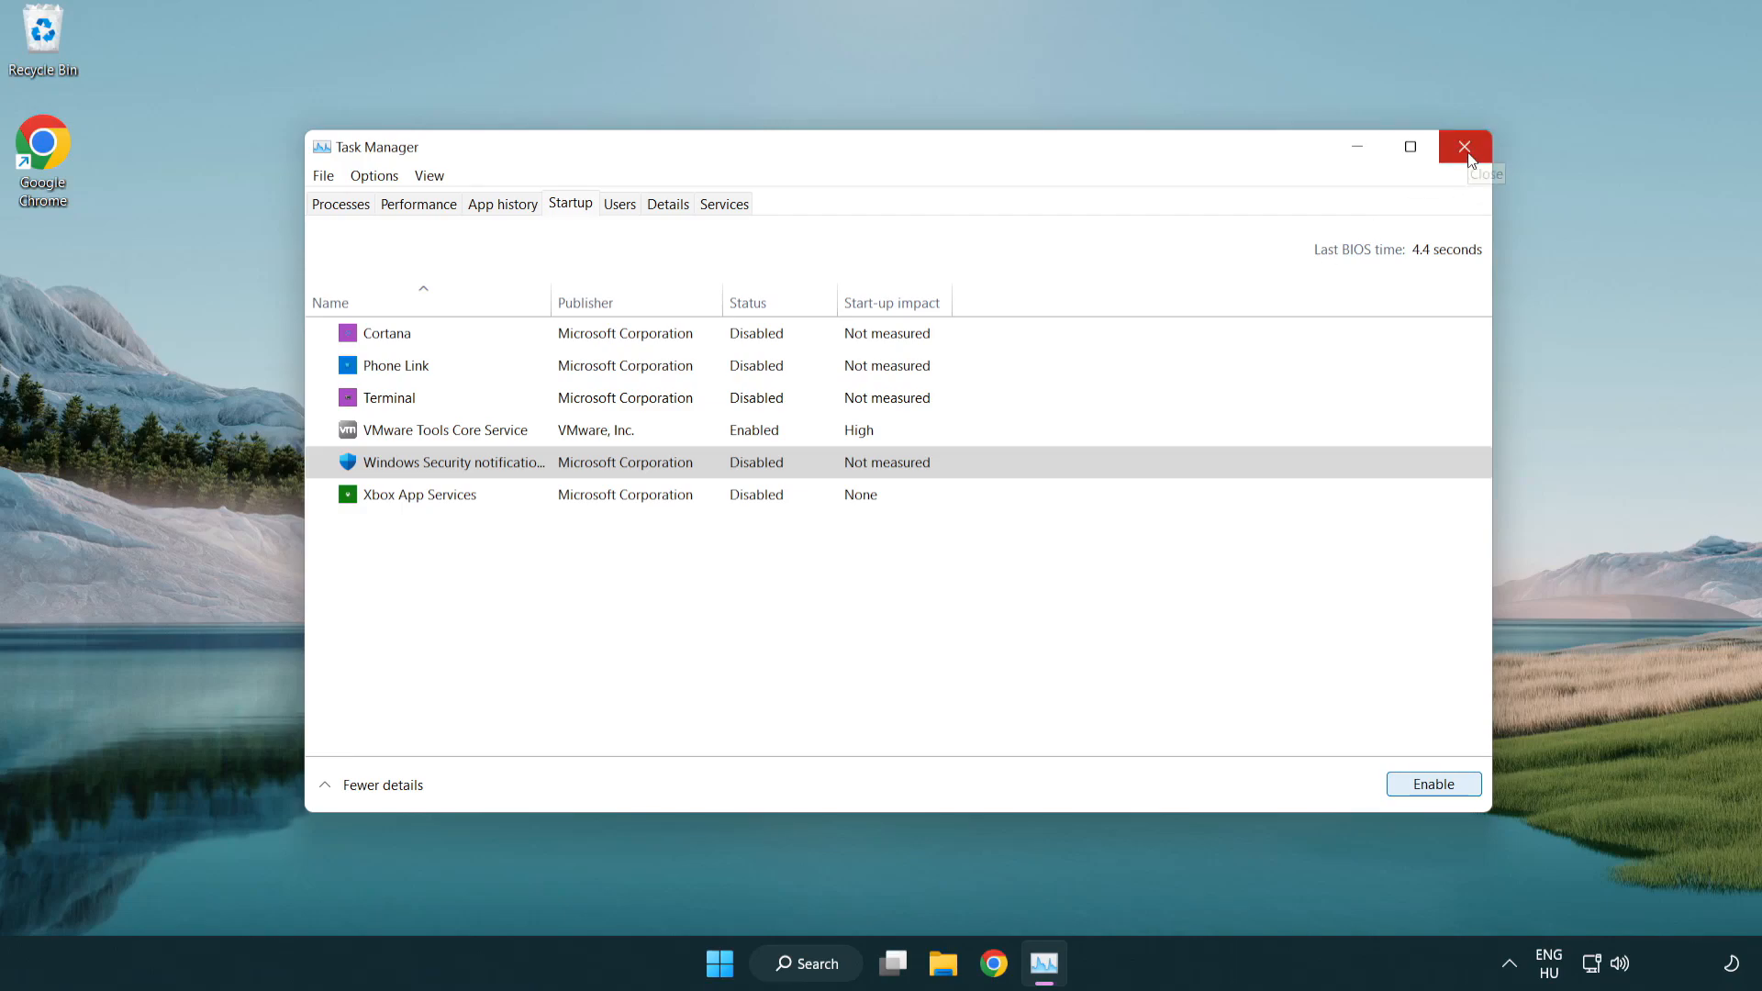
{"action": "left_click", "coordinate": [1463, 147]}
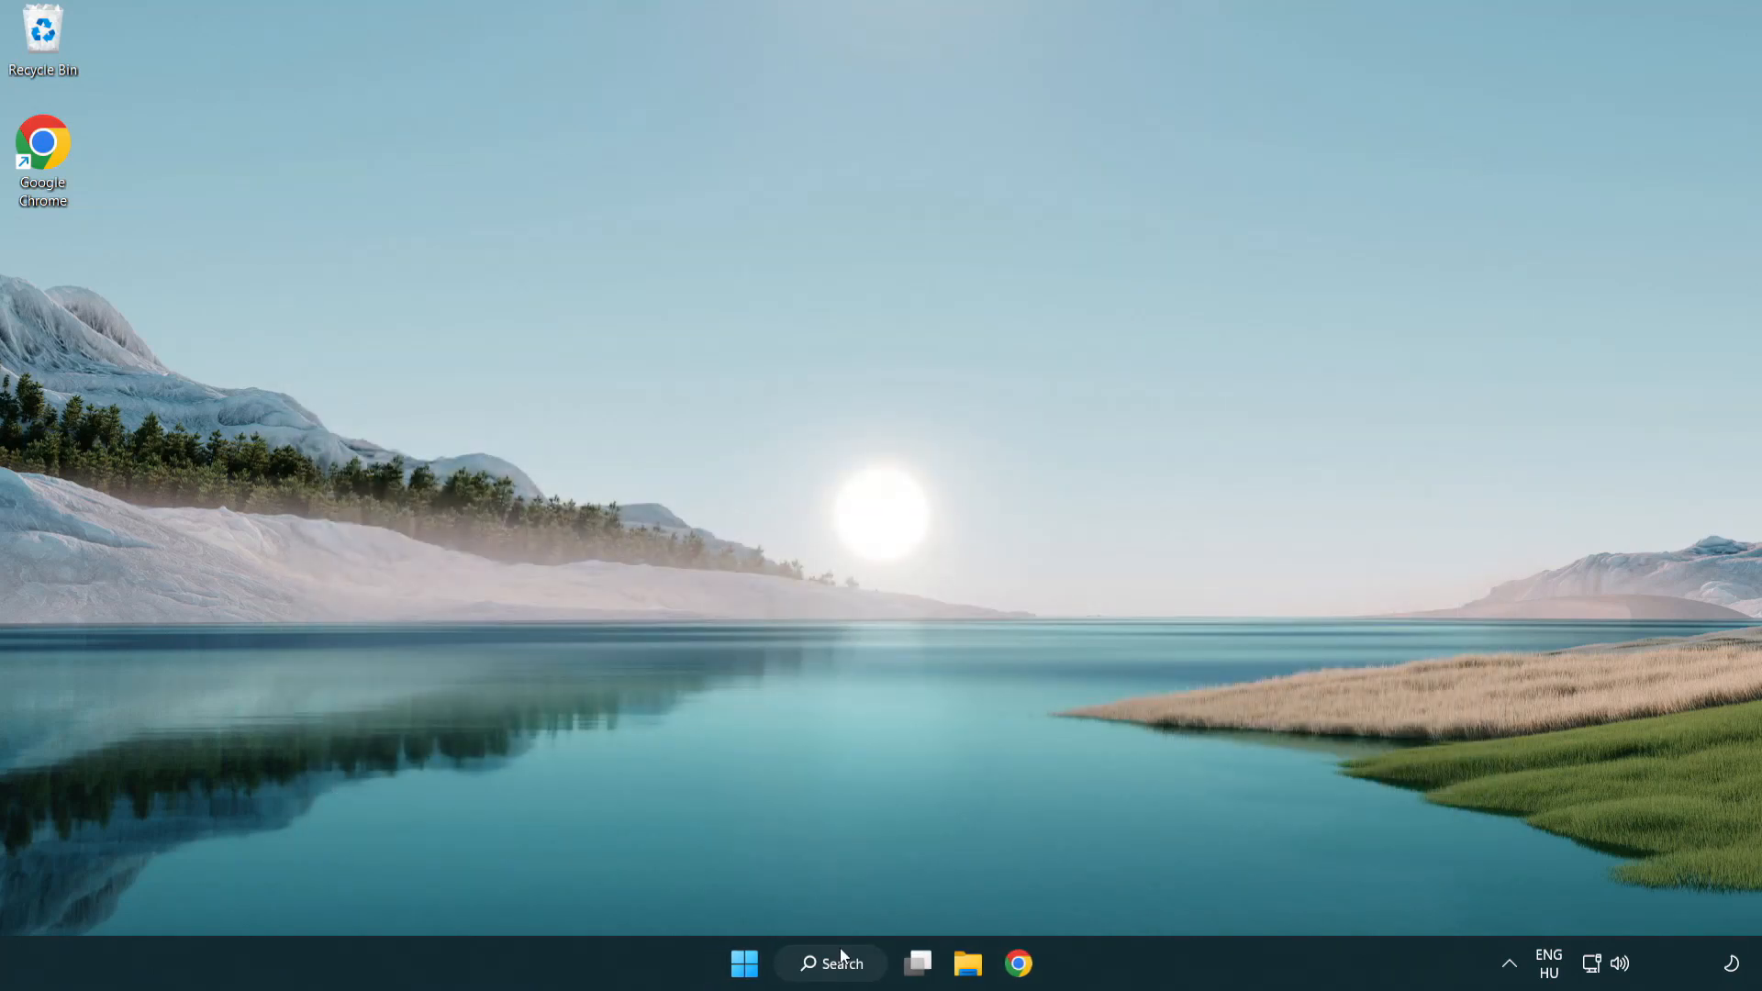
Search for 'security' from the taskbar to surface the Windows Security app
{"action": "left_click", "coordinate": [832, 964]}
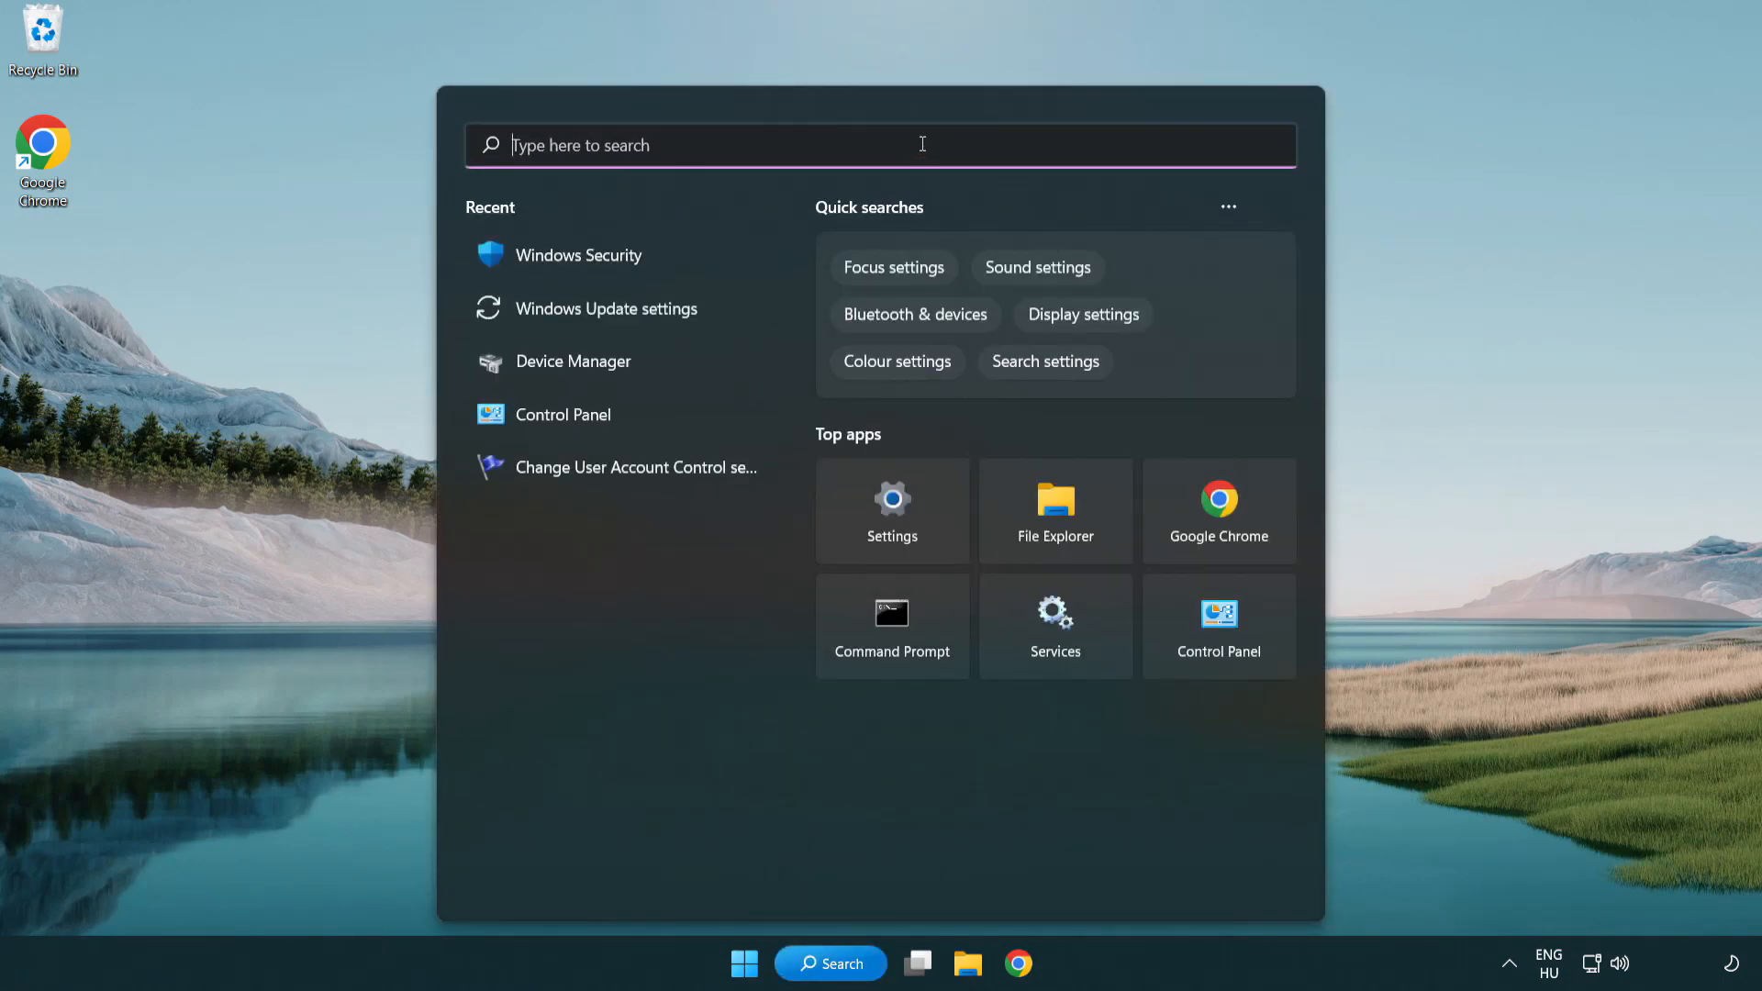
{"action": "type", "text": "securi"}
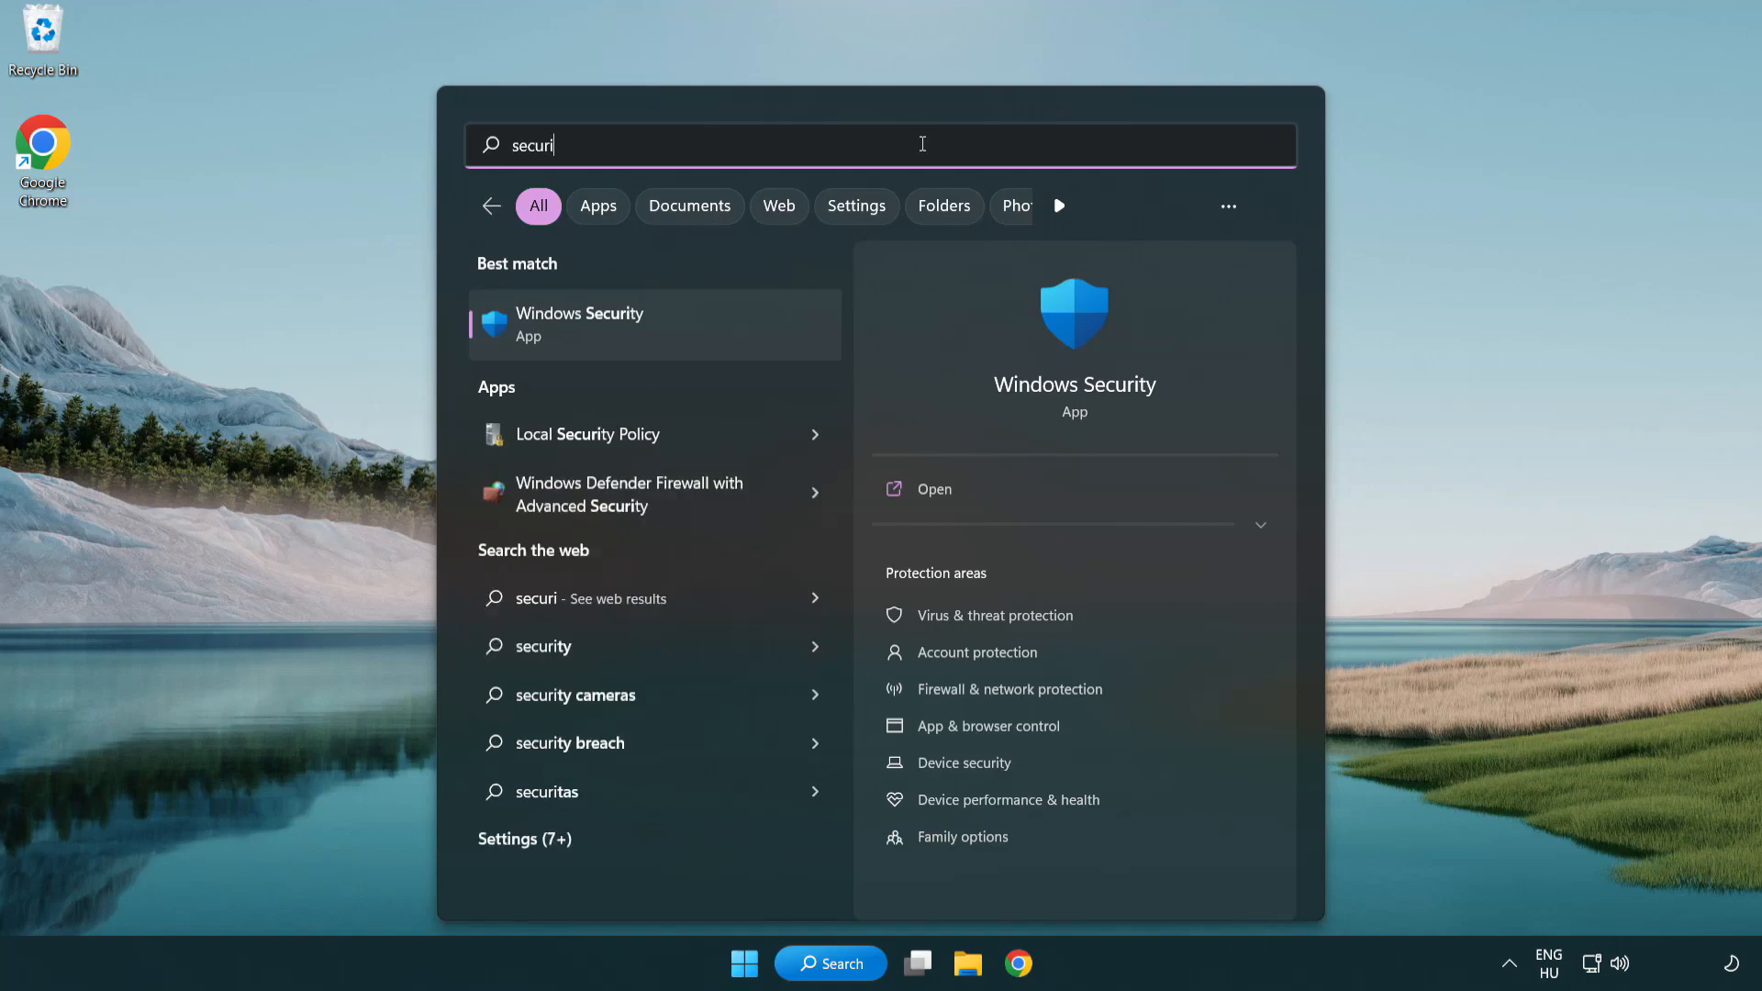
{"action": "type", "text": "ty"}
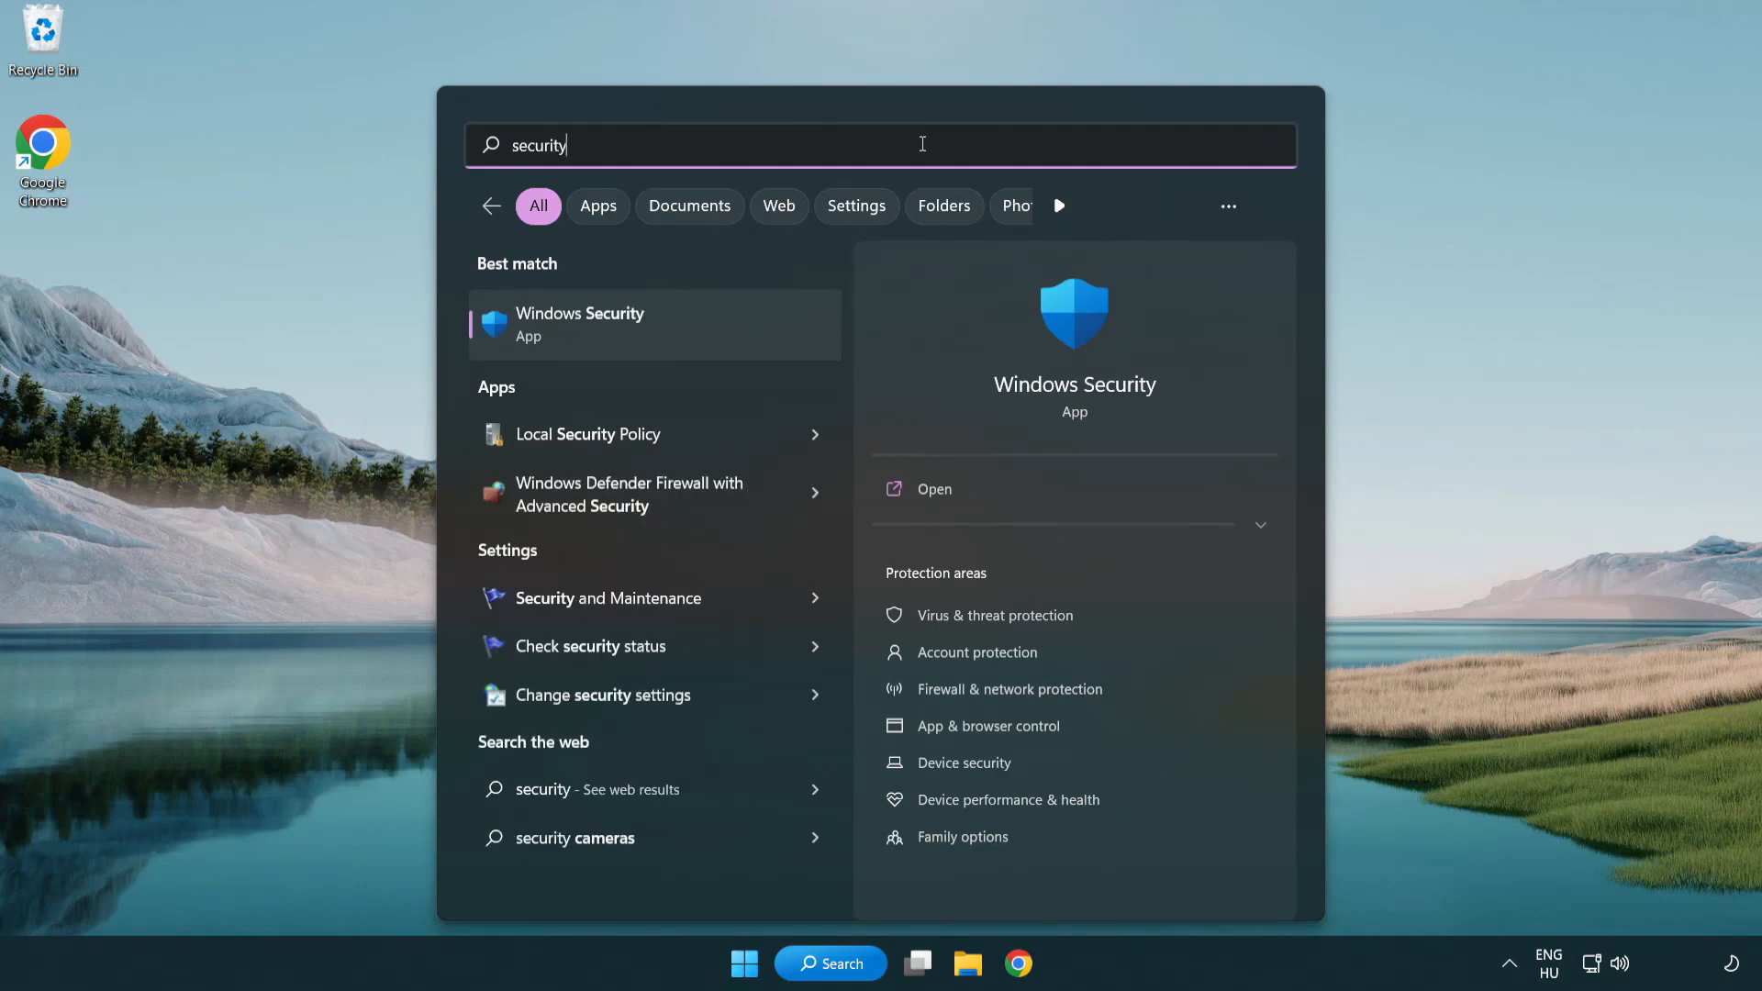
{"action": "mouse_move", "coordinate": [585, 340]}
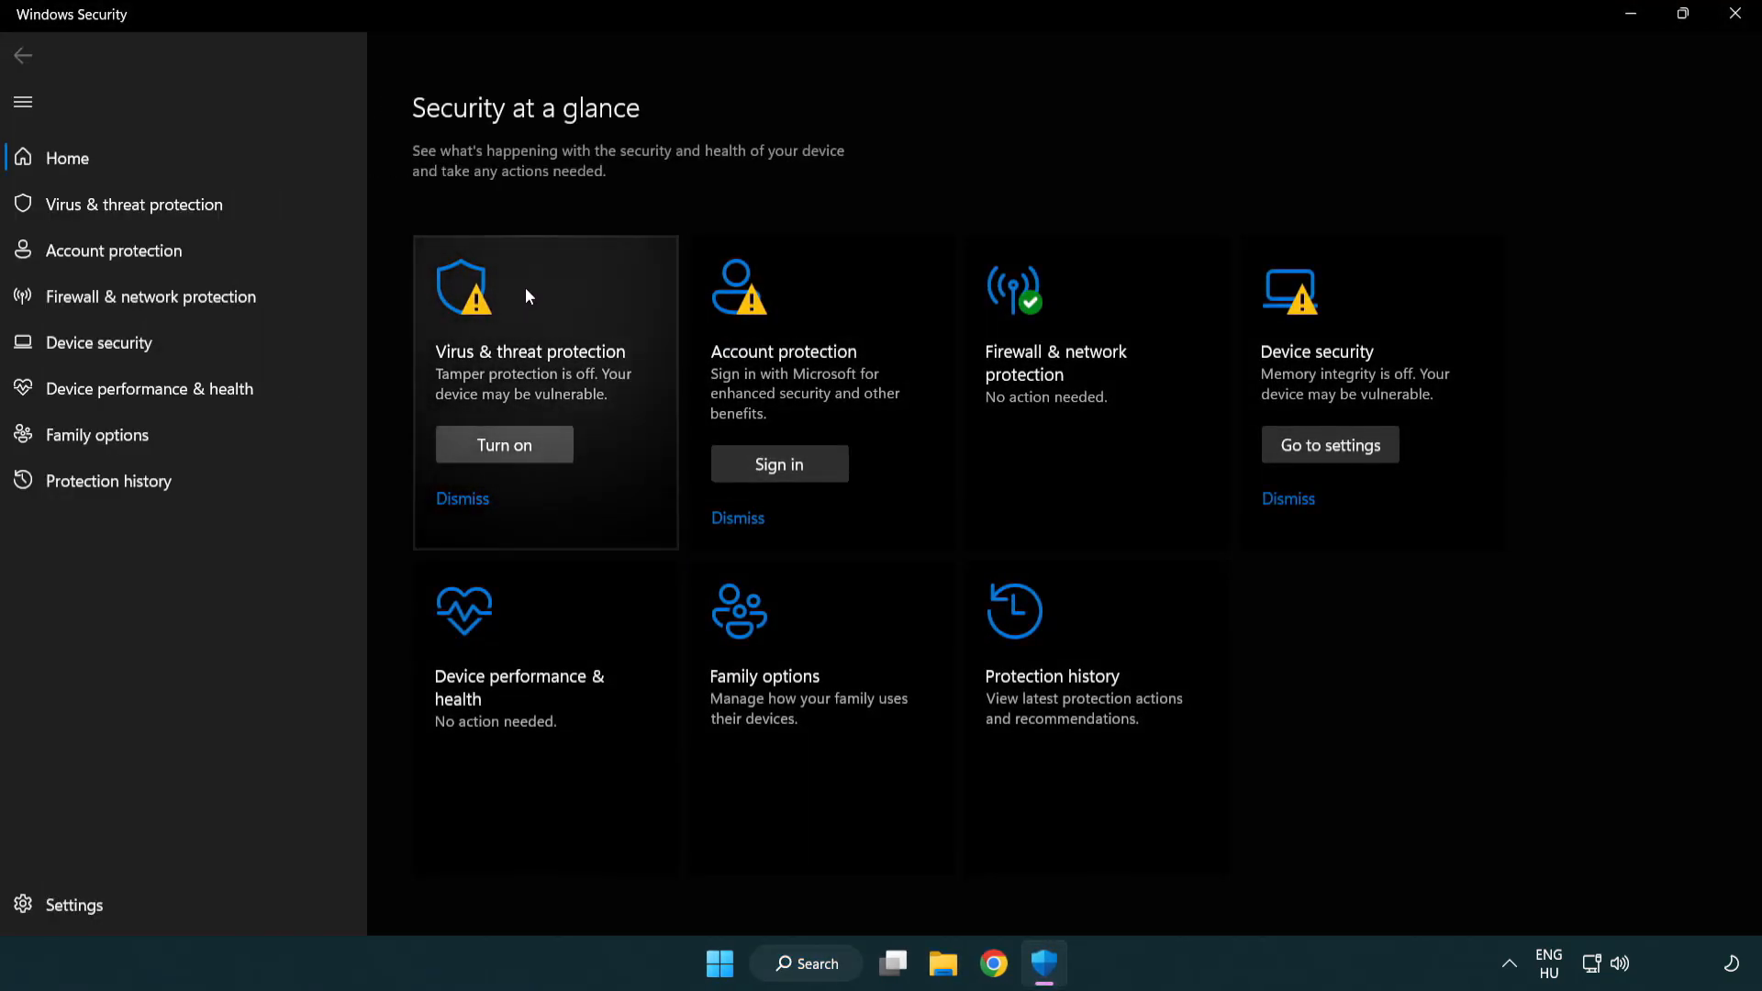
{"action": "mouse_move", "coordinate": [134, 203]}
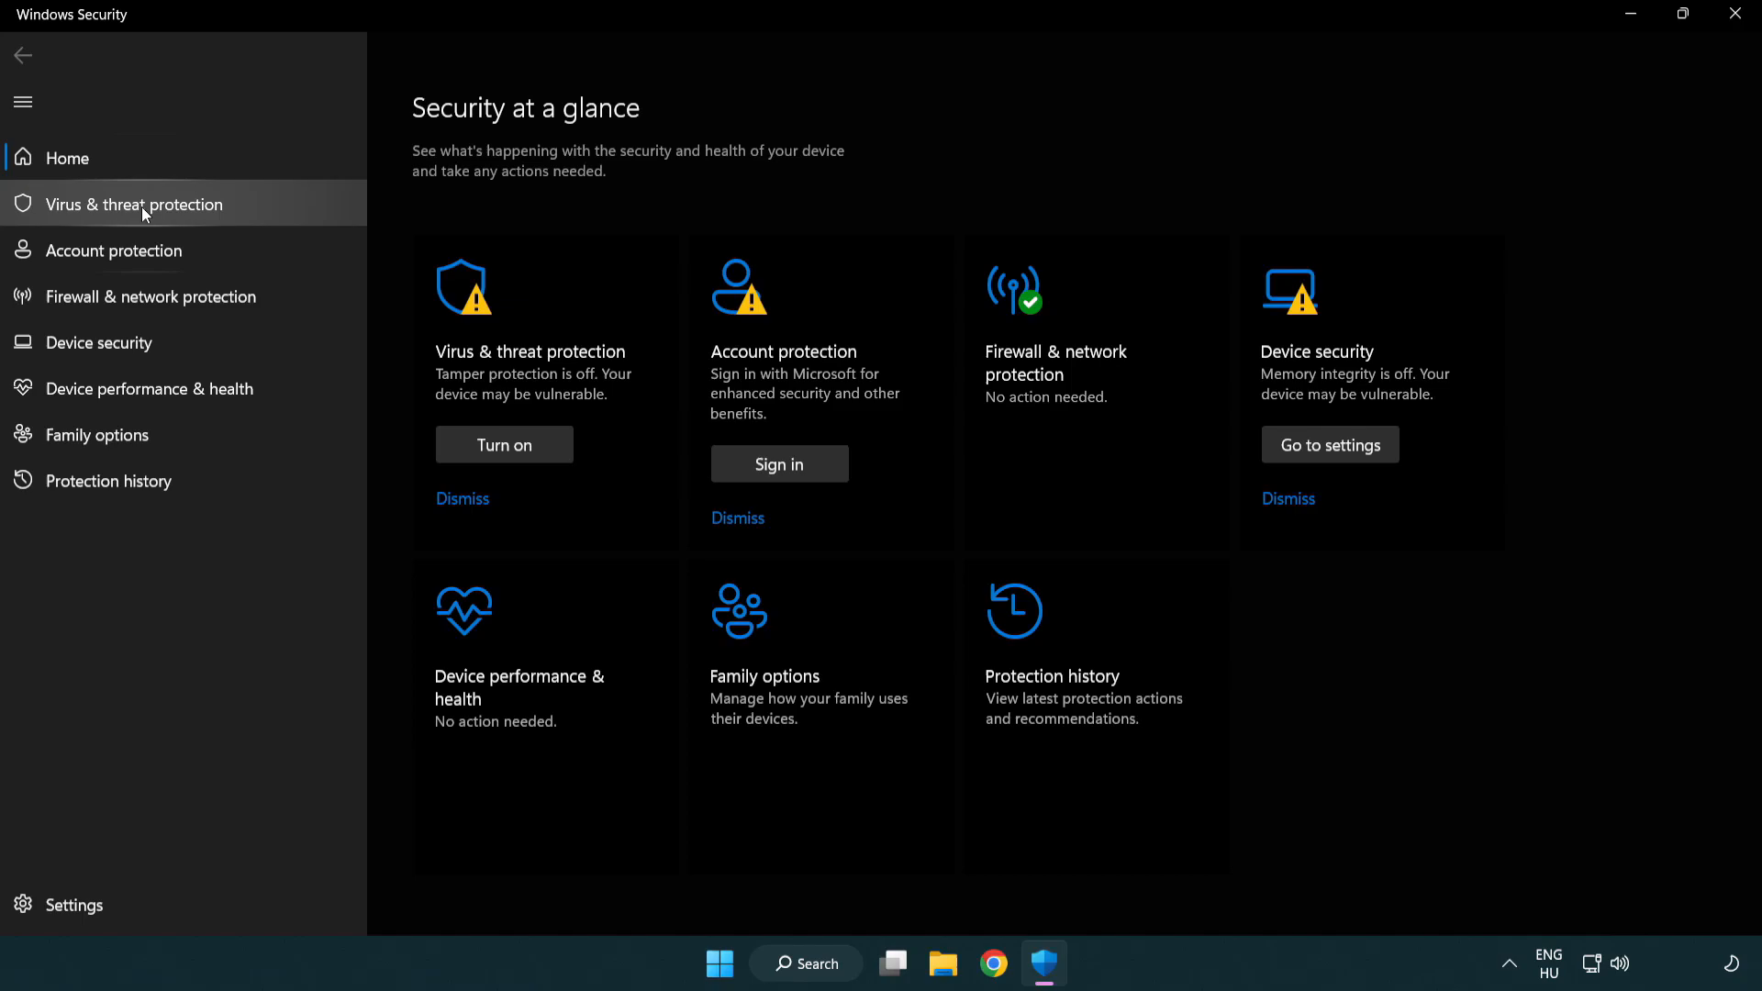
Go into Virus & threat protection and its Manage settings page
{"action": "left_click", "coordinate": [132, 204]}
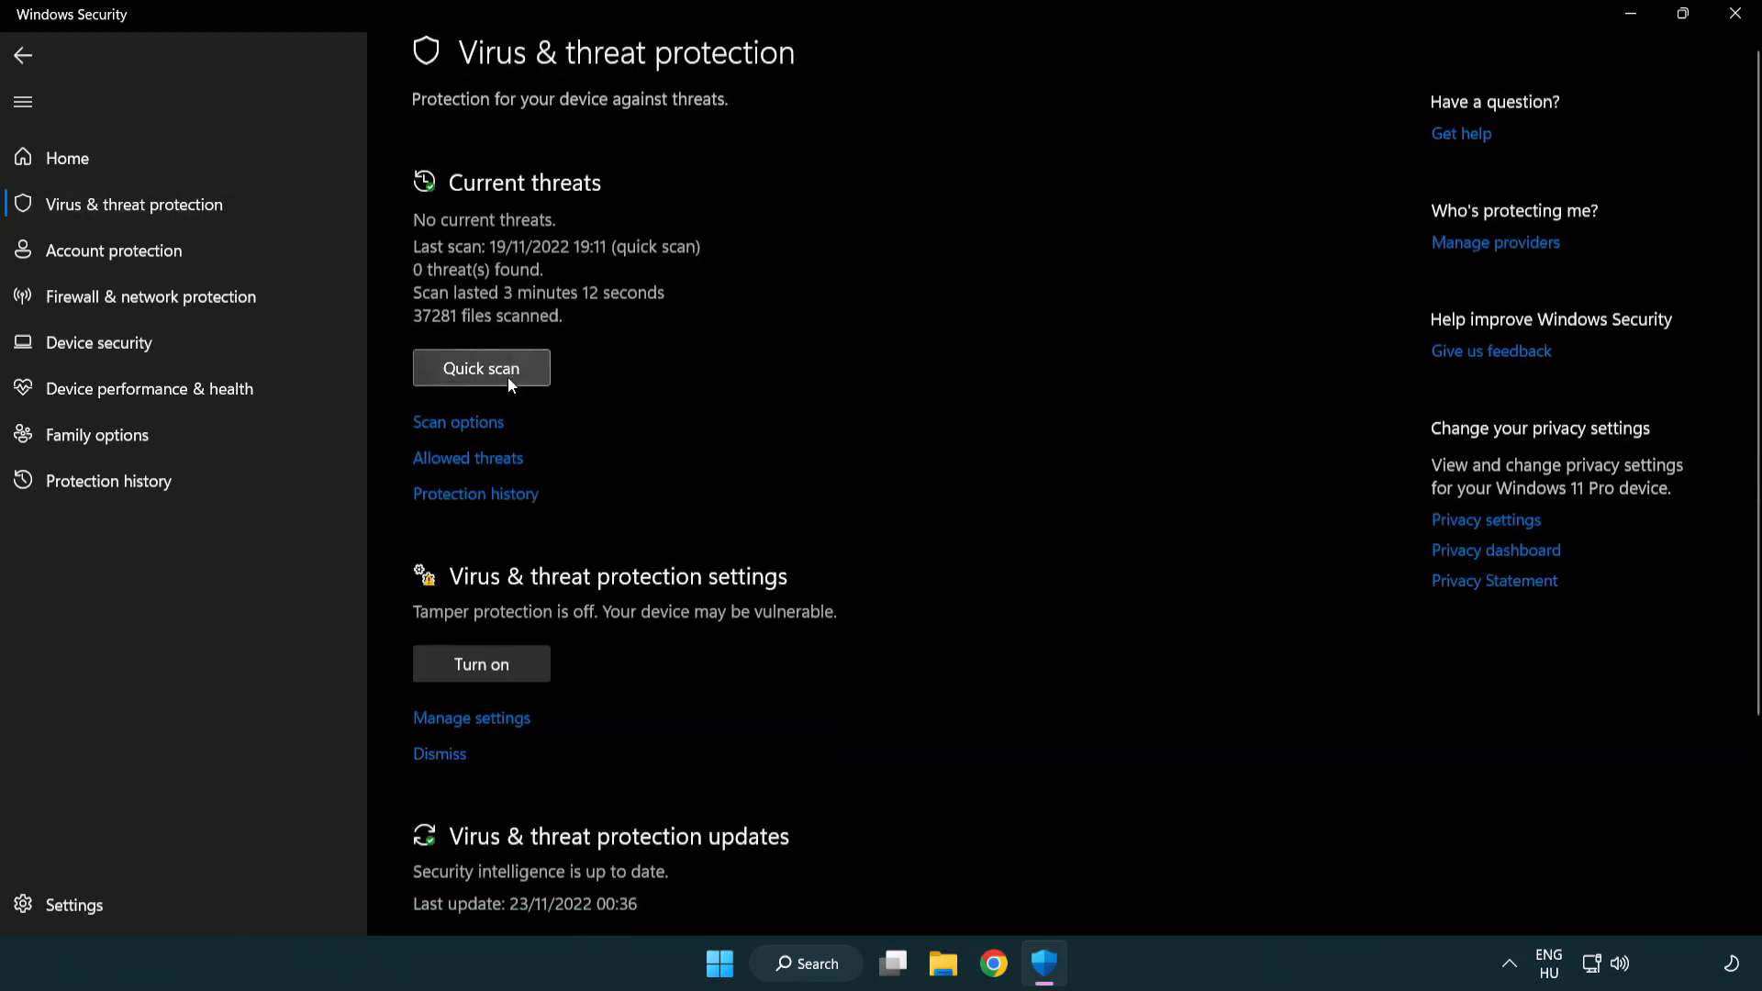
{"action": "scroll", "scroll_direction": "down", "scroll_amount": 3}
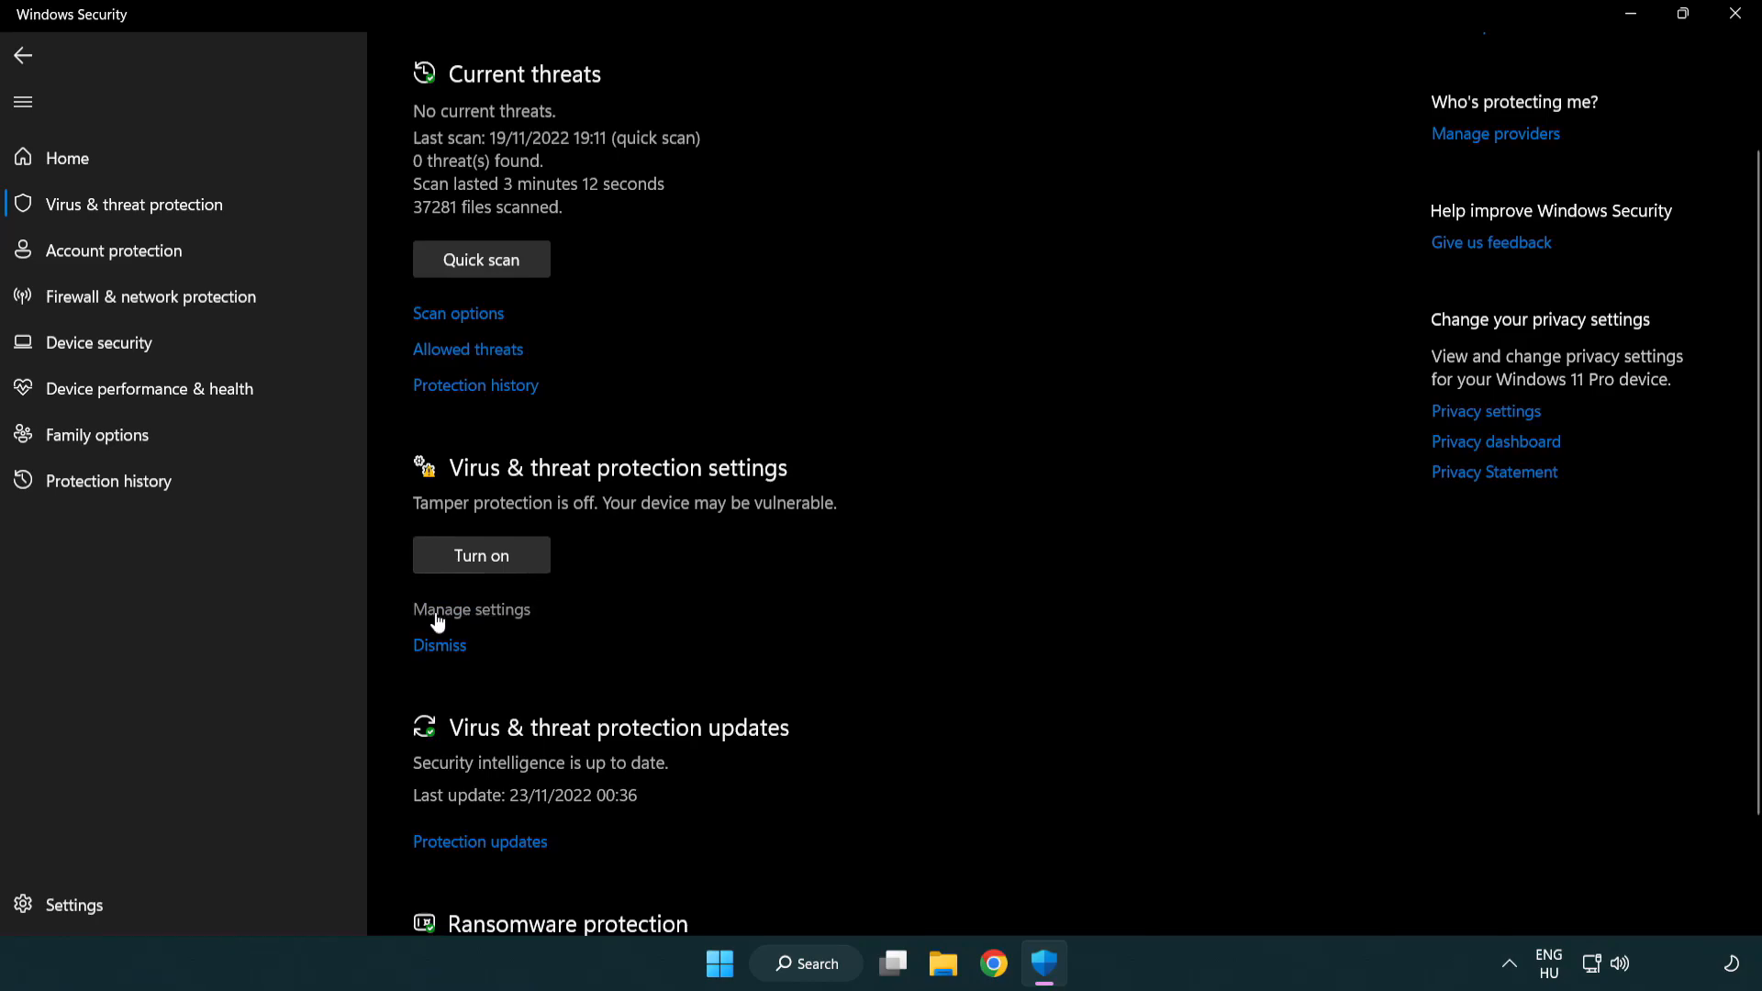
{"action": "left_click", "coordinate": [472, 609]}
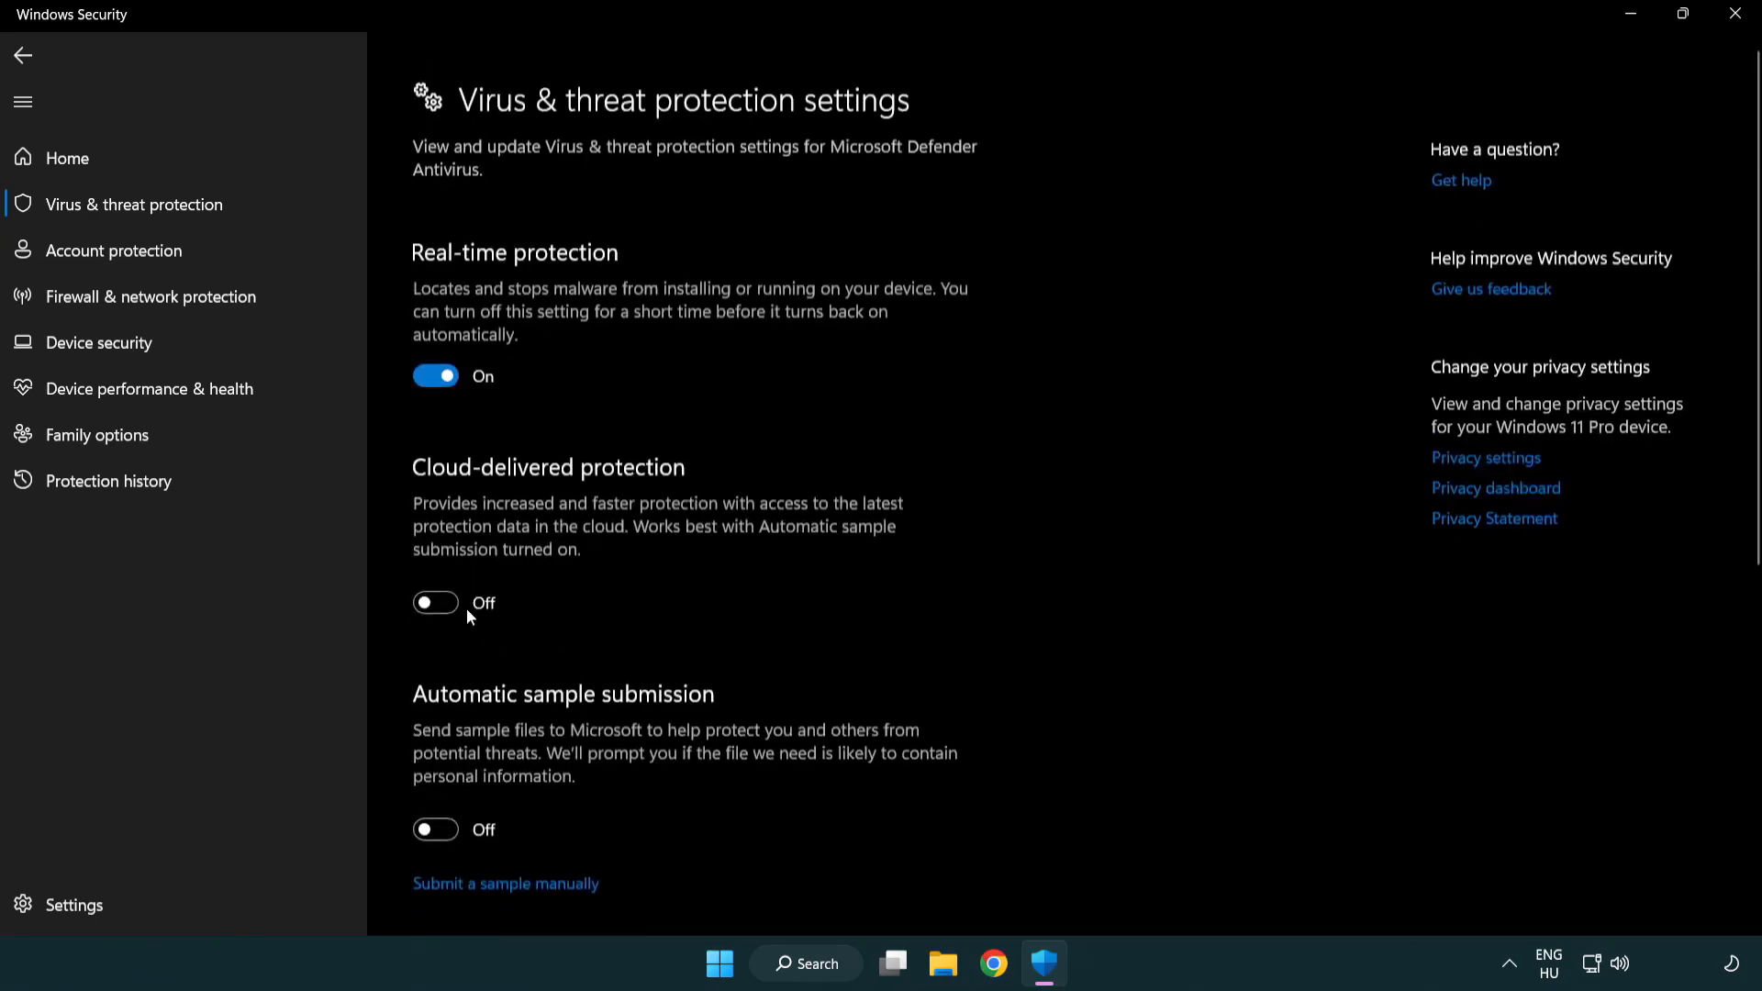
Reach the Exclusions section and choose Add or remove exclusions
{"action": "scroll", "scroll_direction": "up", "scroll_amount": 3}
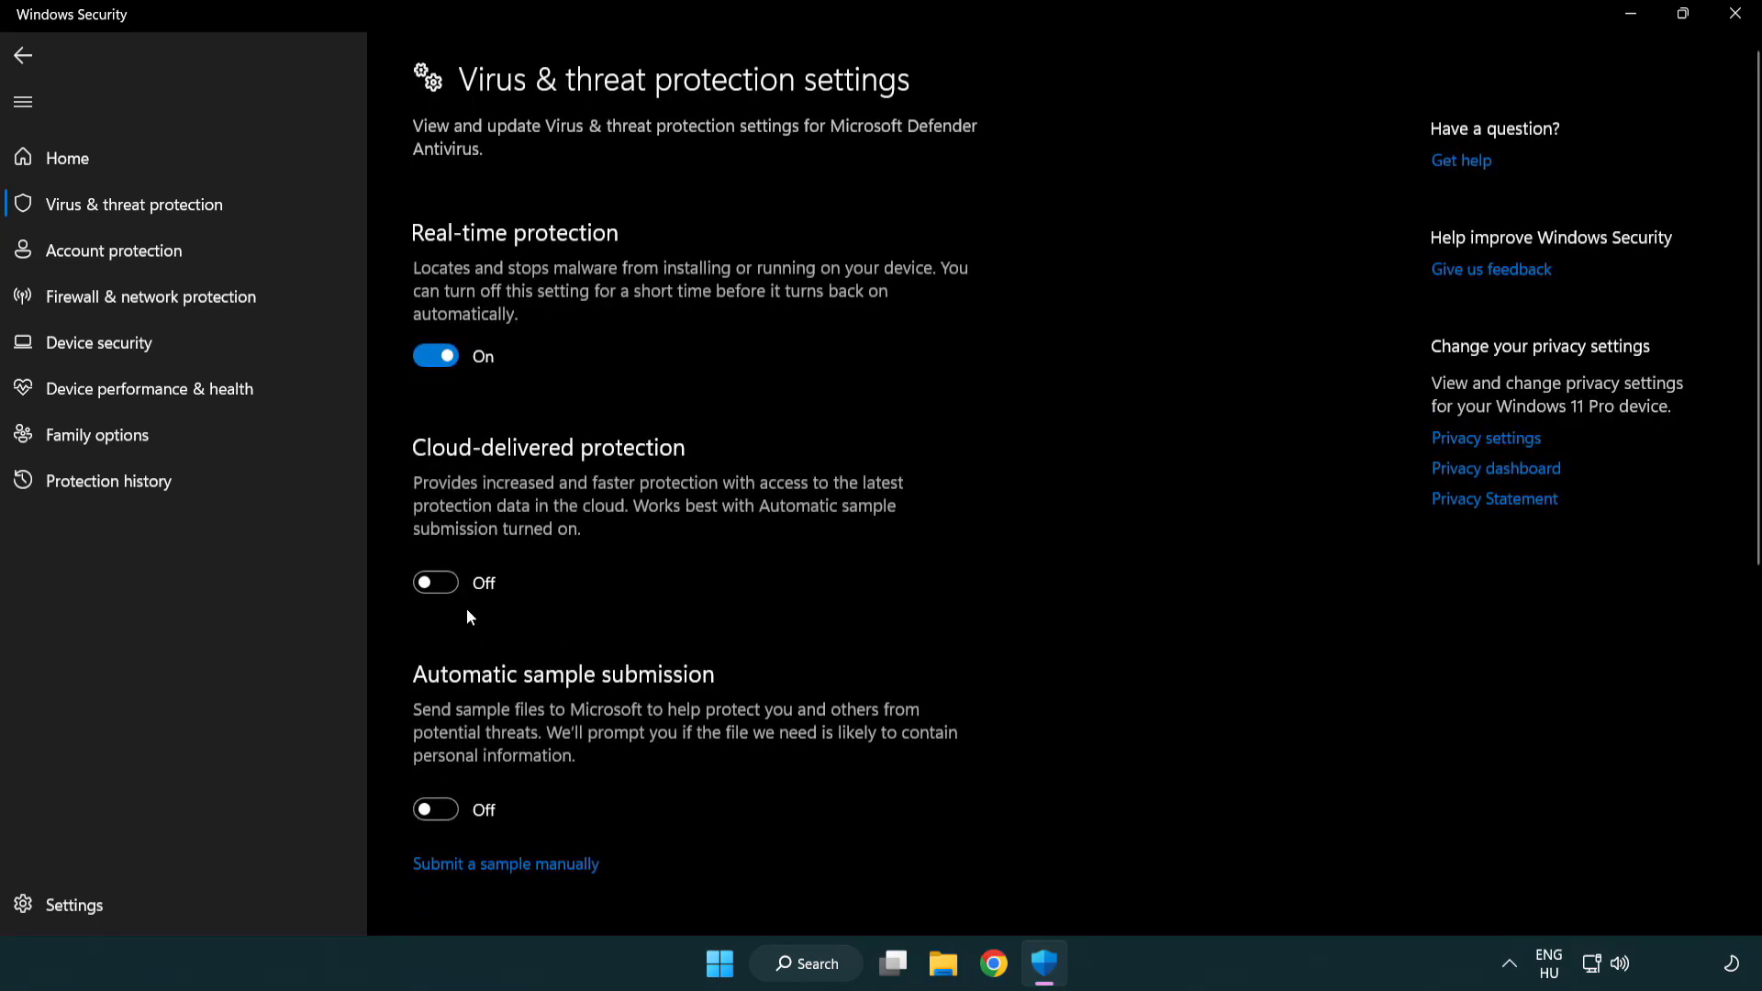
{"action": "scroll", "scroll_direction": "down", "scroll_amount": 3}
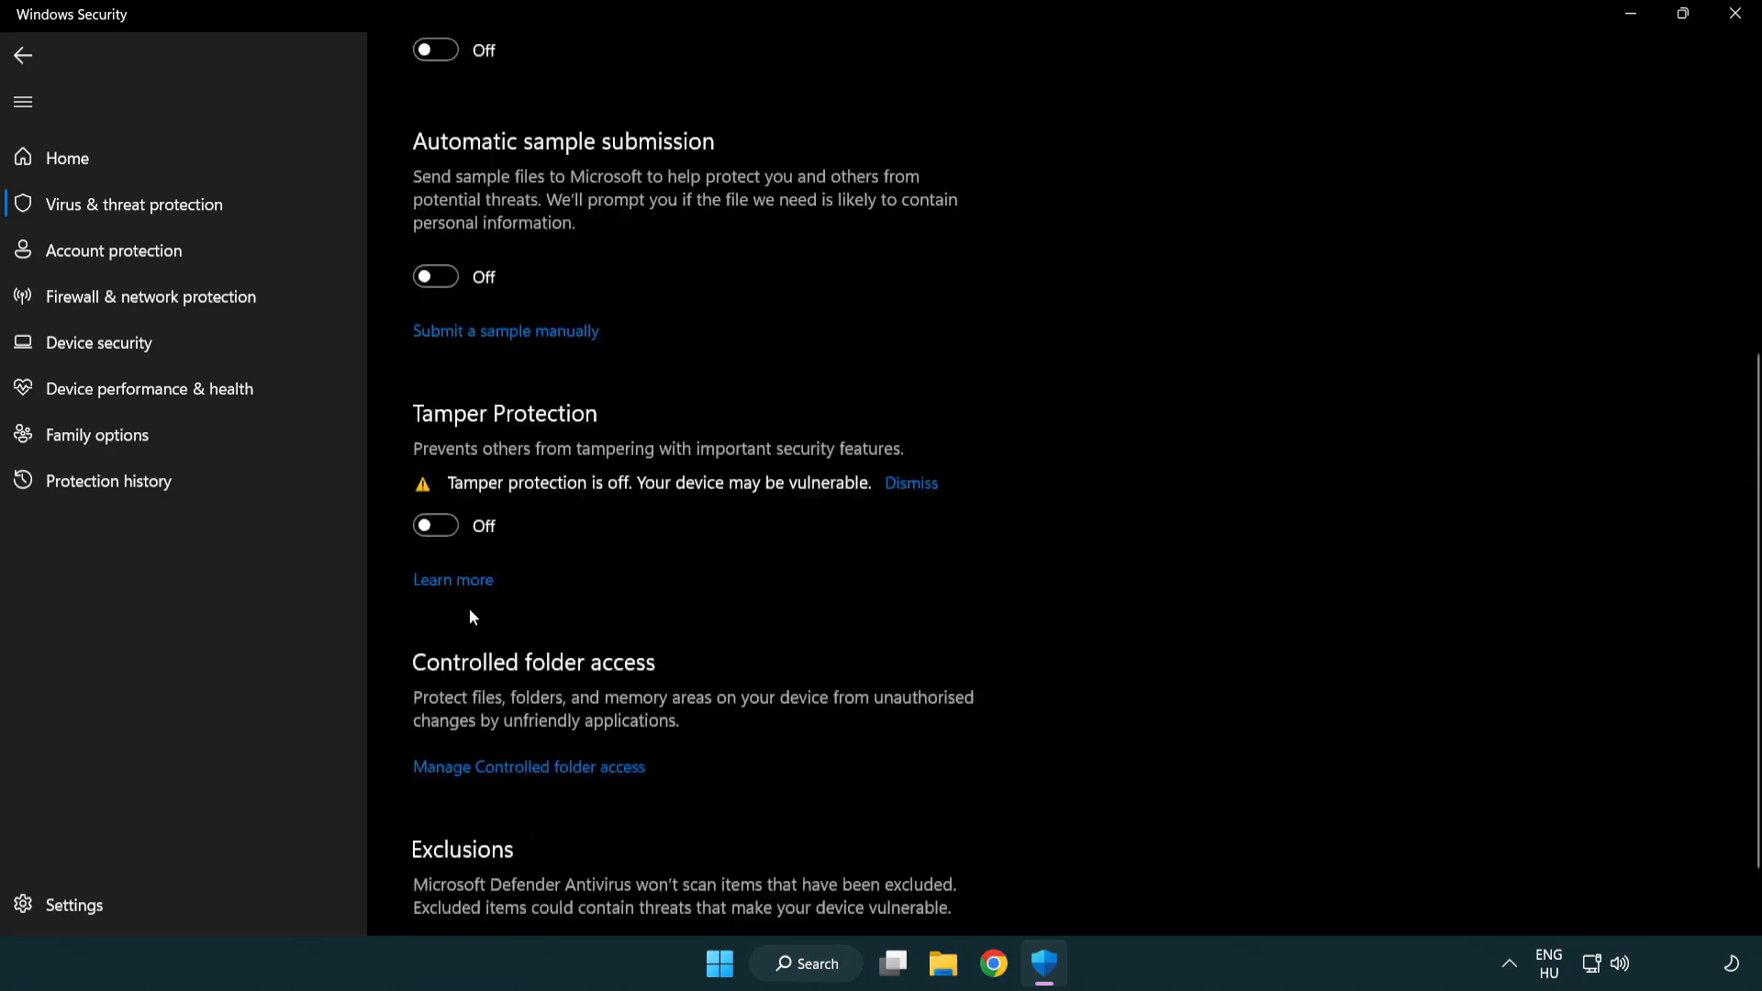
{"action": "scroll", "scroll_direction": "down", "scroll_amount": 3}
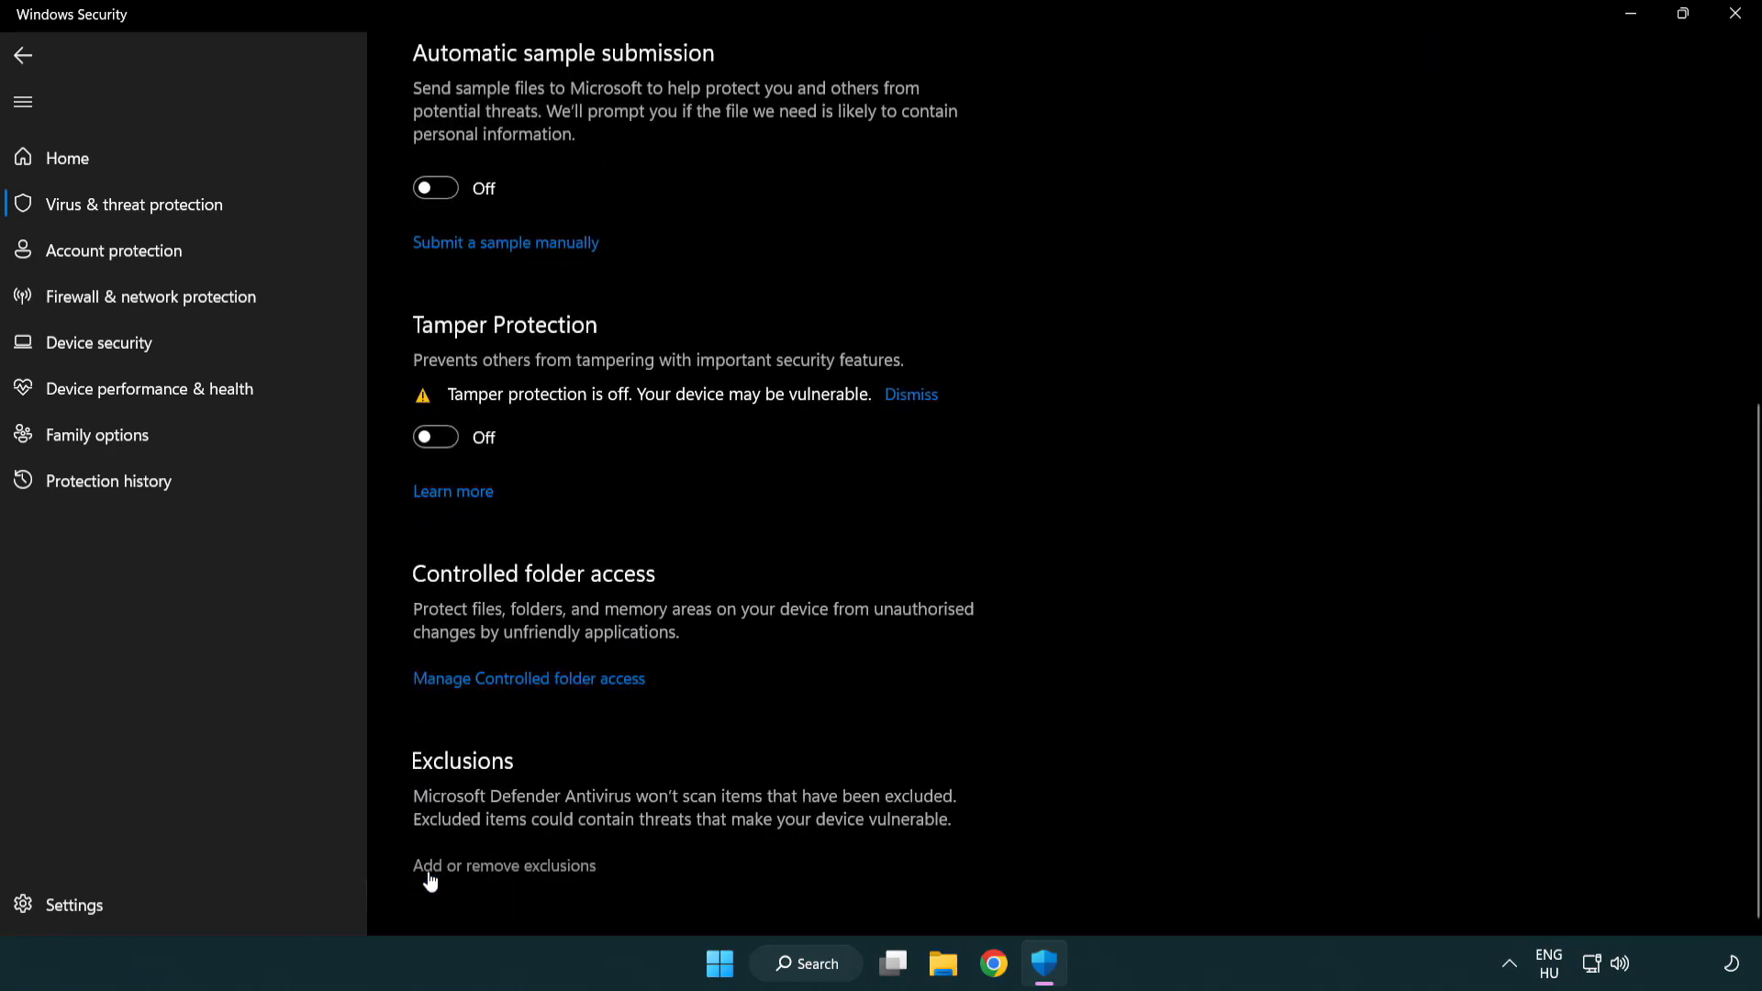
{"action": "mouse_move", "coordinate": [466, 876]}
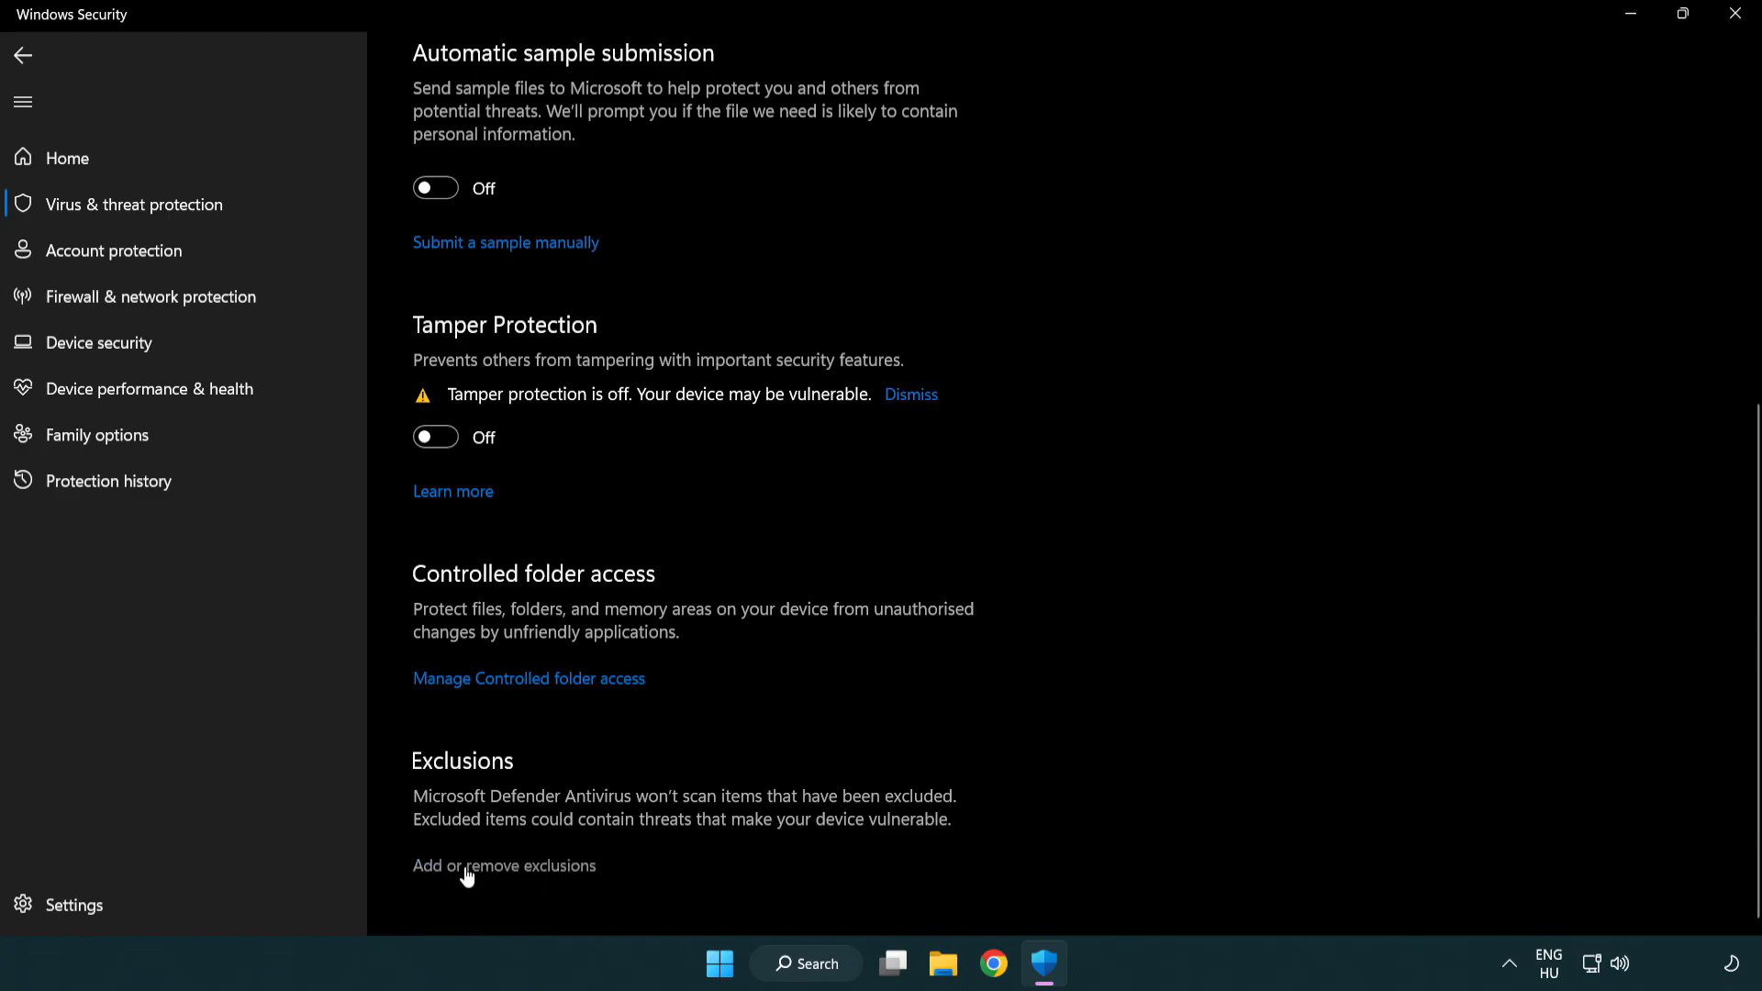
{"action": "left_click", "coordinate": [503, 865]}
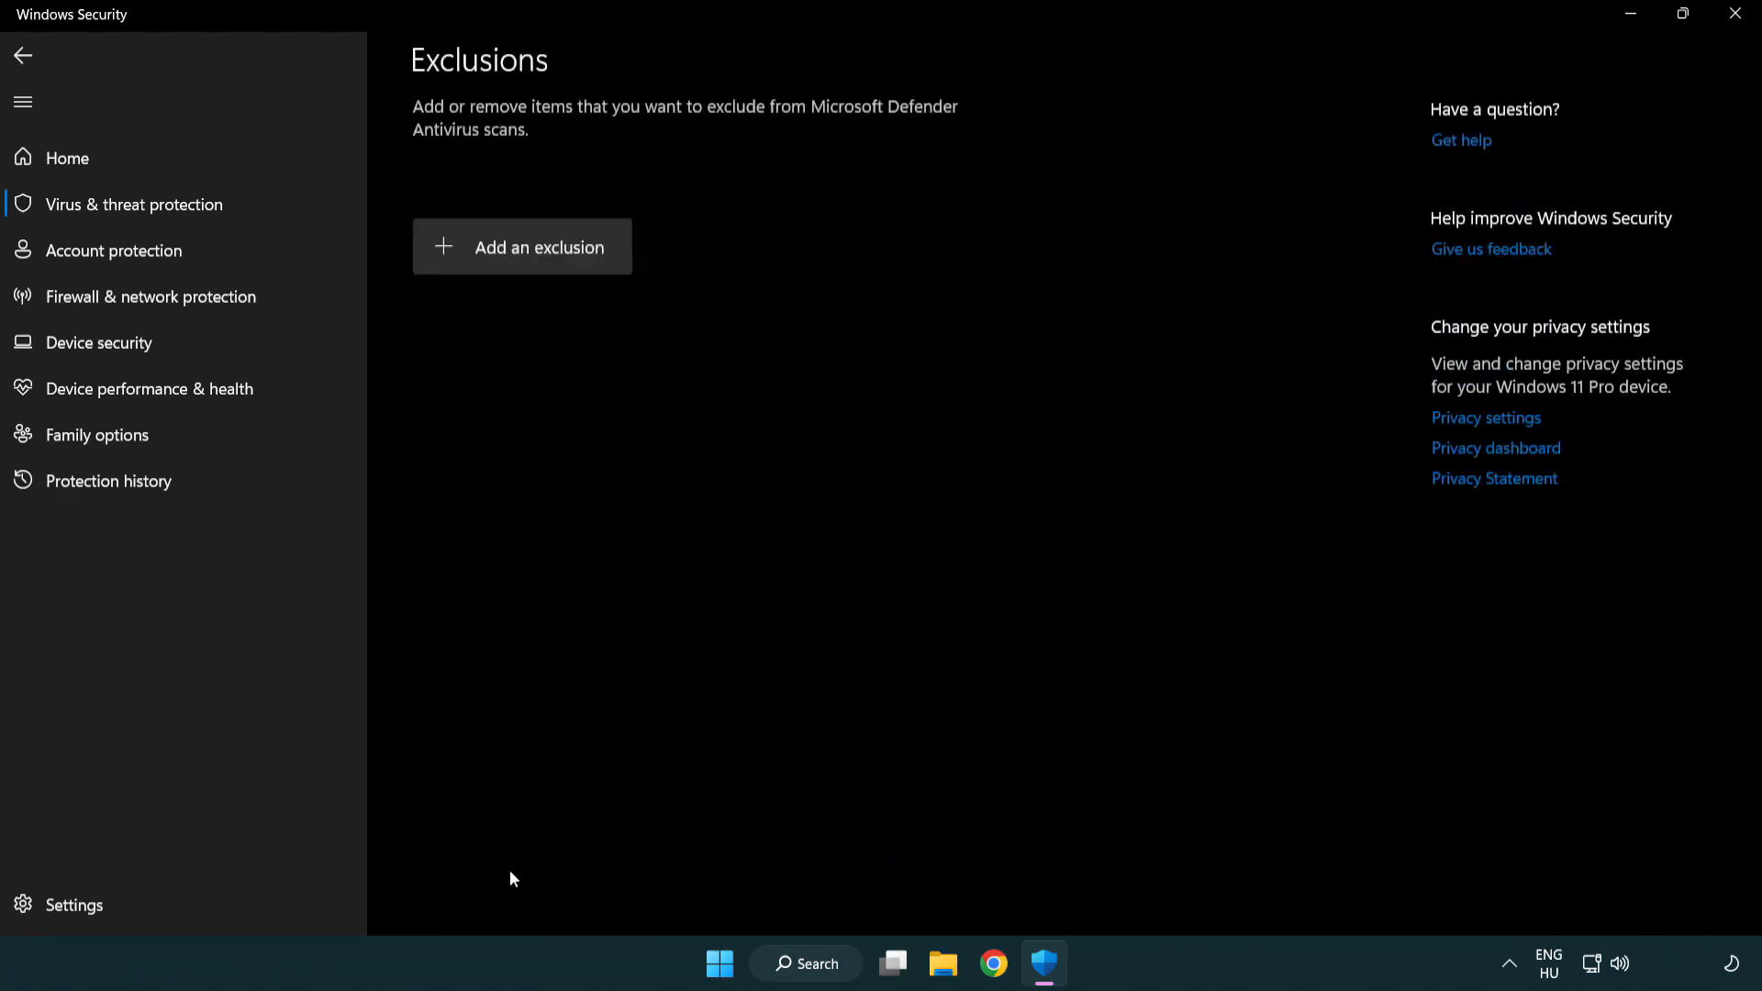
Approve access, then add a new exclusion of type File
{"action": "left_click", "coordinate": [521, 246]}
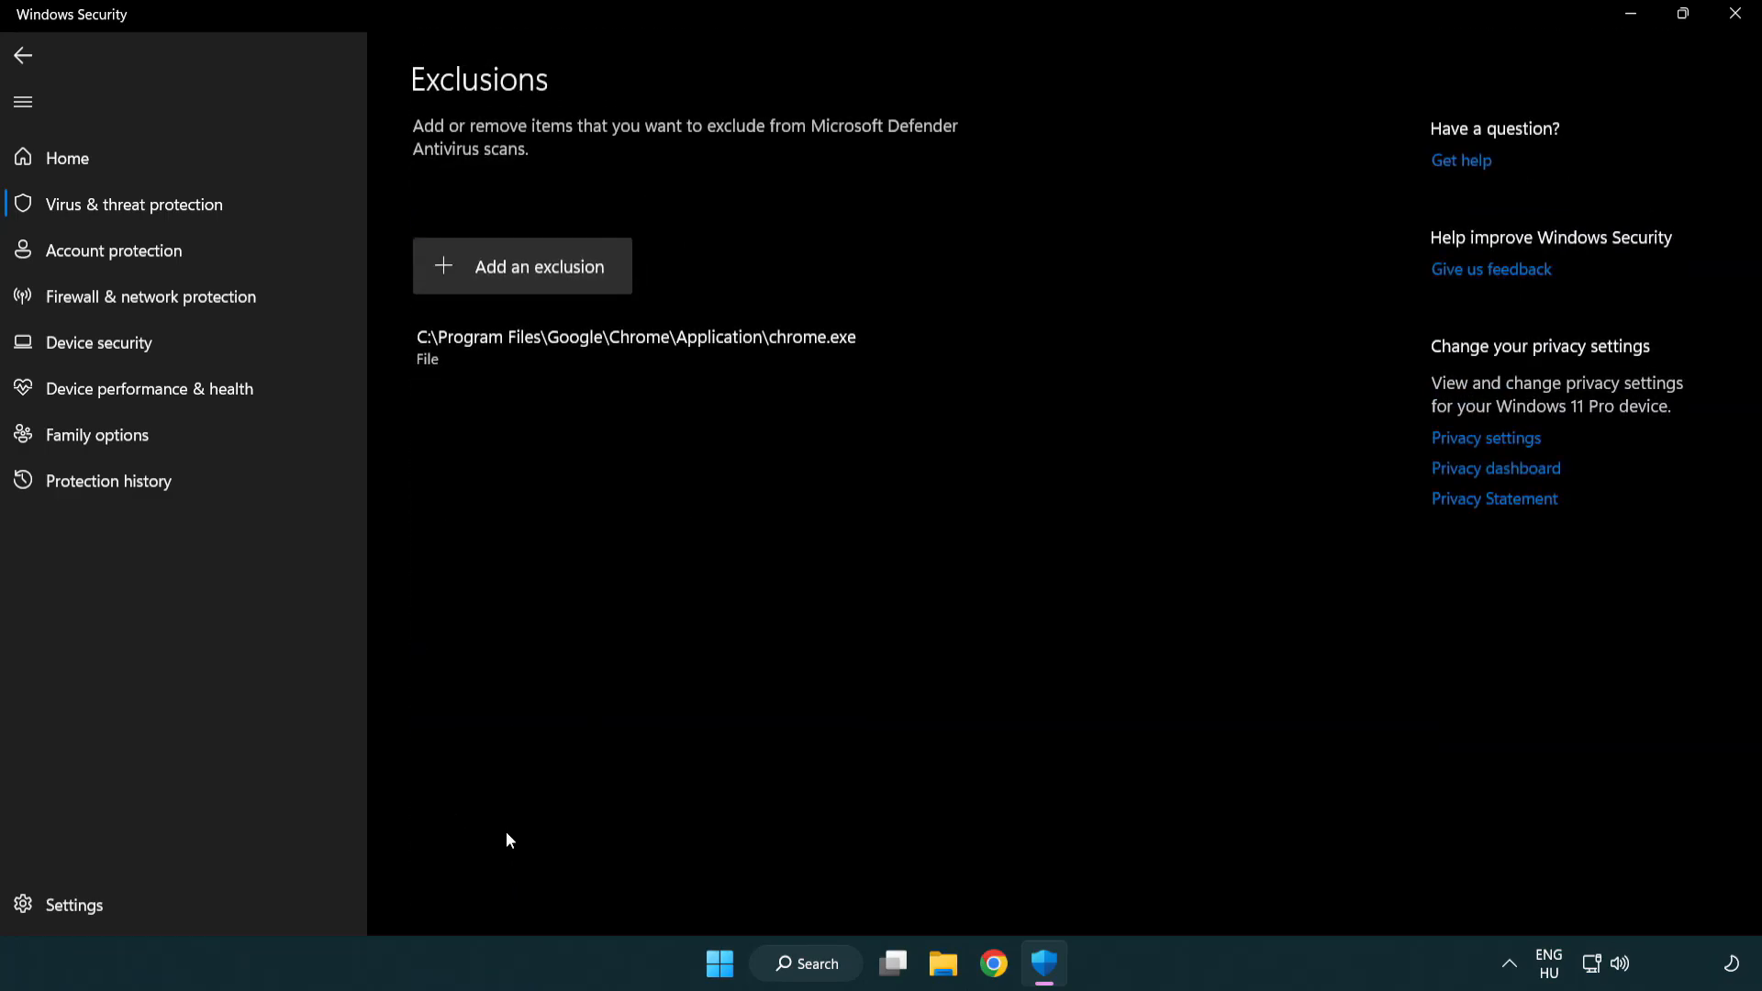
{"action": "mouse_move", "coordinate": [528, 275]}
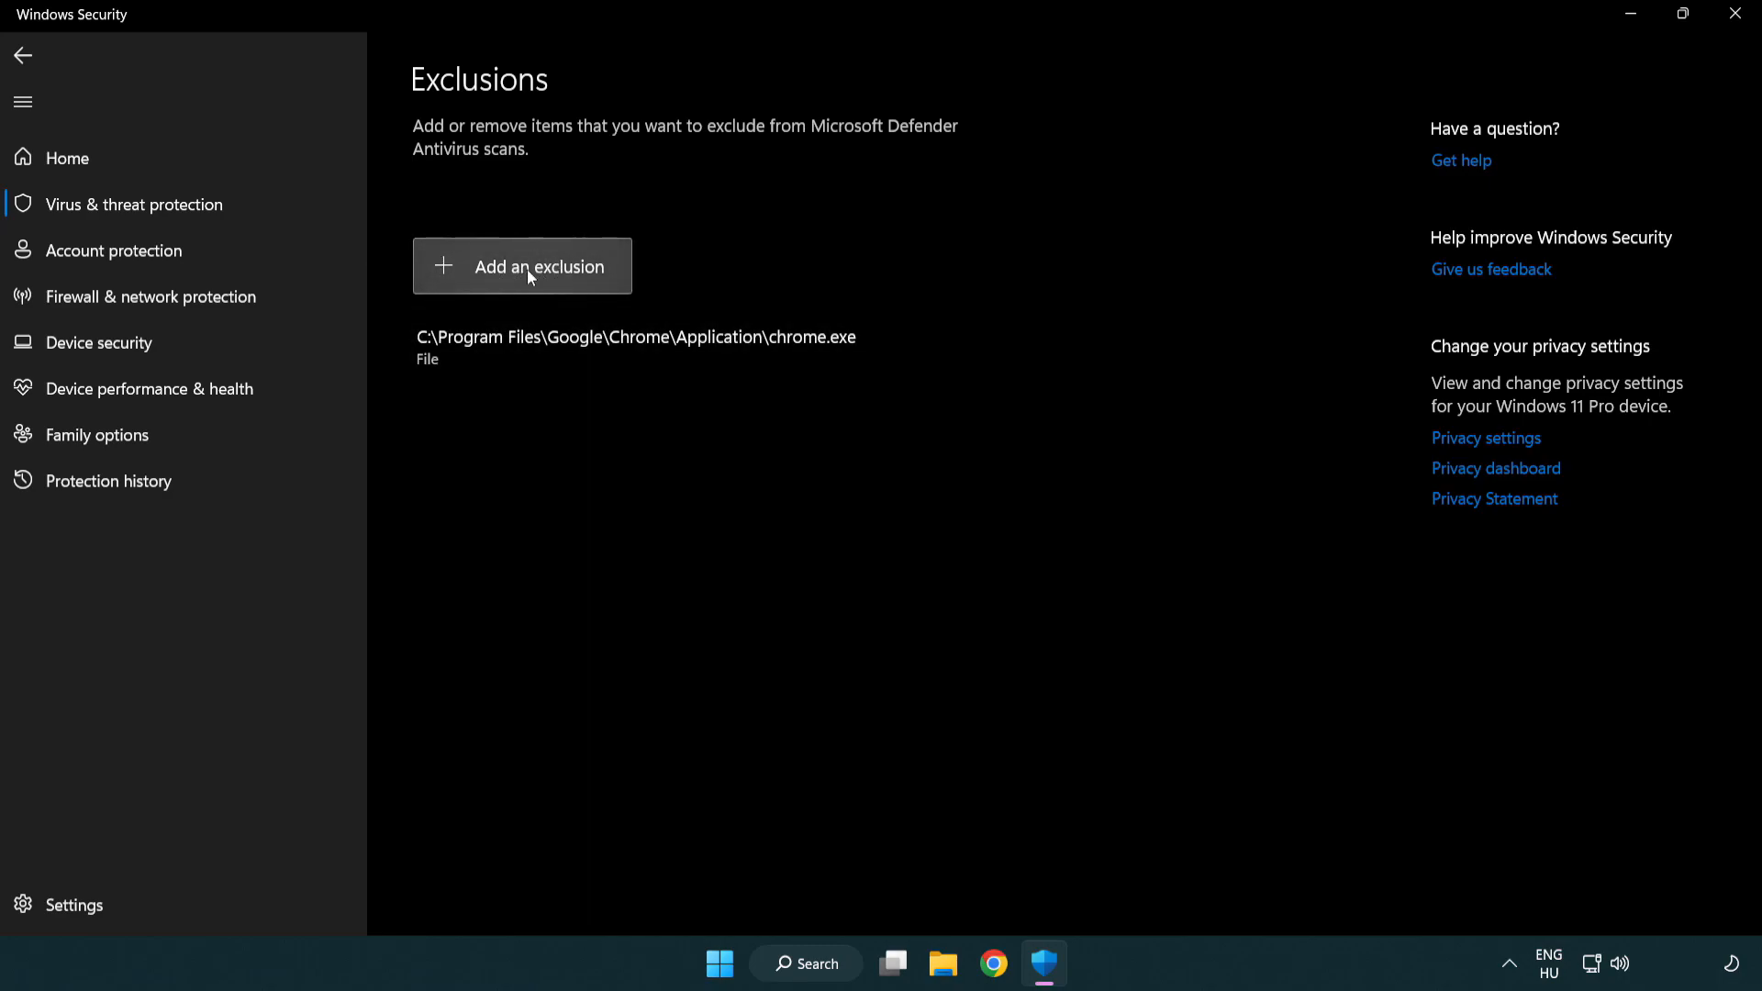
{"action": "left_click", "coordinate": [522, 266]}
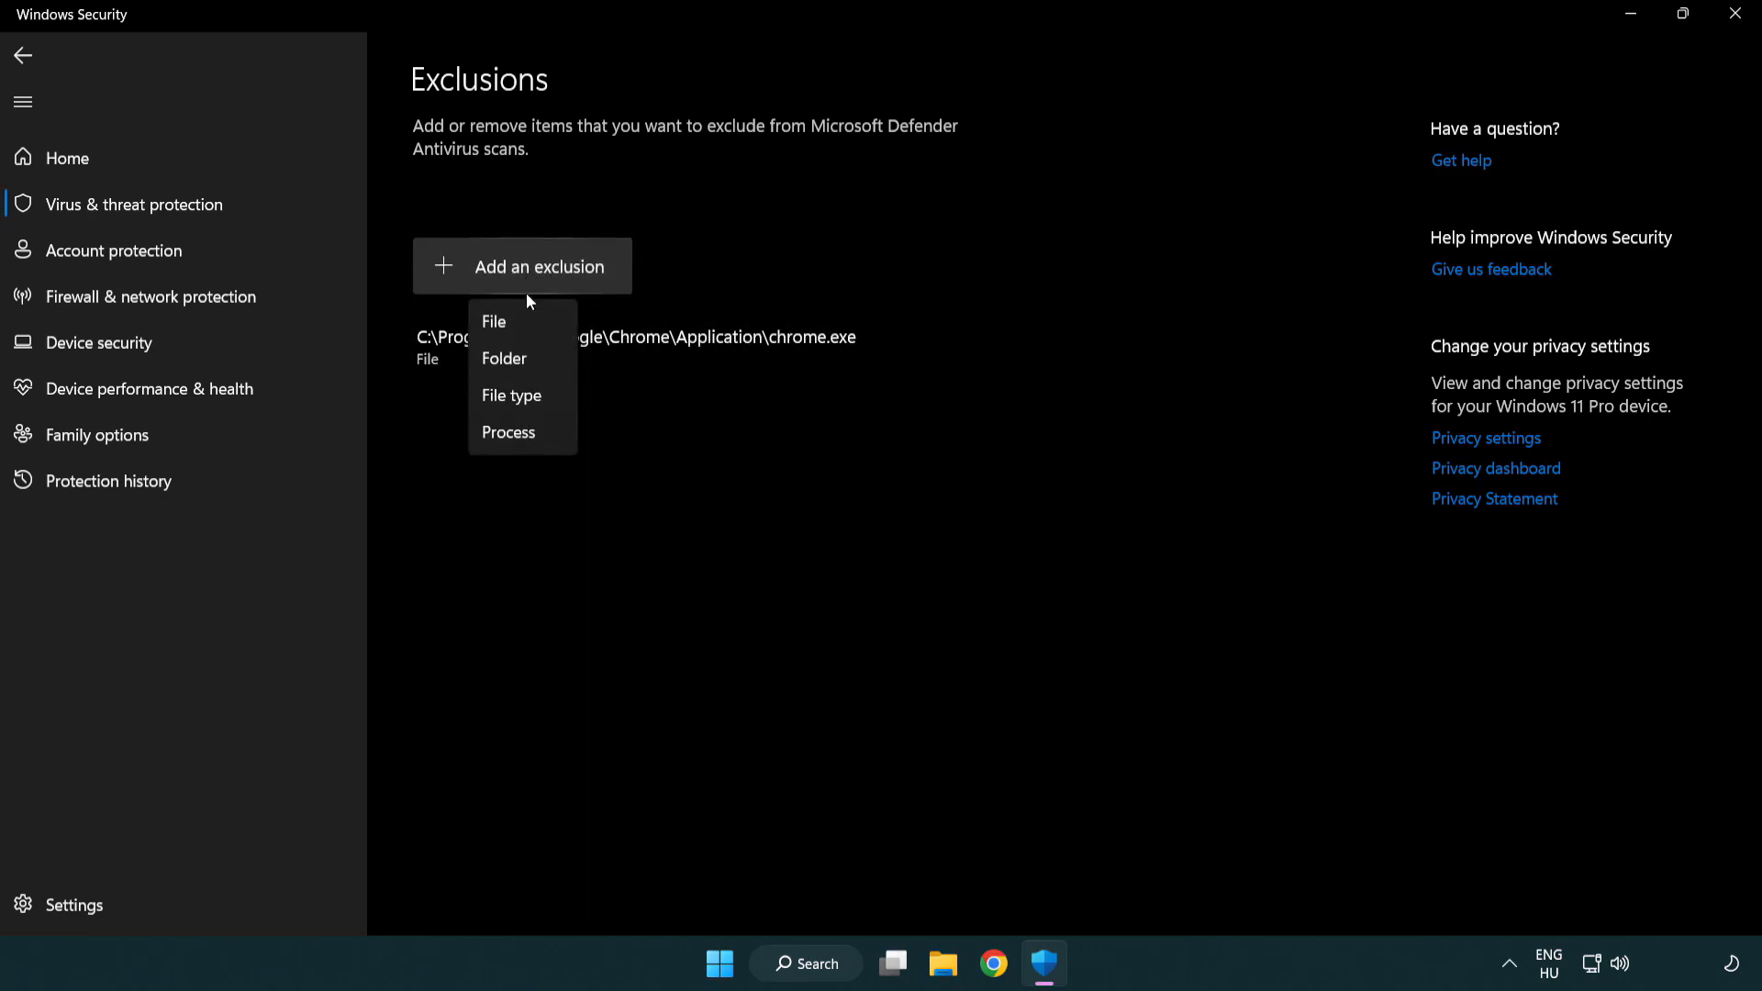
{"action": "mouse_move", "coordinate": [521, 358]}
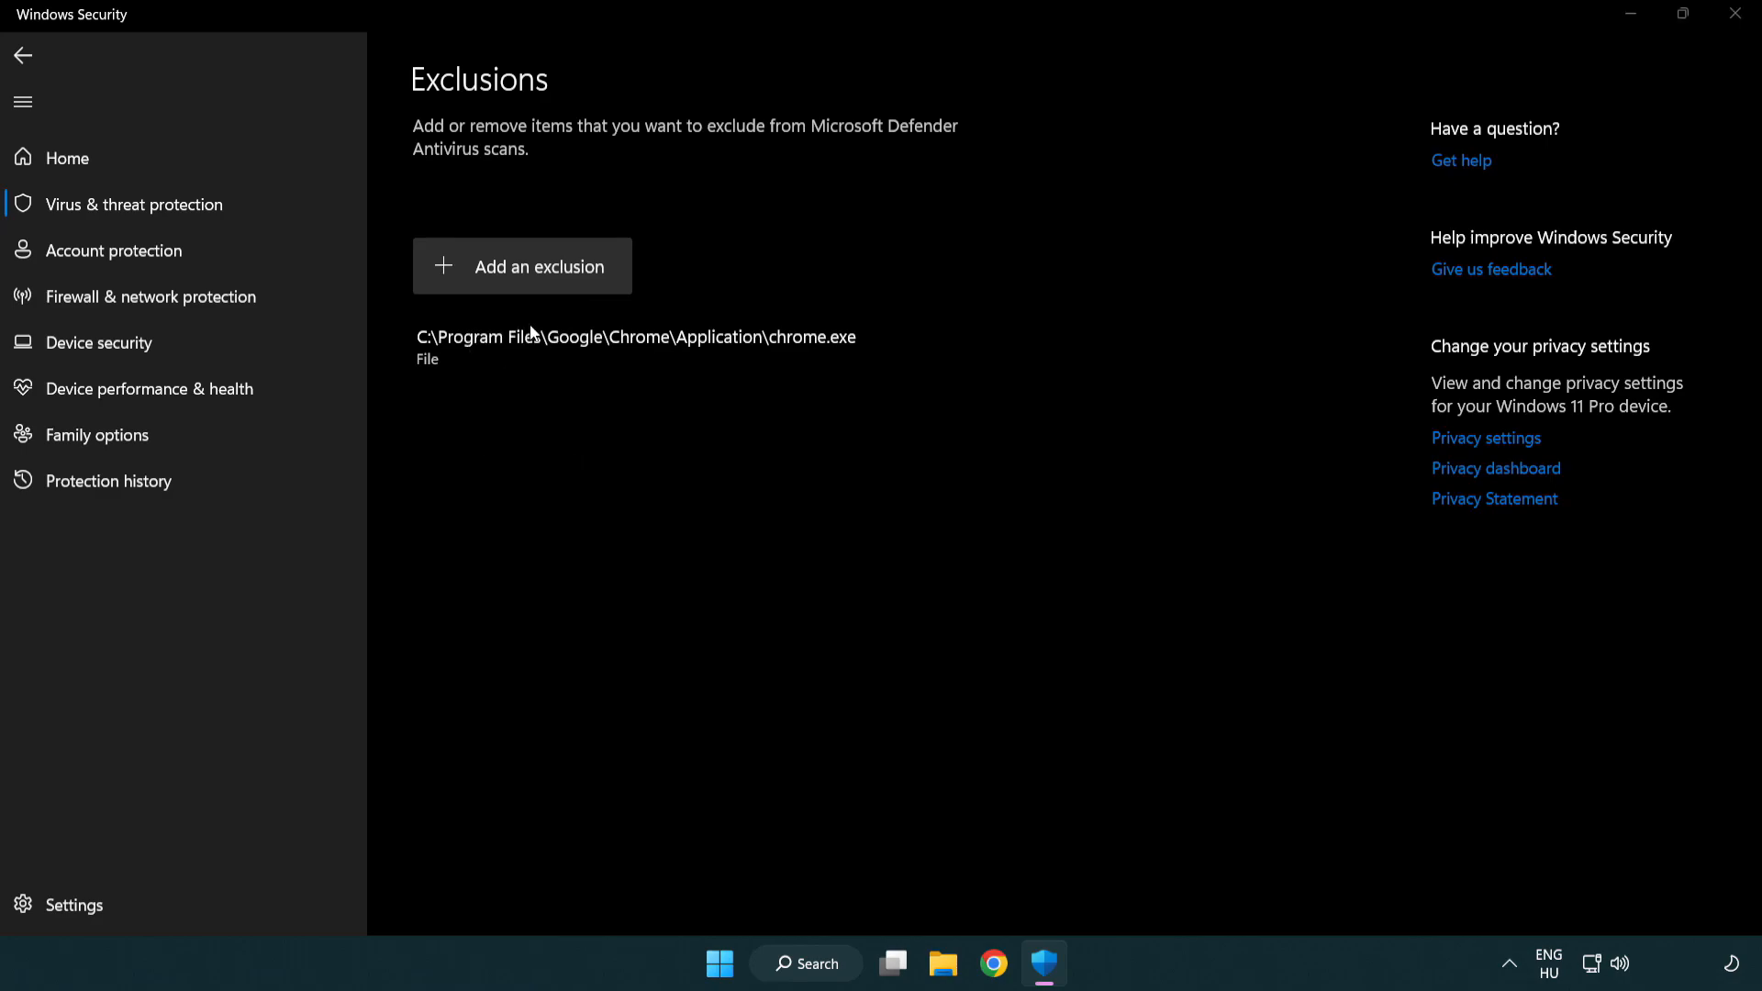
{"action": "left_click", "coordinate": [521, 267]}
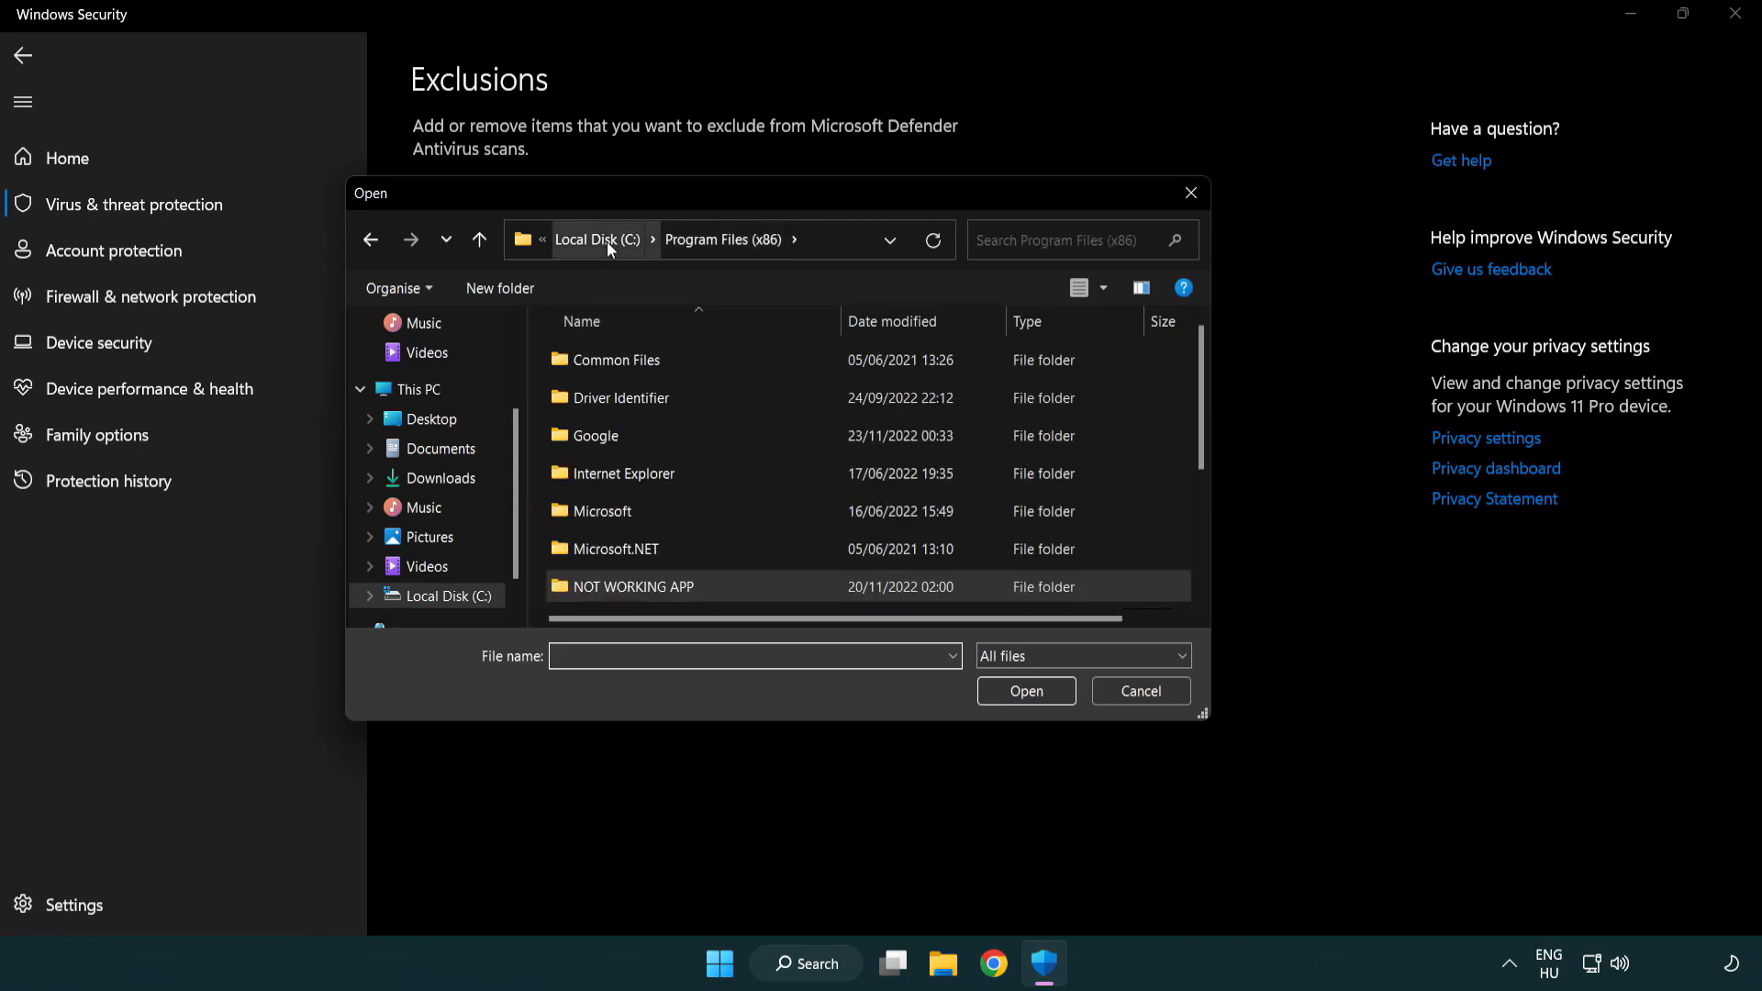
Pick NOT WORKING APP from C:\Program Files (x86) as the excluded file and close Windows Security
{"action": "left_click", "coordinate": [417, 389]}
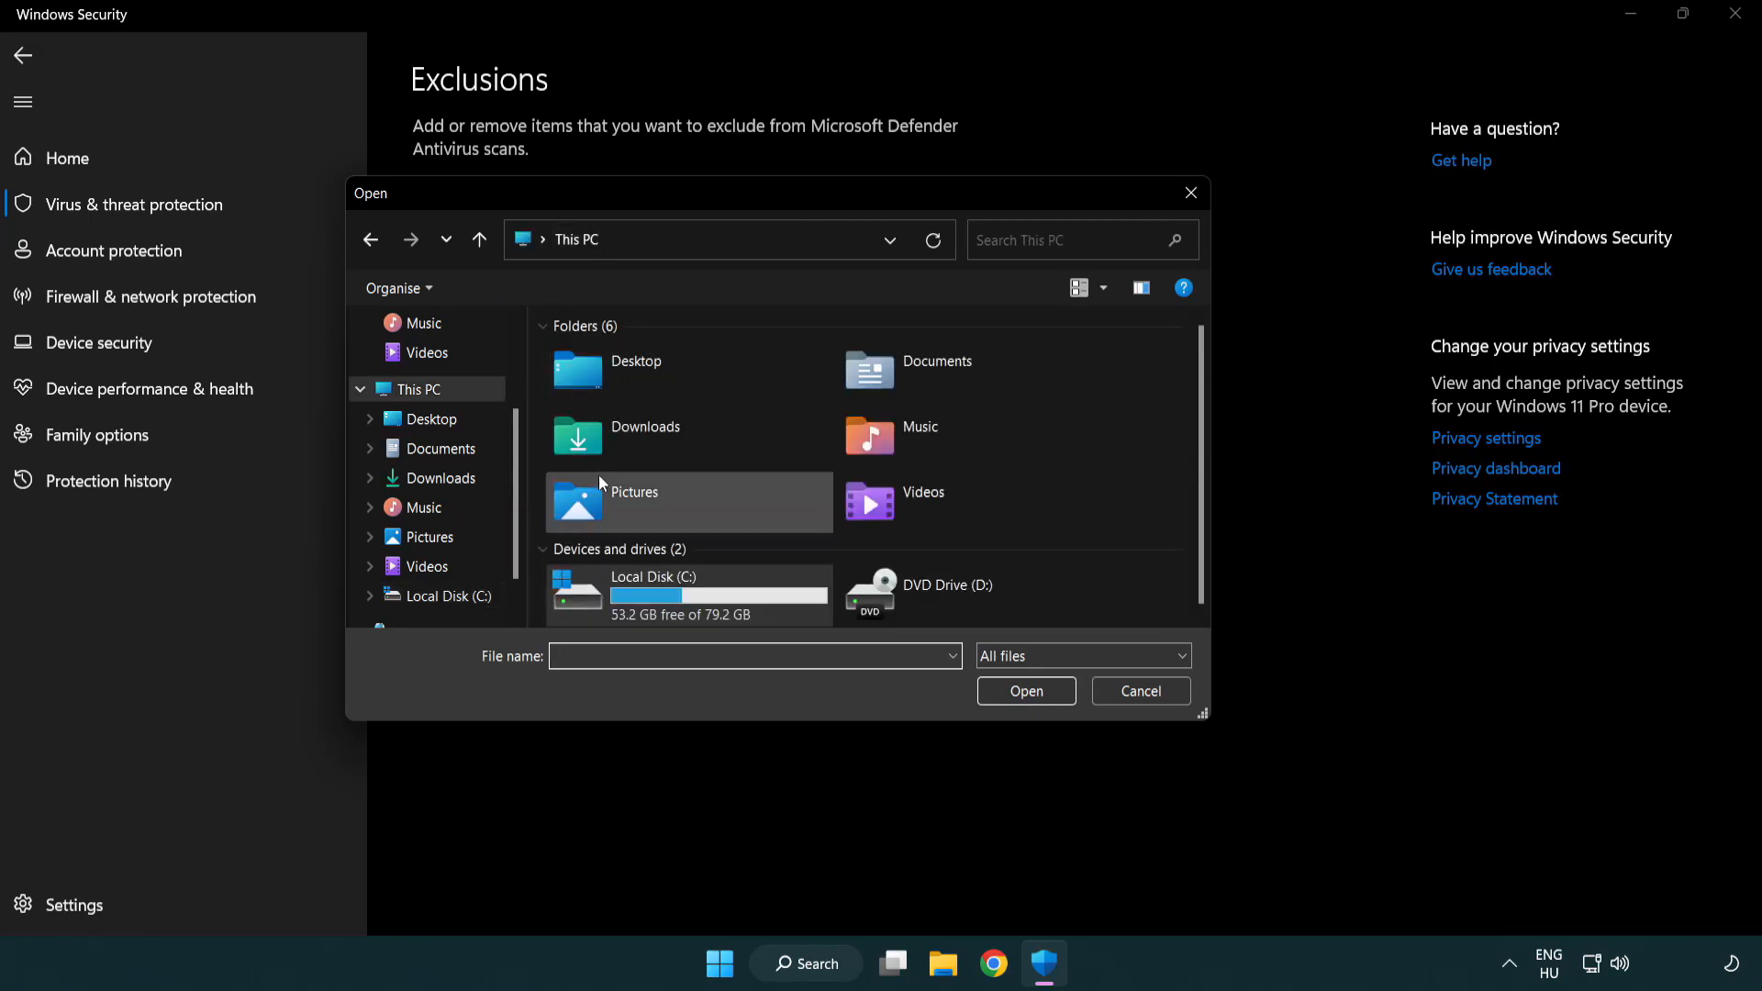
{"action": "double_click", "coordinate": [654, 577]}
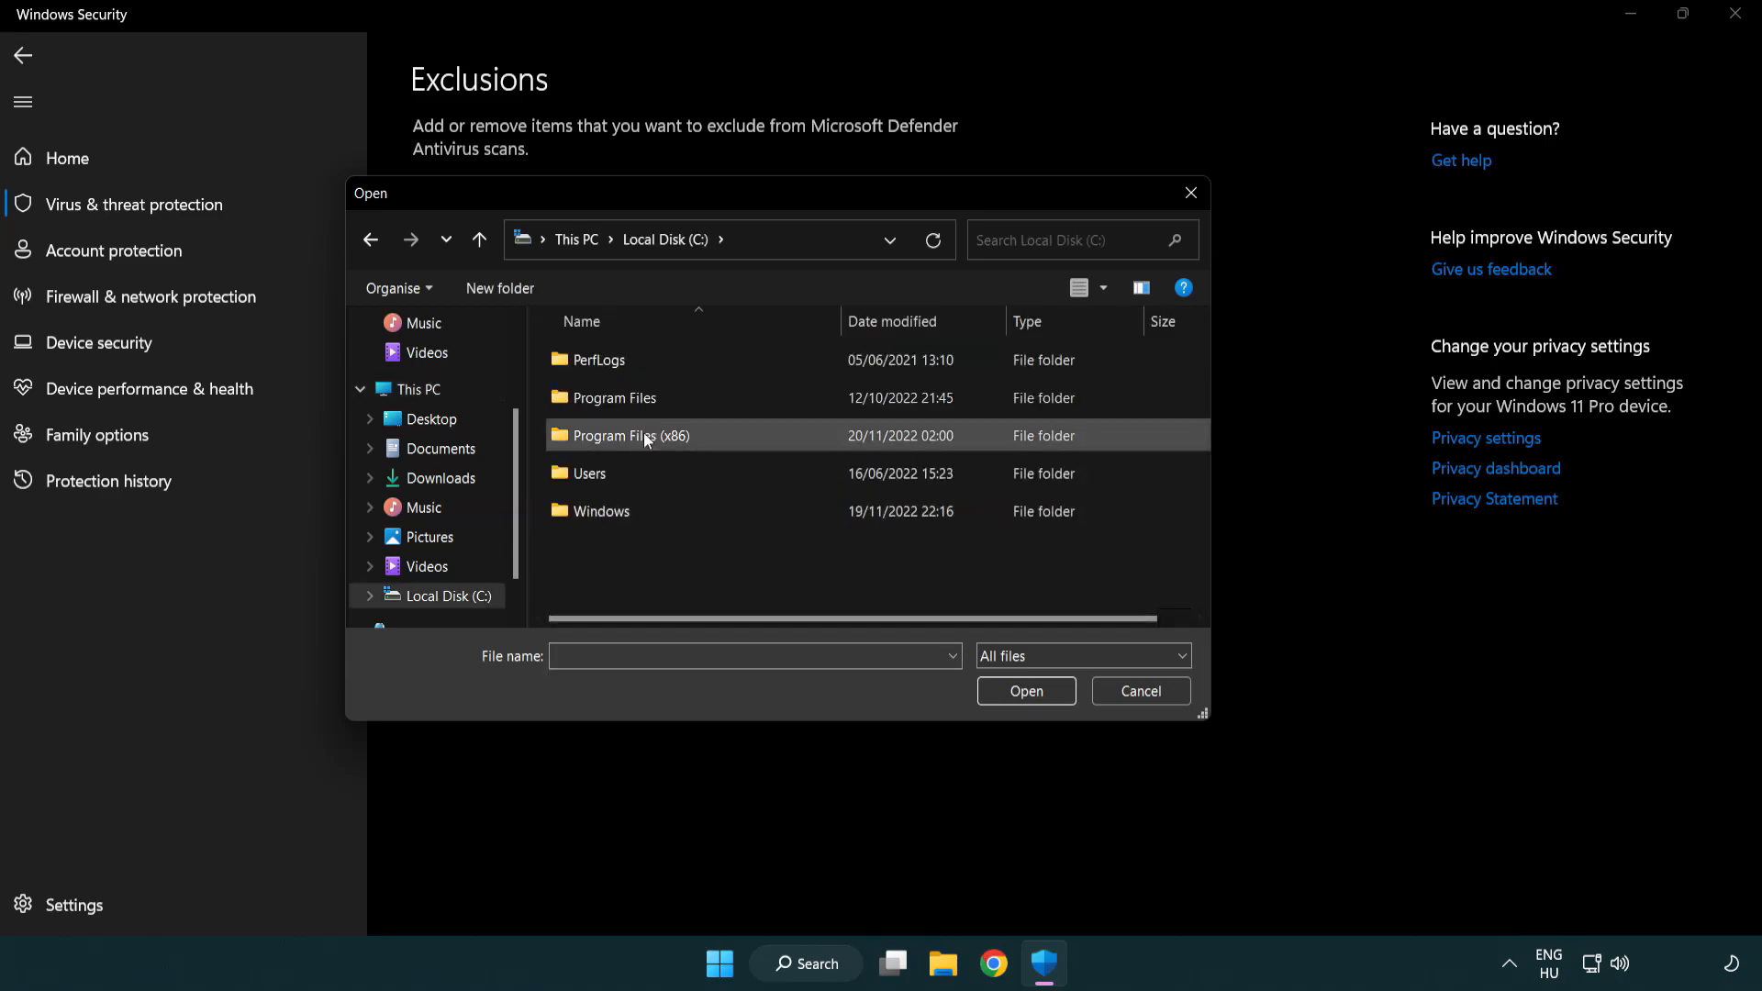
{"action": "double_click", "coordinate": [624, 435]}
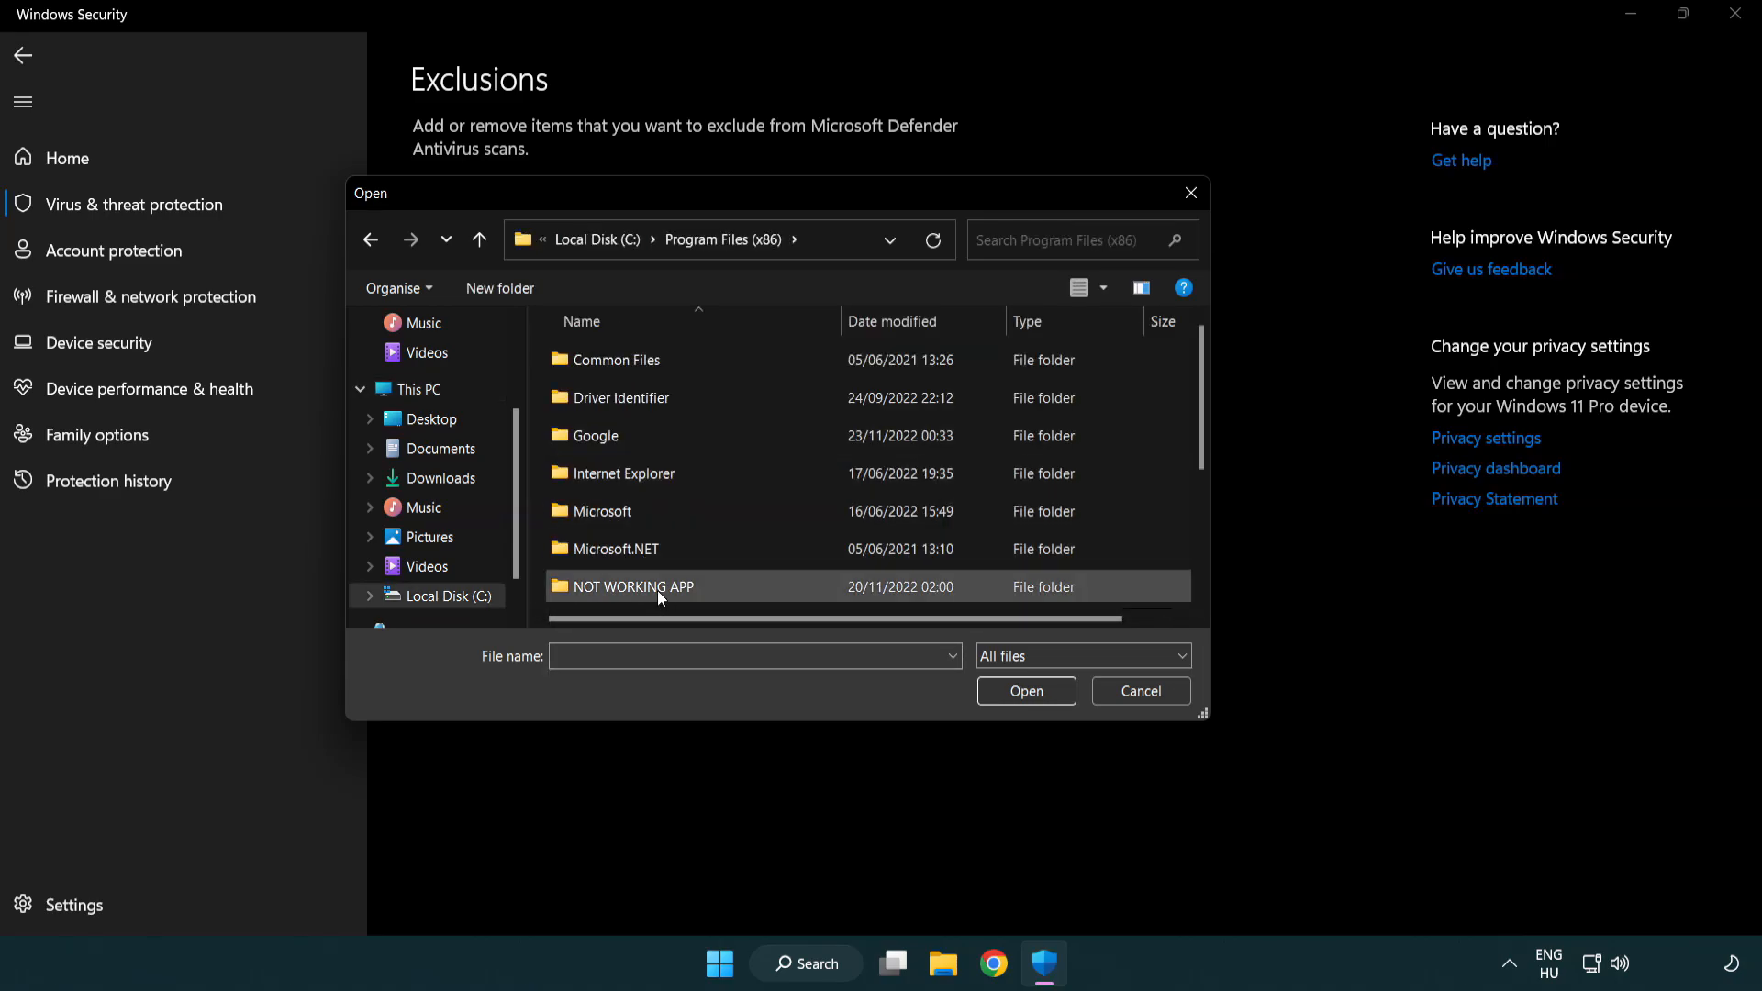
{"action": "double_click", "coordinate": [633, 586]}
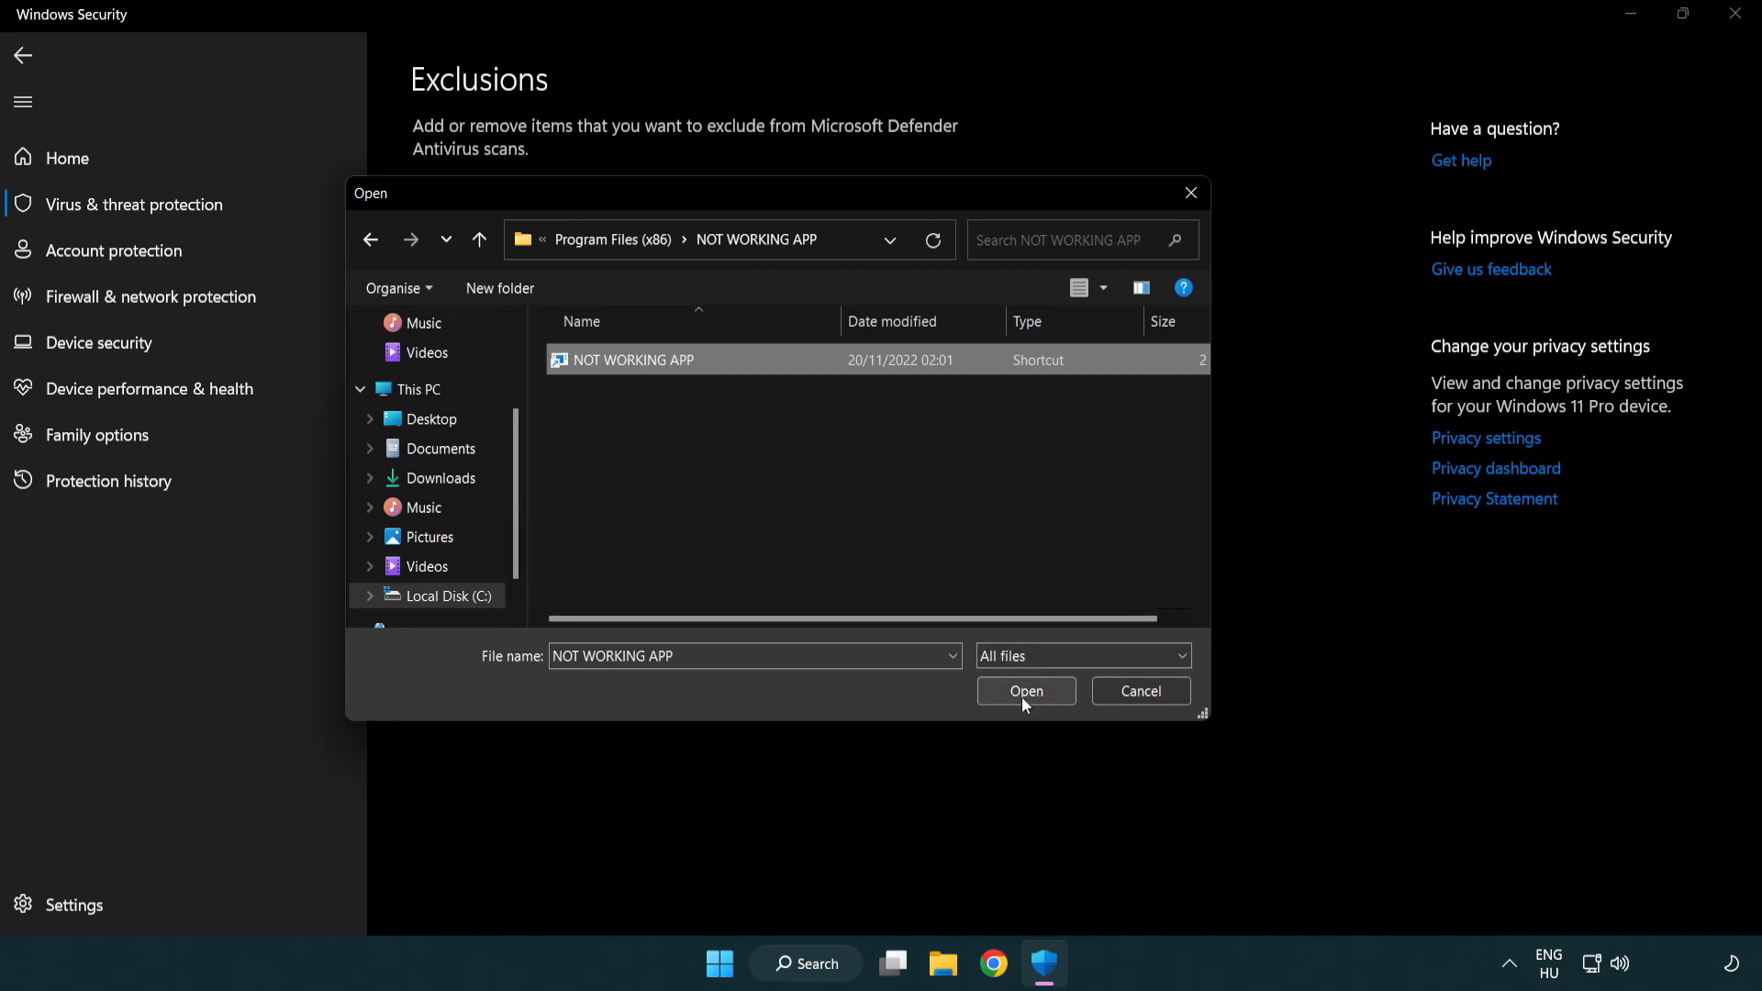
{"action": "left_click", "coordinate": [1024, 692]}
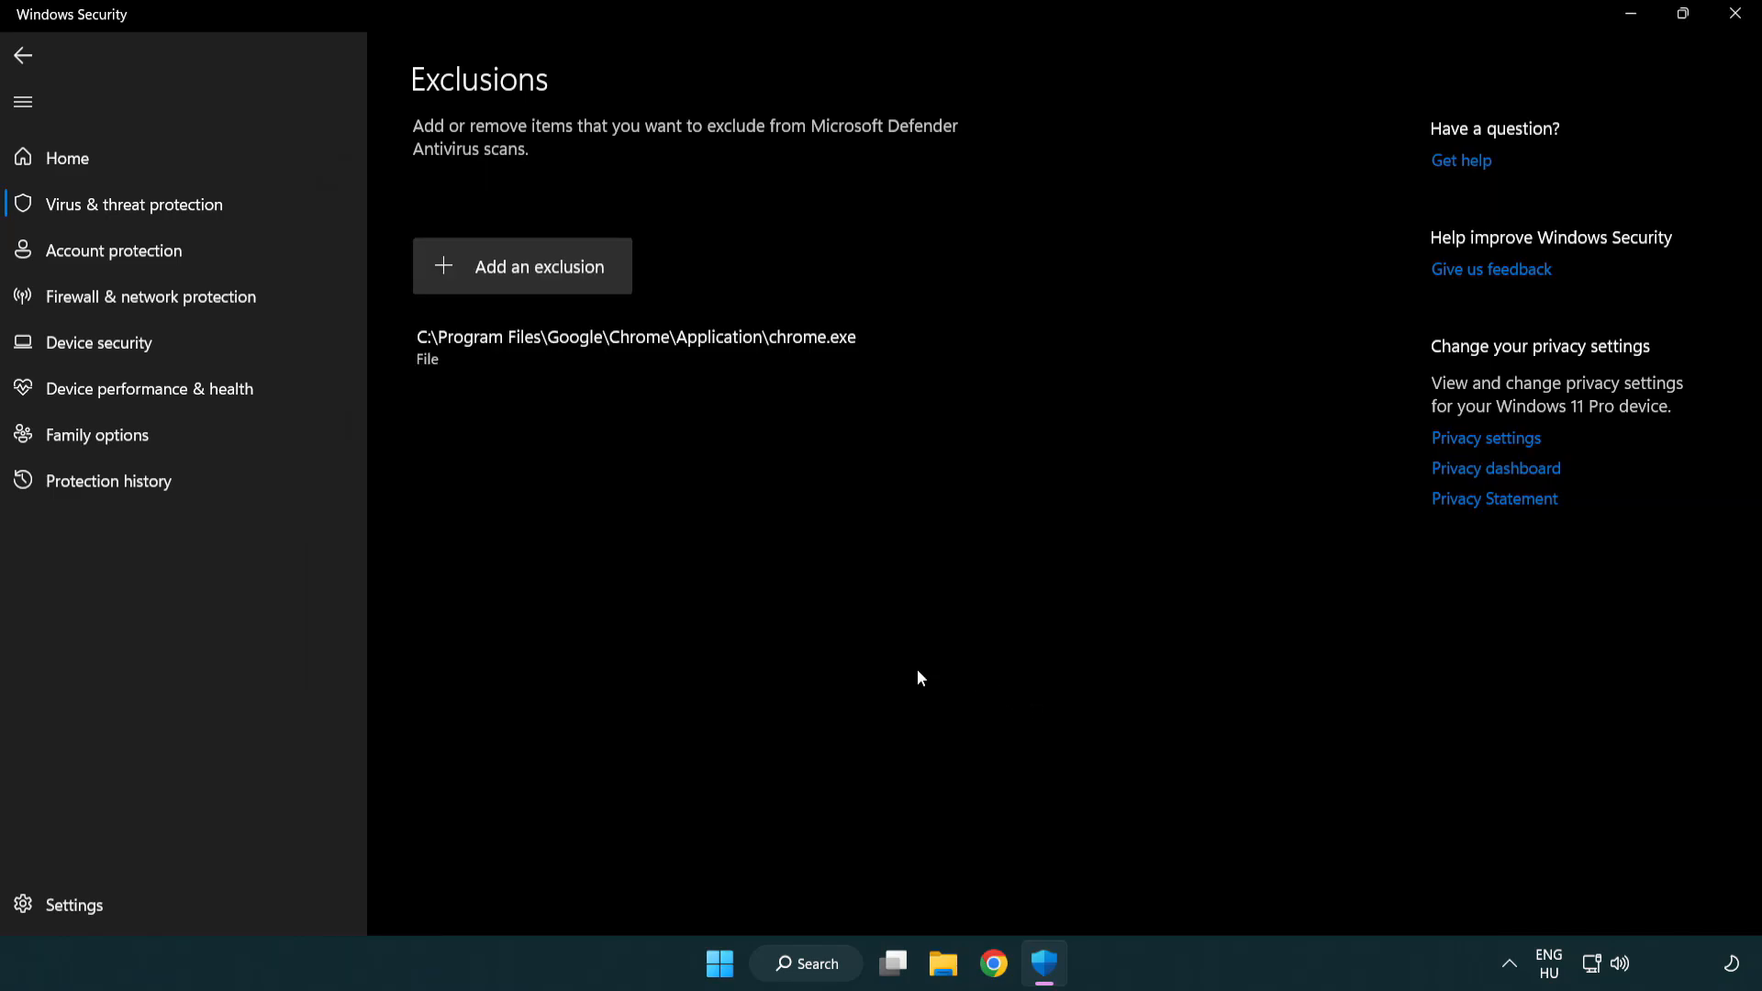
{"action": "mouse_move", "coordinate": [752, 536]}
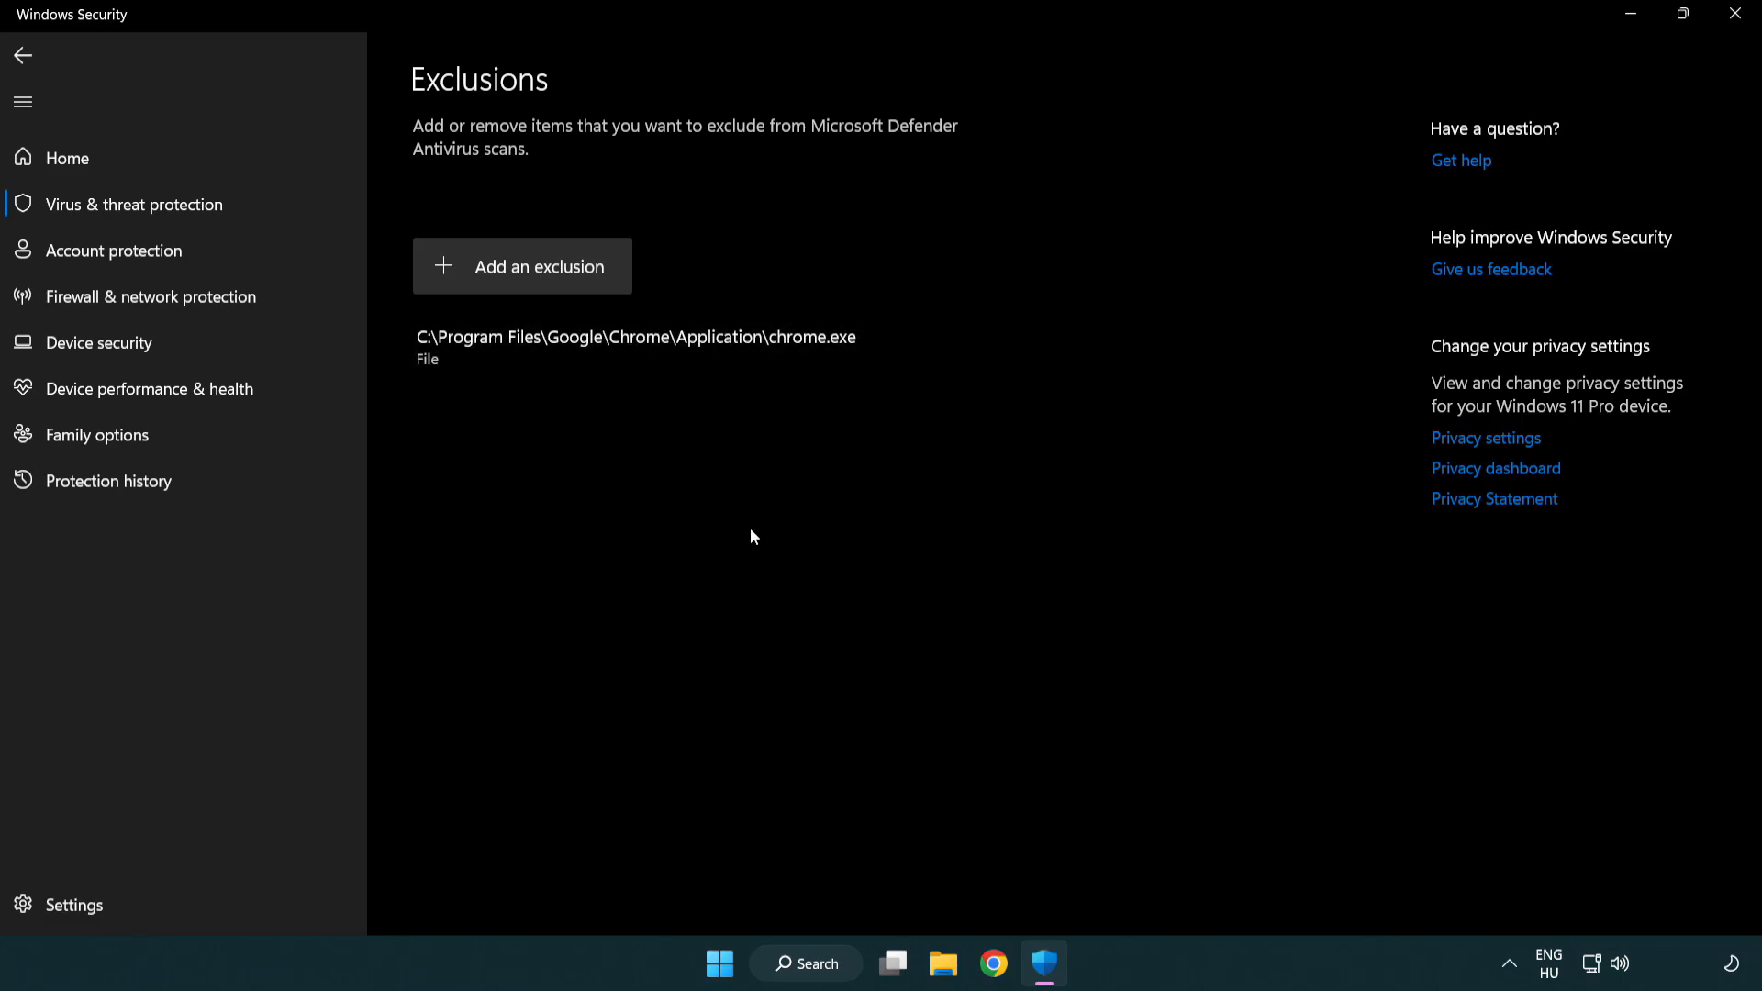
{"action": "mouse_move", "coordinate": [1734, 15]}
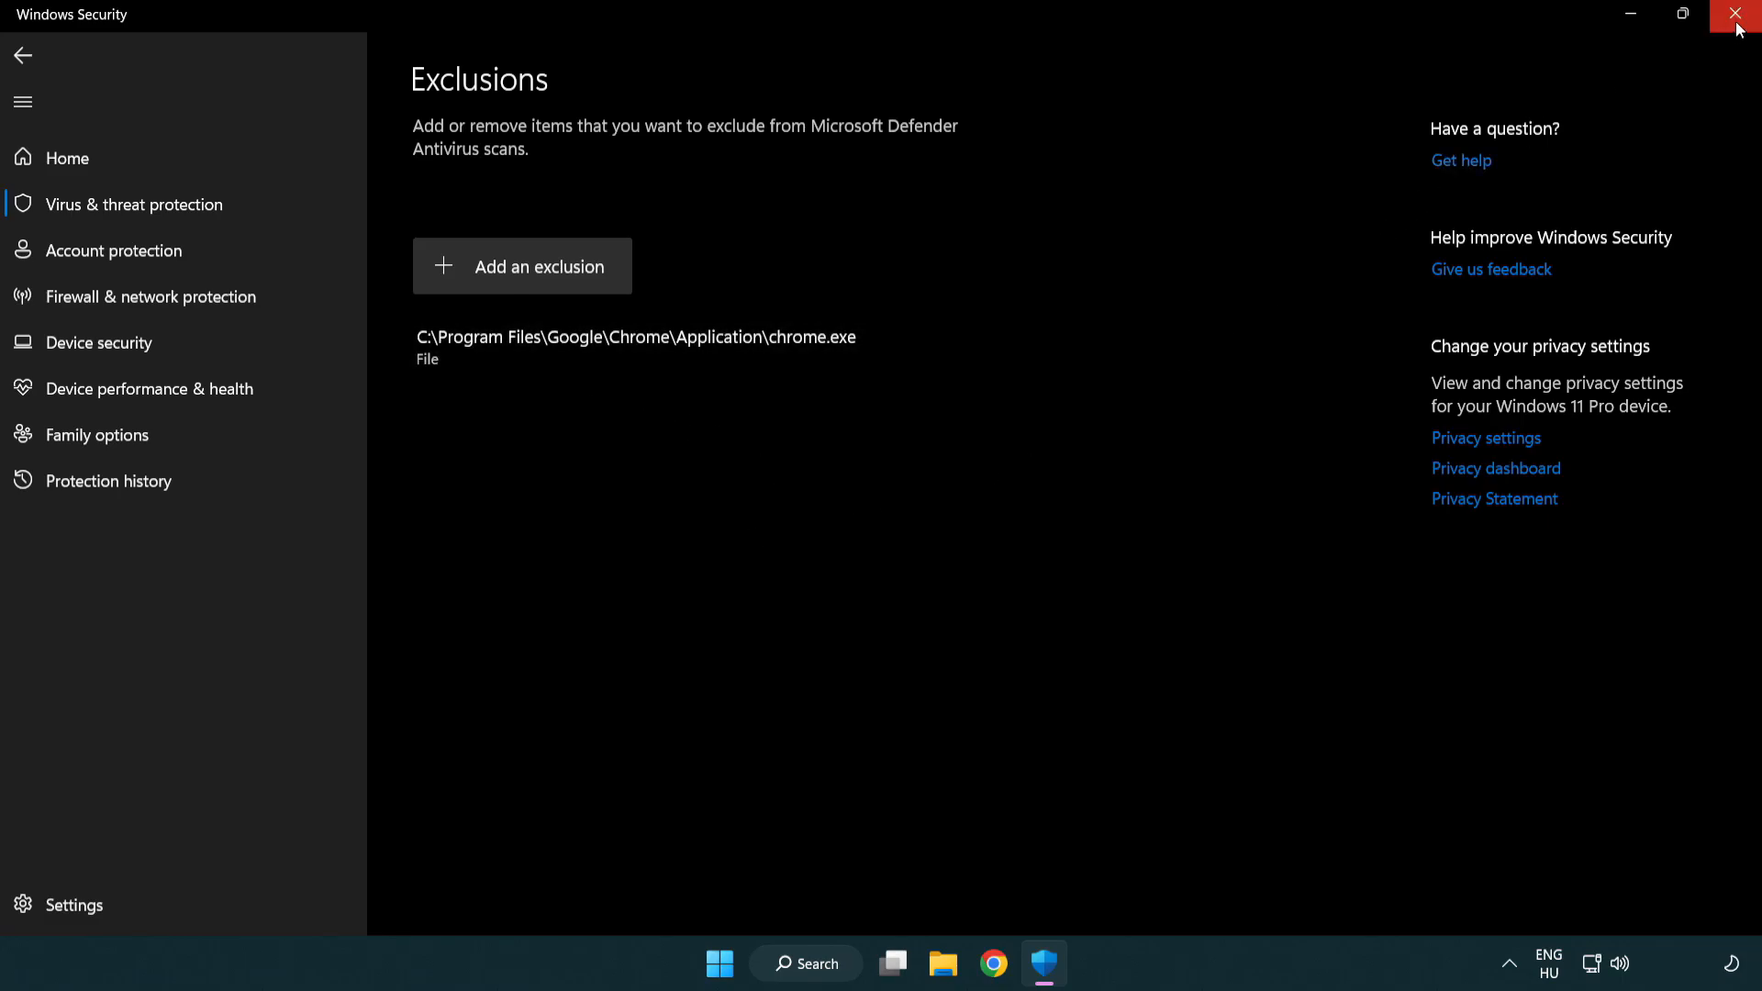
{"action": "left_click", "coordinate": [1738, 15]}
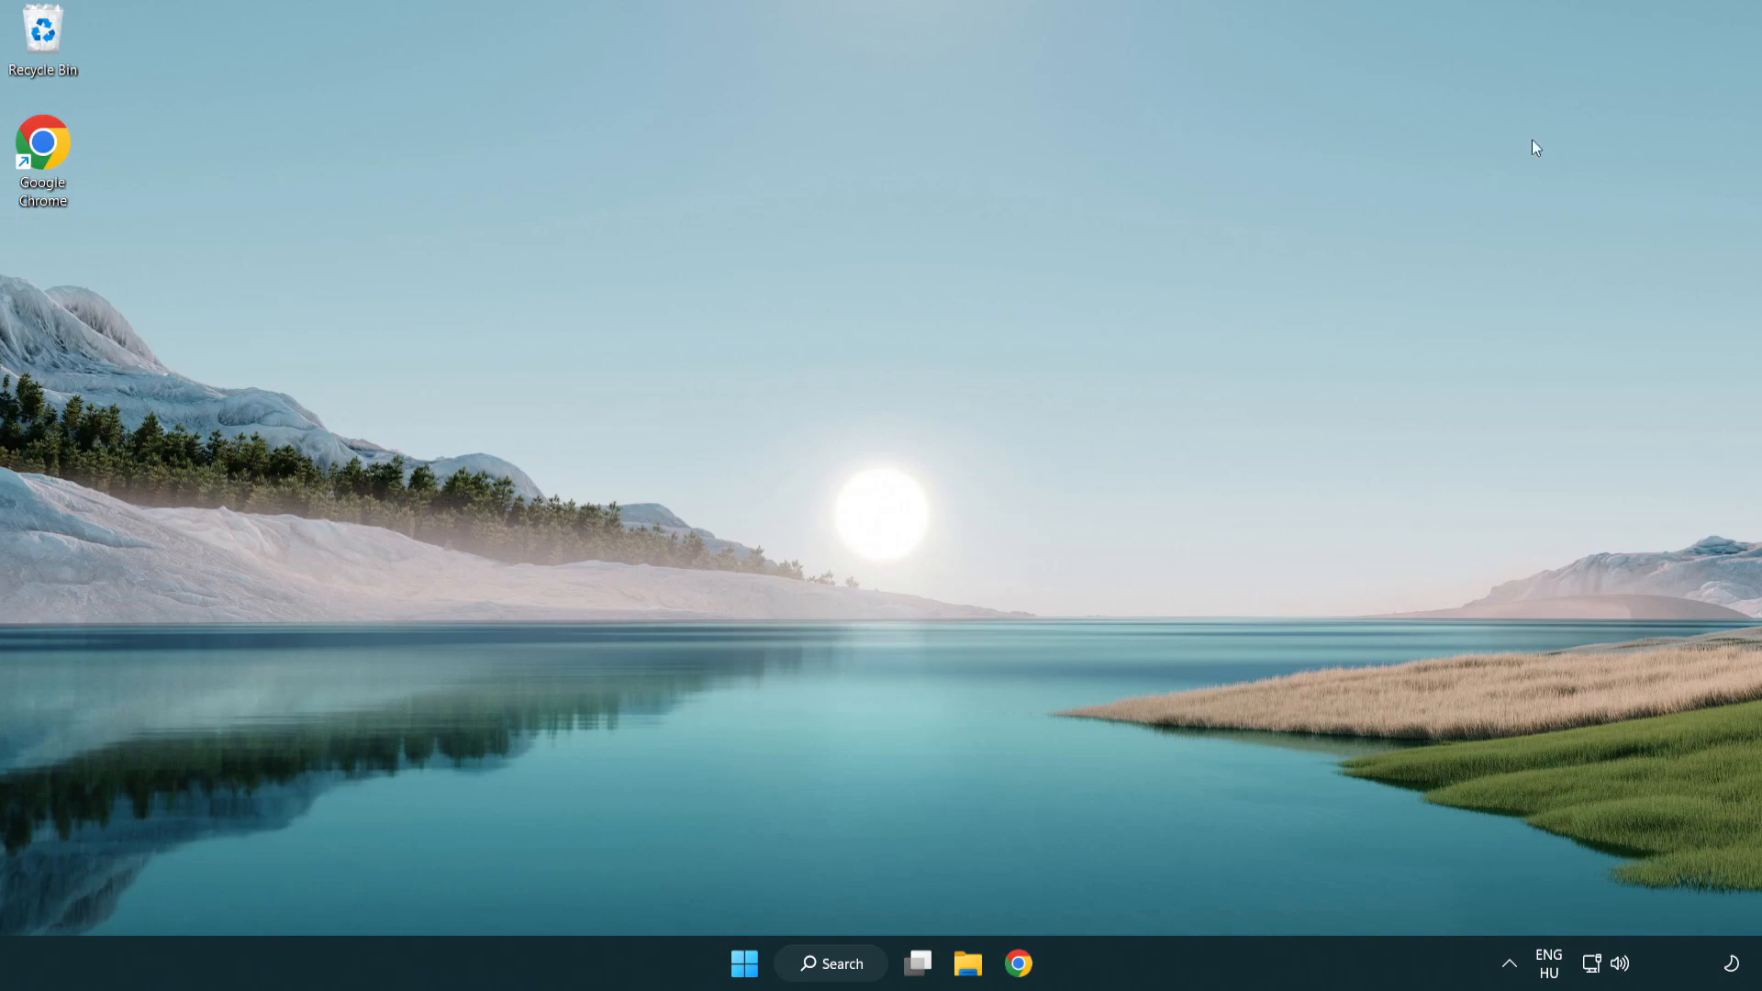
Show the Start menu's Sleep, Shut down and Restart power options
{"action": "left_click", "coordinate": [744, 964]}
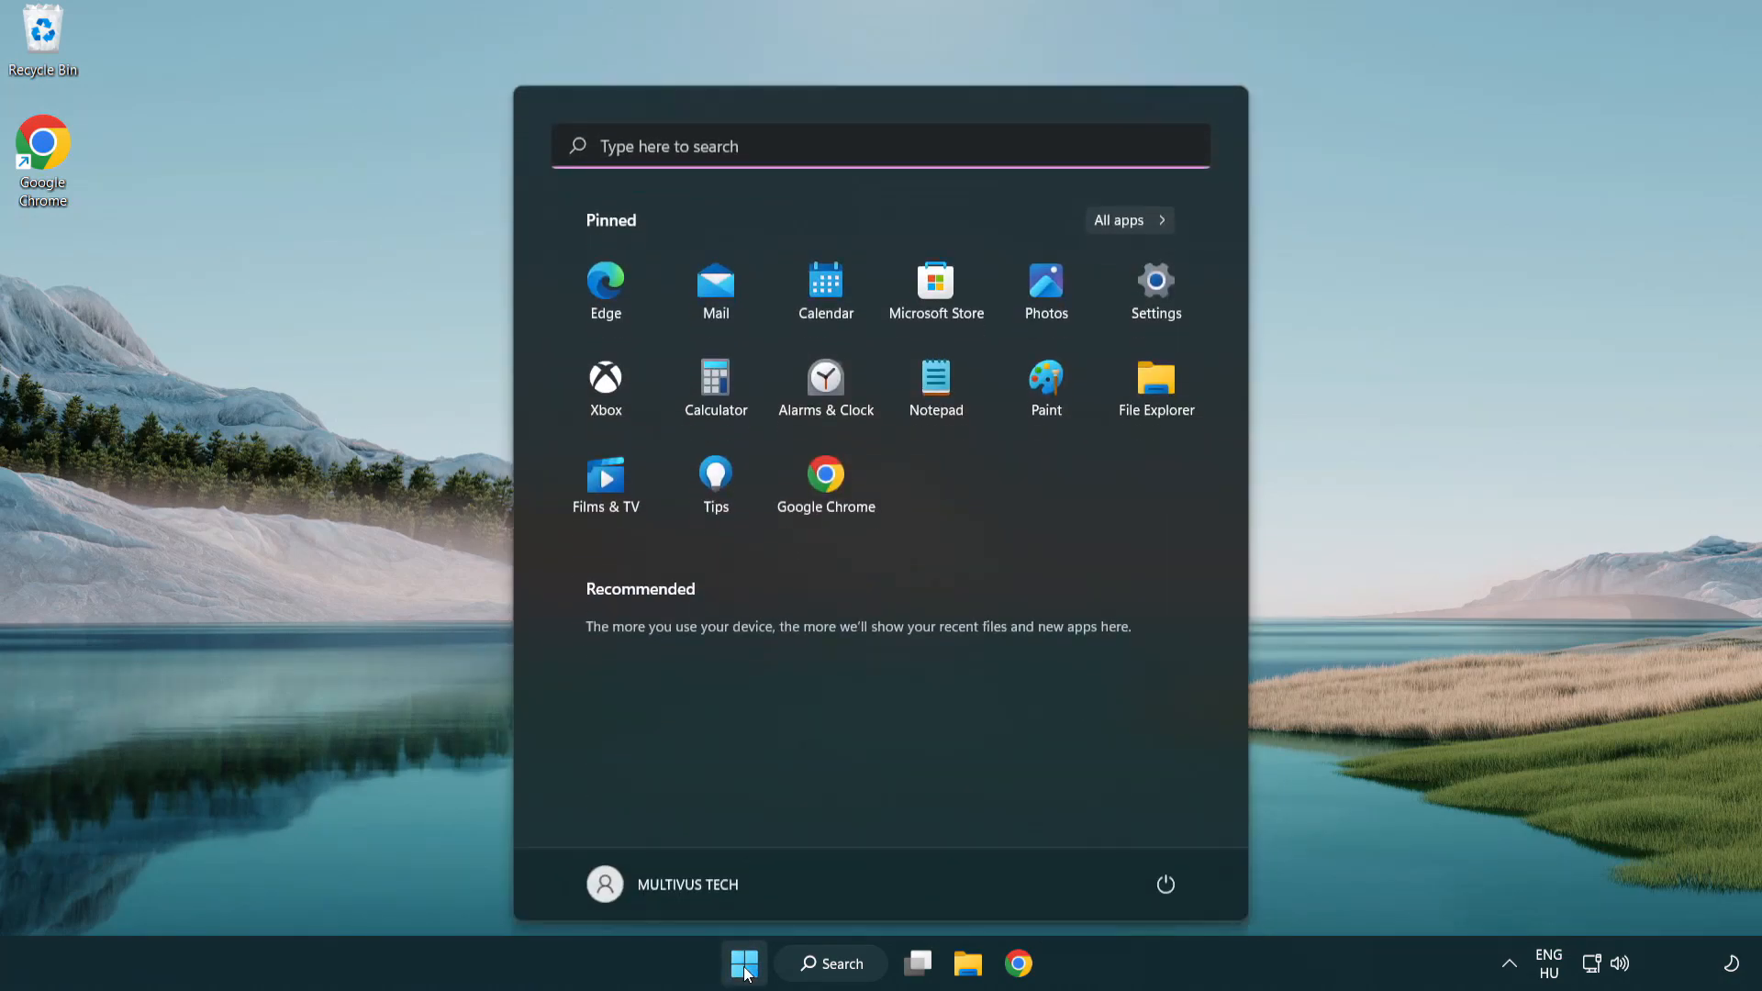
{"action": "left_click", "coordinate": [1166, 885]}
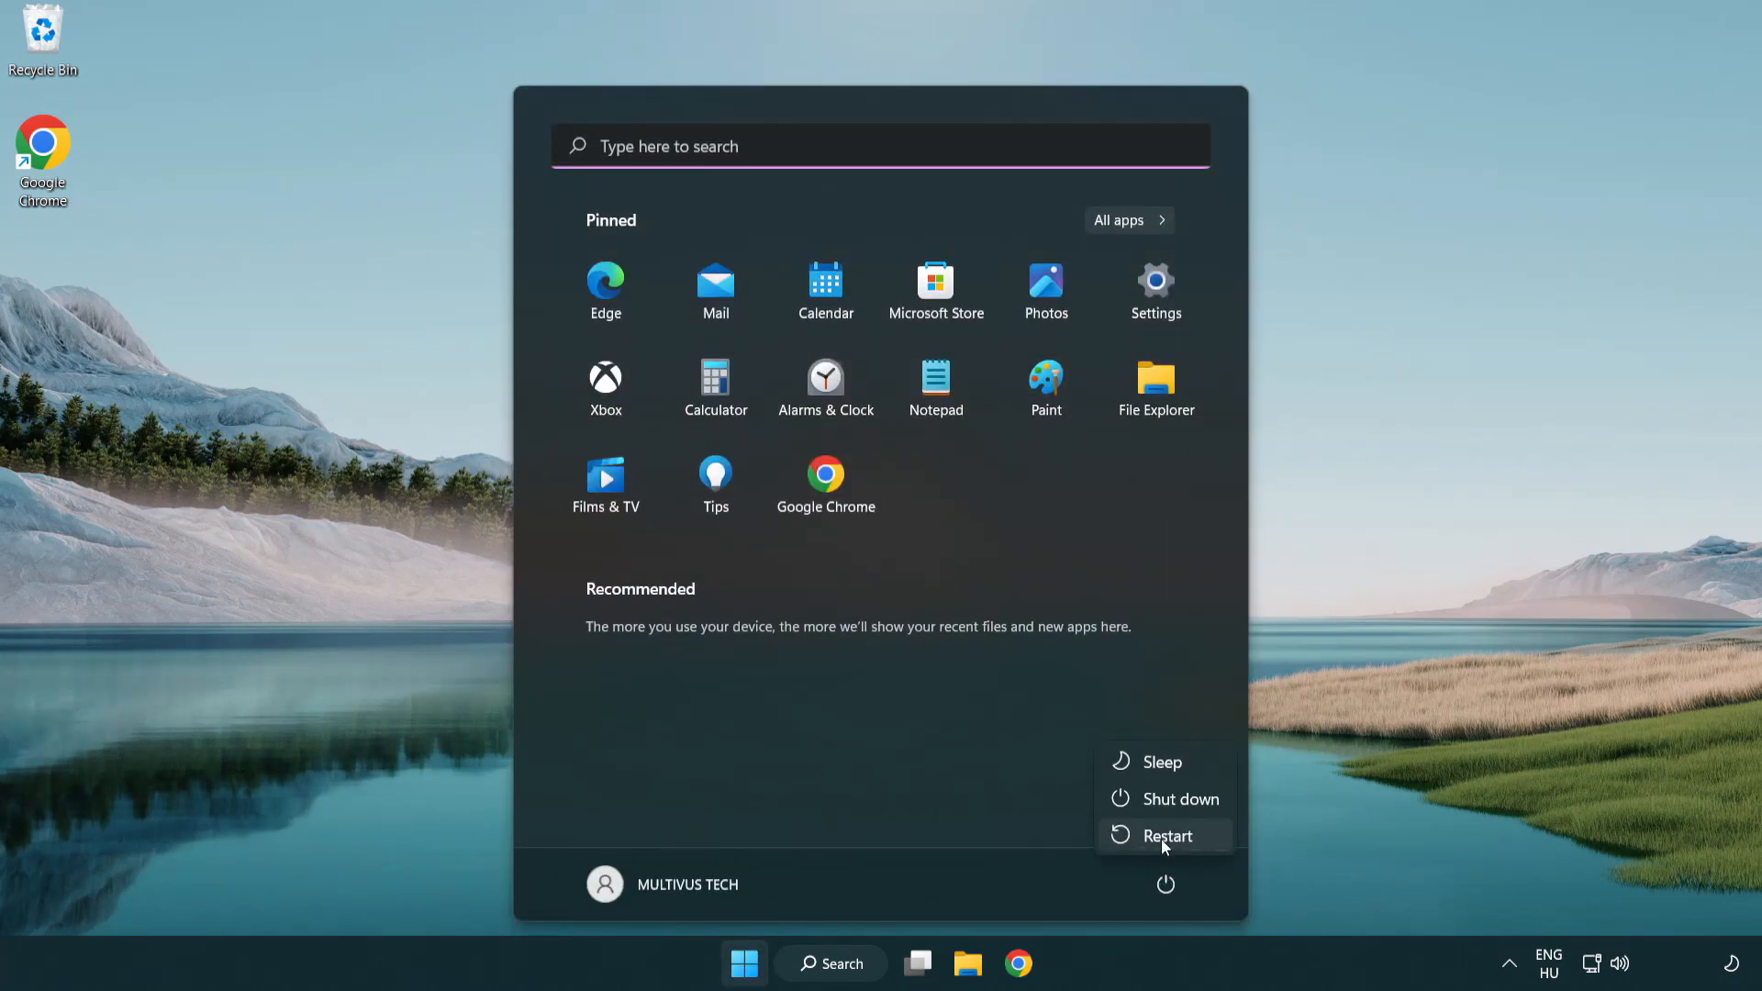
{"action": "mouse_move", "coordinate": [1168, 835]}
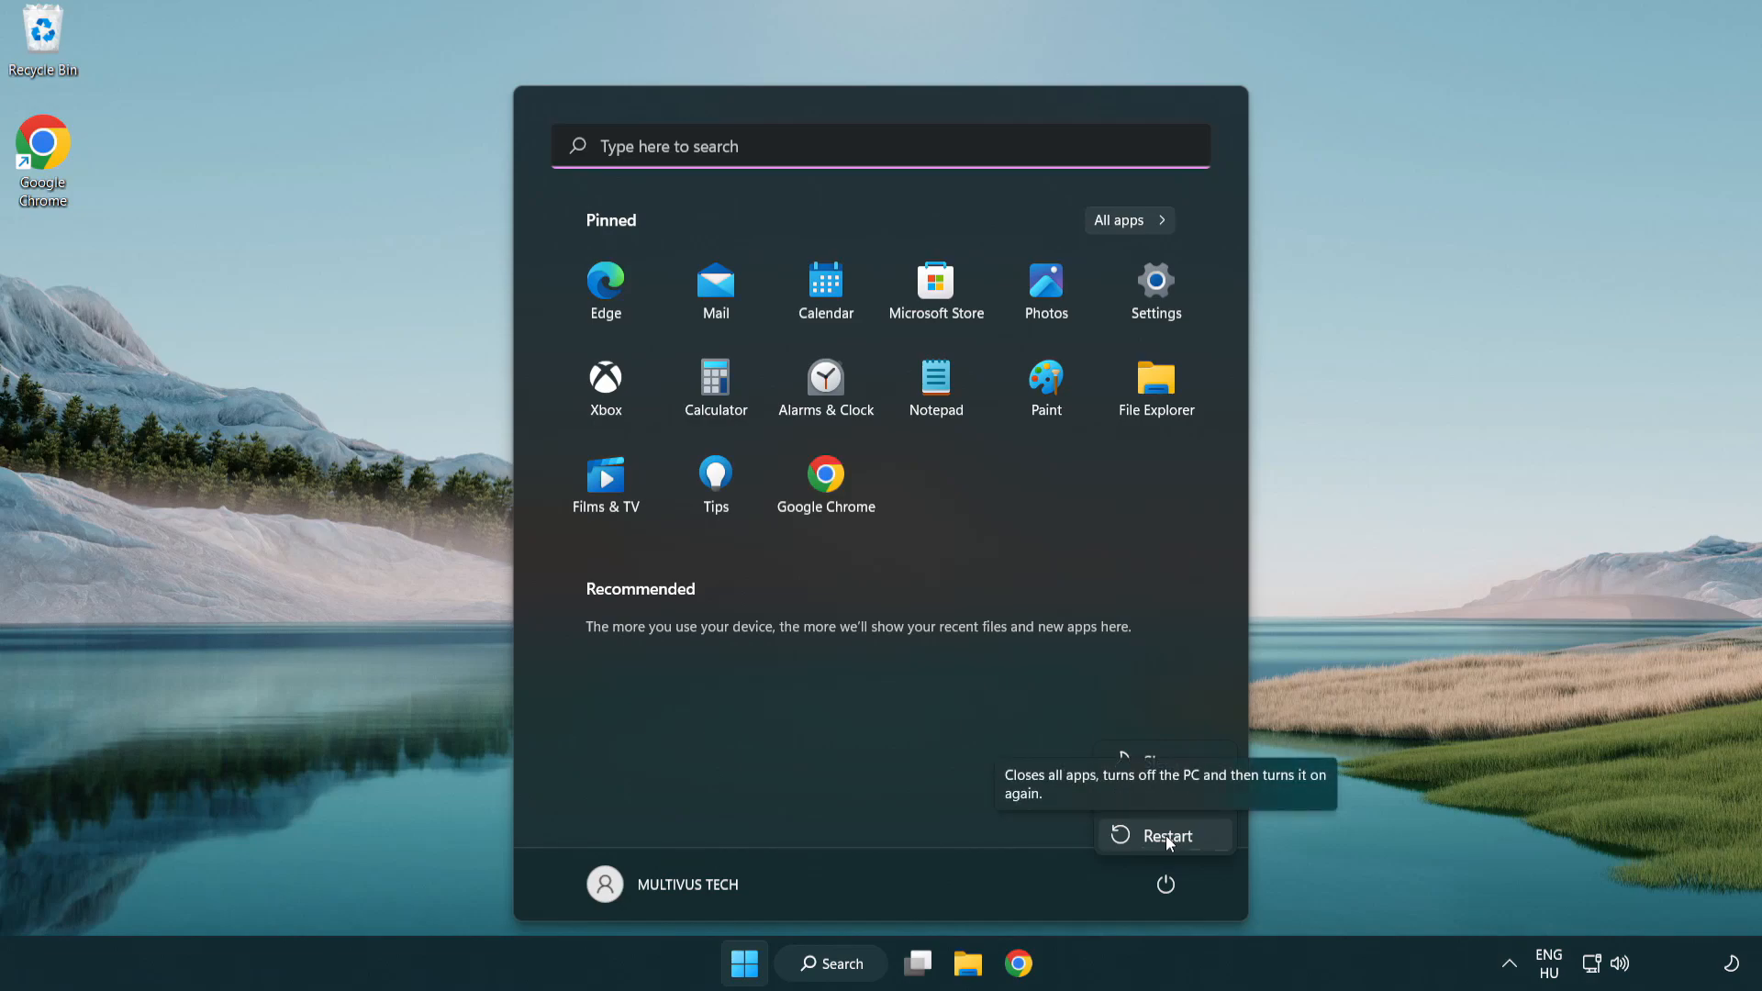